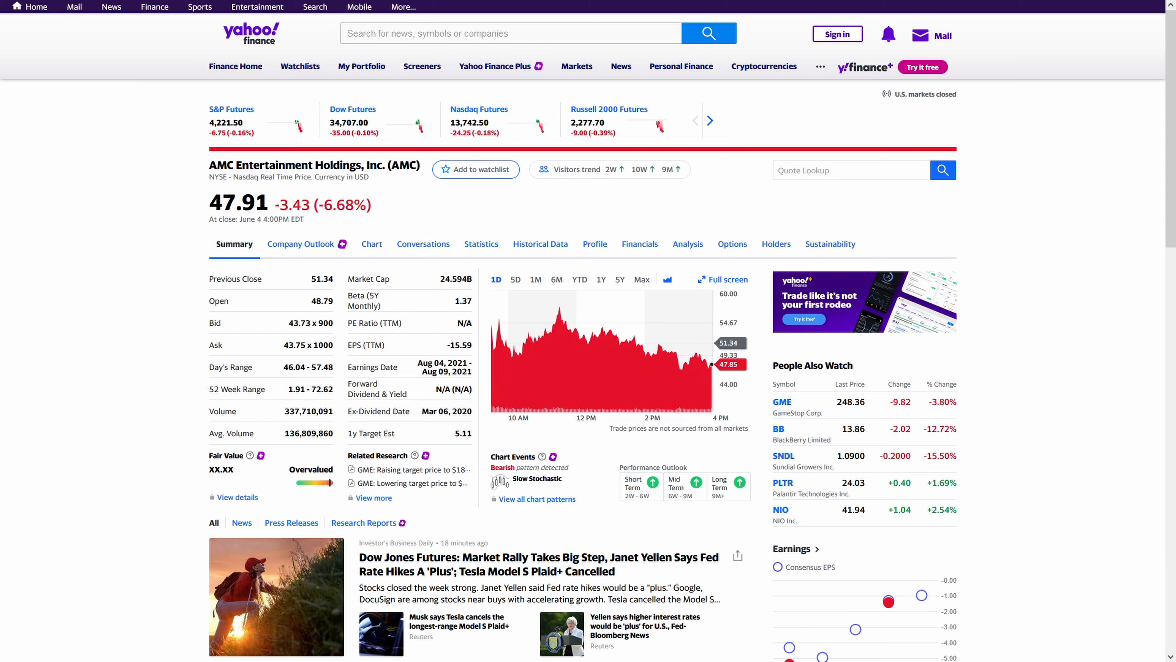
Show GameStop's one-year daily price chart and scroll to the related squeeze article
click(781, 401)
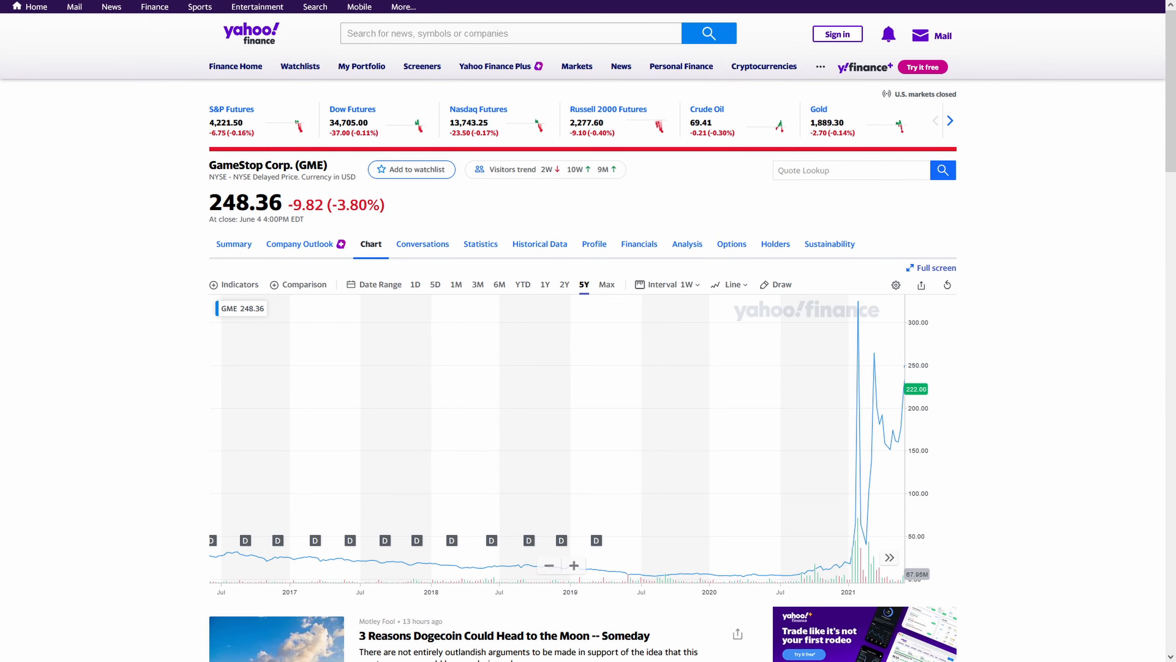
click(544, 285)
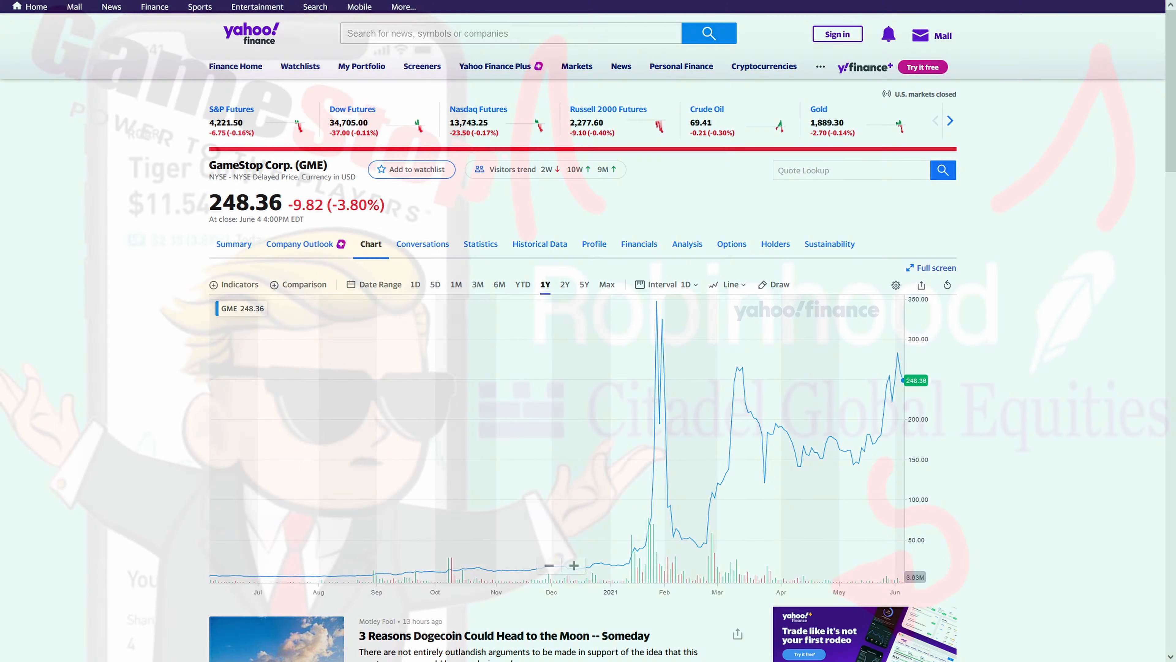
mouse_move(569, 371)
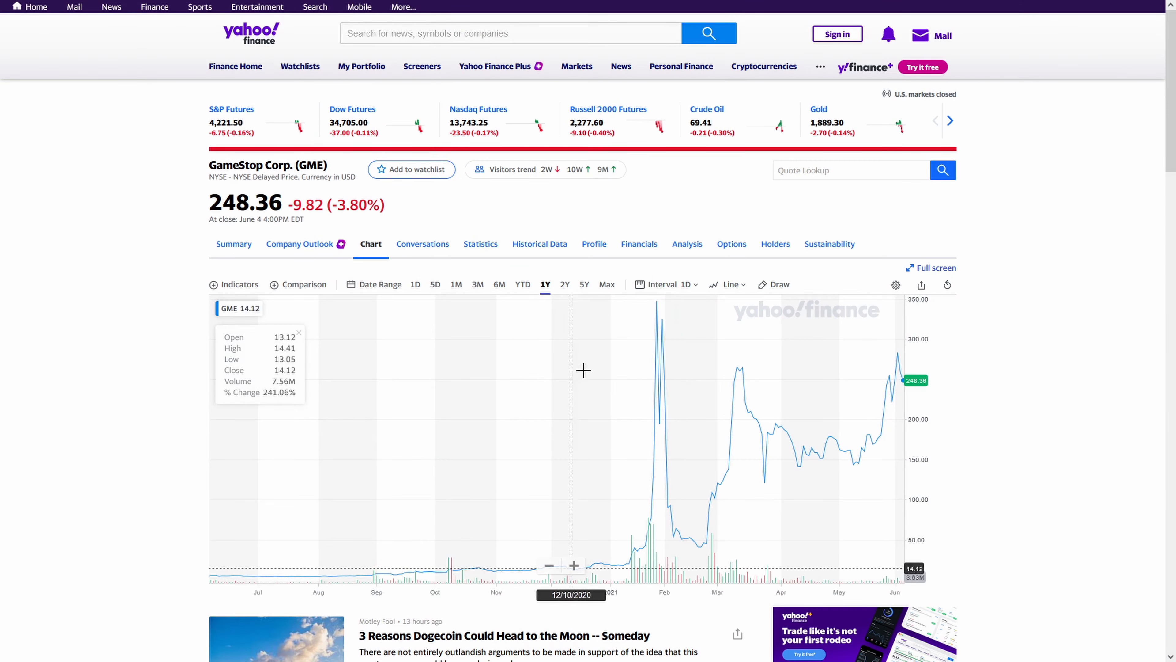
mouse_move(834, 380)
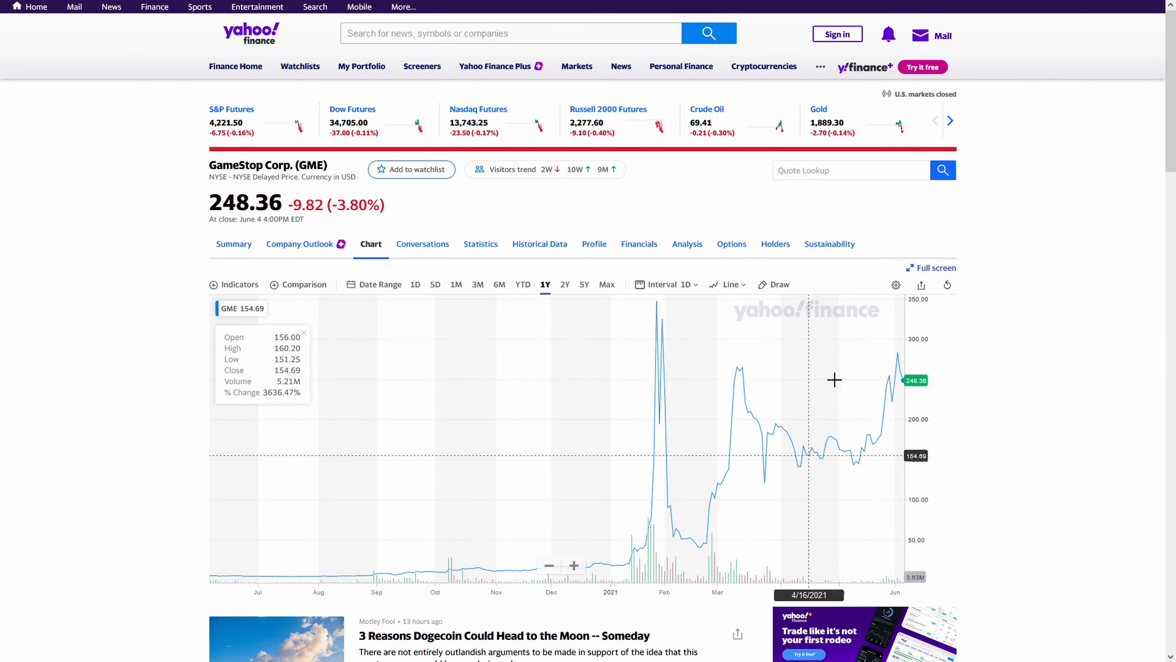
mouse_move(670, 373)
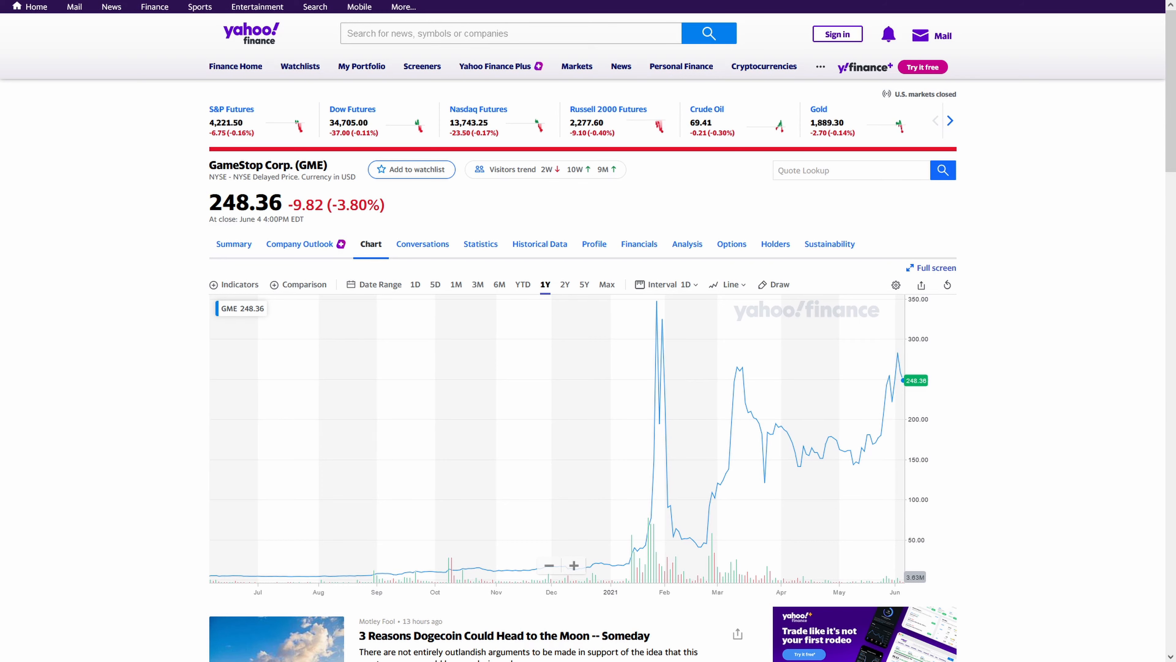
mouse_move(638, 324)
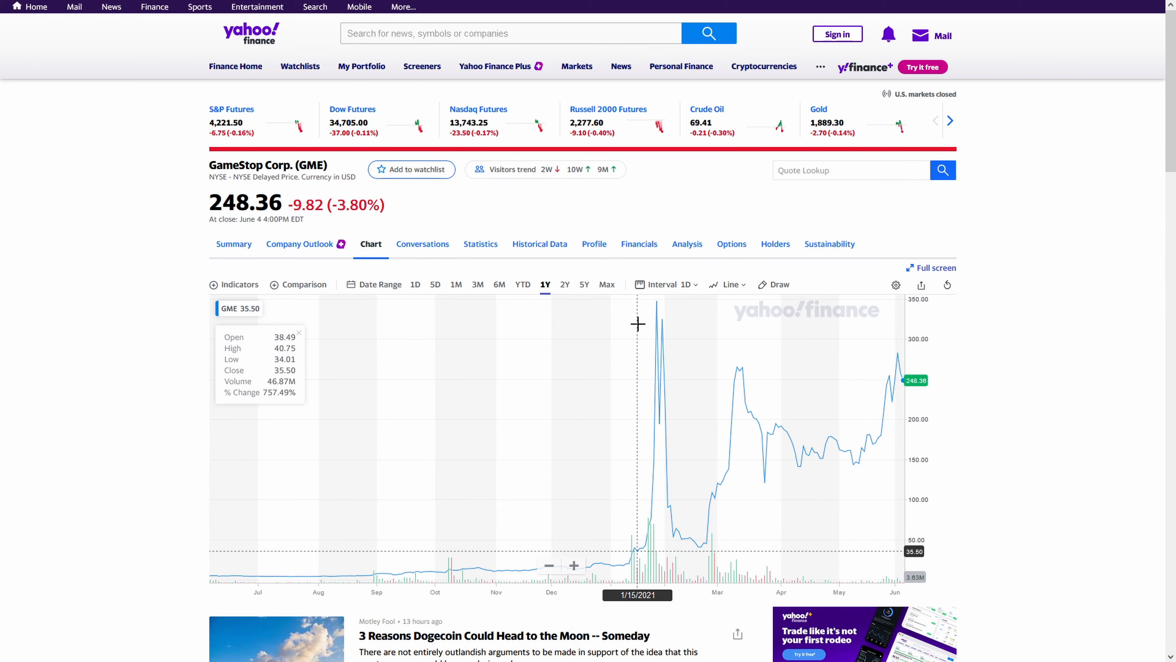
scroll(down, 3)
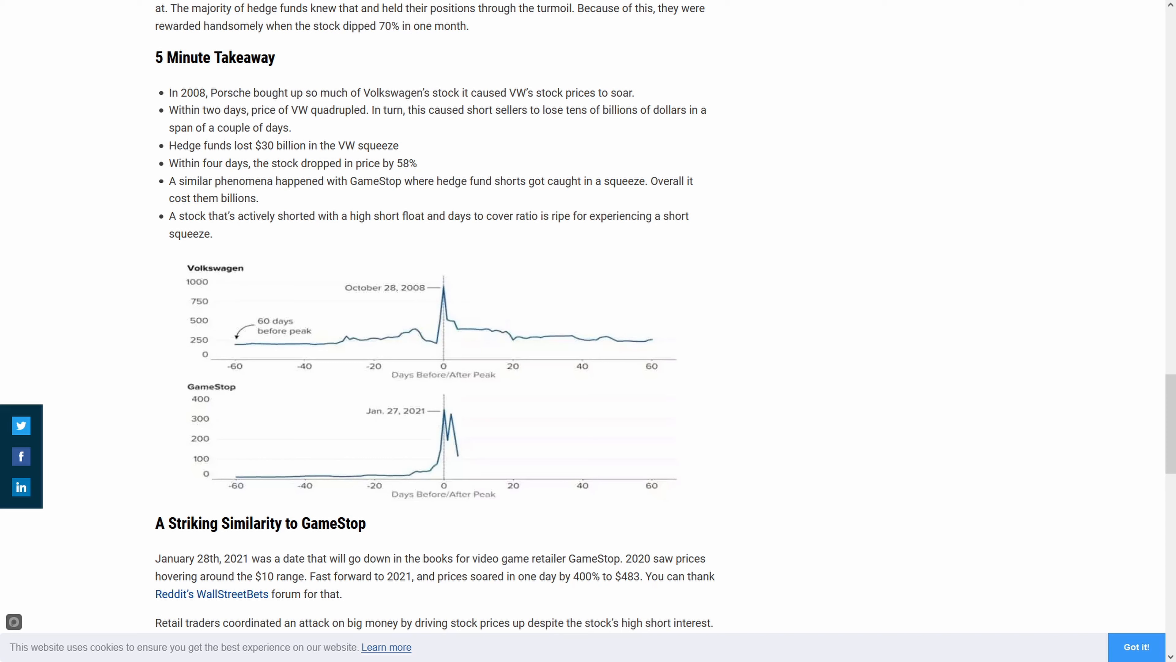
mouse_move(869, 270)
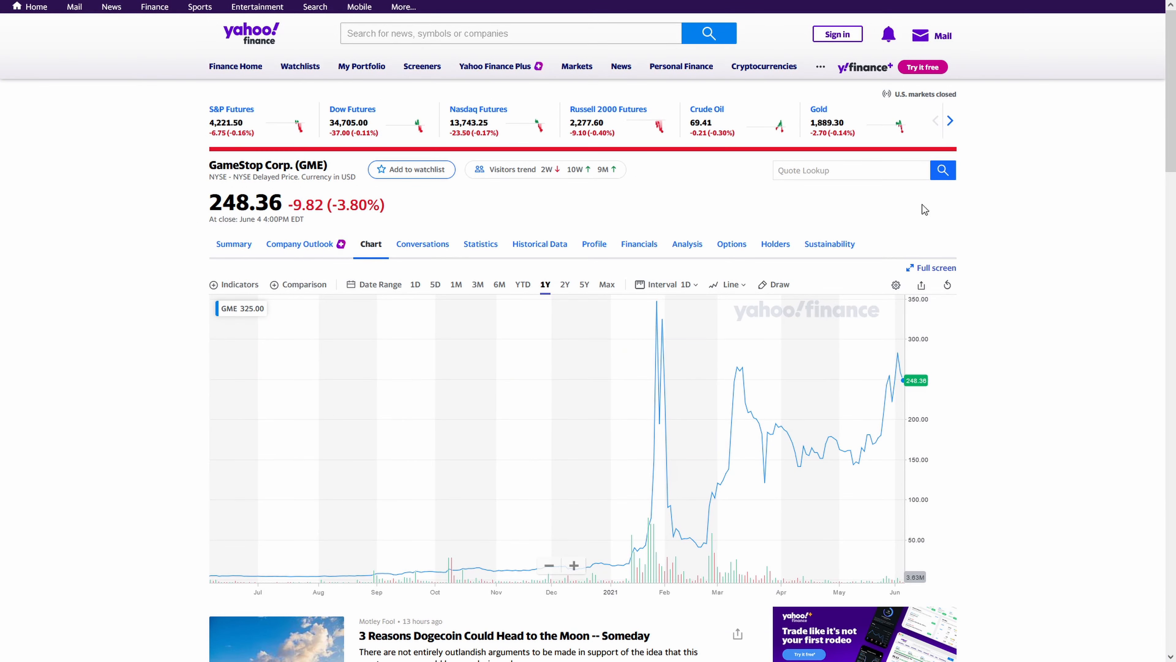
mouse_move(508, 402)
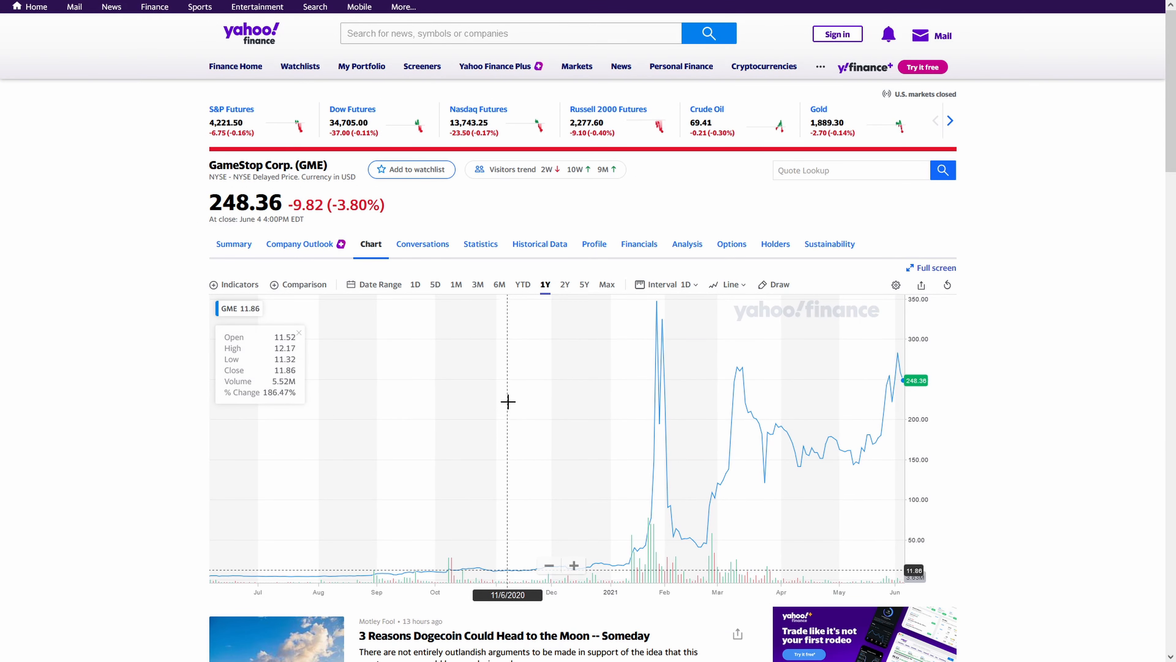
mouse_move(596, 396)
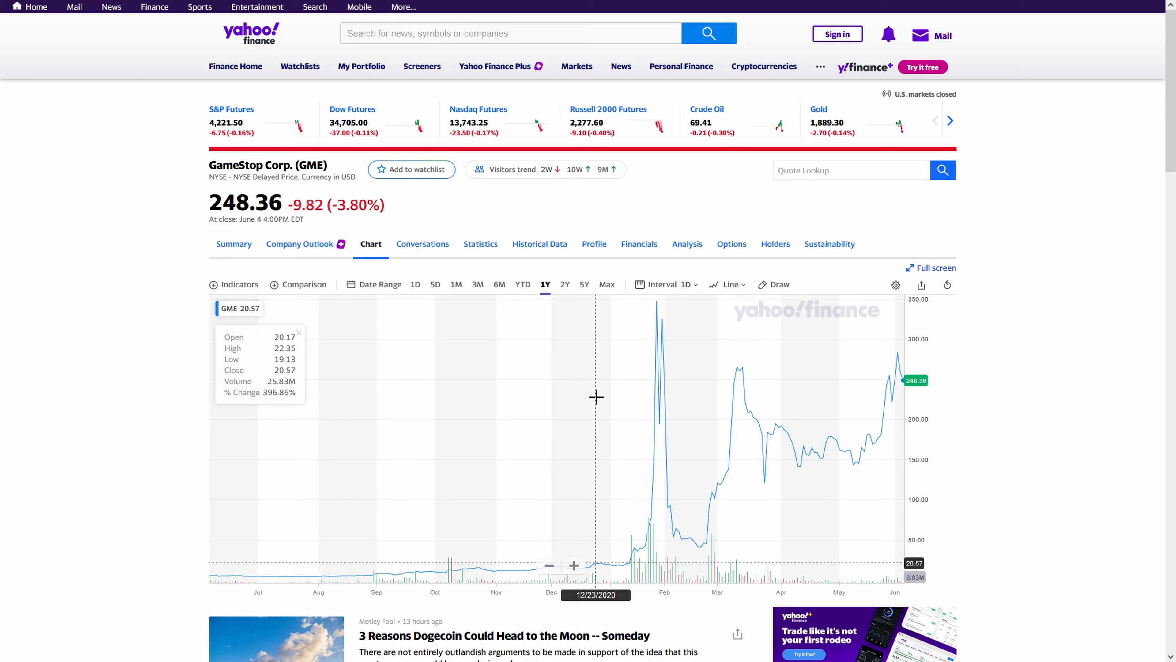
mouse_move(678, 387)
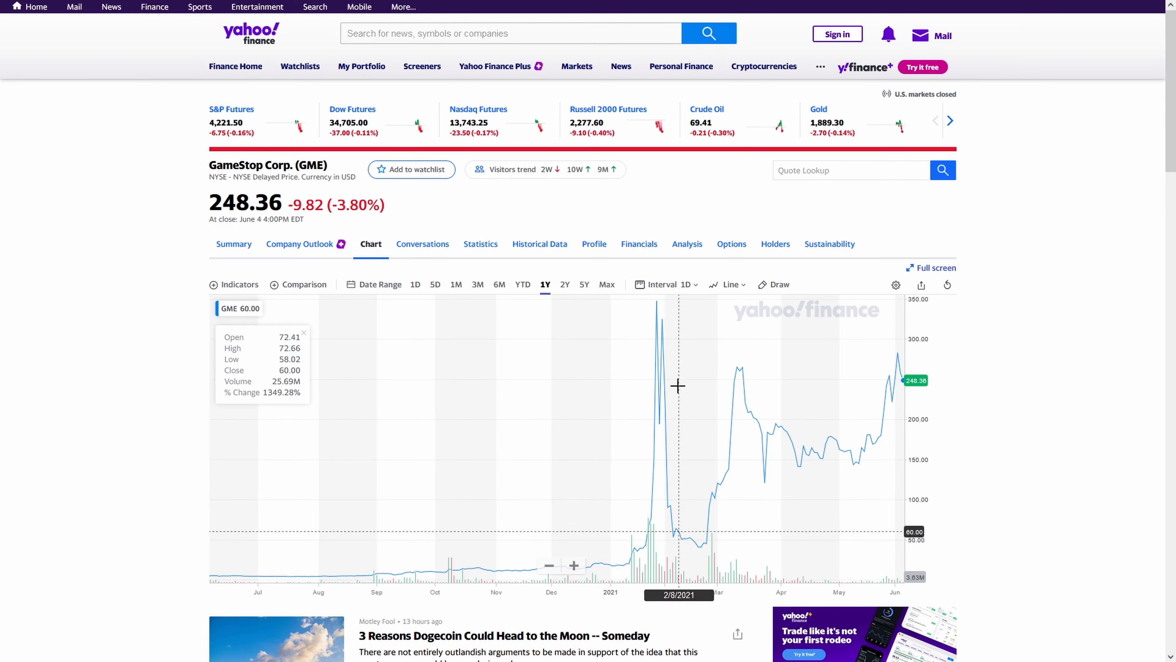
mouse_move(769, 404)
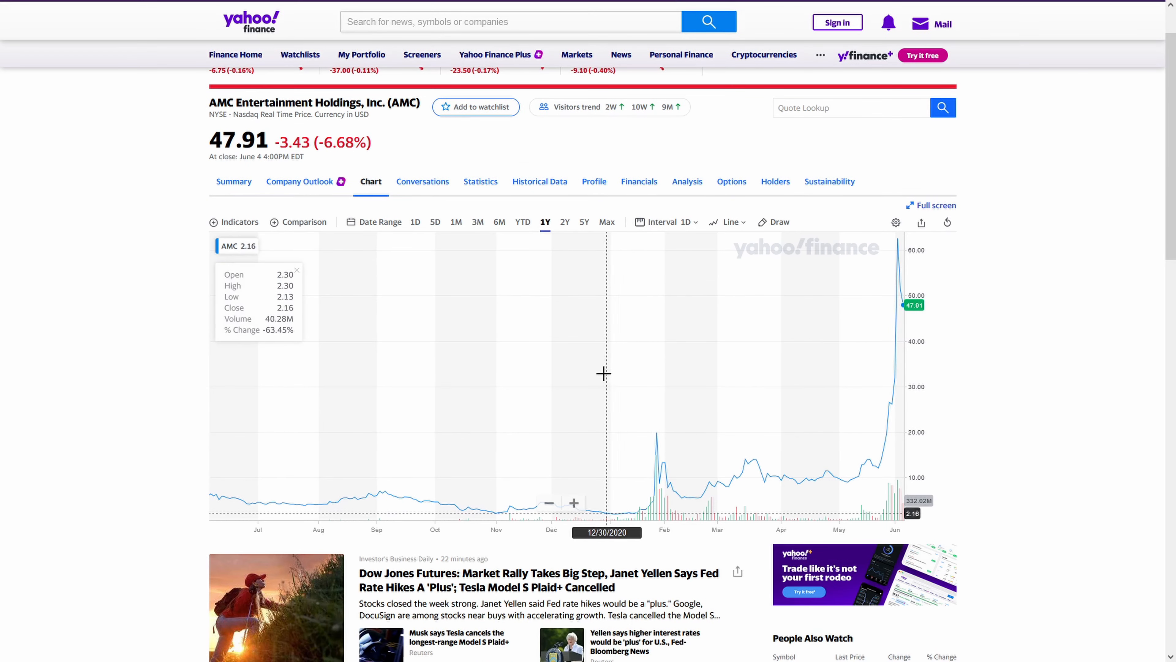
mouse_move(613, 371)
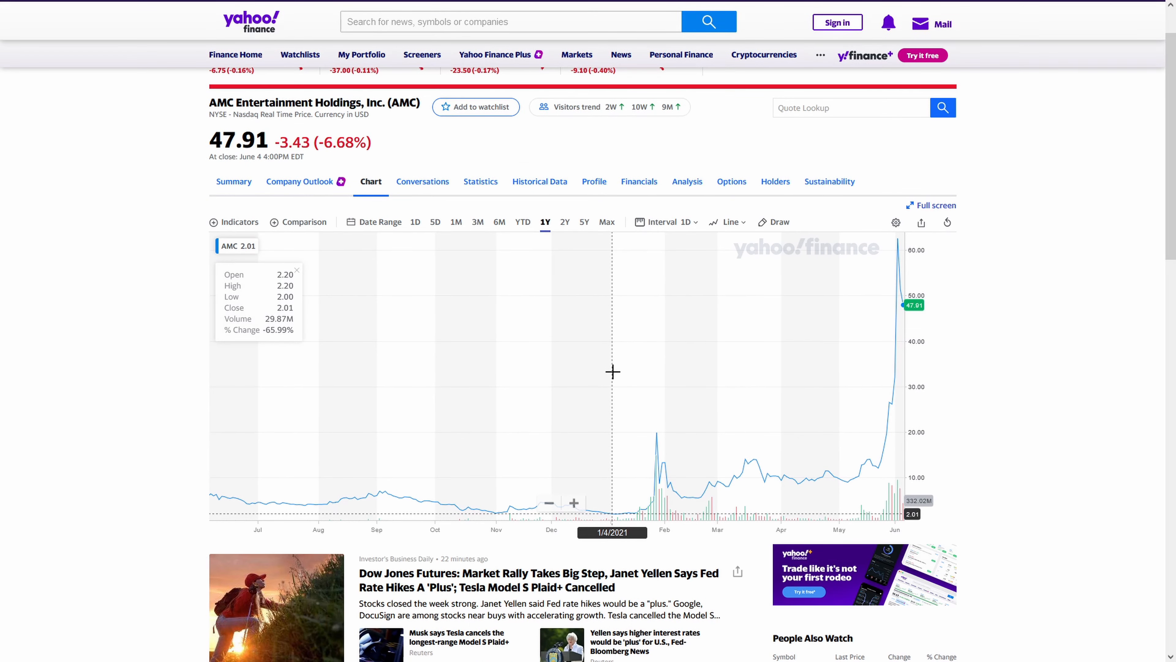
mouse_move(887, 374)
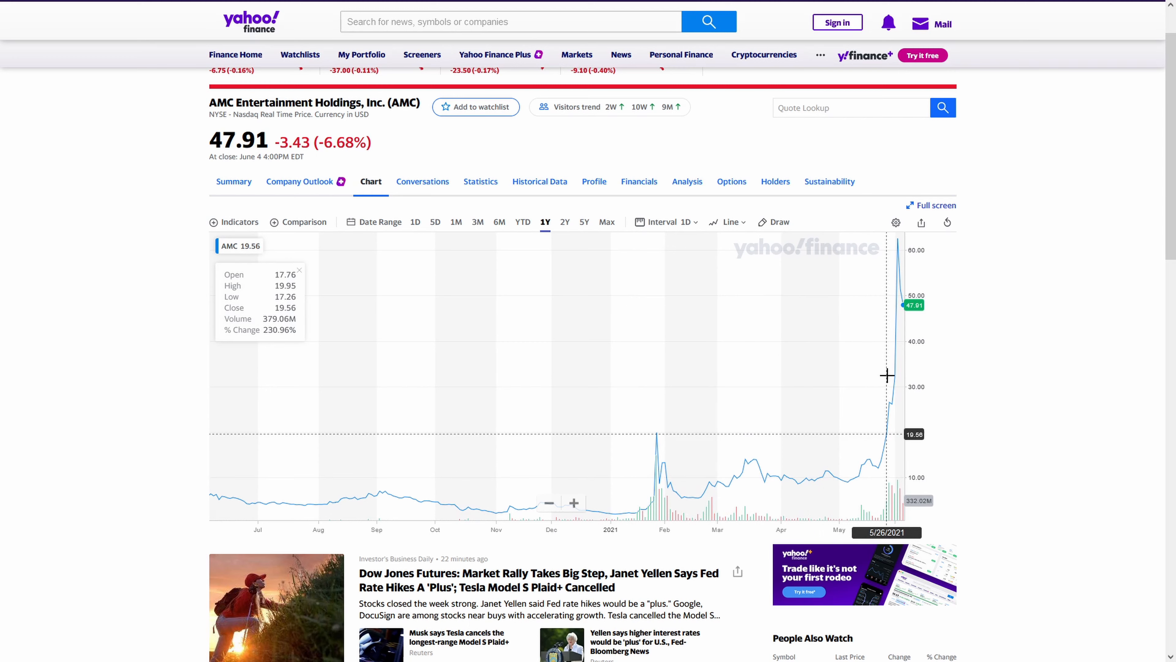
Switch AMC's chart to the three-month range
click(477, 222)
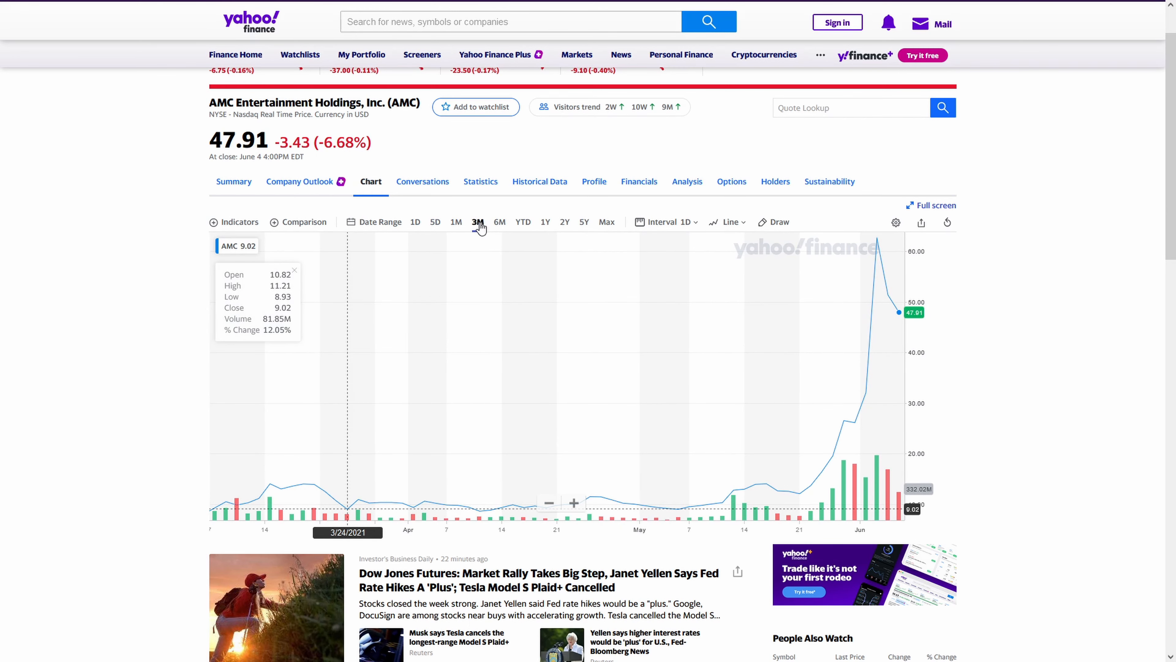
mouse_move(325, 414)
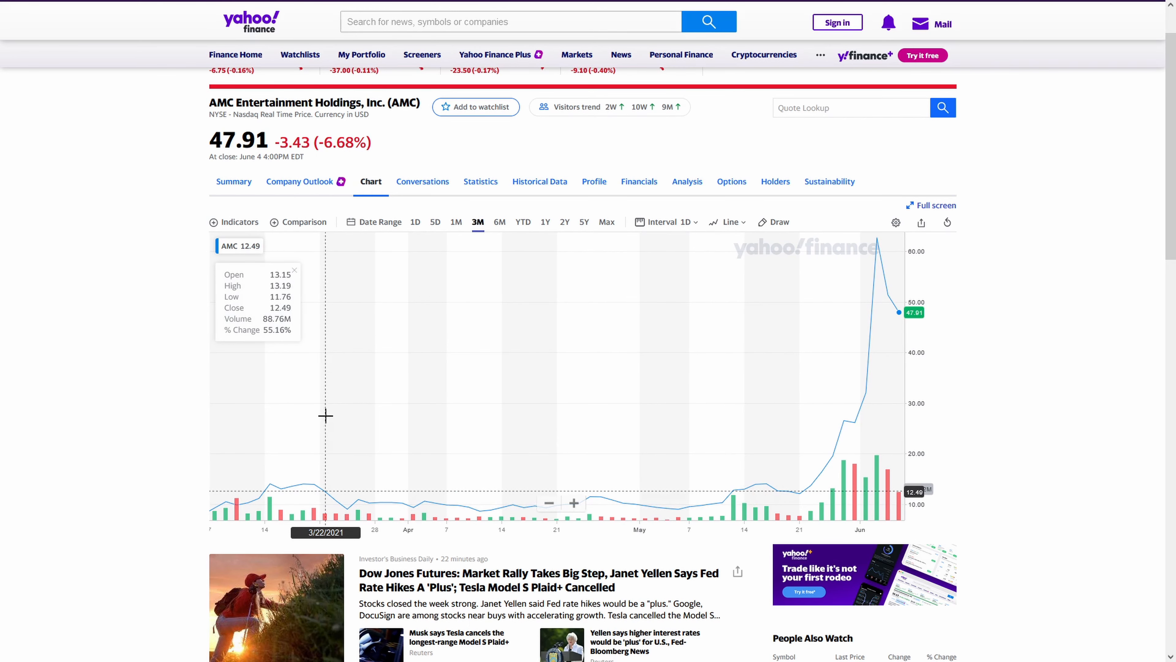
mouse_move(396, 412)
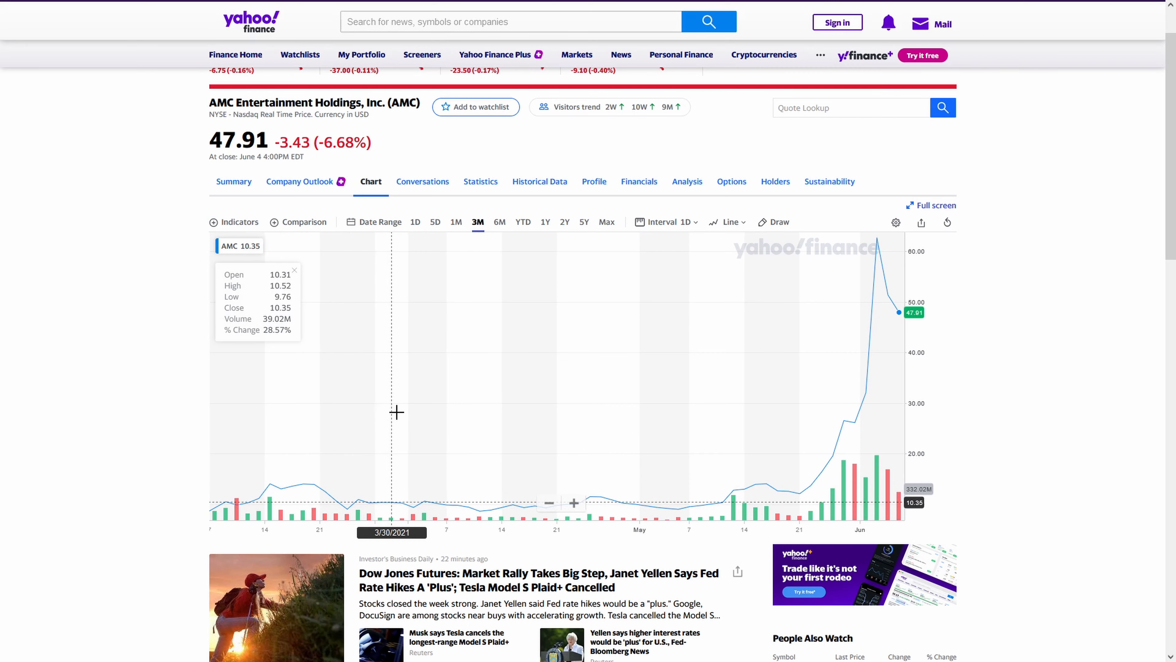
mouse_move(422, 411)
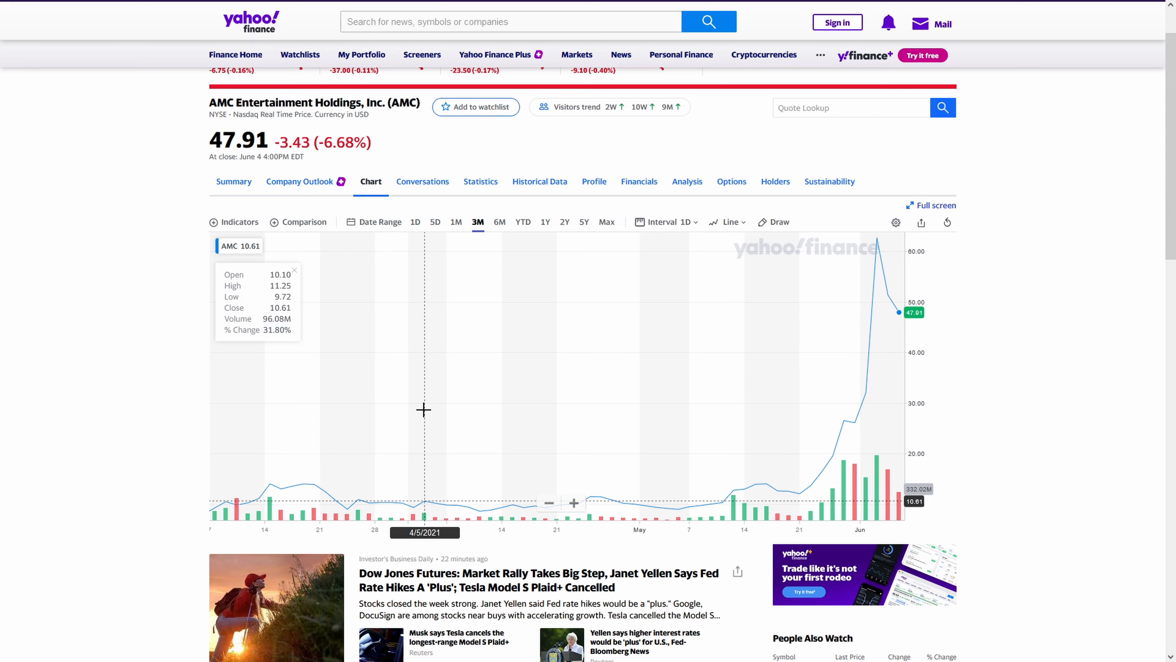
mouse_move(863, 393)
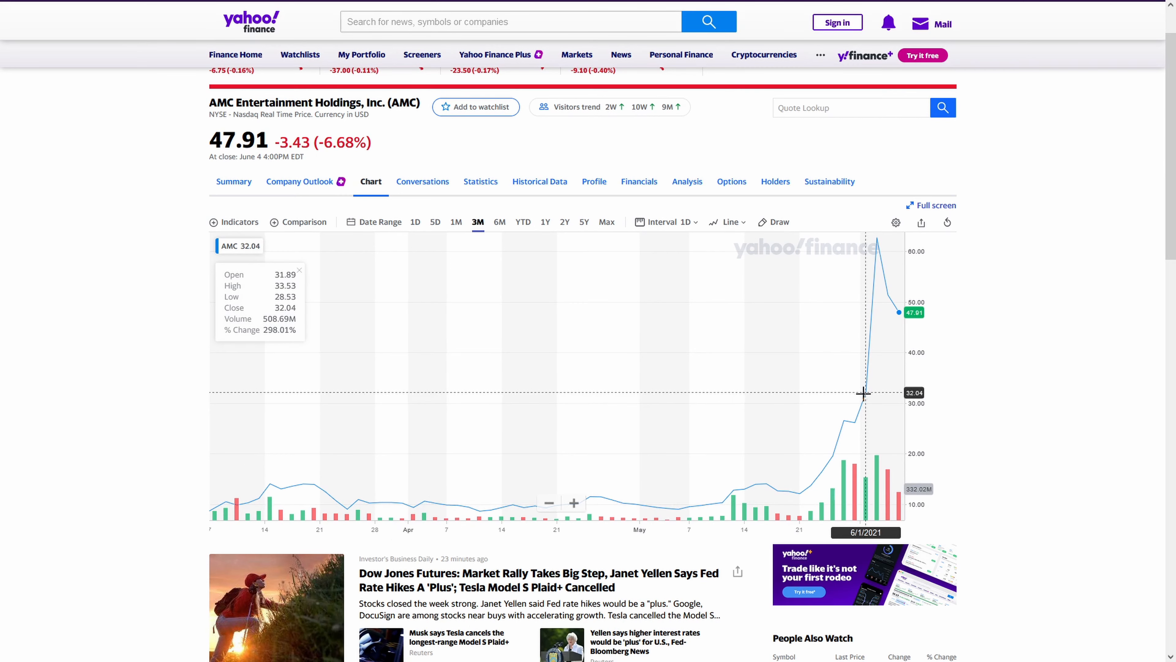
mouse_move(878, 374)
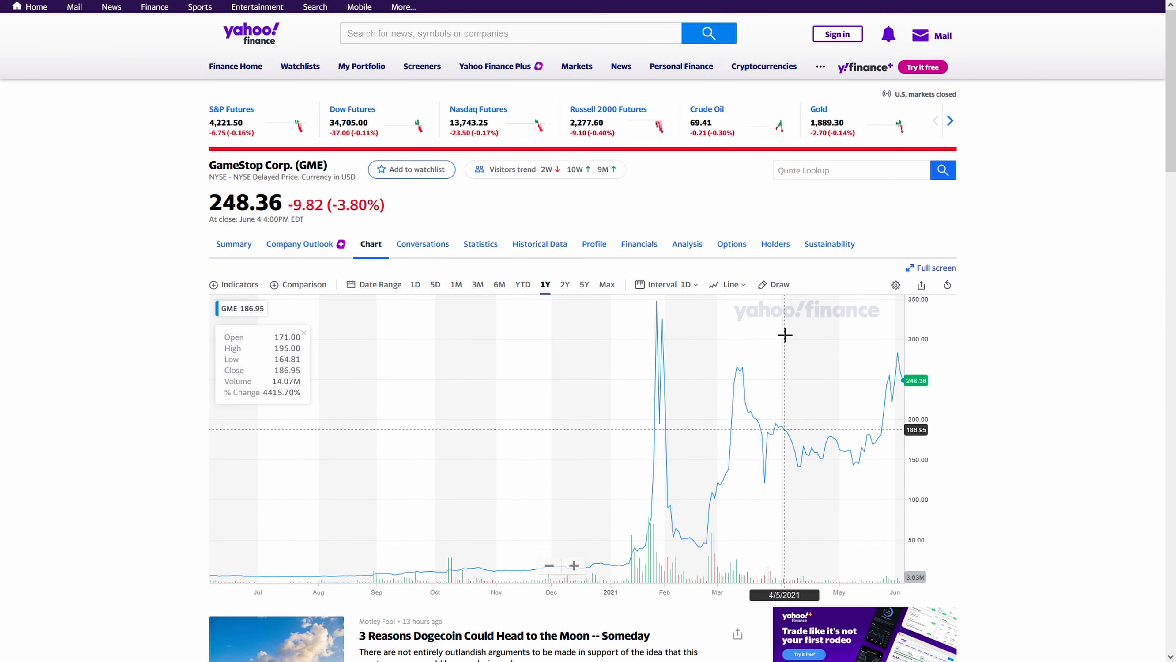
mouse_move(1013, 343)
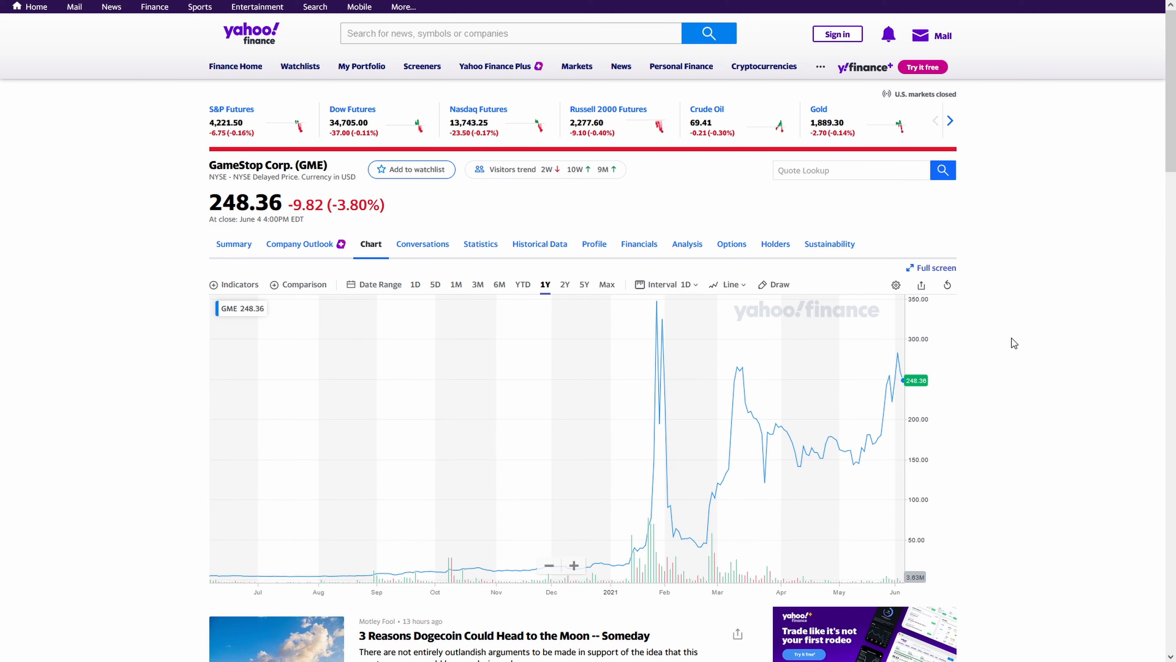
mouse_move(1029, 357)
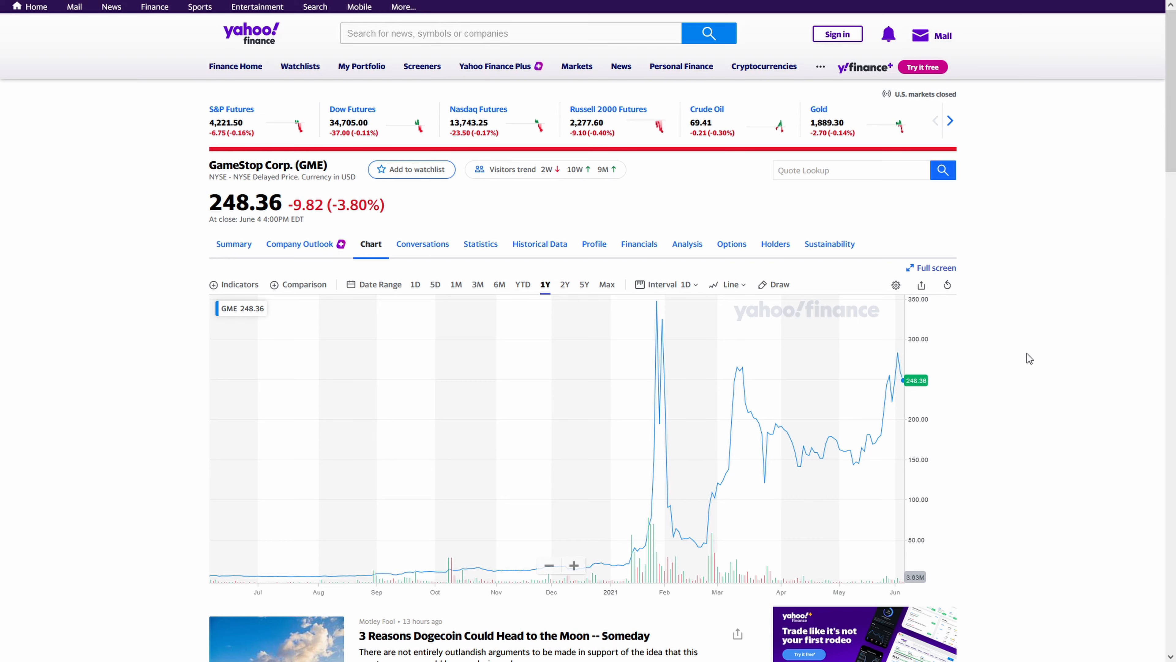
mouse_move(655, 353)
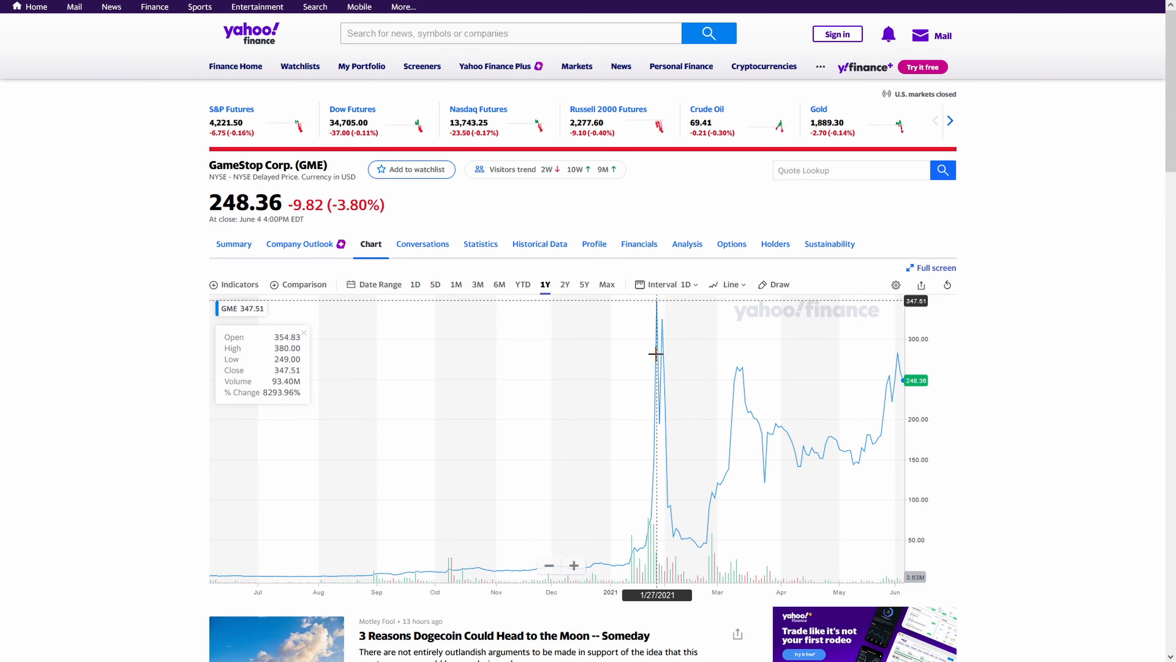
mouse_move(666, 353)
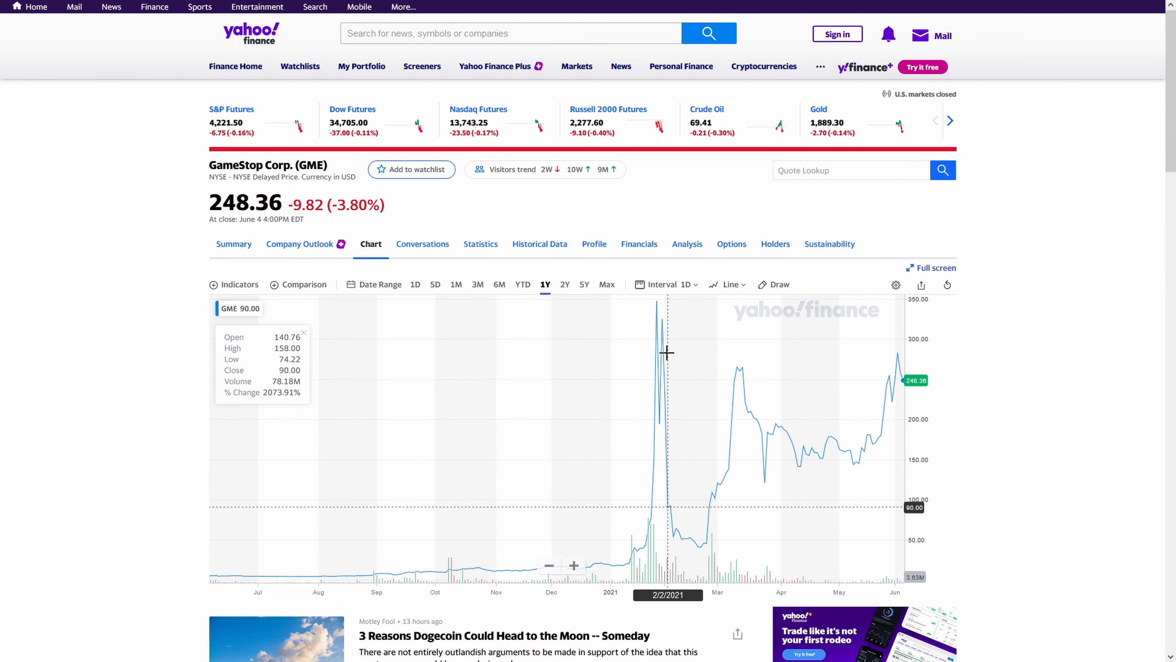
mouse_move(663, 387)
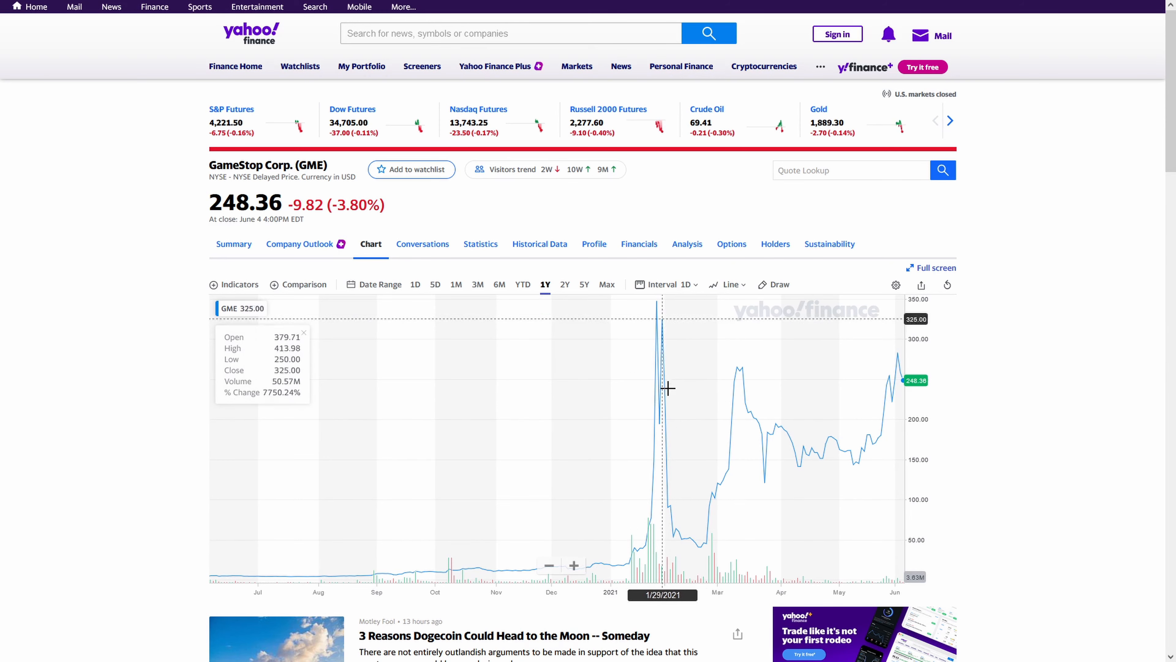
mouse_move(750, 382)
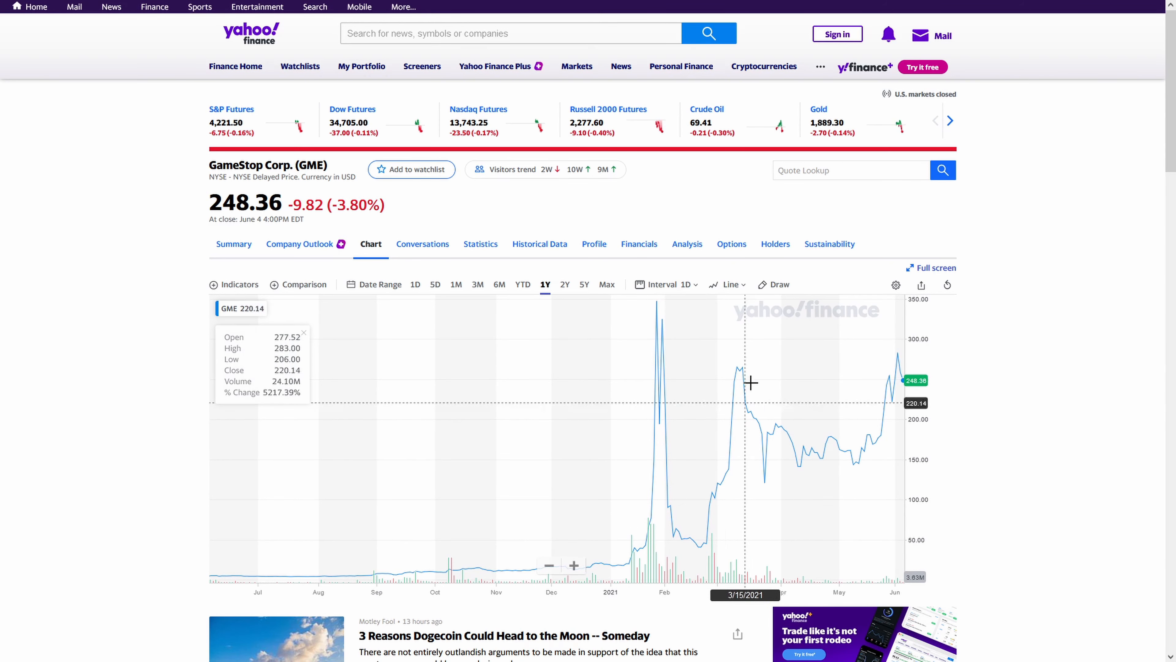
mouse_move(737, 335)
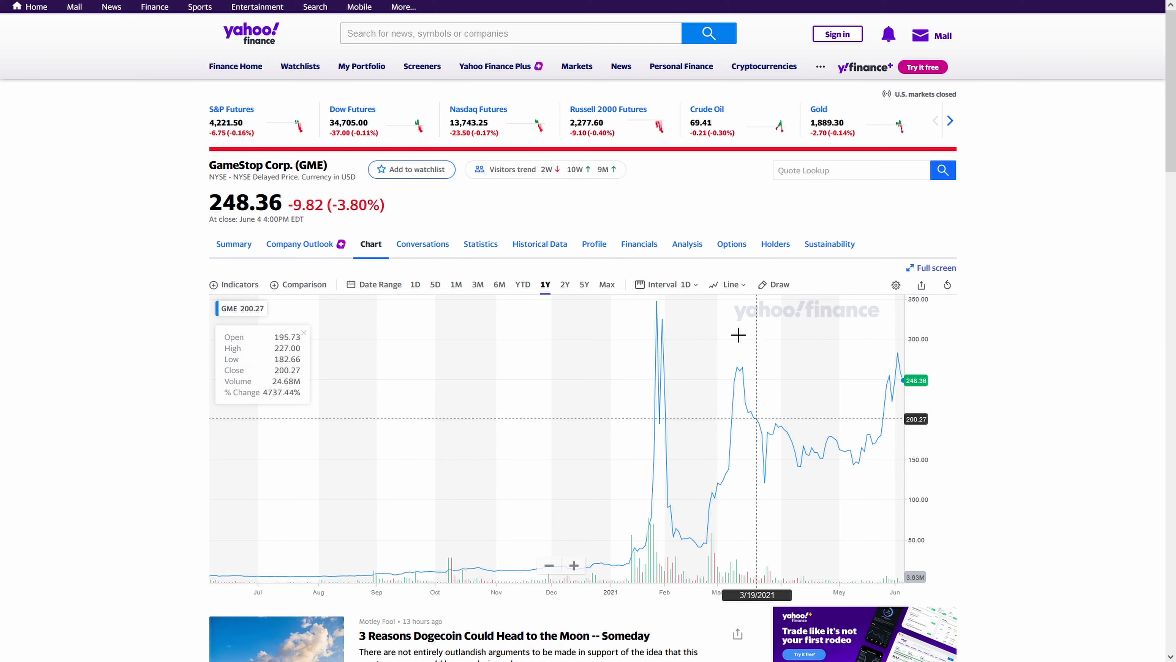
mouse_move(743, 349)
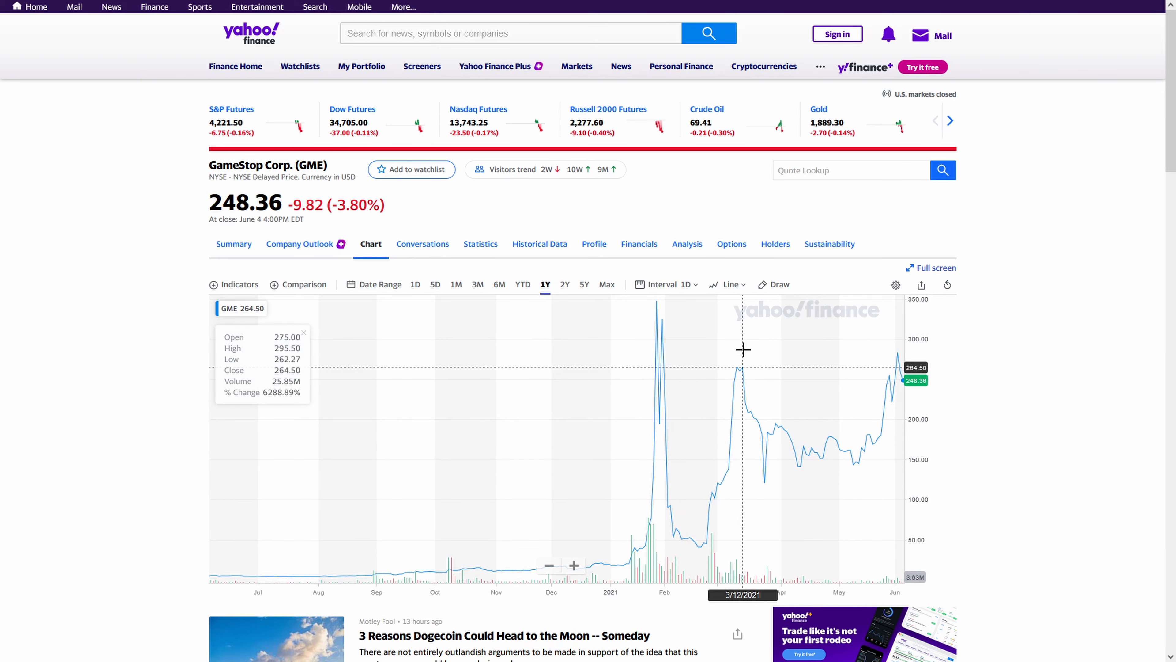
mouse_move(1035, 337)
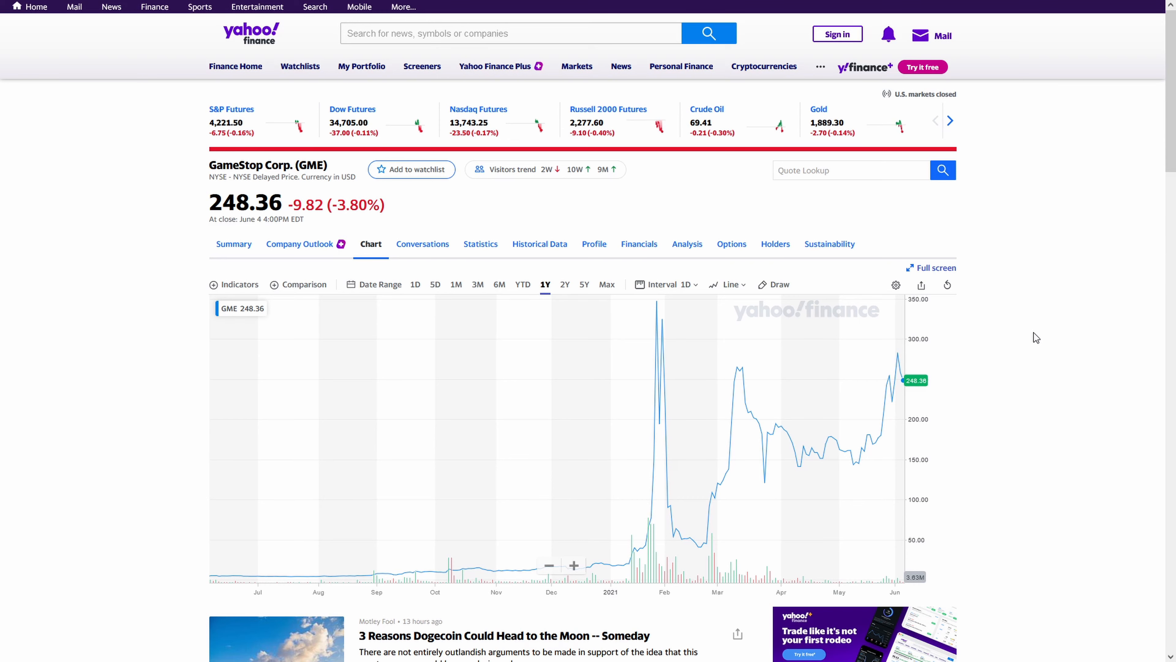
mouse_move(659, 384)
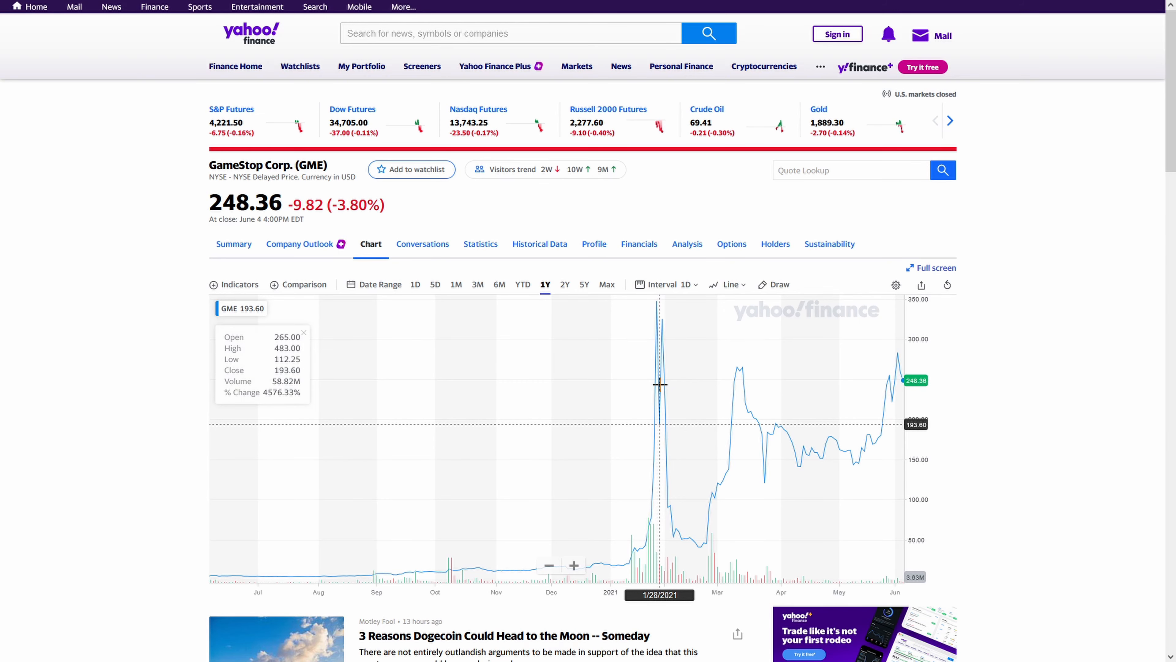
mouse_move(667, 385)
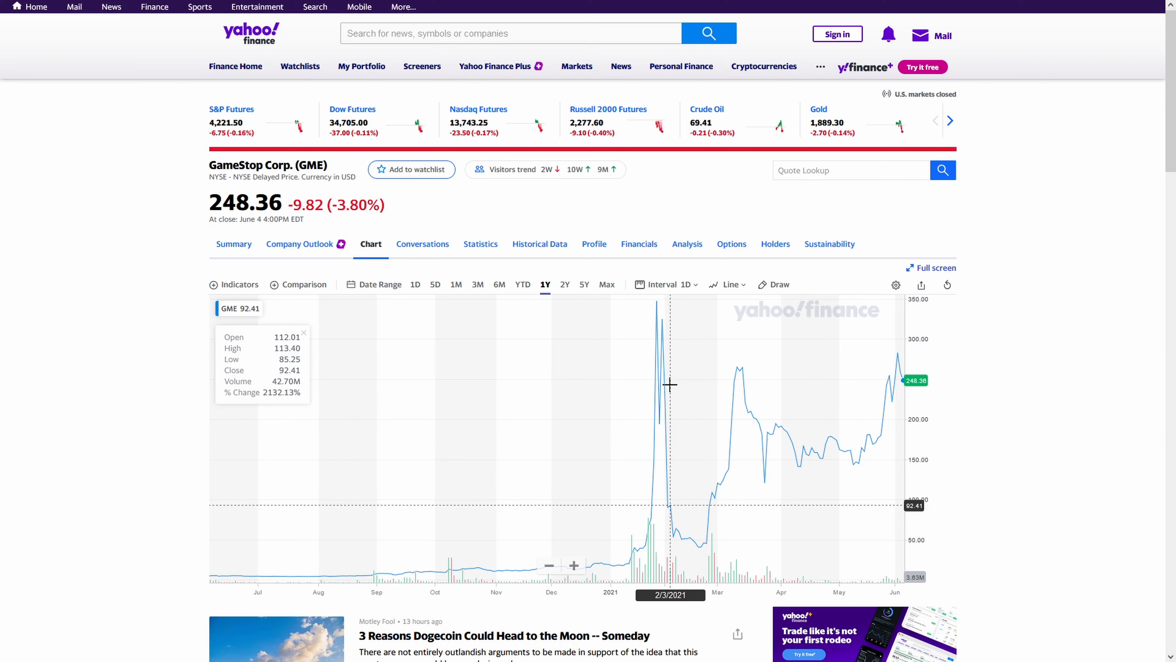
mouse_move(1019, 332)
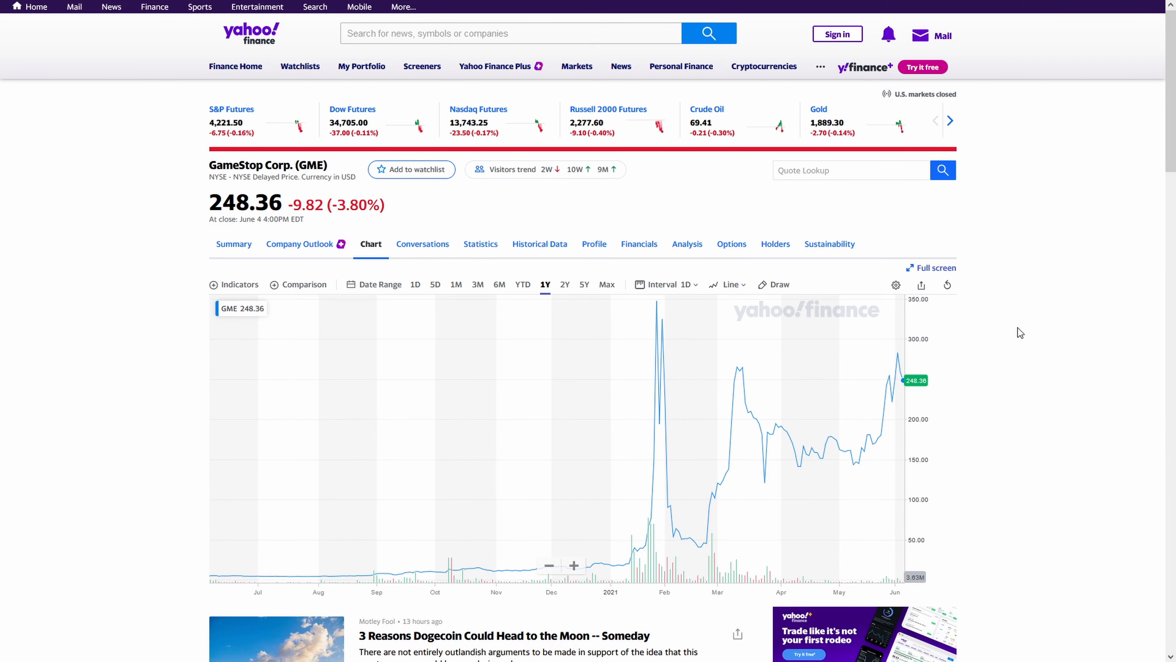
mouse_move(928, 342)
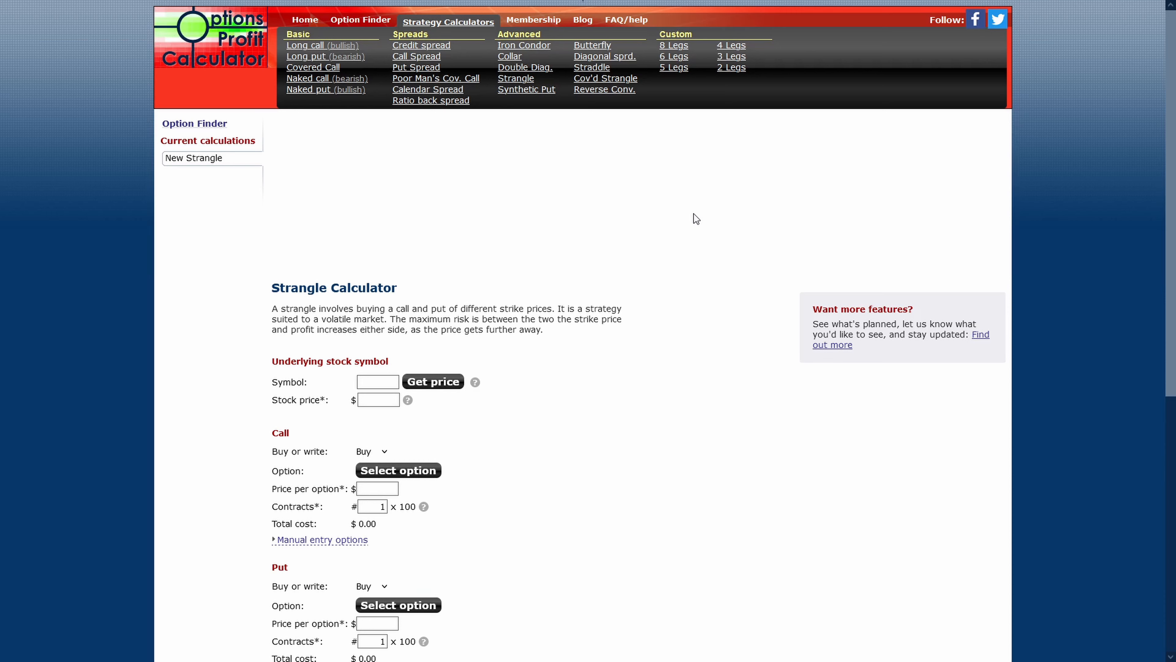
mouse_move(214, 70)
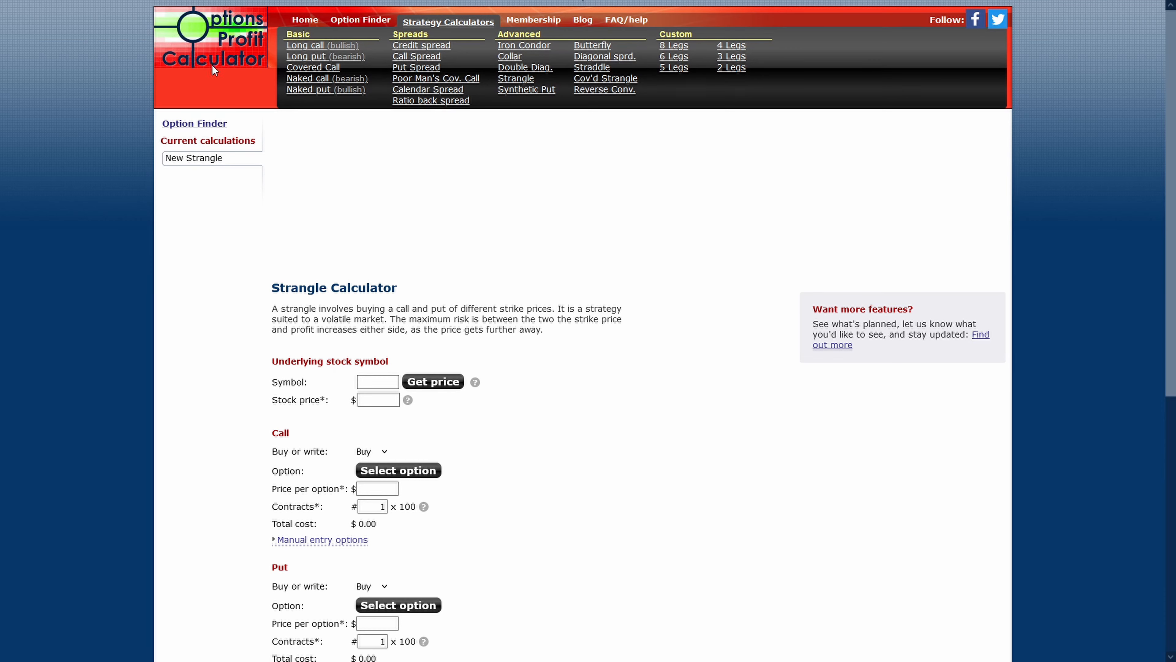
mouse_move(598, 182)
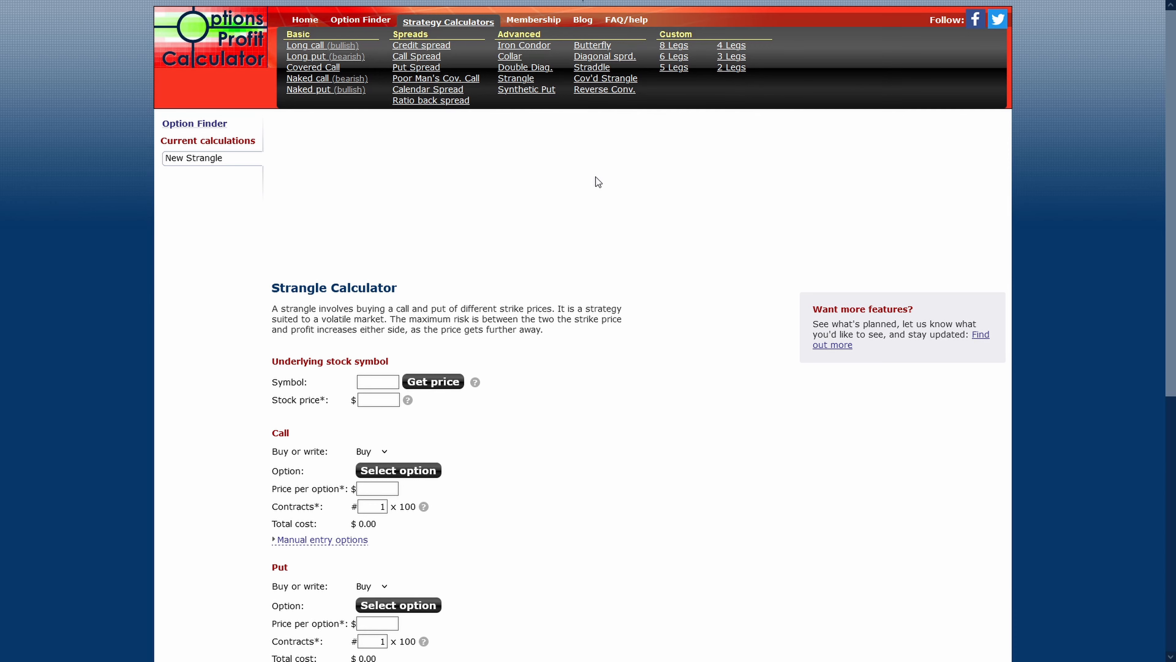
scroll(down, 3)
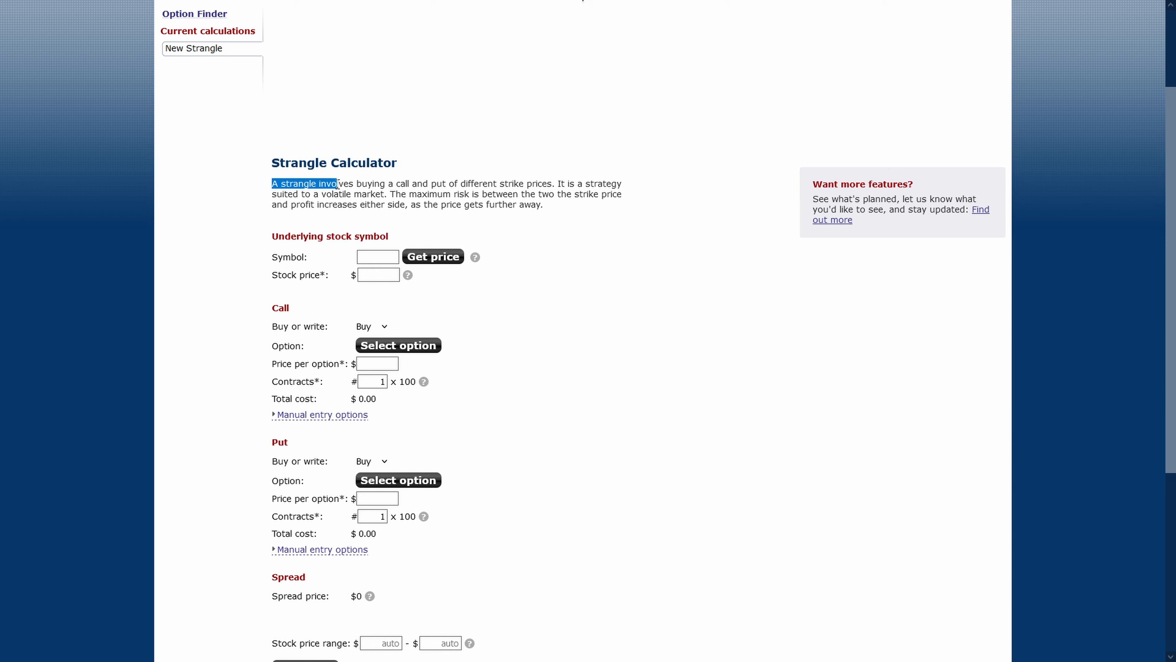
drag(337, 183, 458, 183)
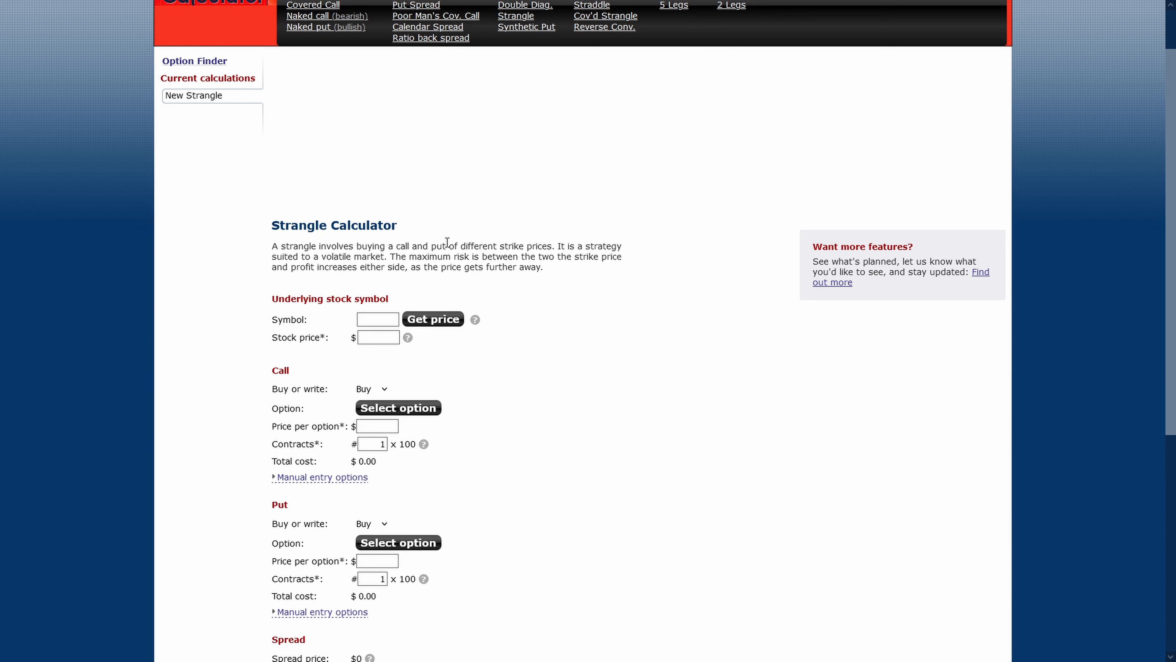
mouse_move(432, 243)
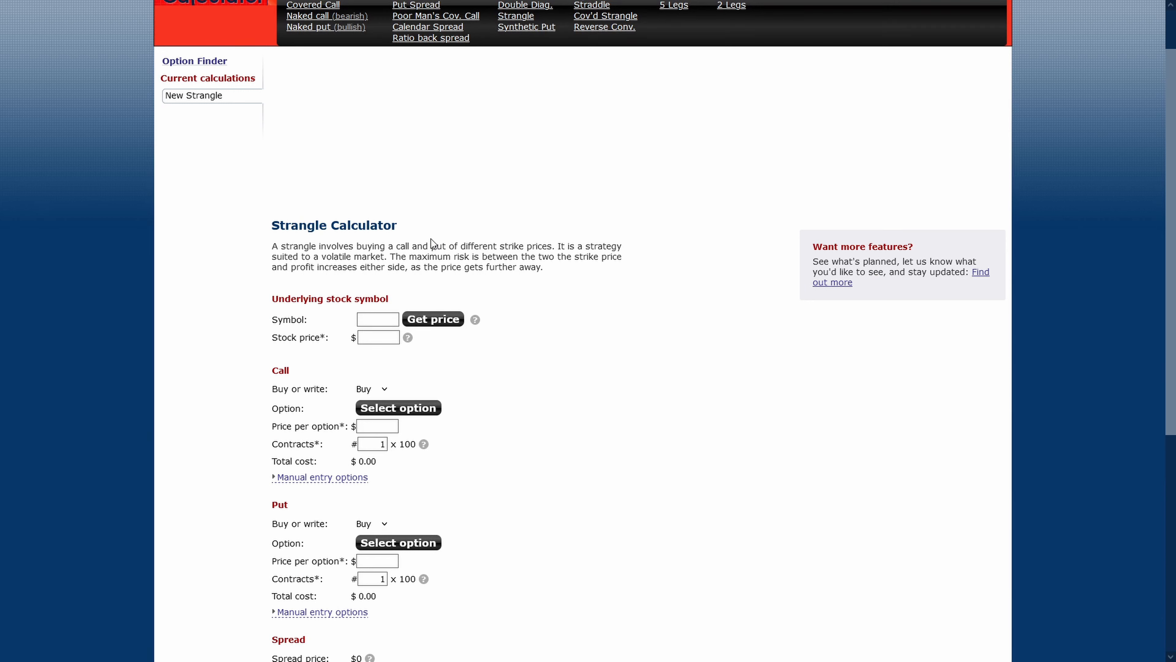
Enter AMC as the strangle's symbol and fetch its current price of 47.88
click(377, 319)
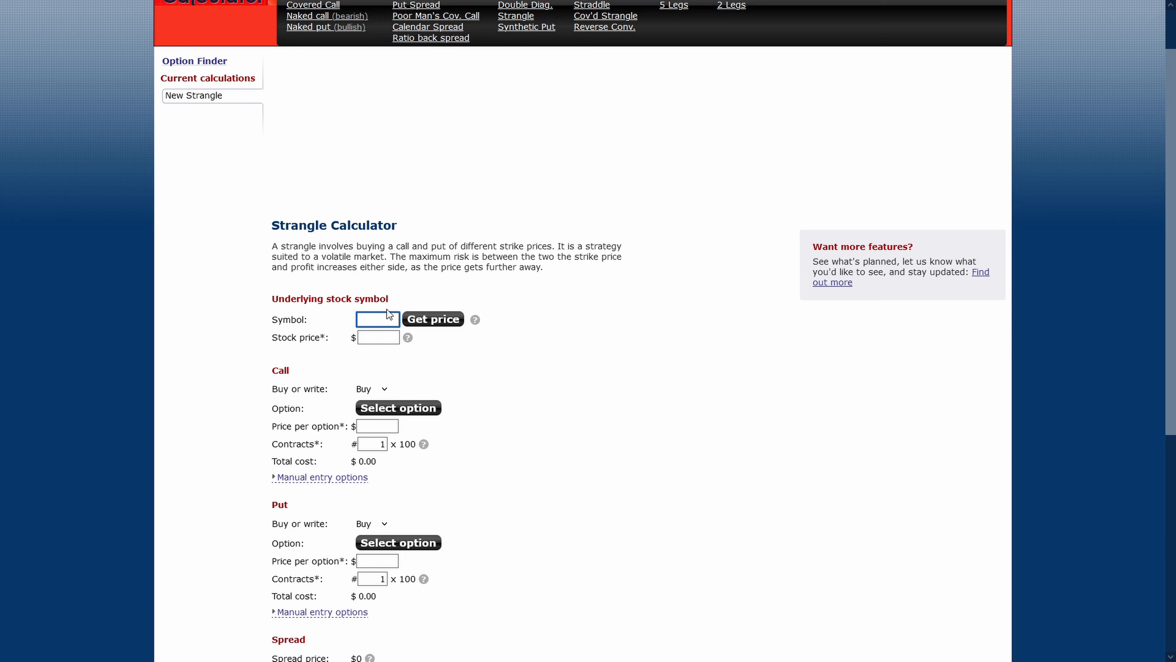
click(433, 318)
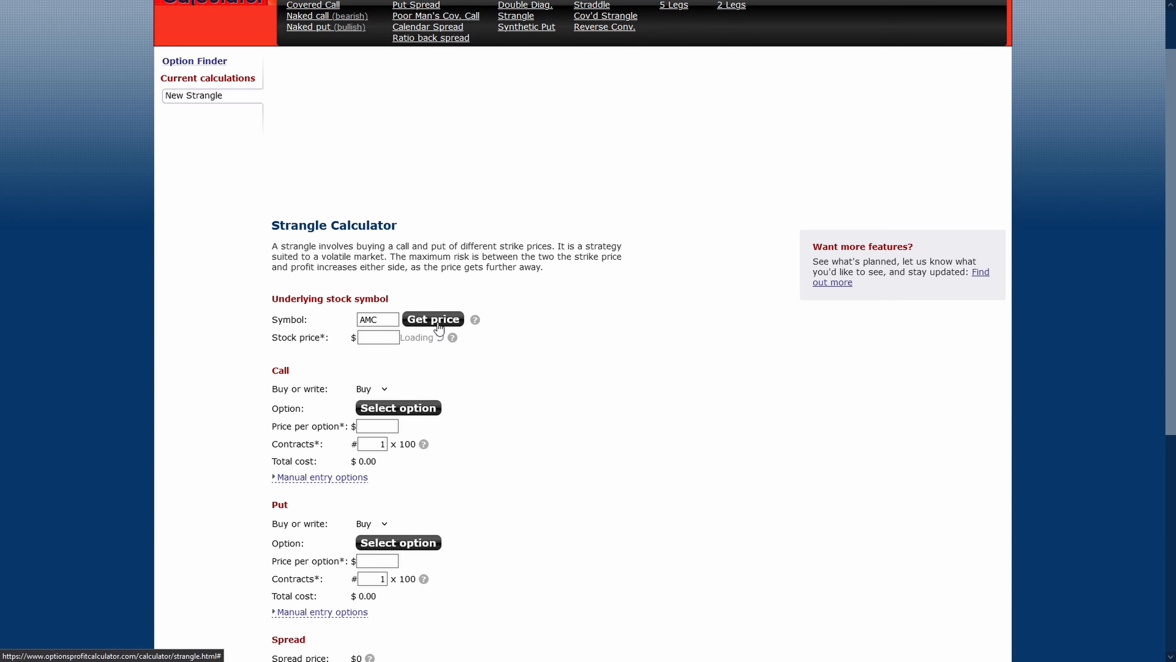
click(433, 319)
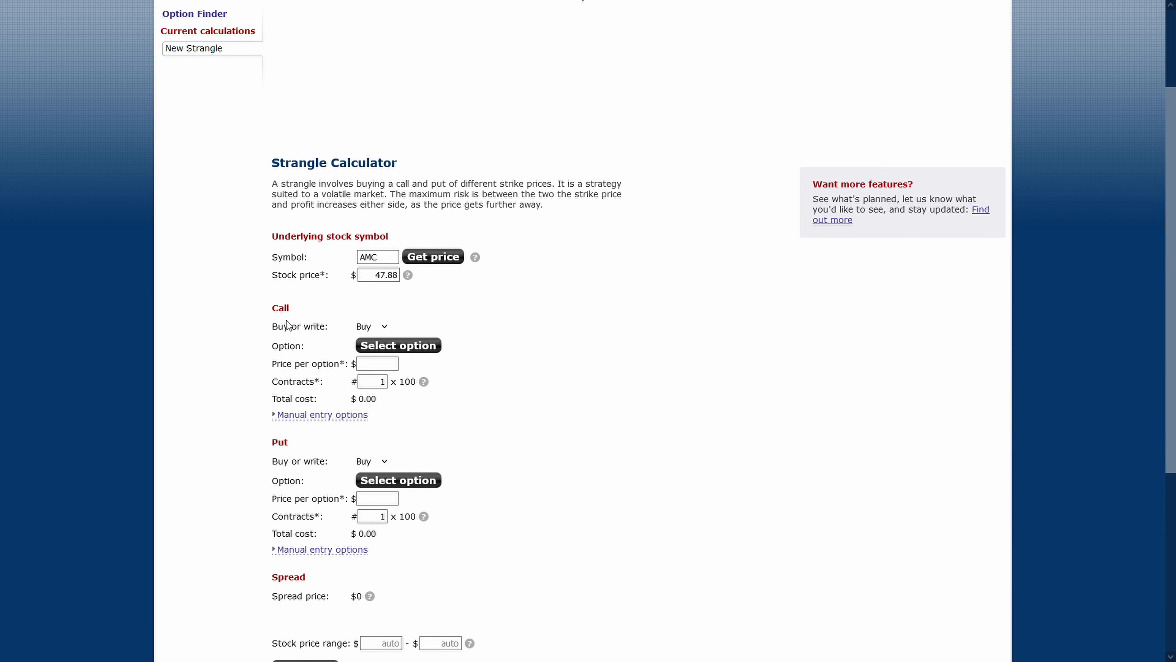
mouse_move(458, 318)
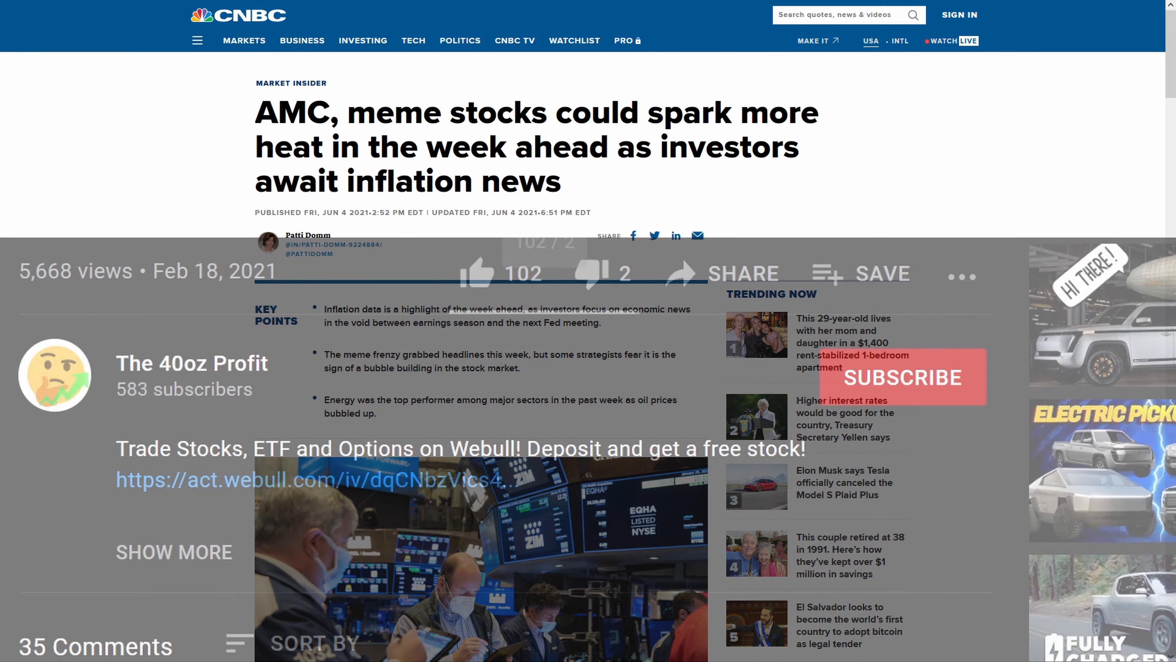
Like the video, subscribe to the channel with notifications on, and return to the strangle form
click(478, 273)
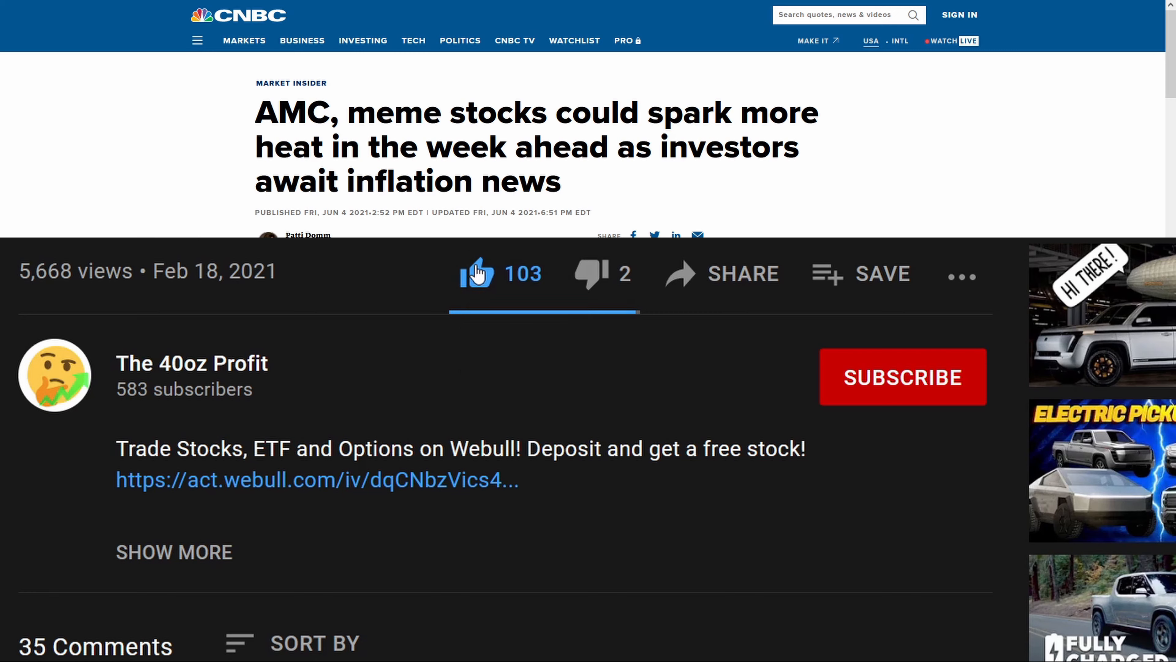
click(902, 377)
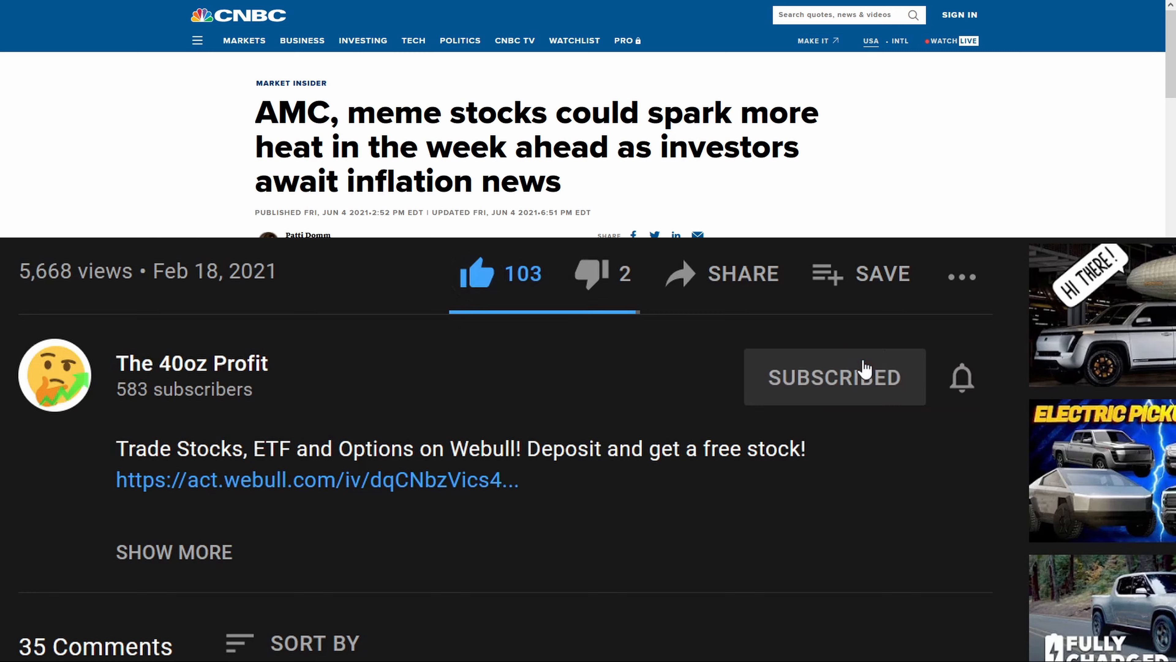
click(962, 377)
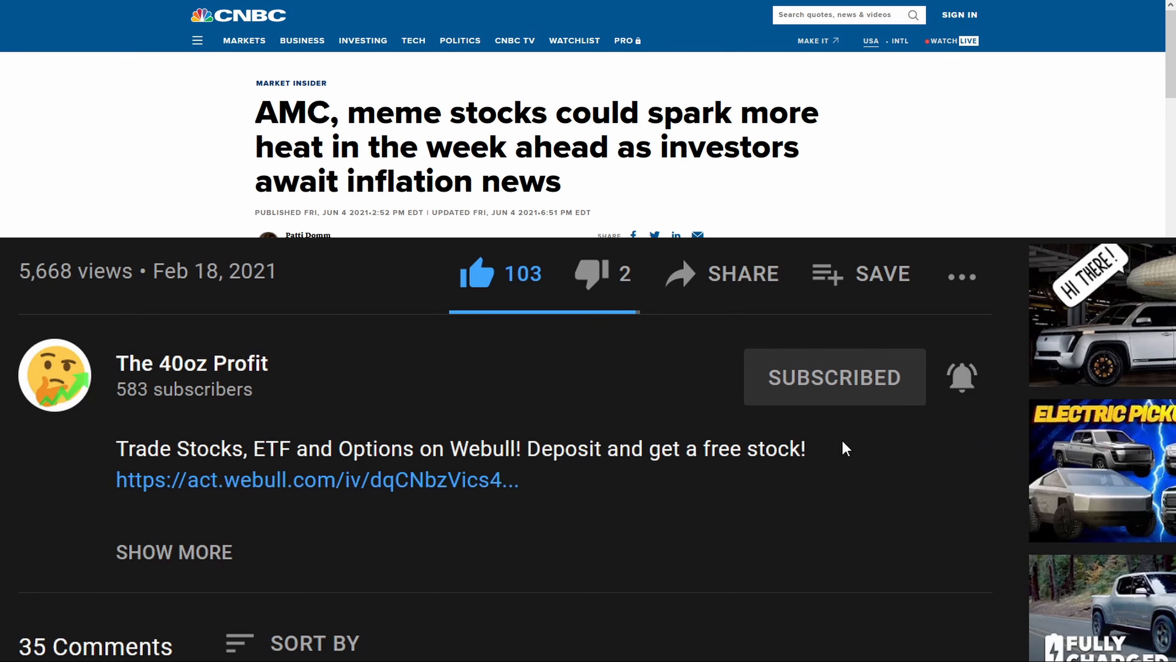
click(316, 480)
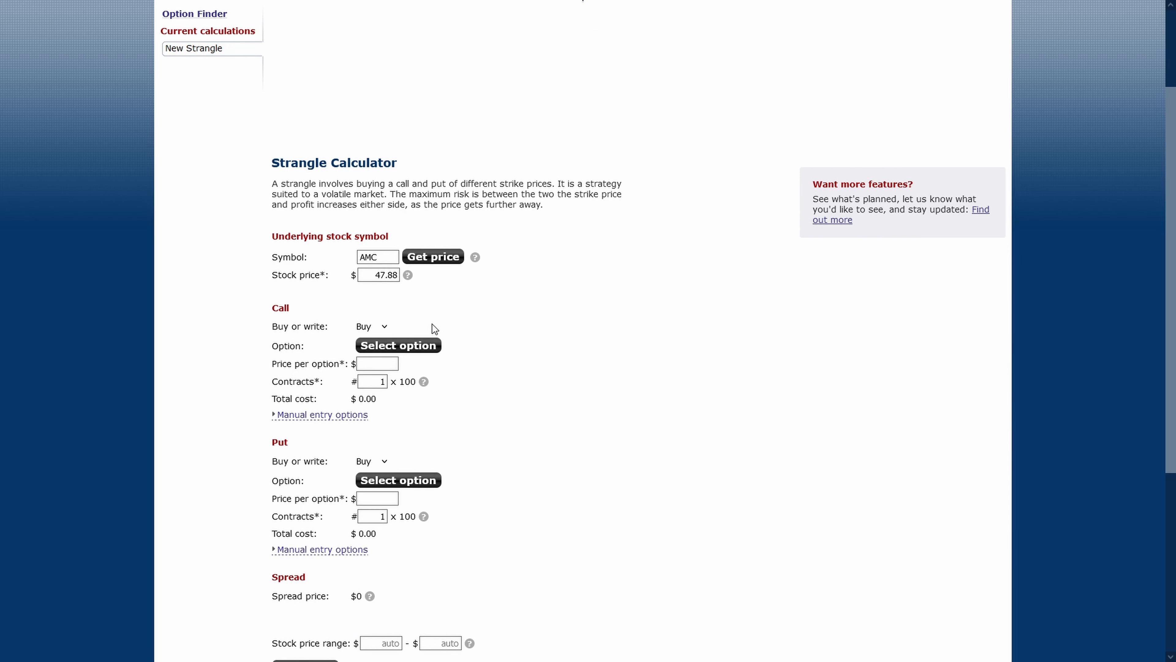
Fill the call leg with the 25 Jun $48 call at its 17.67 mid price
click(398, 345)
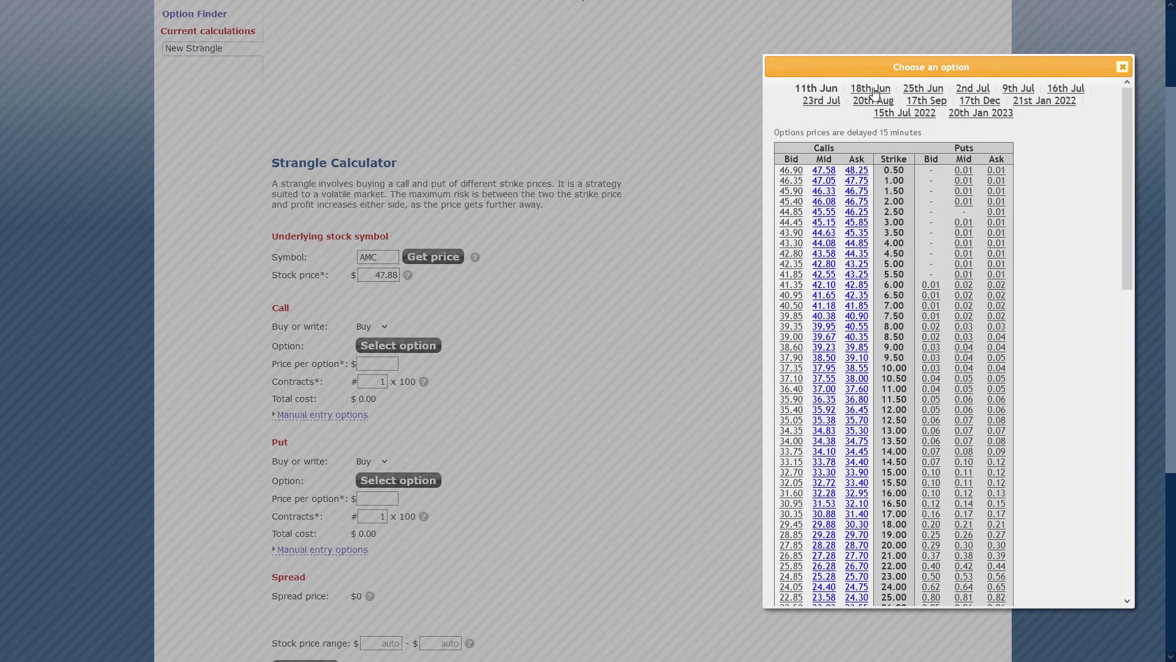
click(923, 88)
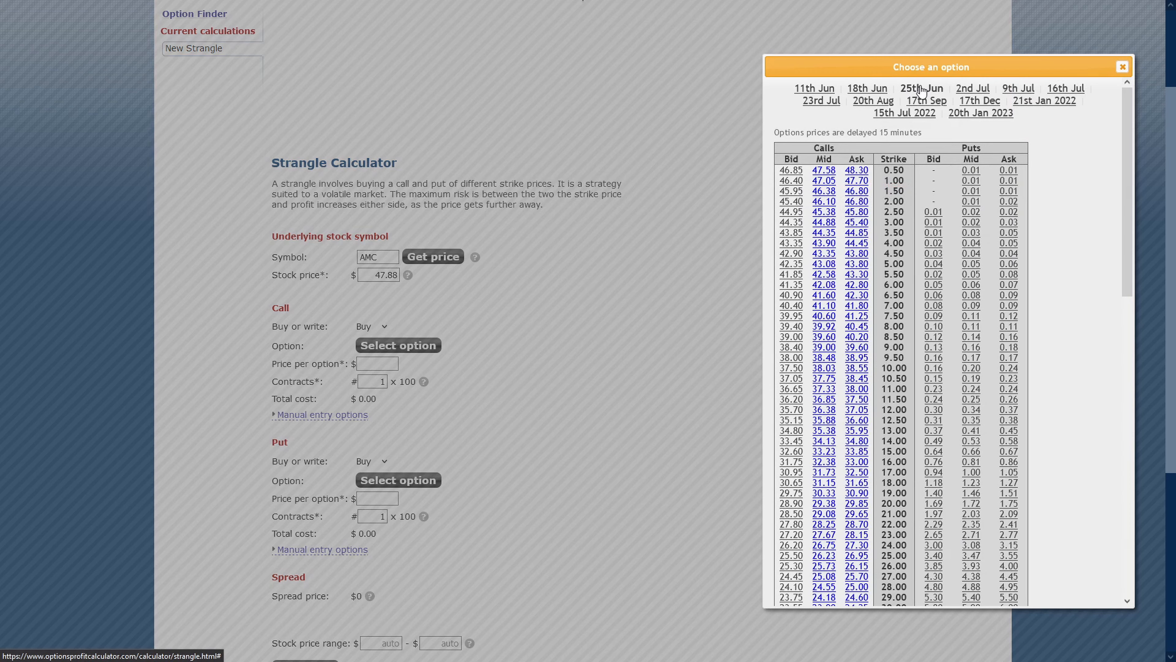
scroll(down, 3)
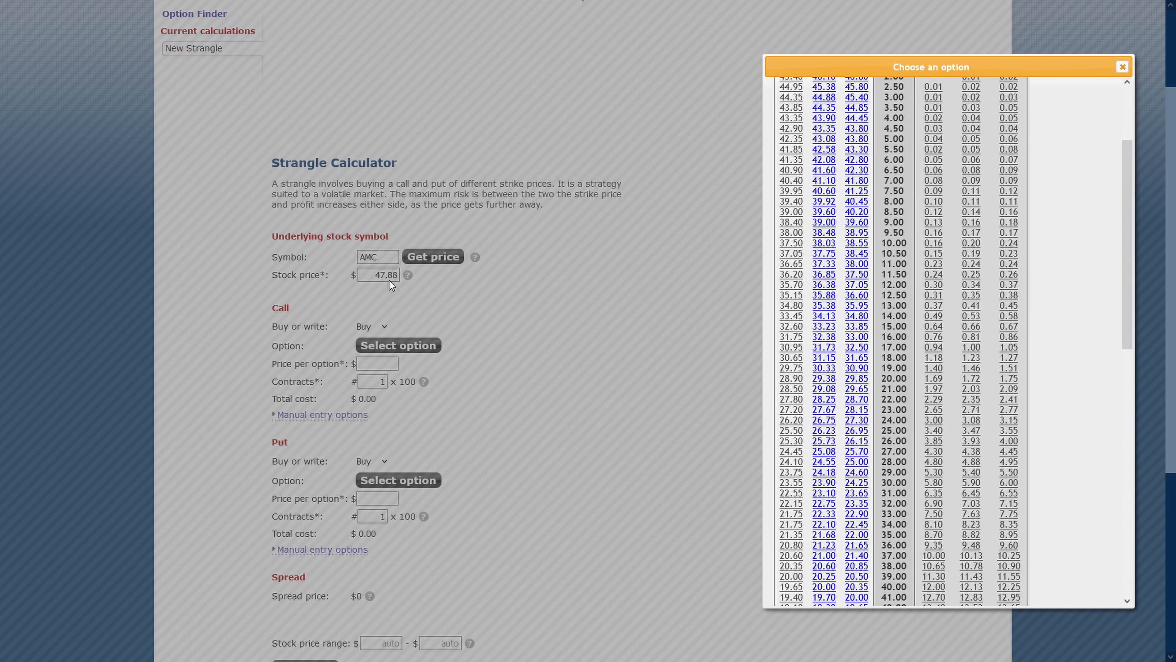
scroll(down, 3)
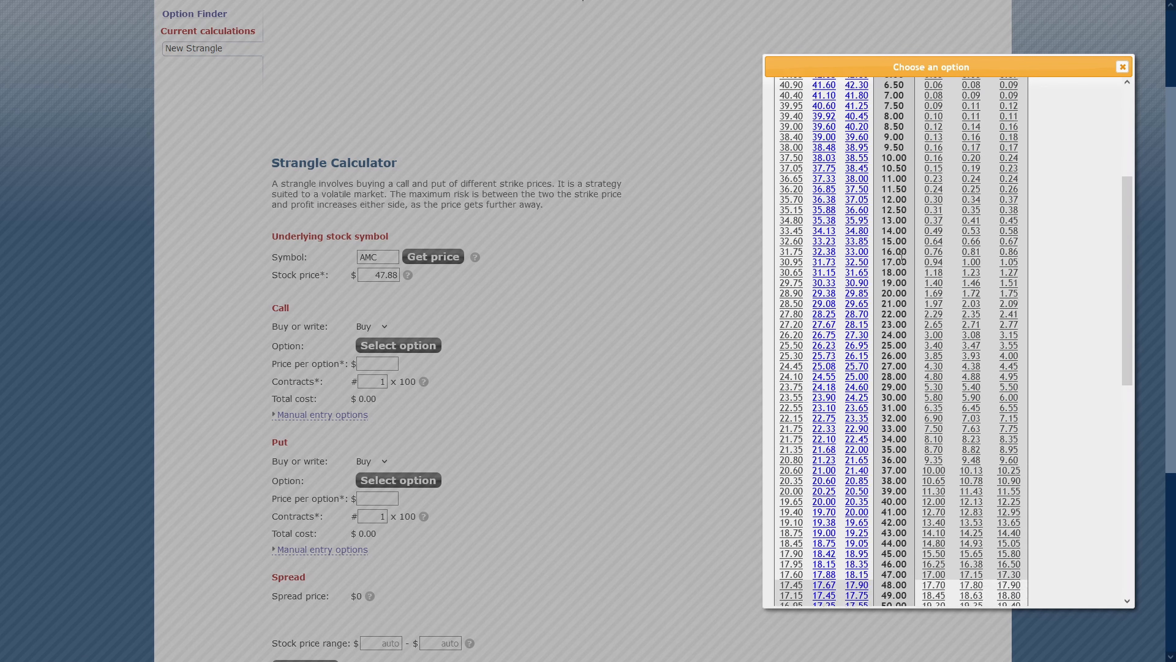
scroll(down, 3)
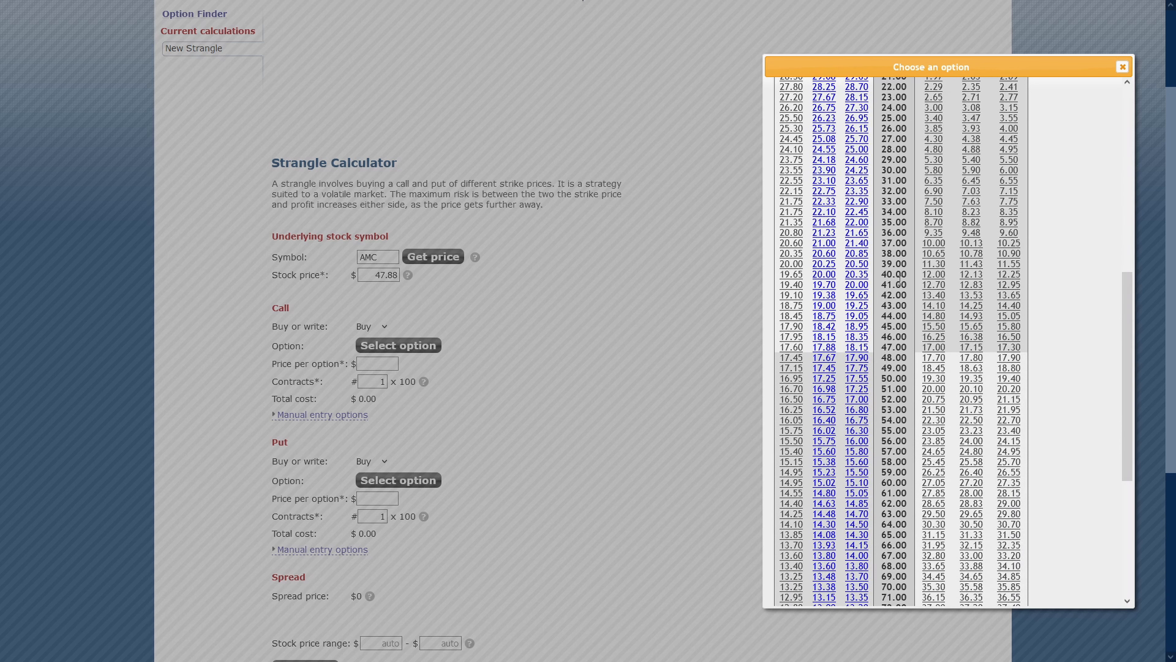
mouse_move(827, 362)
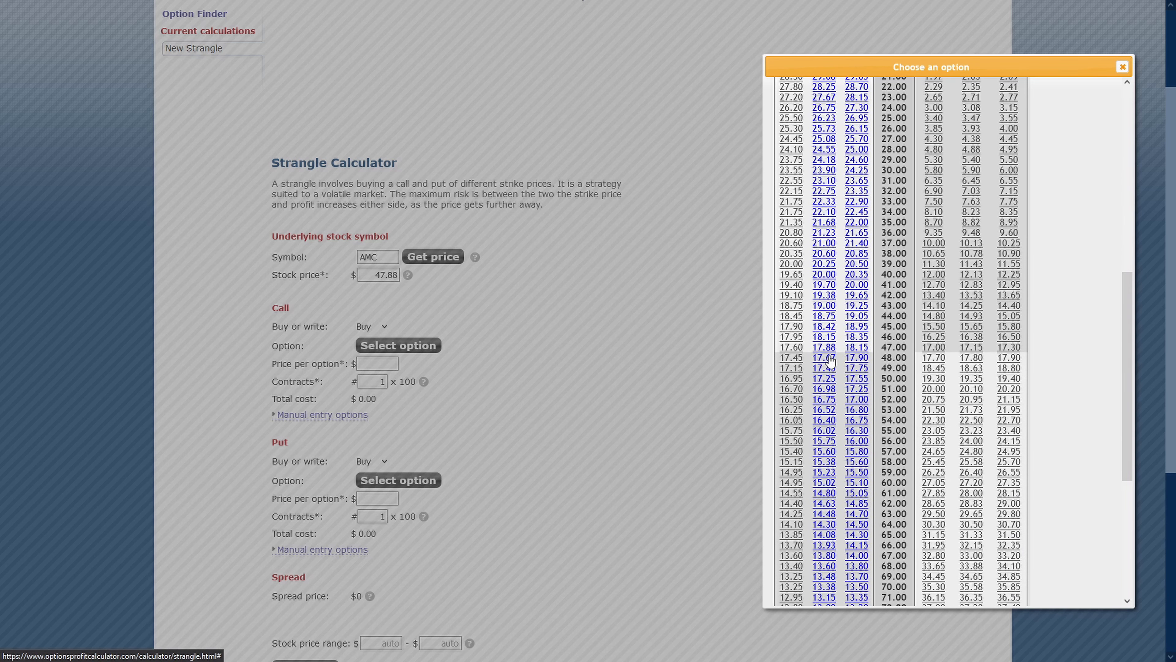
click(790, 357)
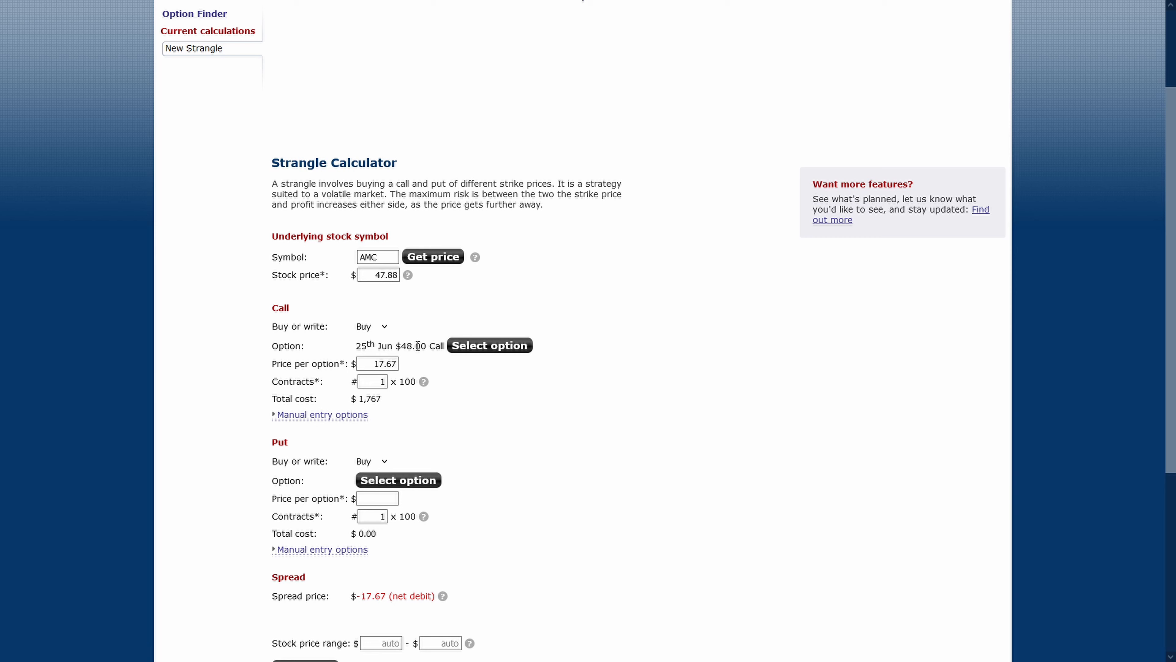
scroll(up, 3)
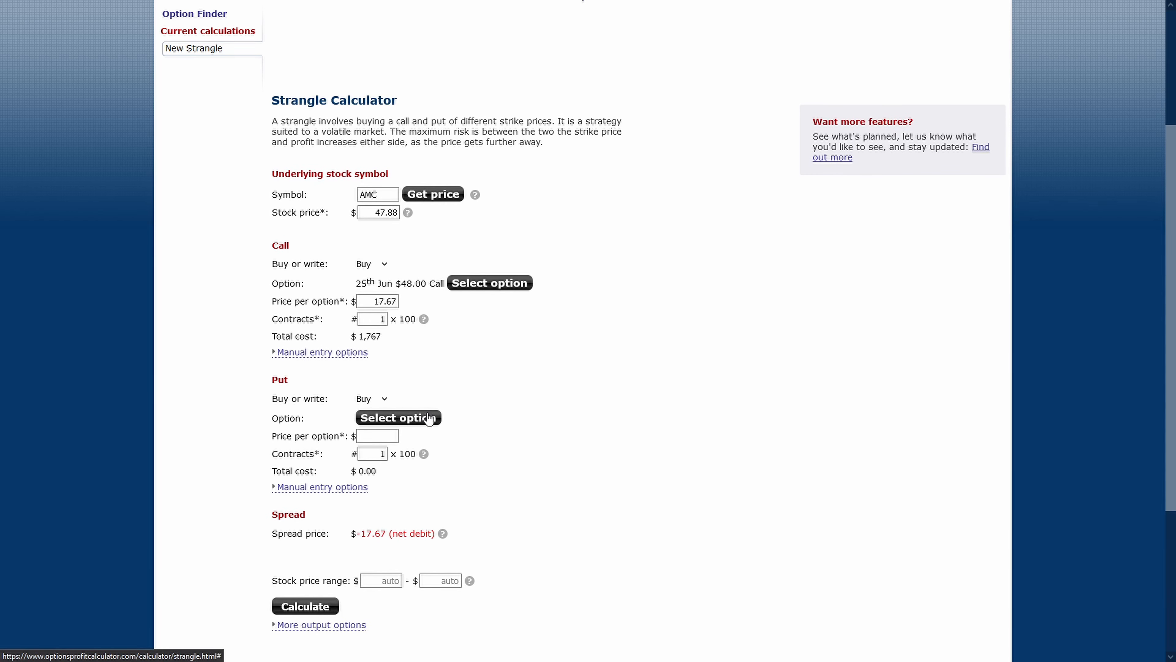
Fill the put leg with the 25 Jun $48 put at its 17.80 mid price
click(398, 418)
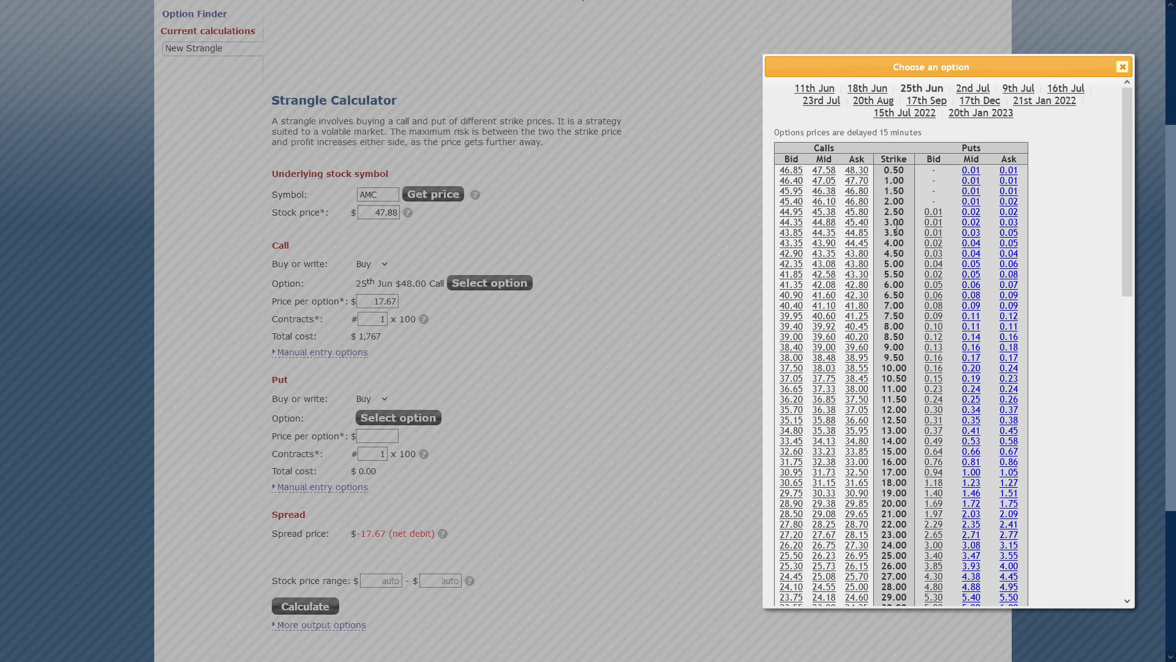
scroll(down, 3)
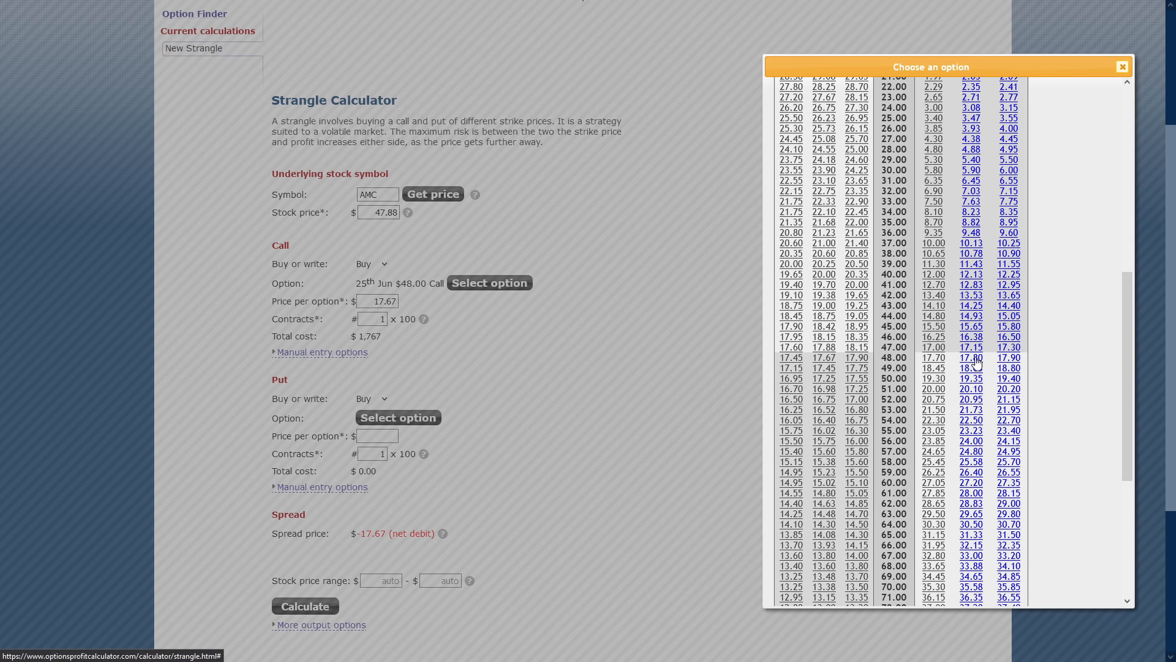
click(970, 357)
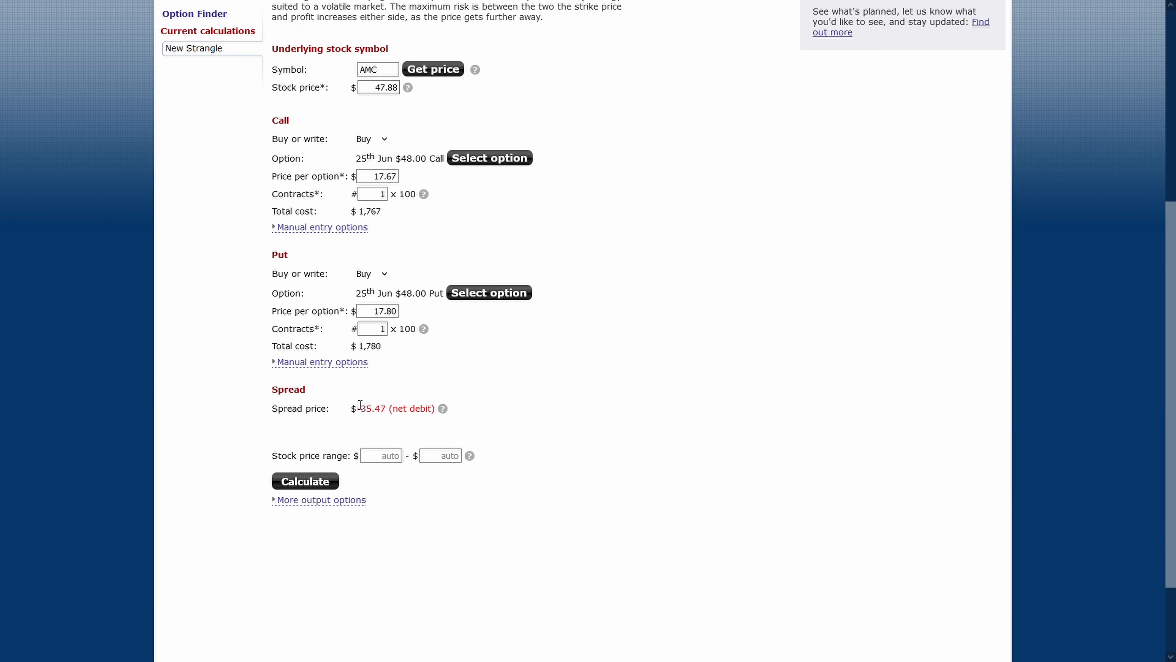
double_click(371, 408)
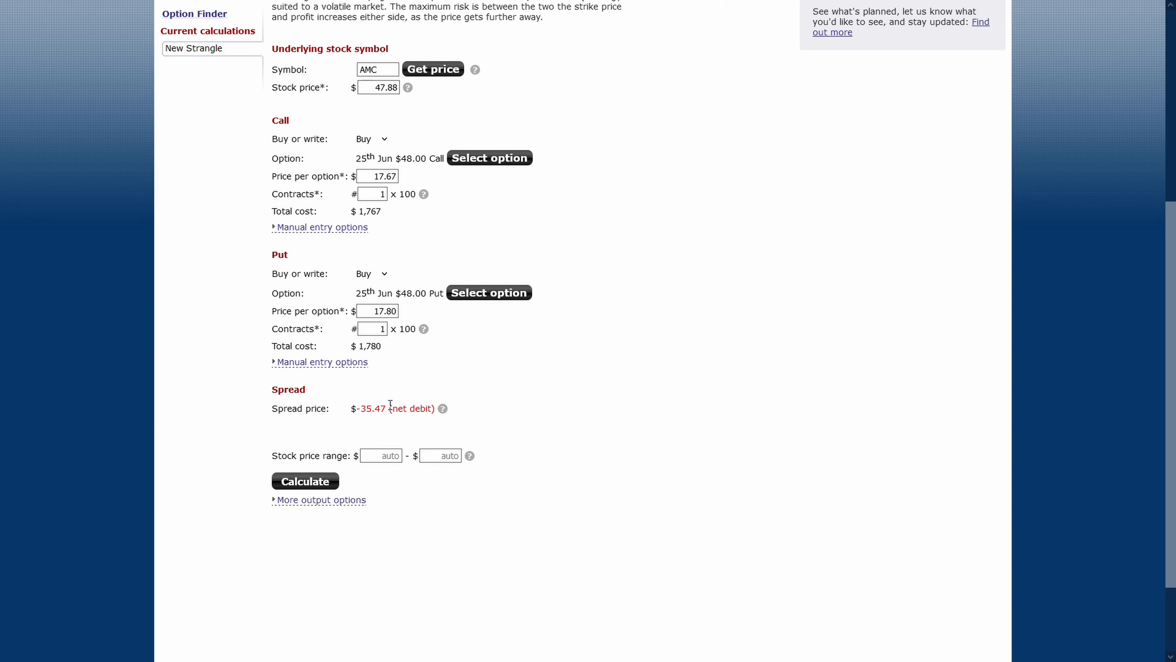
mouse_move(388, 404)
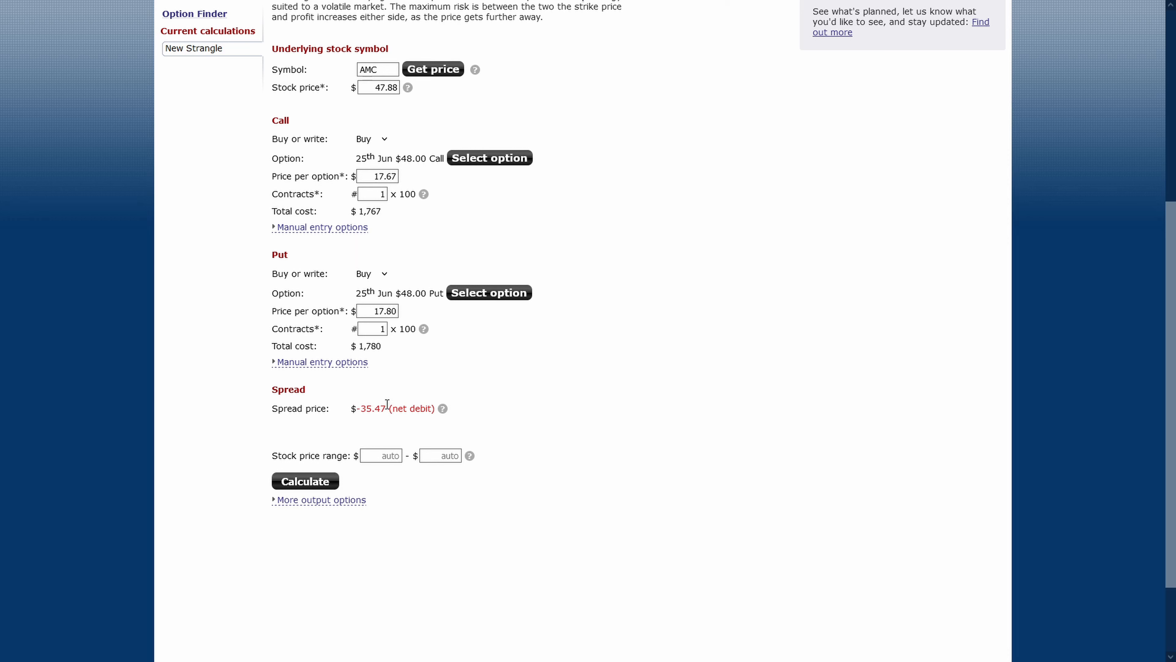
mouse_move(388, 405)
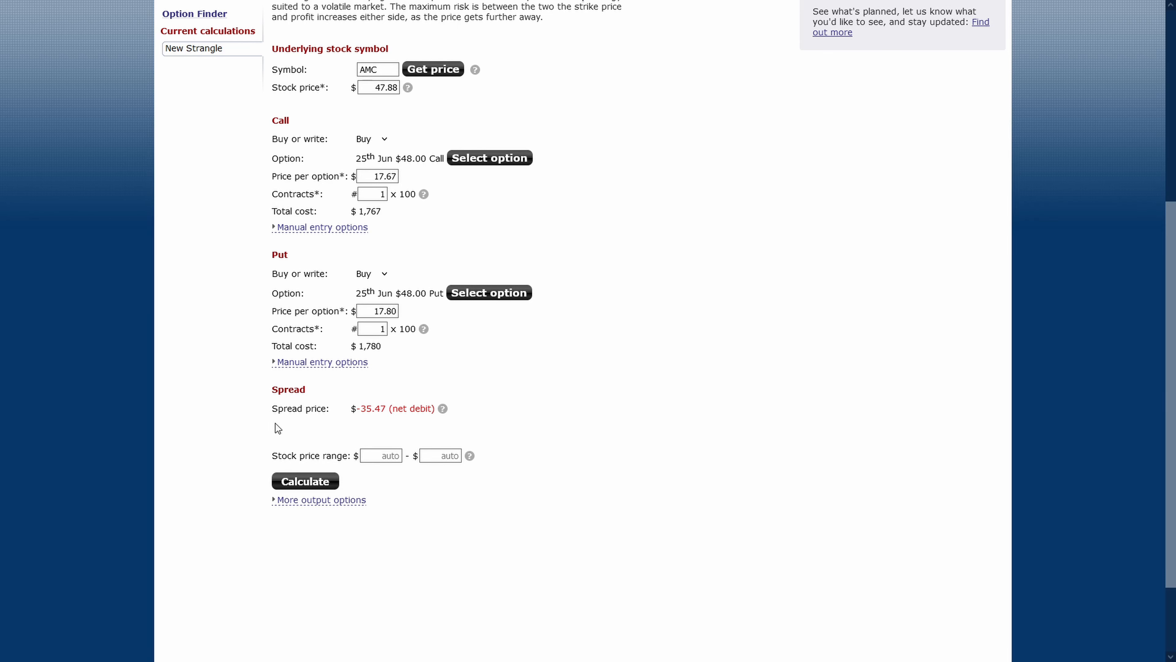
click(304, 481)
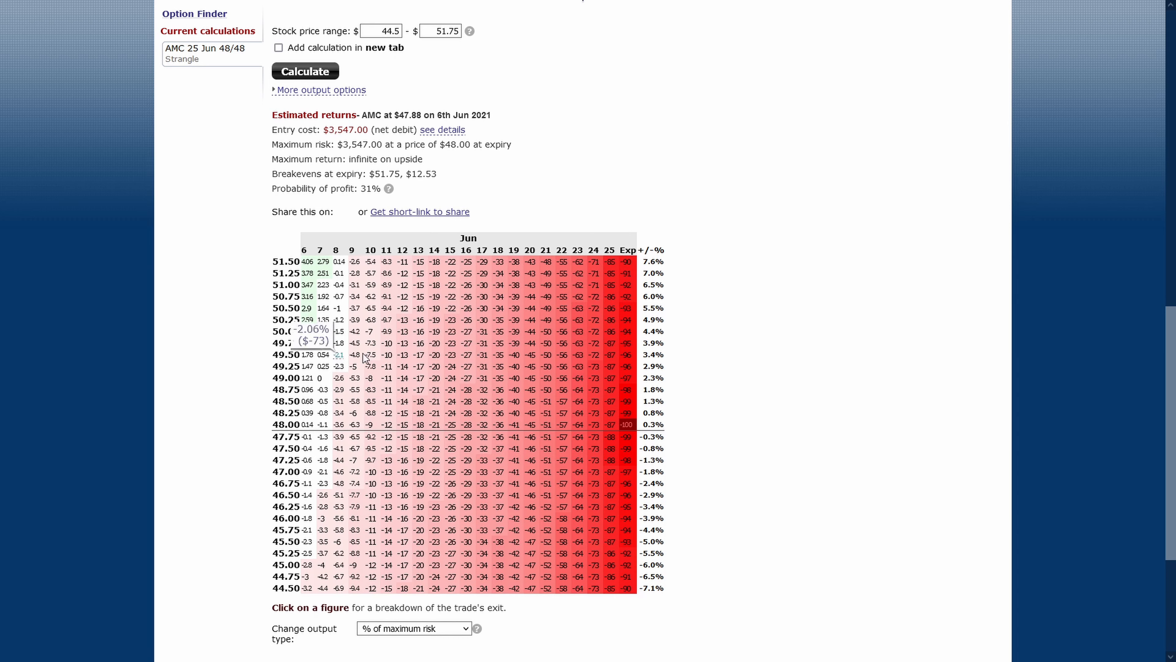
scroll(up, 3)
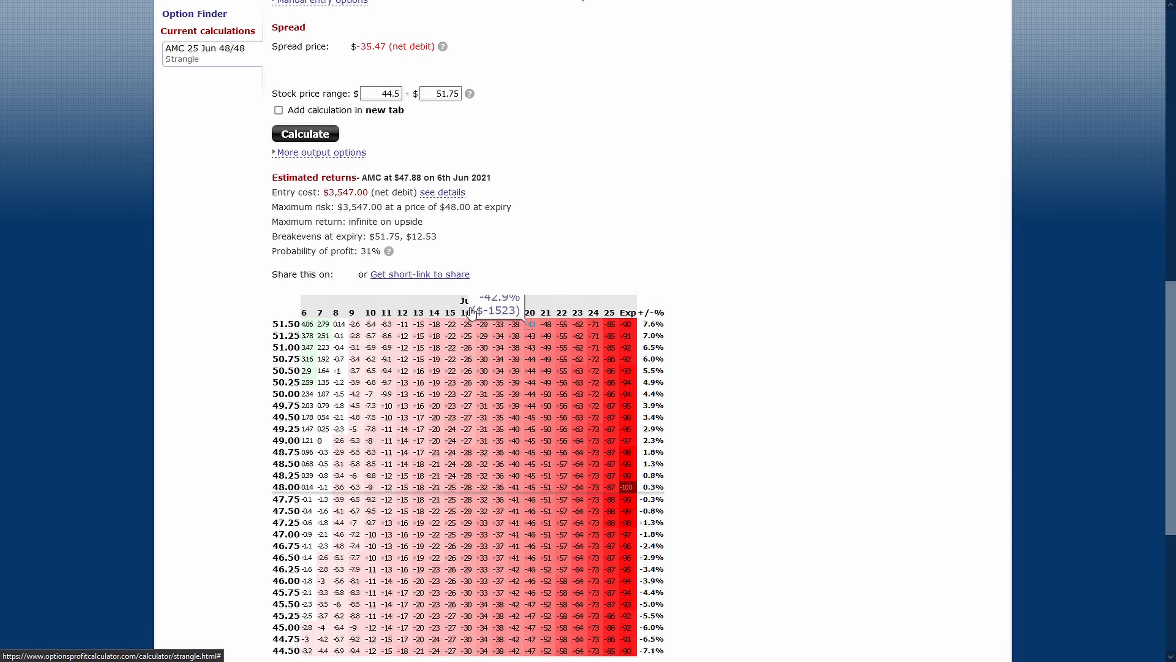
mouse_move(594, 161)
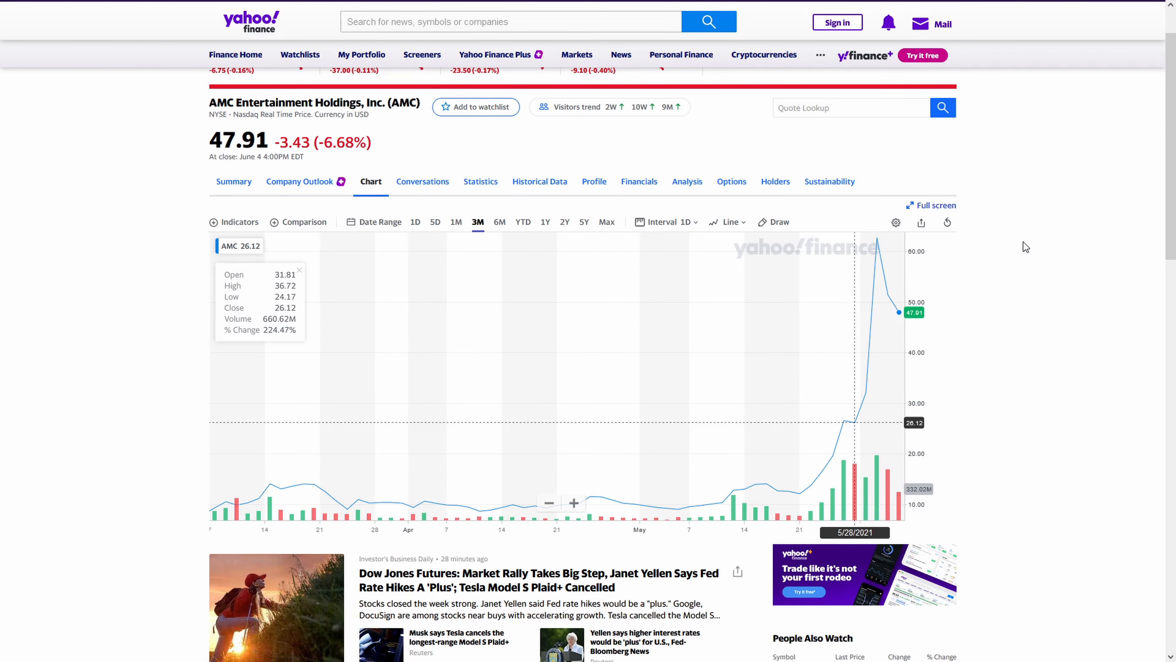
mouse_move(706, 407)
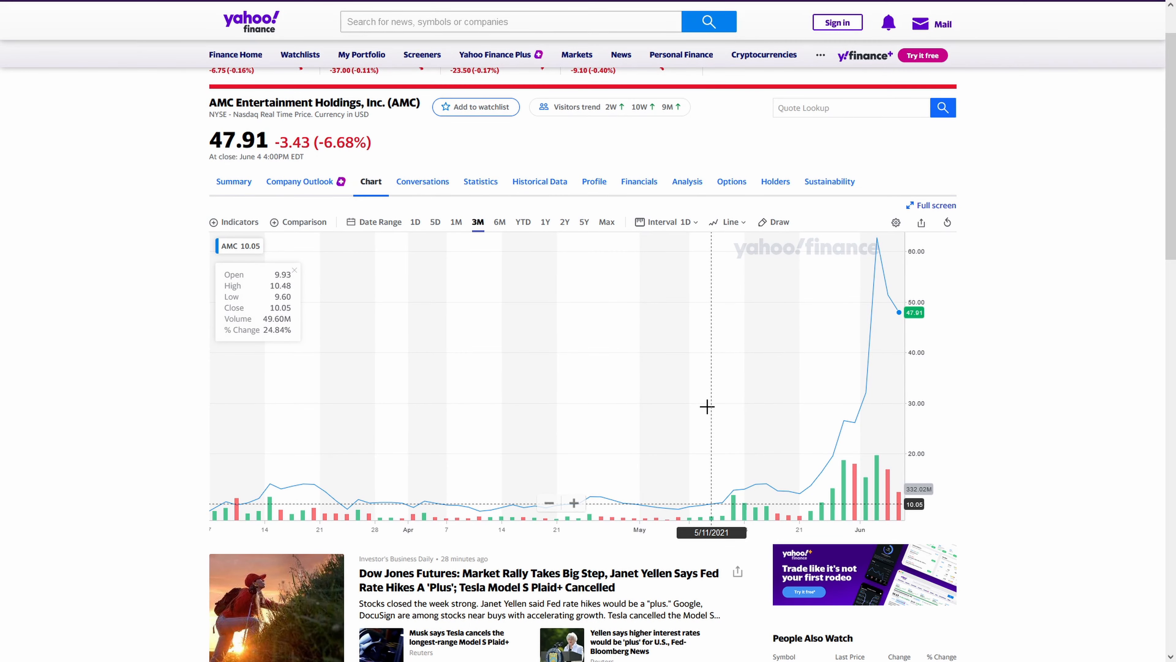
mouse_move(675, 405)
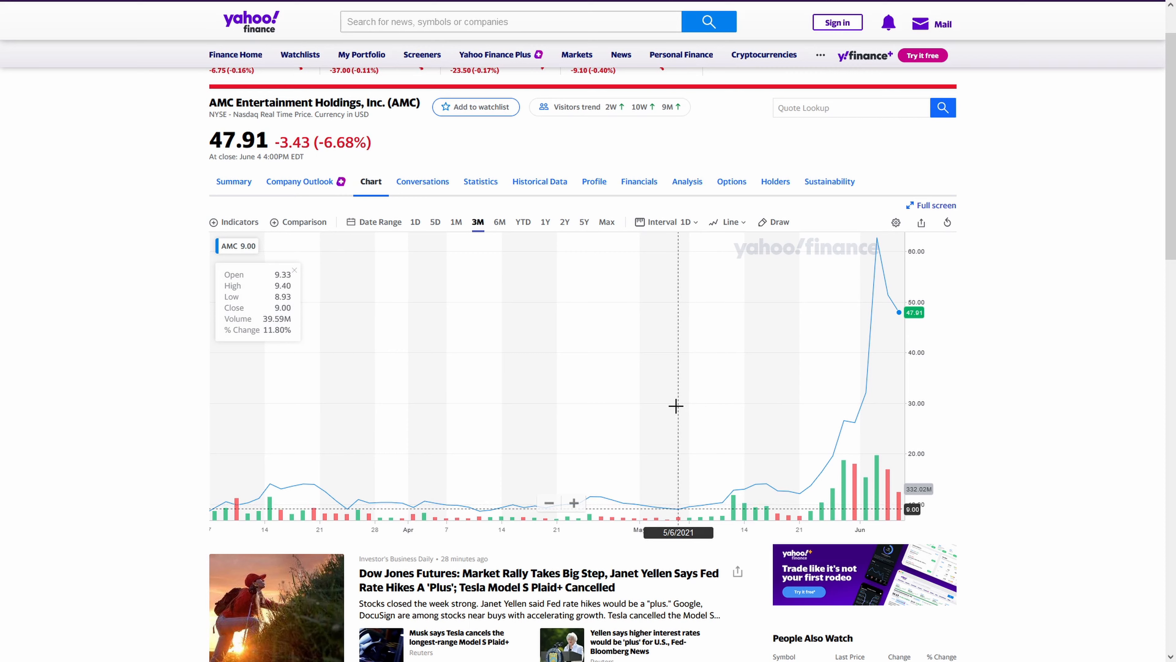
mouse_move(765, 401)
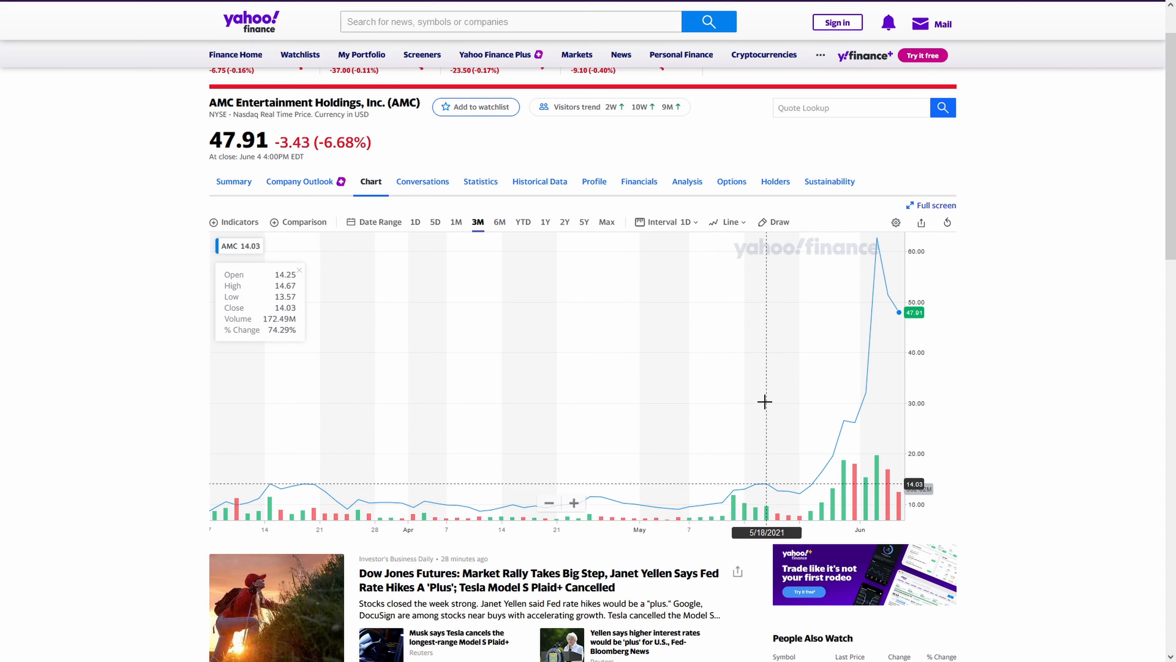
mouse_move(878, 348)
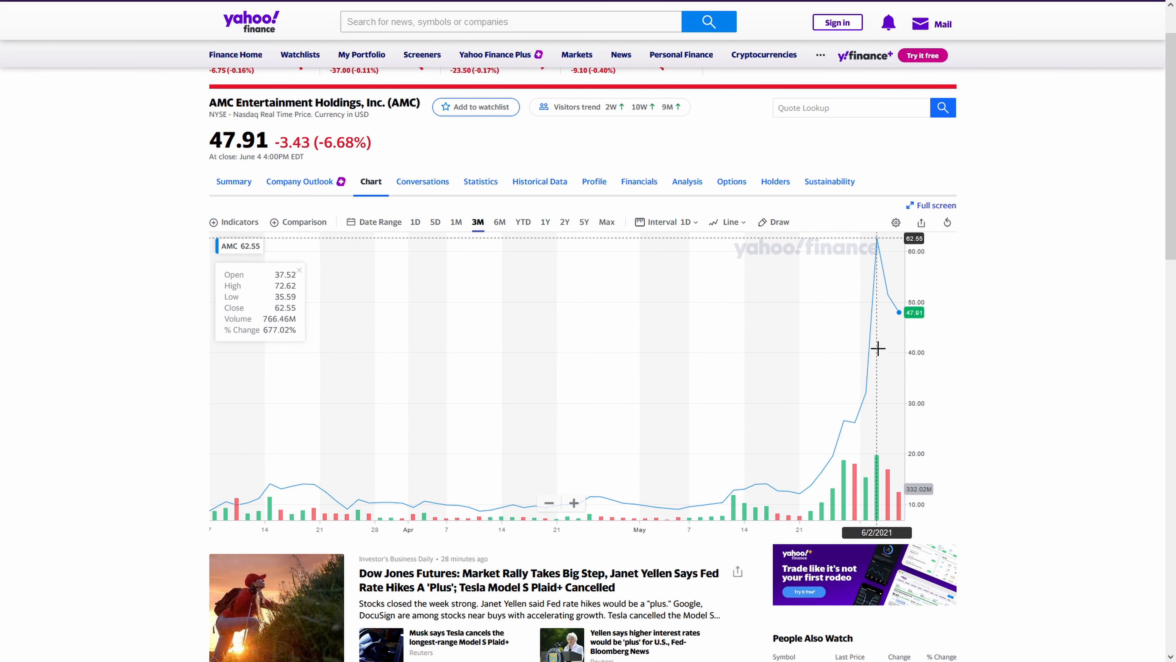
mouse_move(877, 343)
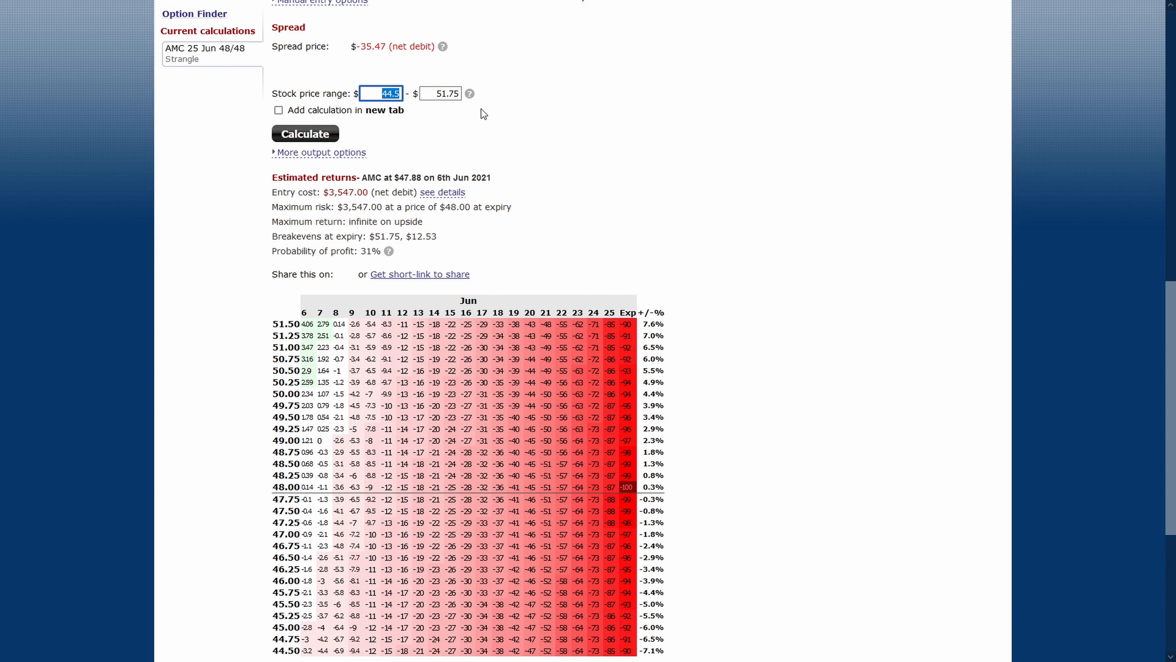
Recalculate the profit/loss grid over a $10–$70 stock price range
text(10)
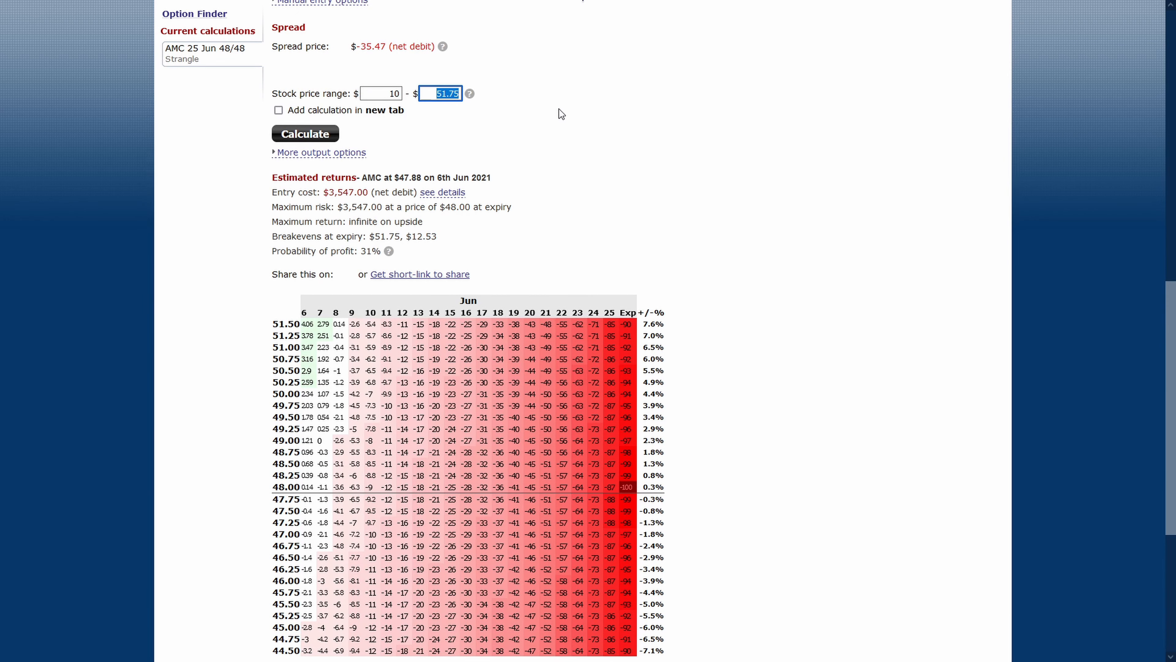
text(70)
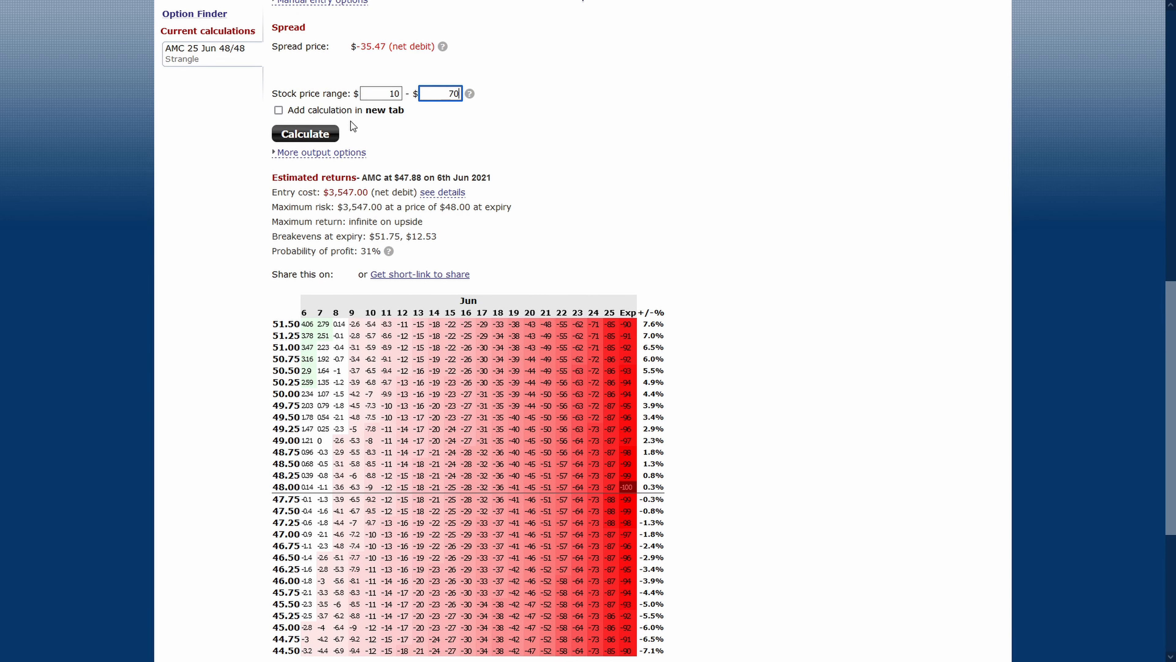
click(304, 133)
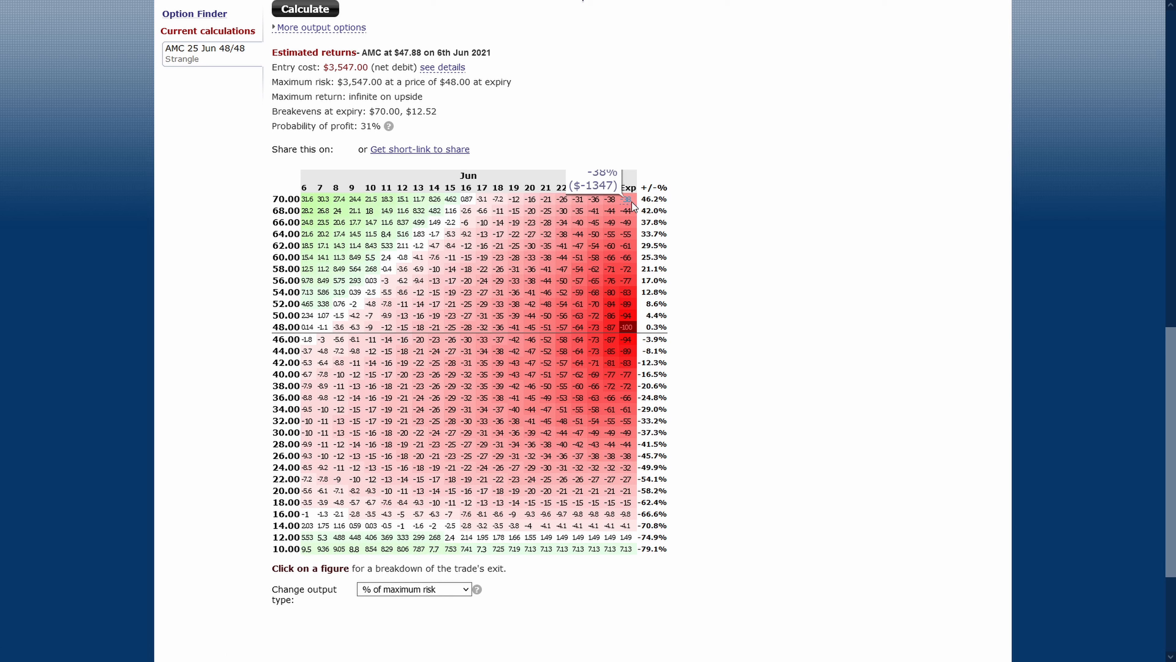
mouse_move(627, 548)
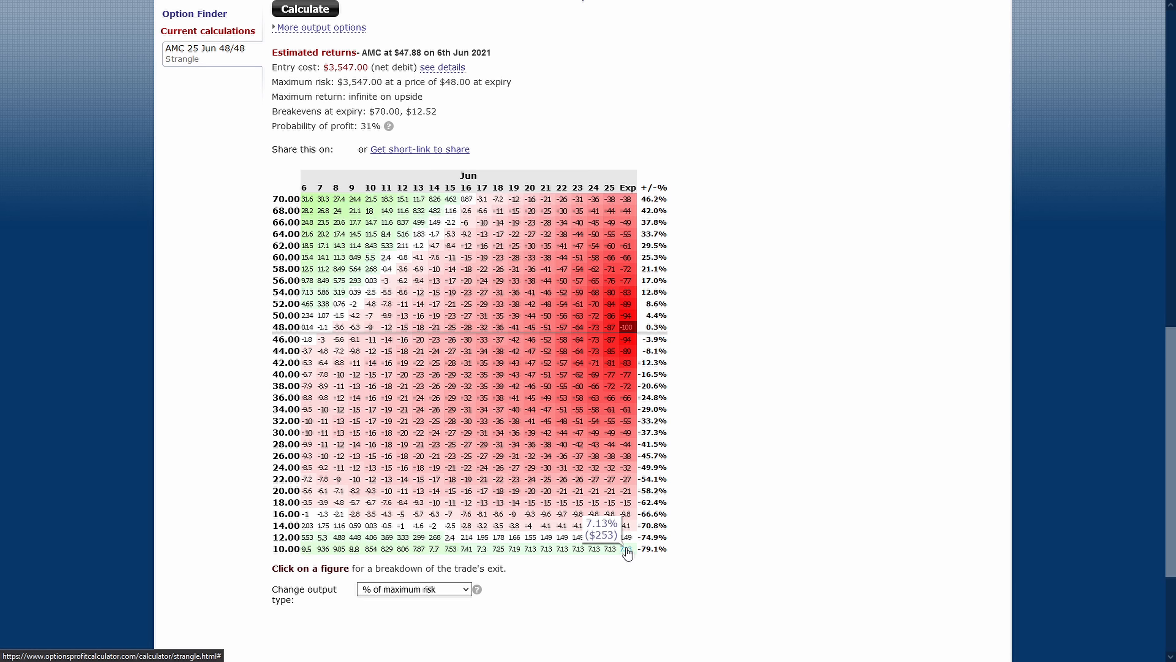
Recalculate the grid again over a $5–$100 stock price range
scroll(up, 3)
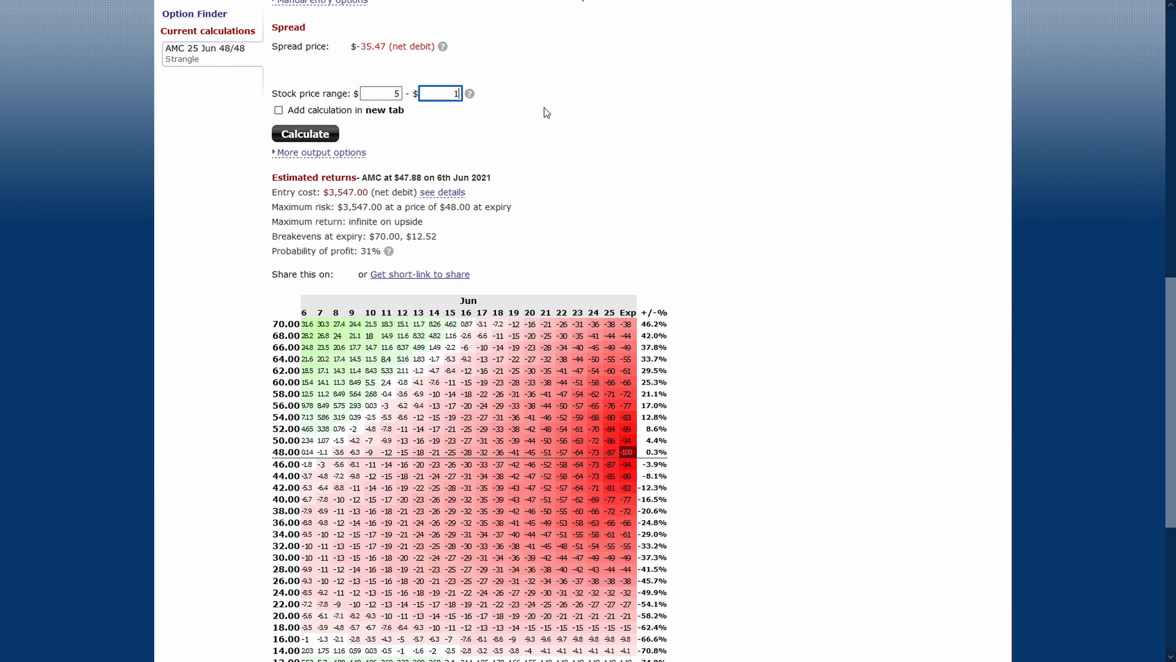
click(304, 134)
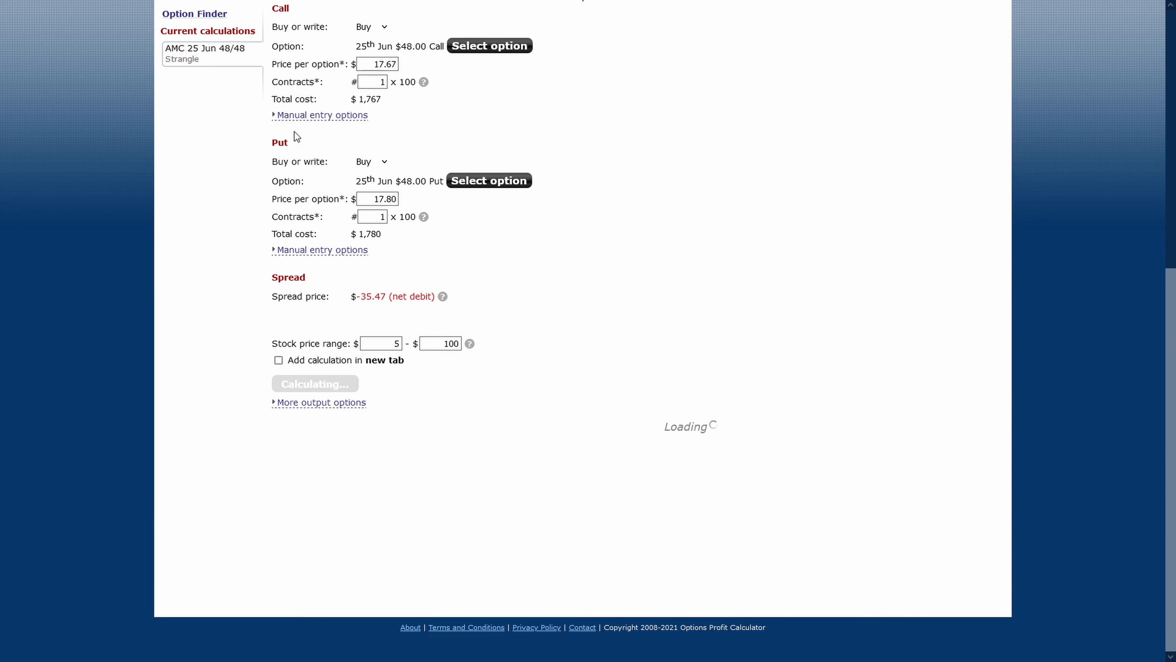
Inspect the 25 Jun 48/48 strangle grid around the $48 row, breakevens $83.46 and $12.54
click(315, 383)
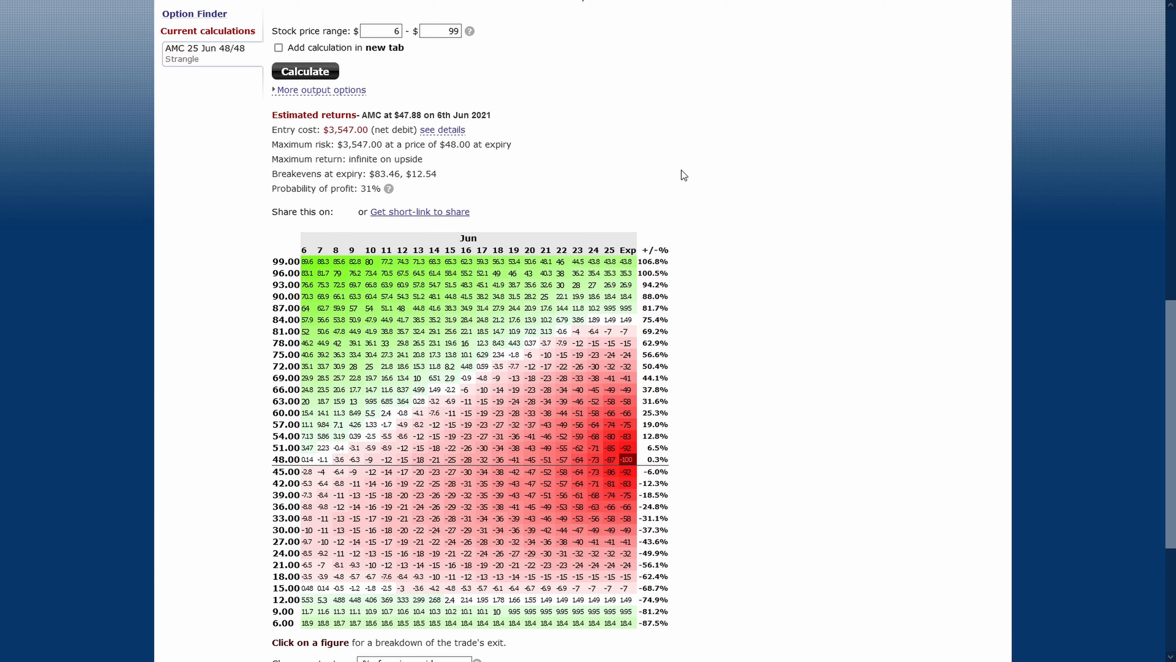
mouse_move(563, 425)
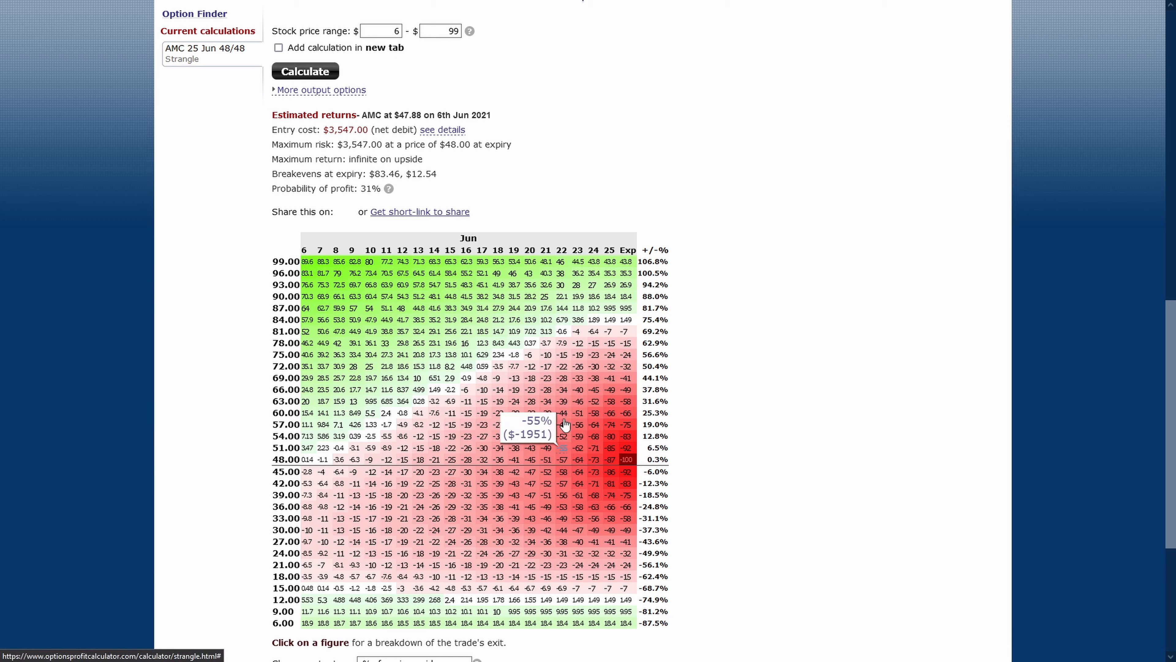
mouse_move(662, 444)
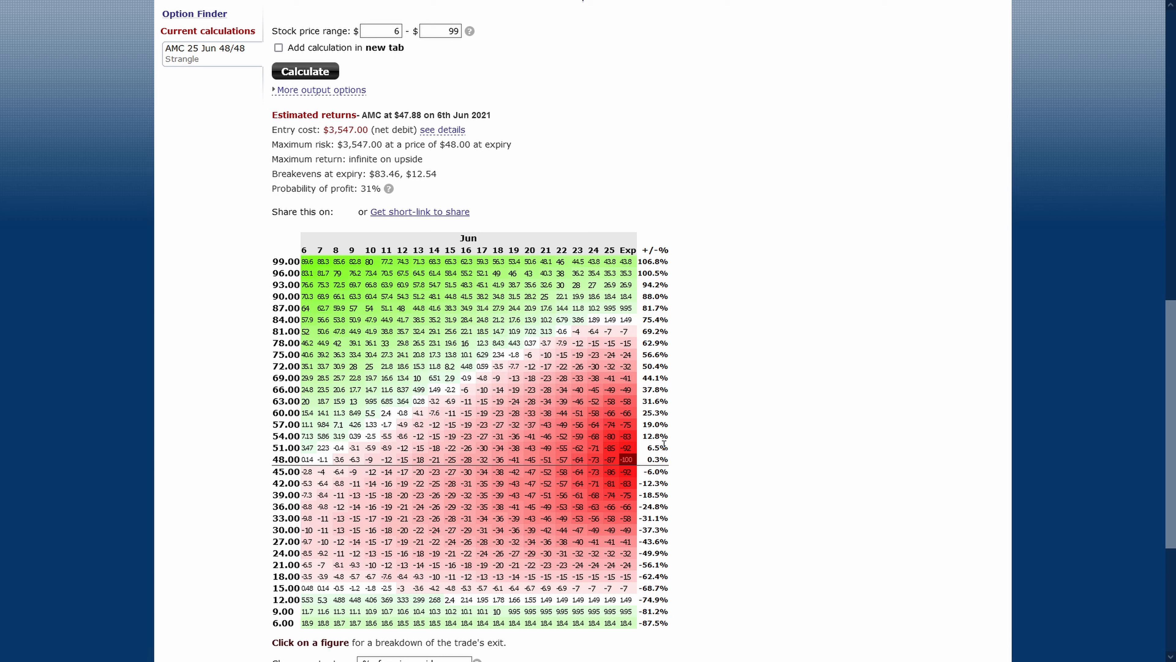
mouse_move(625, 459)
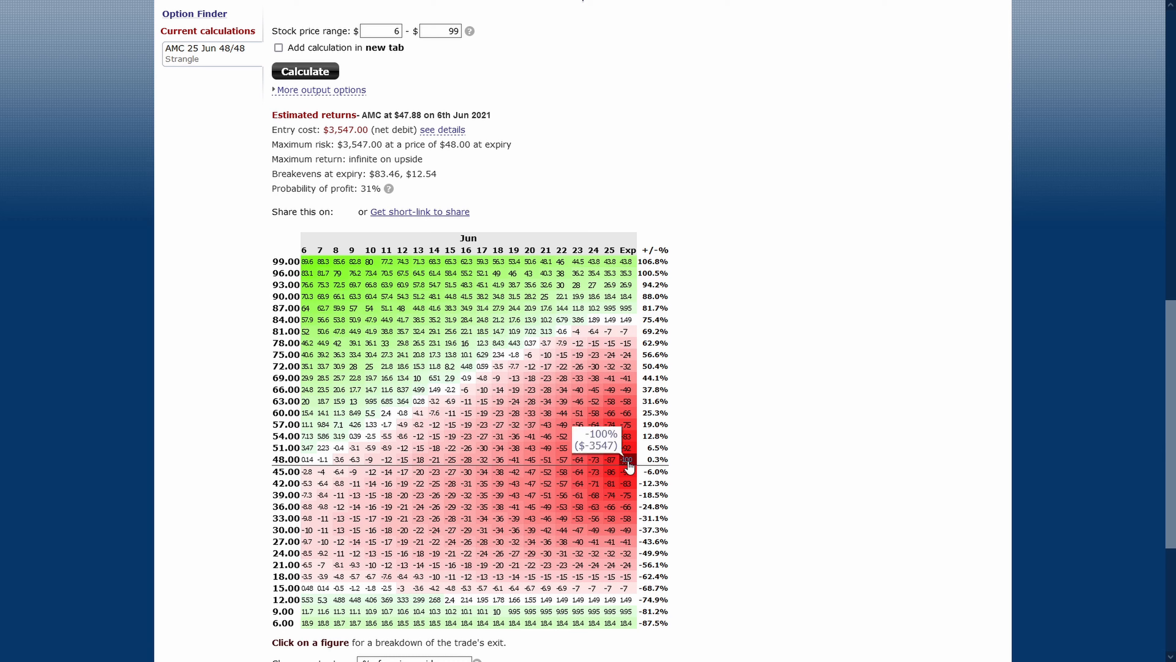
mouse_move(375, 458)
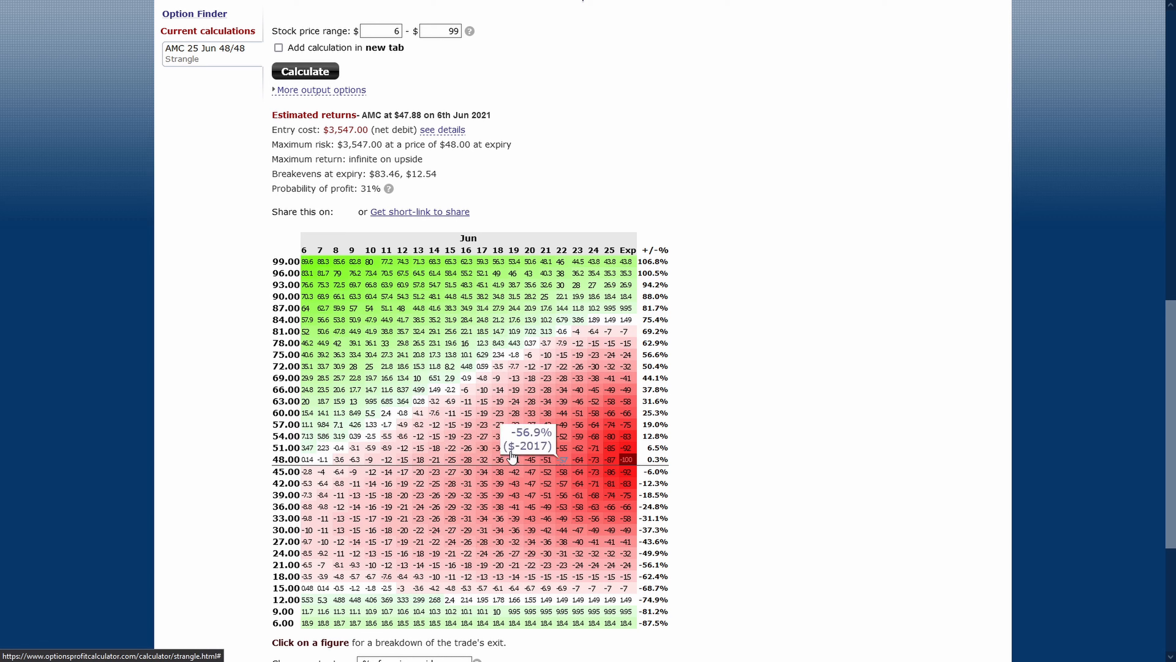
click(285, 459)
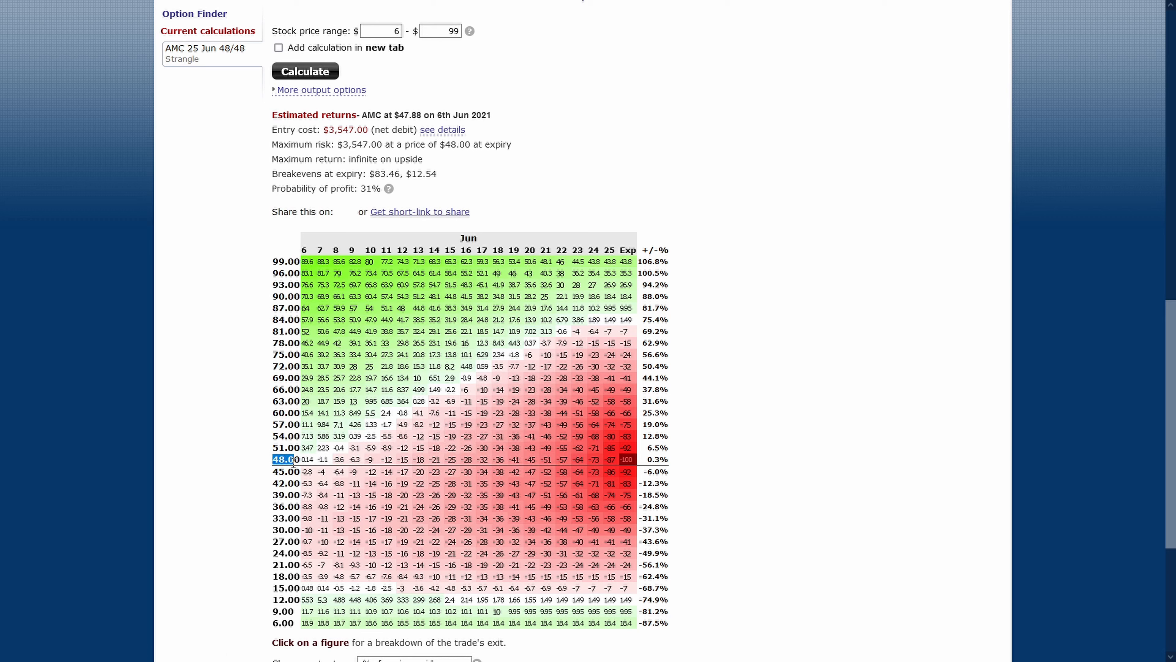
mouse_move(530, 460)
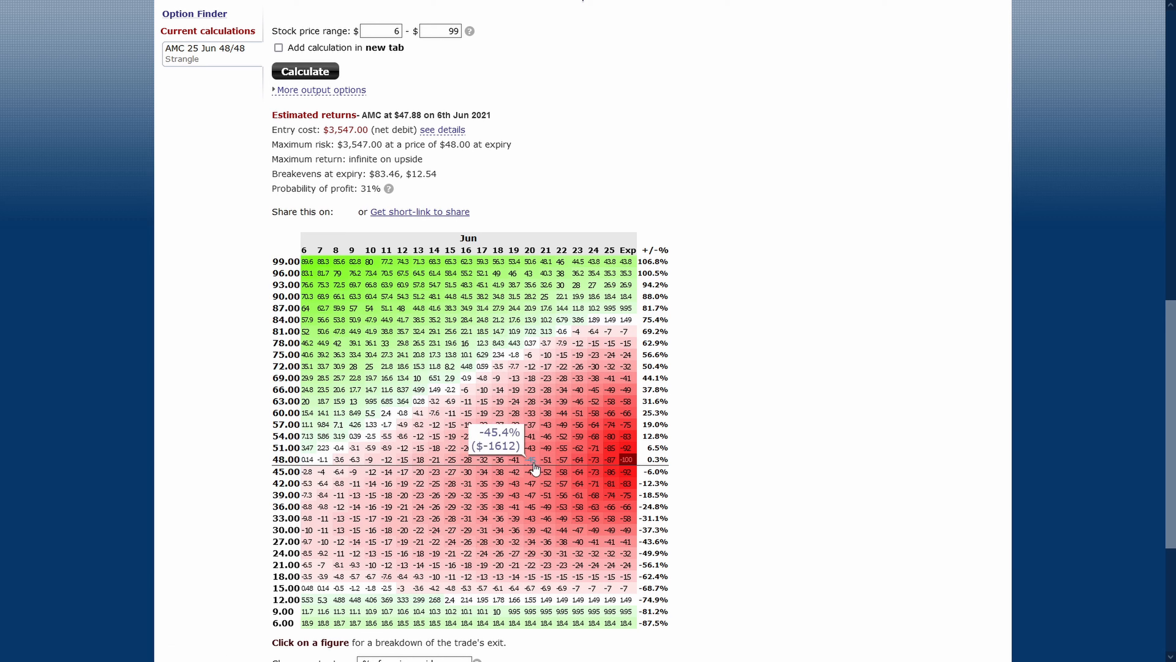
mouse_move(284, 470)
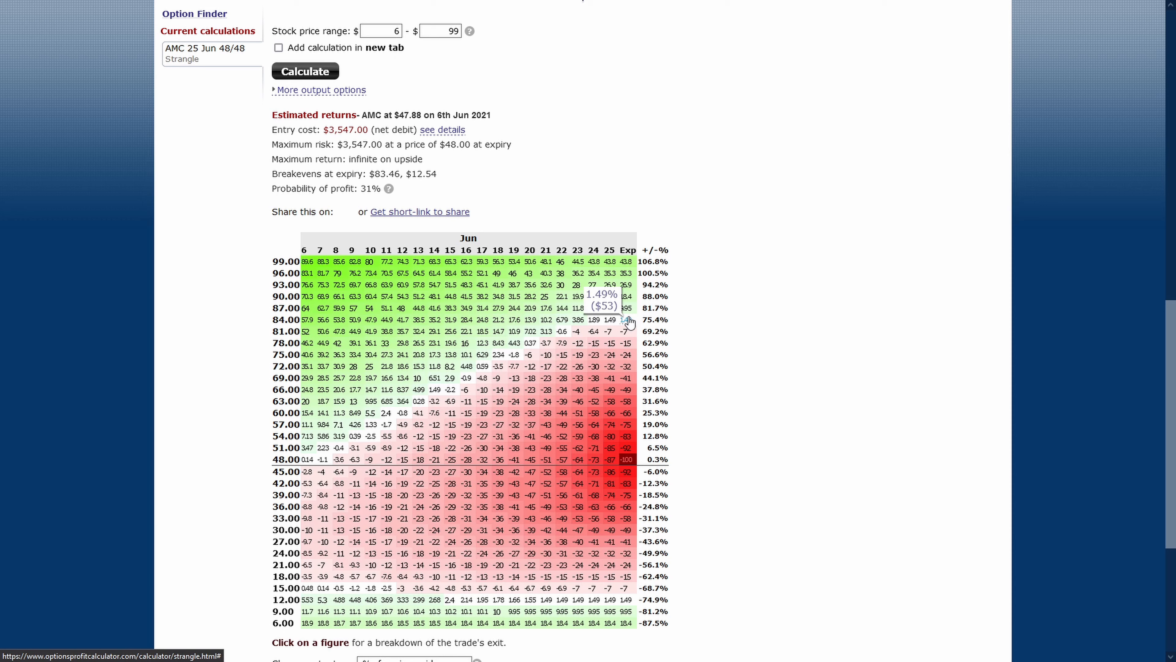
mouse_move(624, 262)
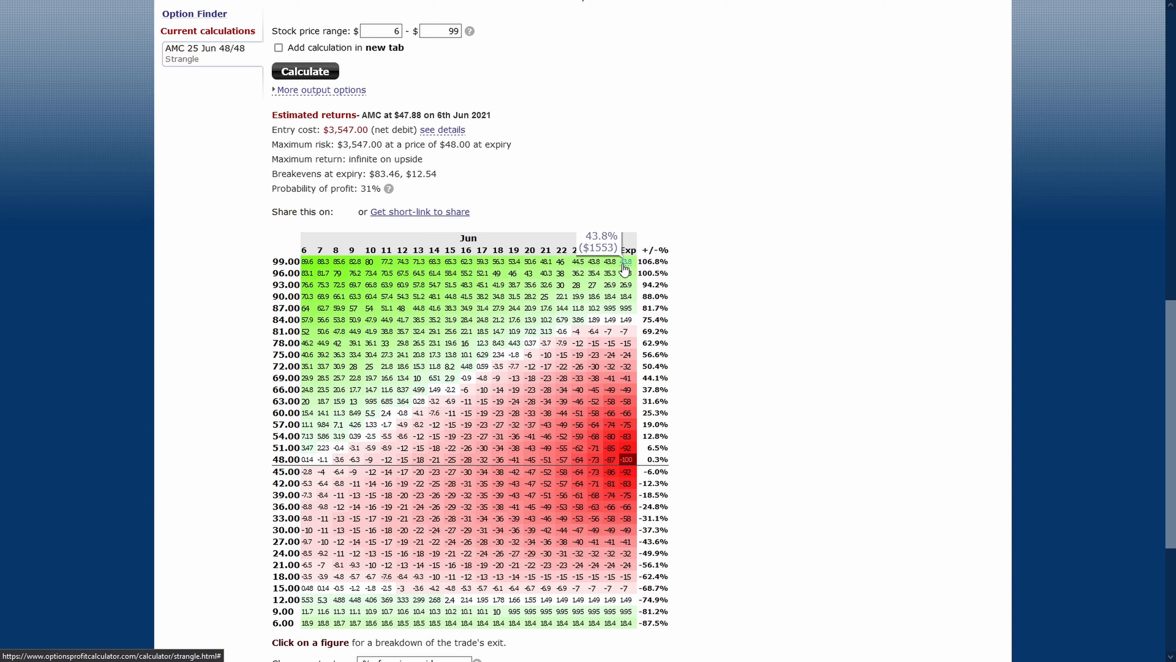
mouse_move(602, 273)
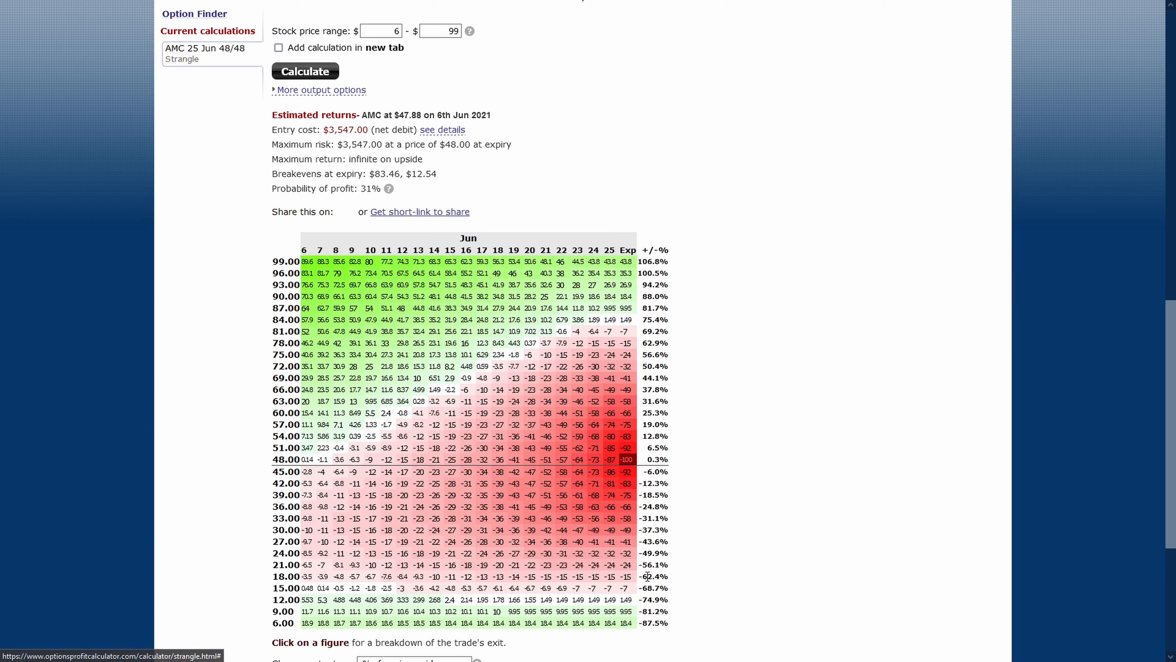
mouse_move(626, 599)
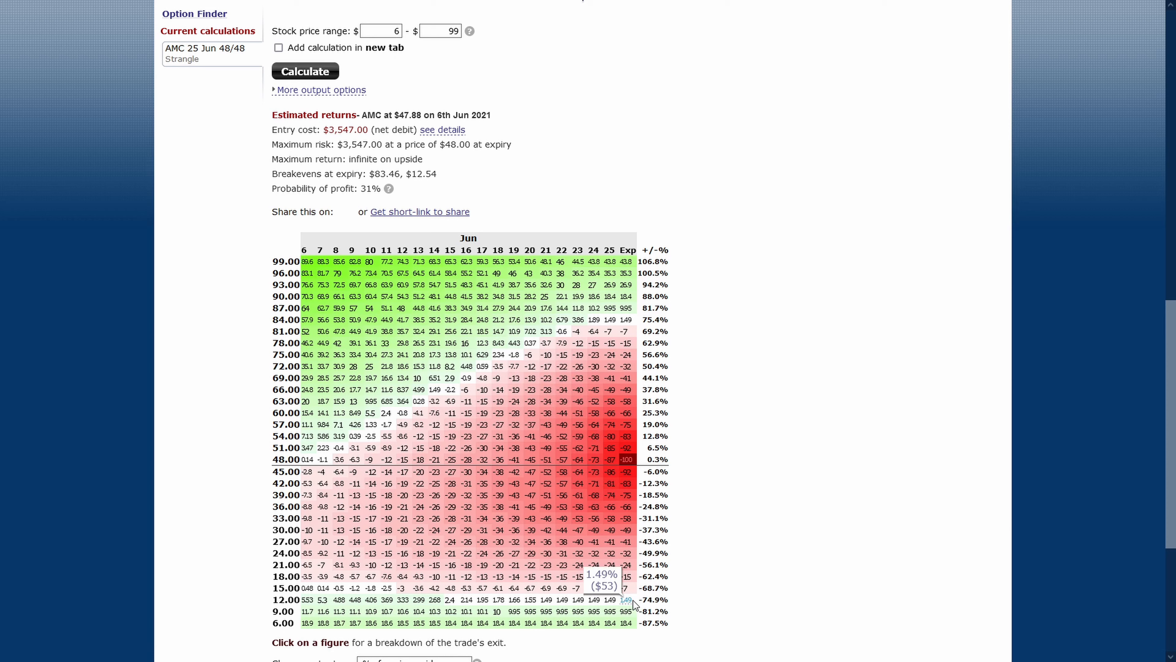
mouse_move(626, 615)
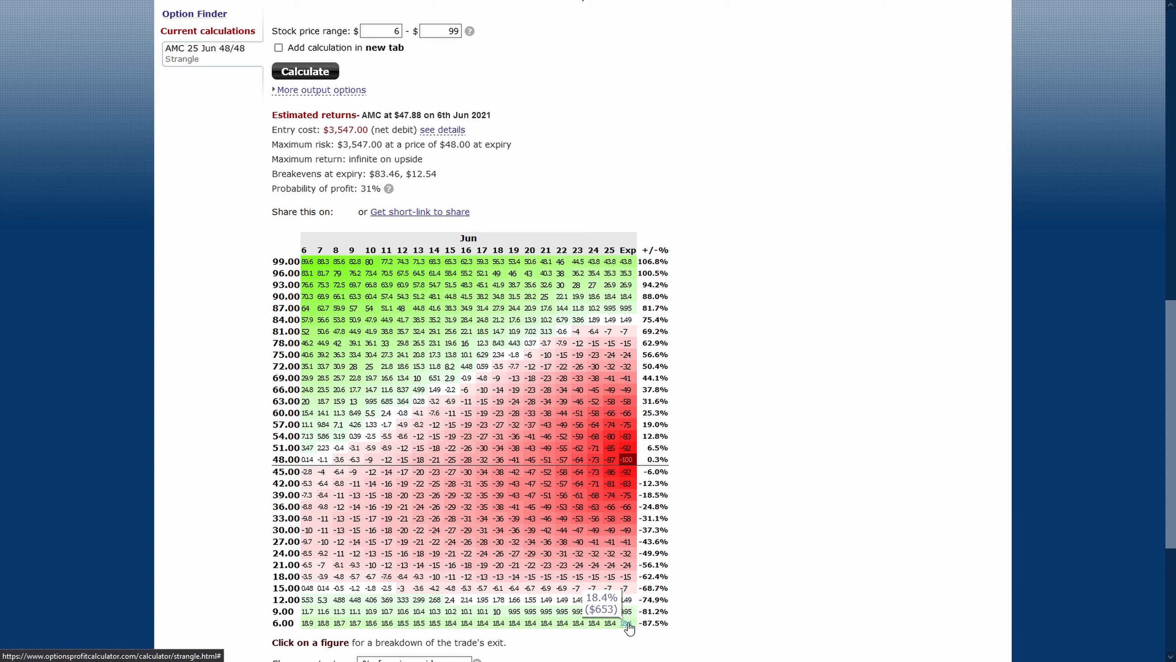
mouse_move(893, 574)
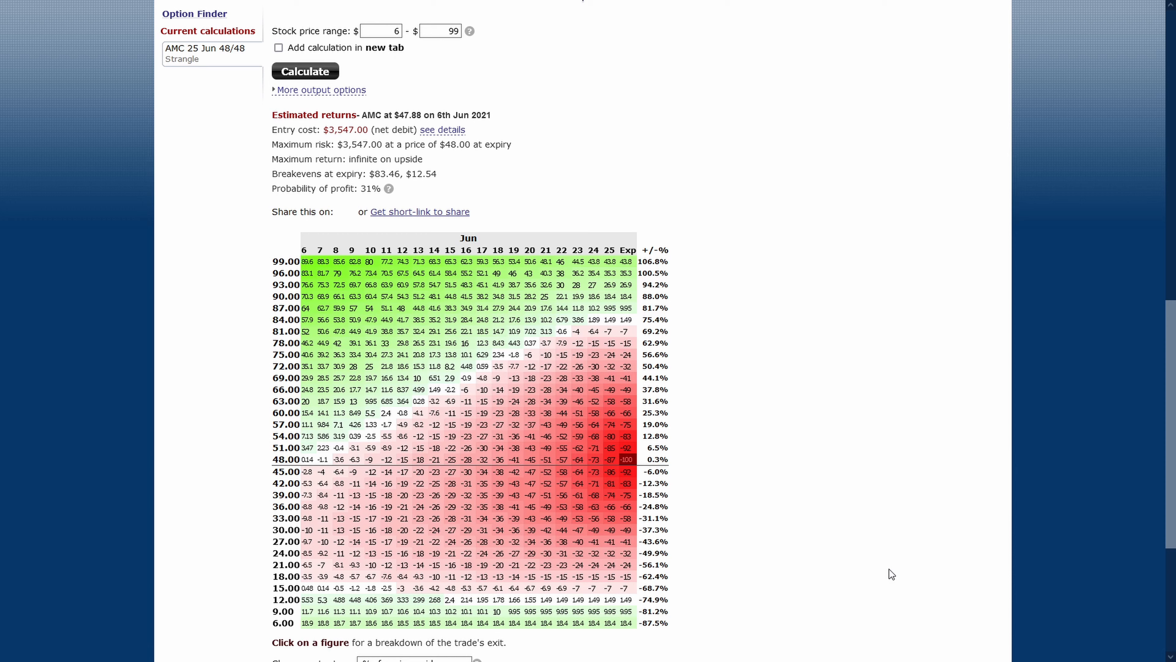
mouse_move(890, 574)
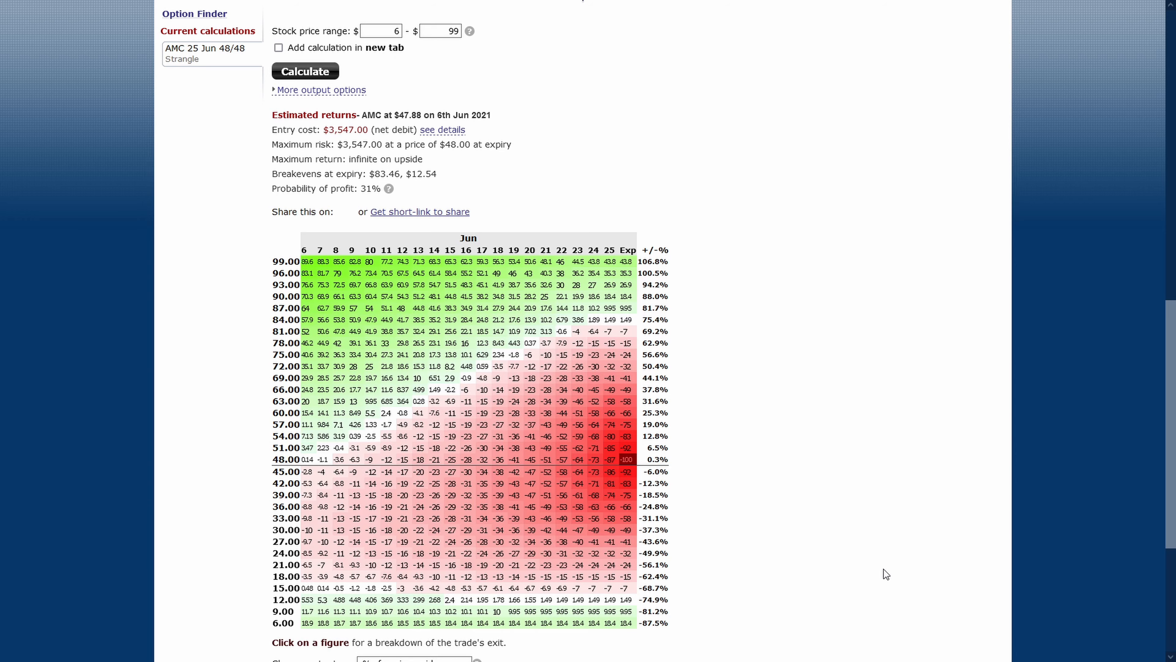
scroll(up, 3)
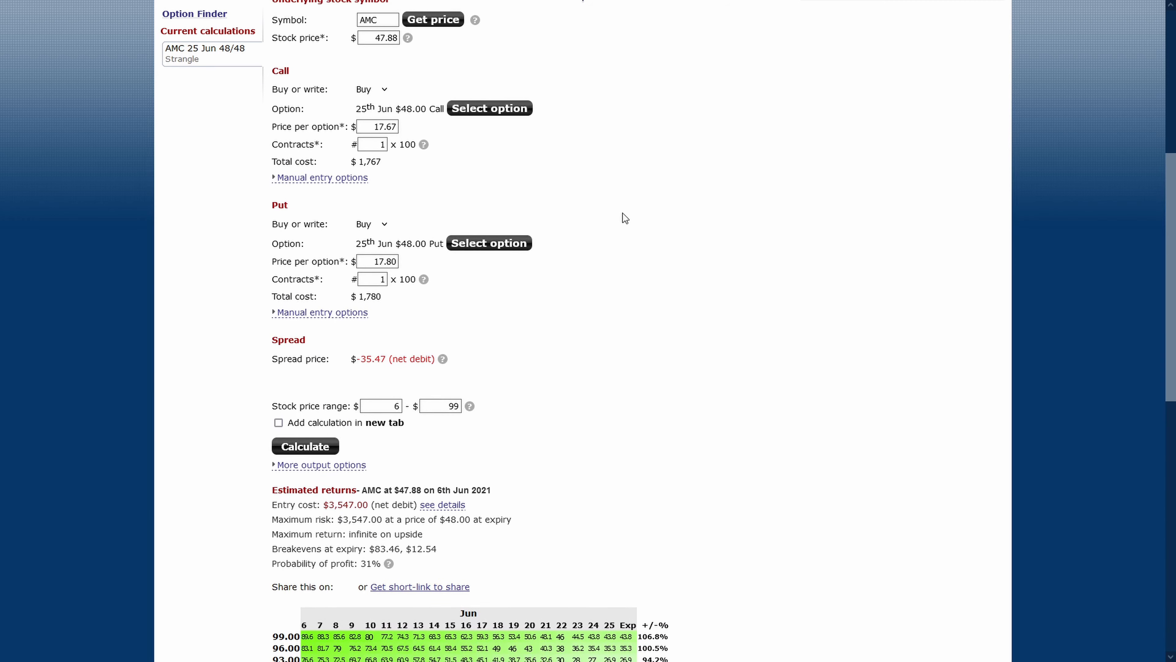
mouse_move(786, 290)
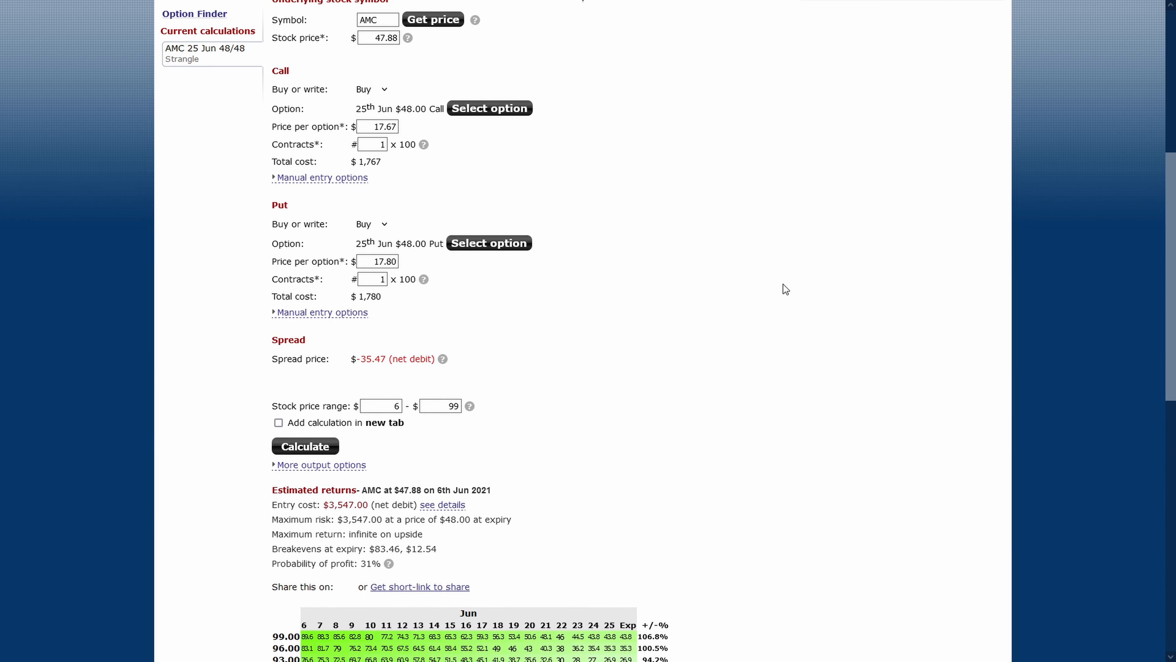
scroll(down, 3)
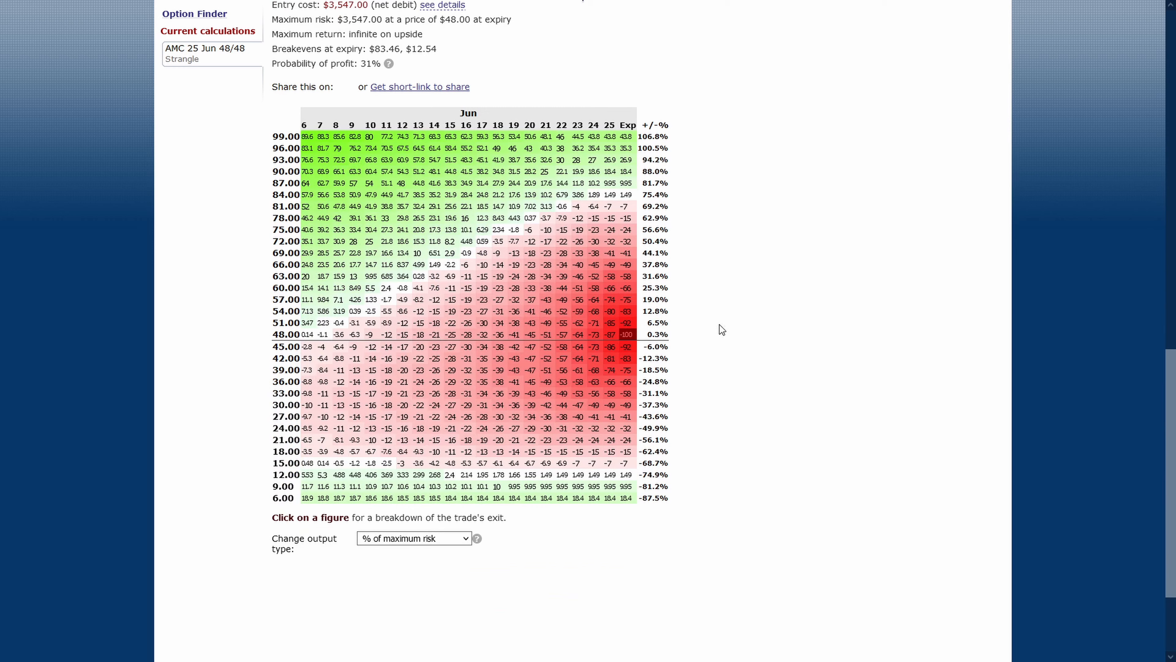
mouse_move(801, 337)
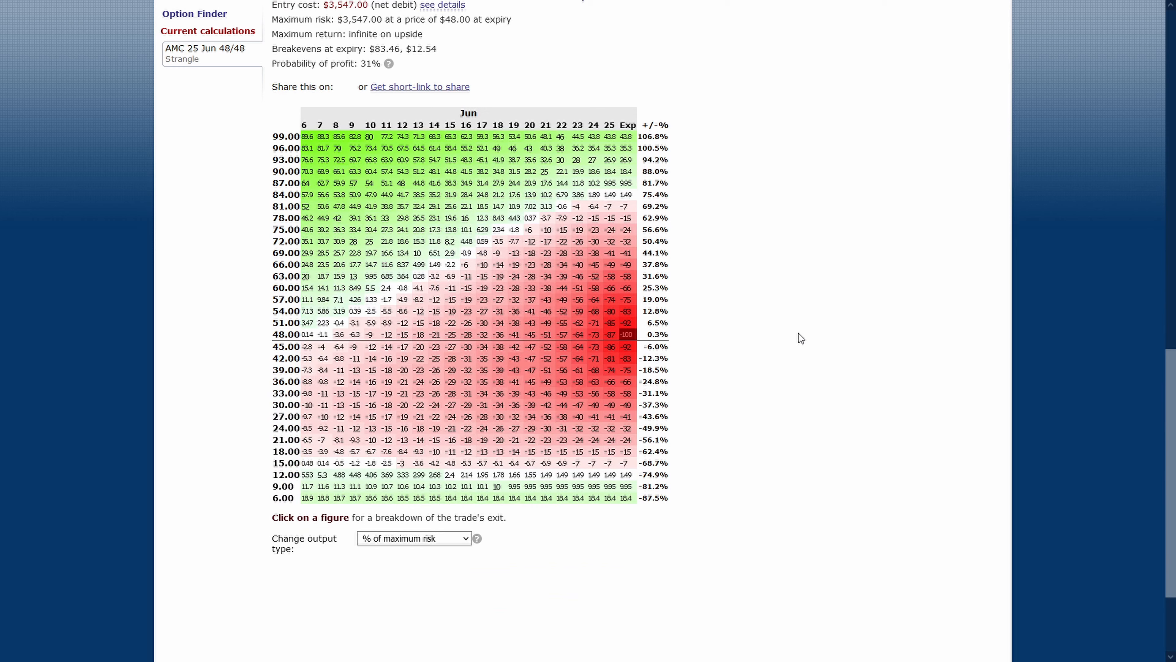
mouse_move(802, 311)
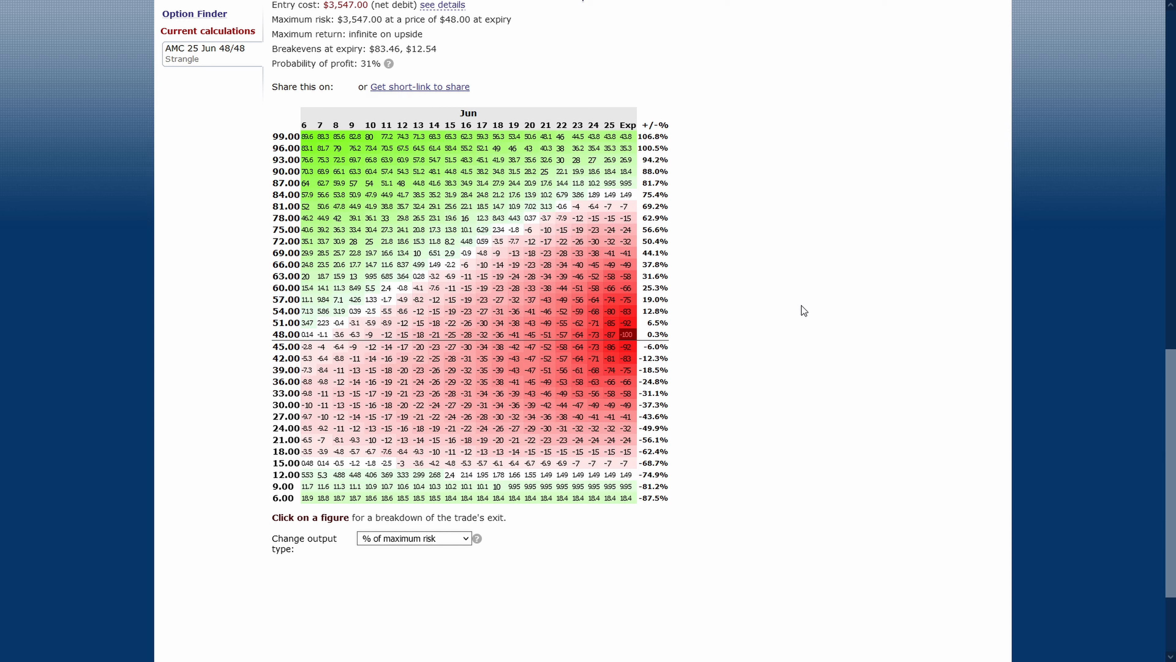
mouse_move(705, 129)
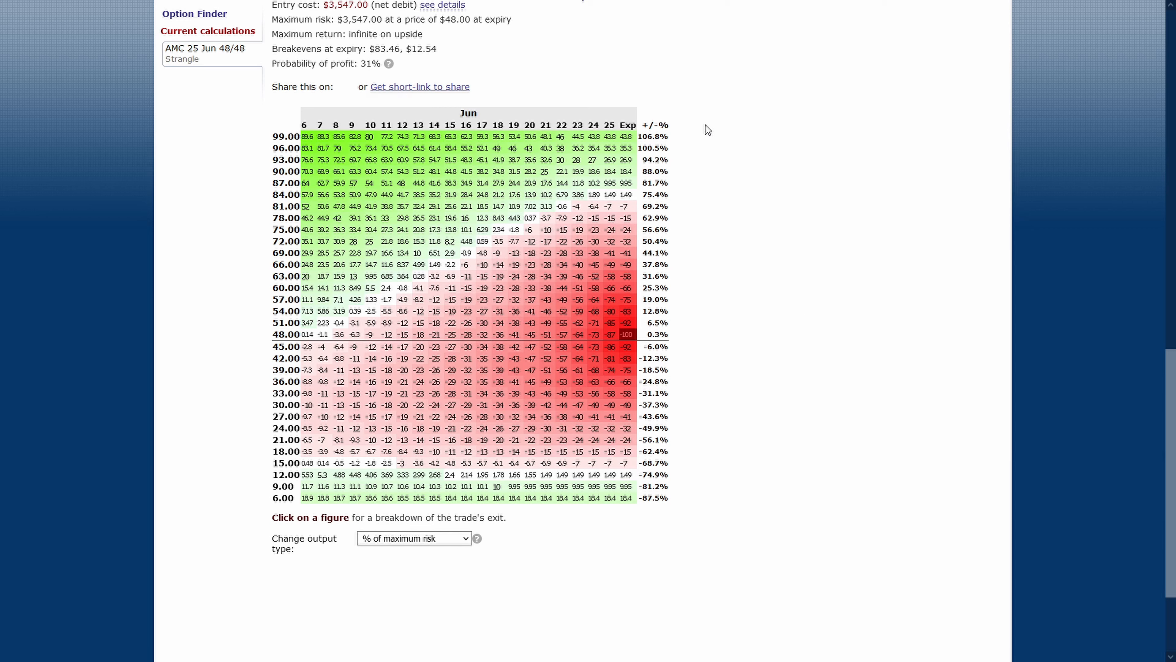
mouse_move(799, 177)
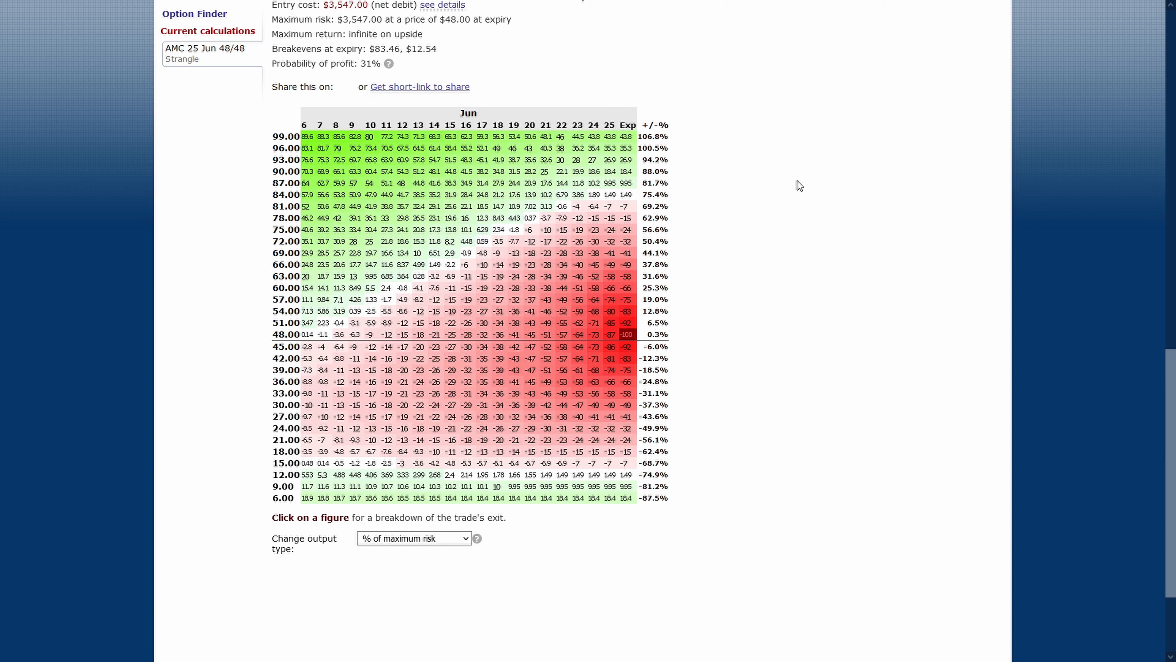
mouse_move(775, 342)
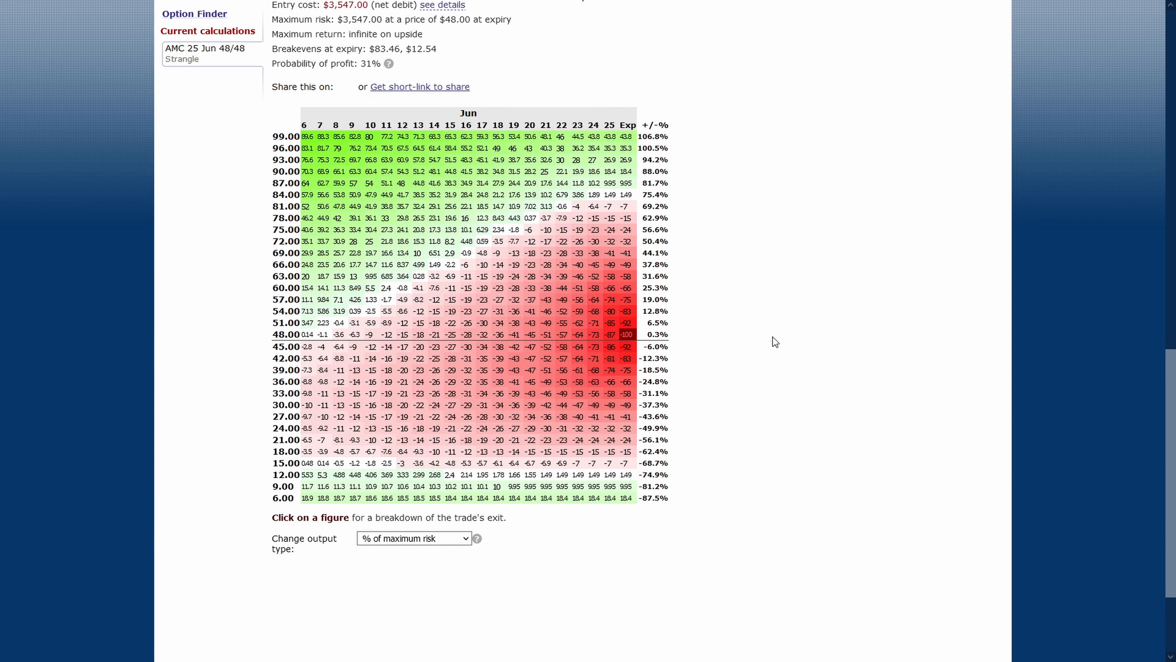
mouse_move(759, 114)
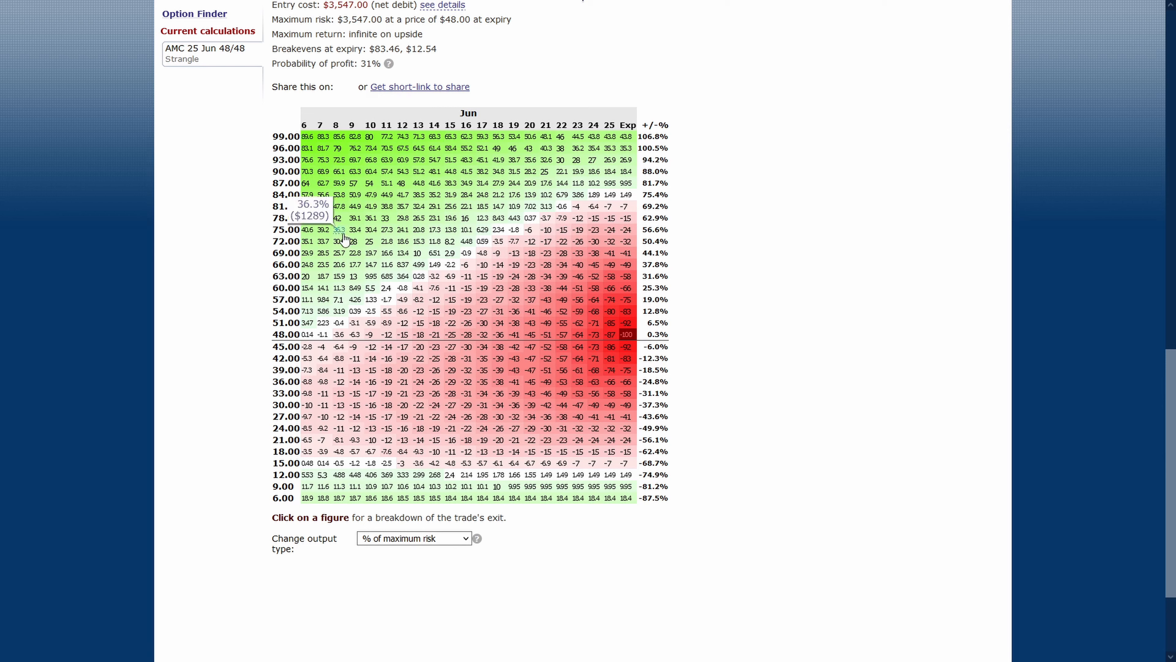
mouse_move(339, 467)
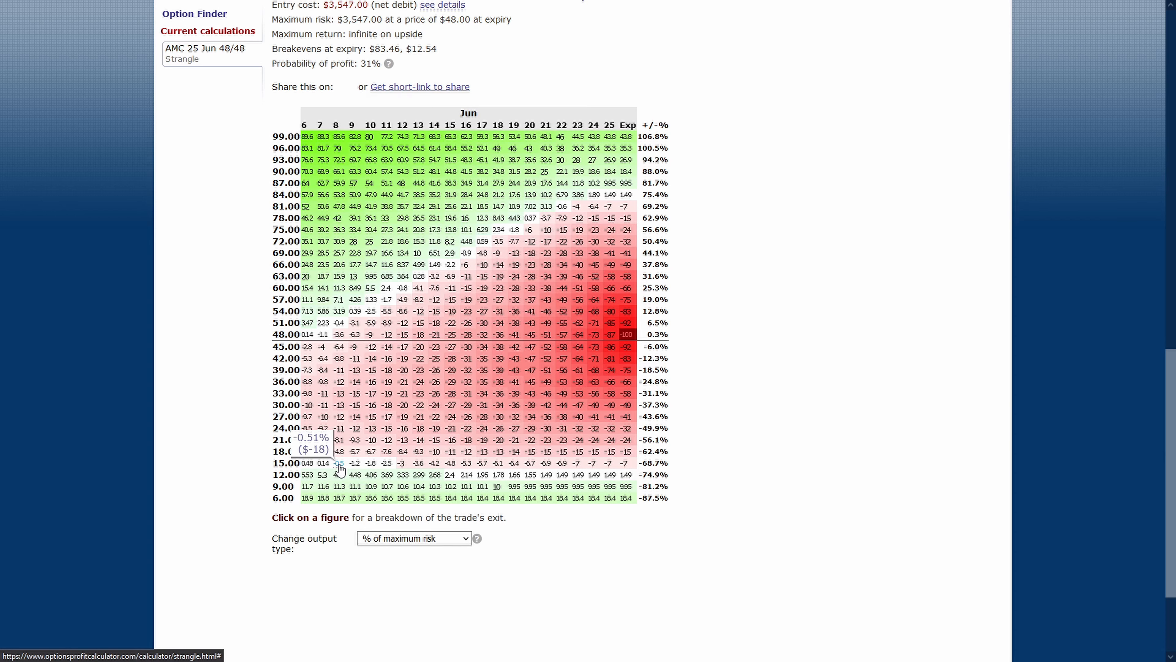
scroll(up, 3)
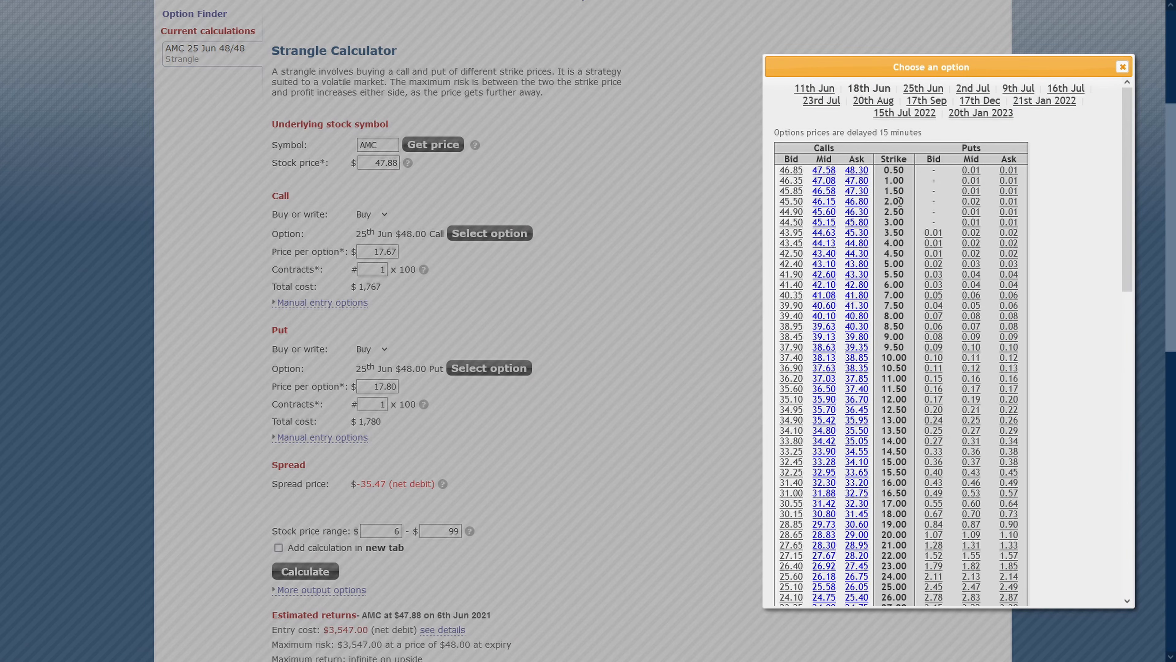
Set both legs to the 18 Jun $48 call and put and recalculate for a $3,135 entry cost
click(869, 87)
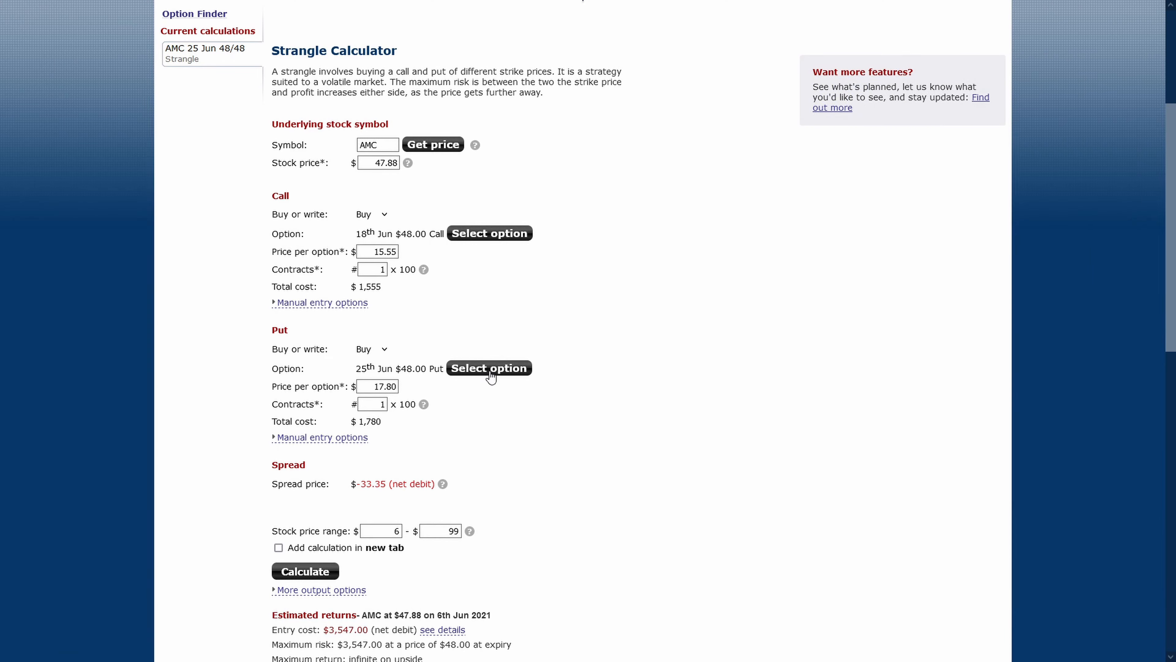
click(489, 368)
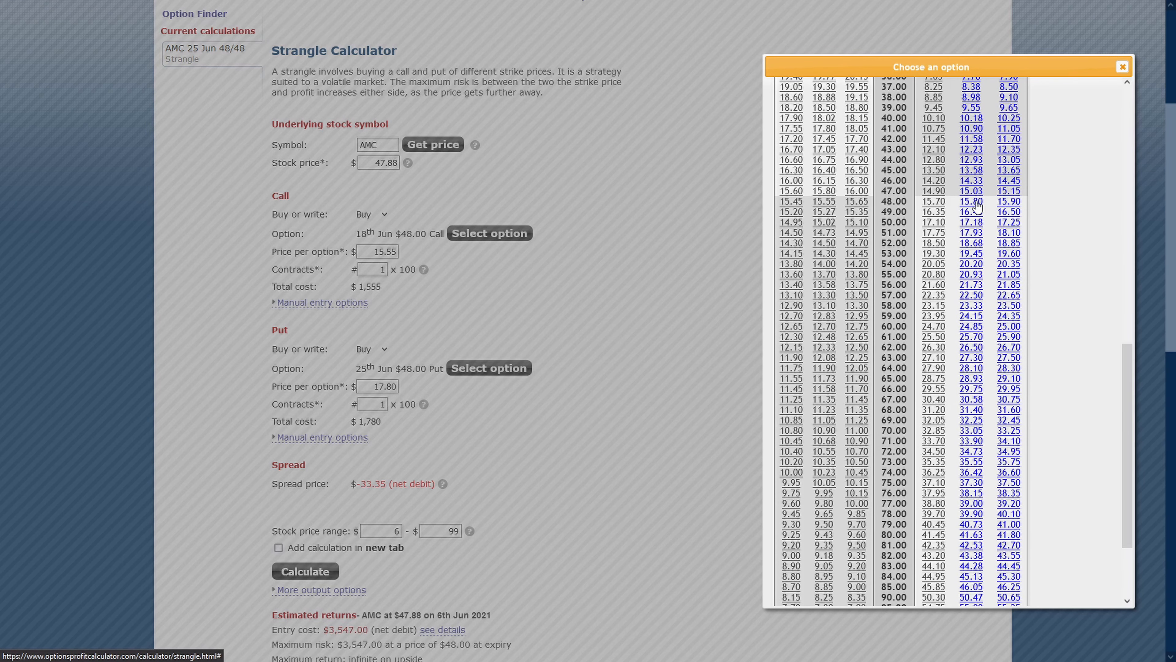
click(970, 201)
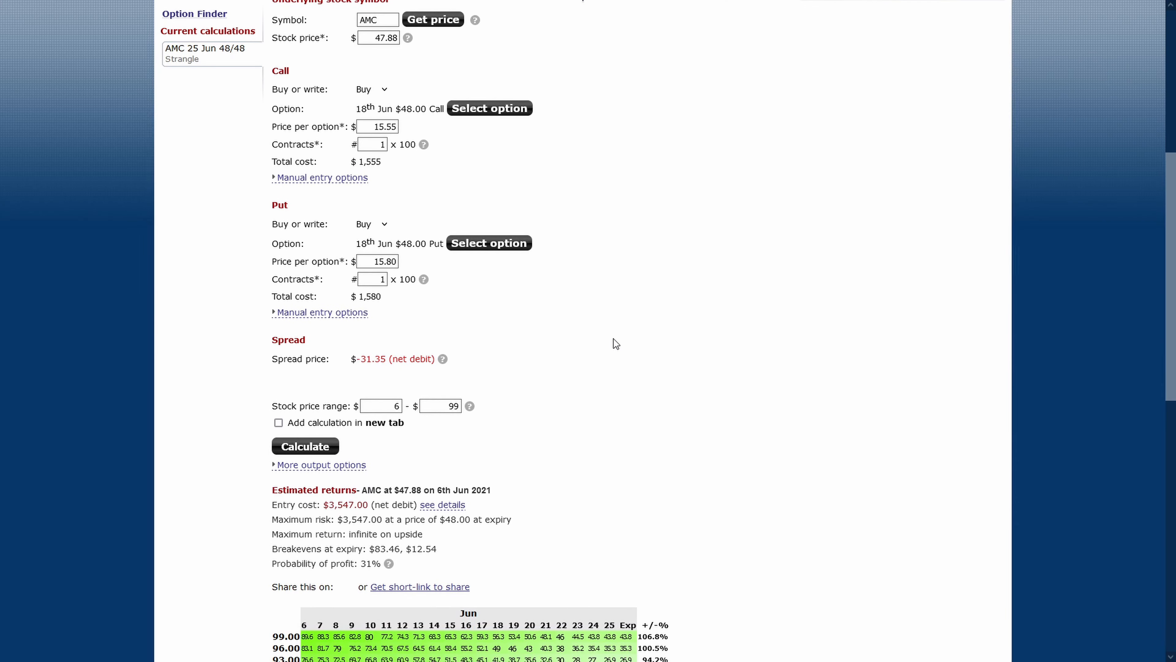
mouse_move(524, 365)
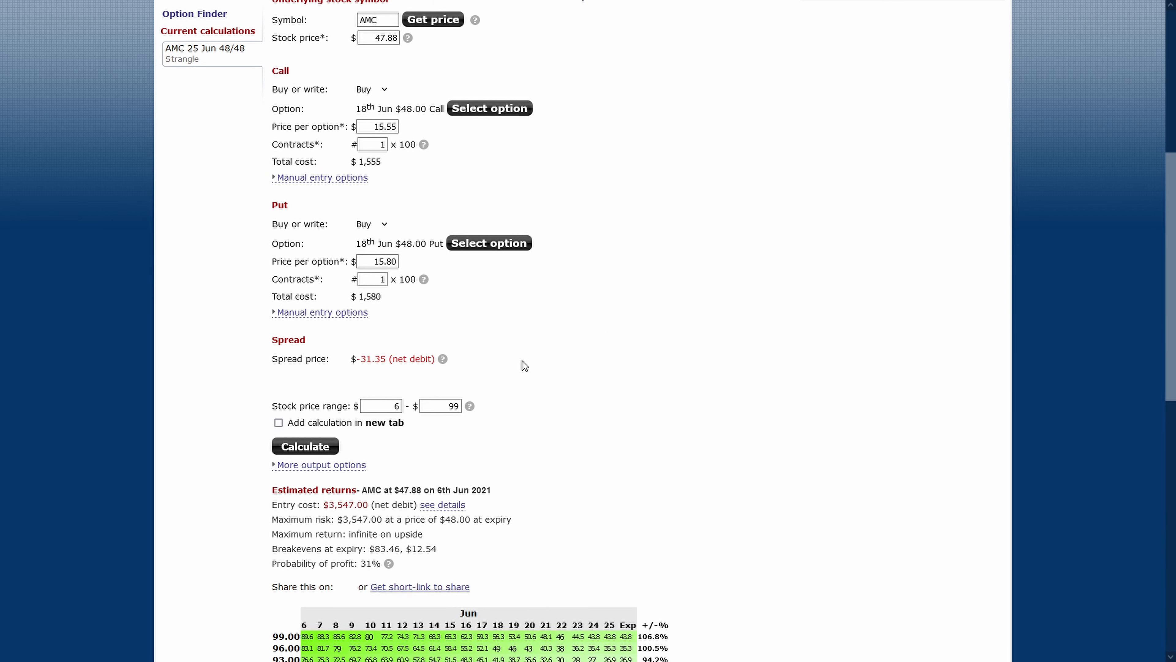
scroll(down, 3)
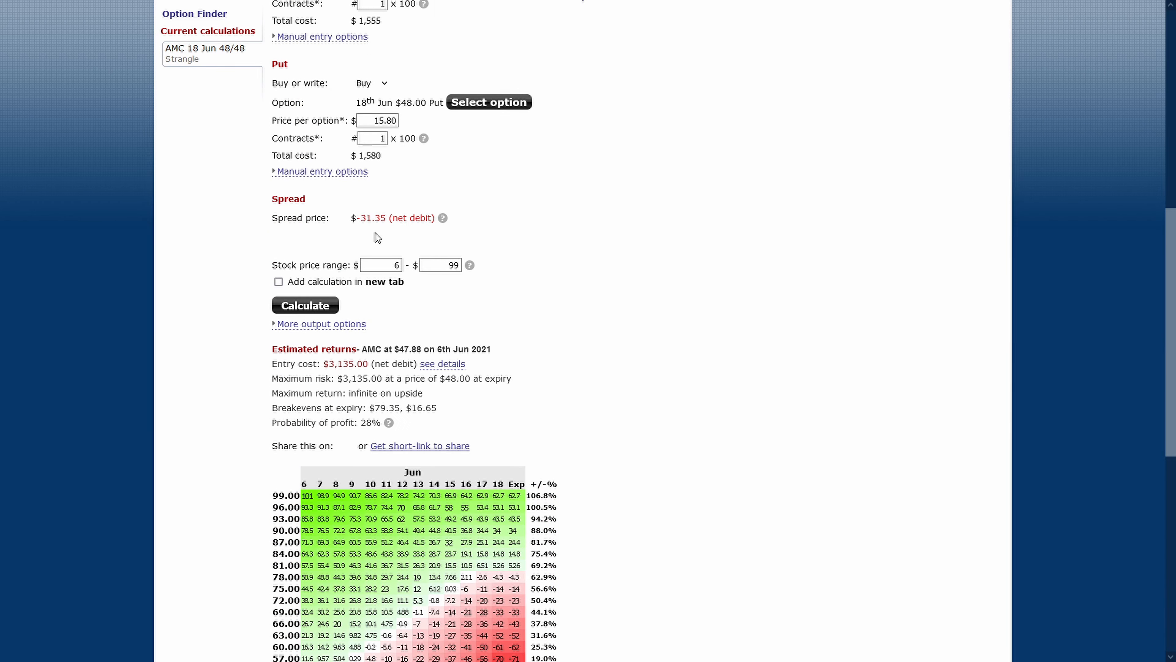
double_click(379, 217)
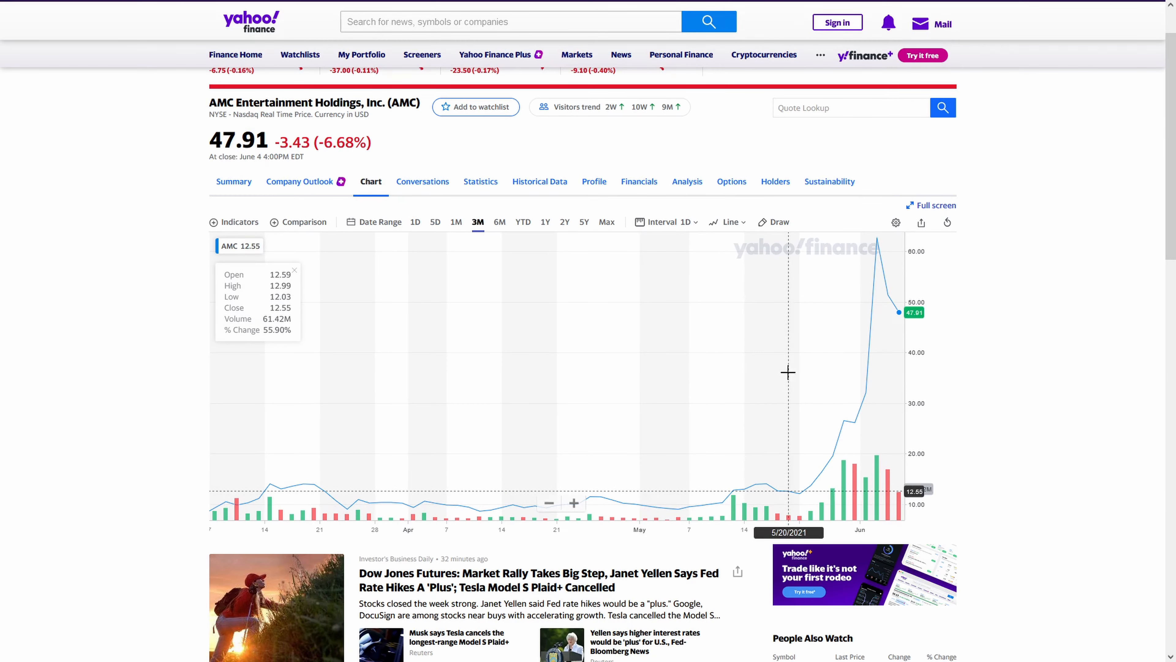
mouse_move(865, 310)
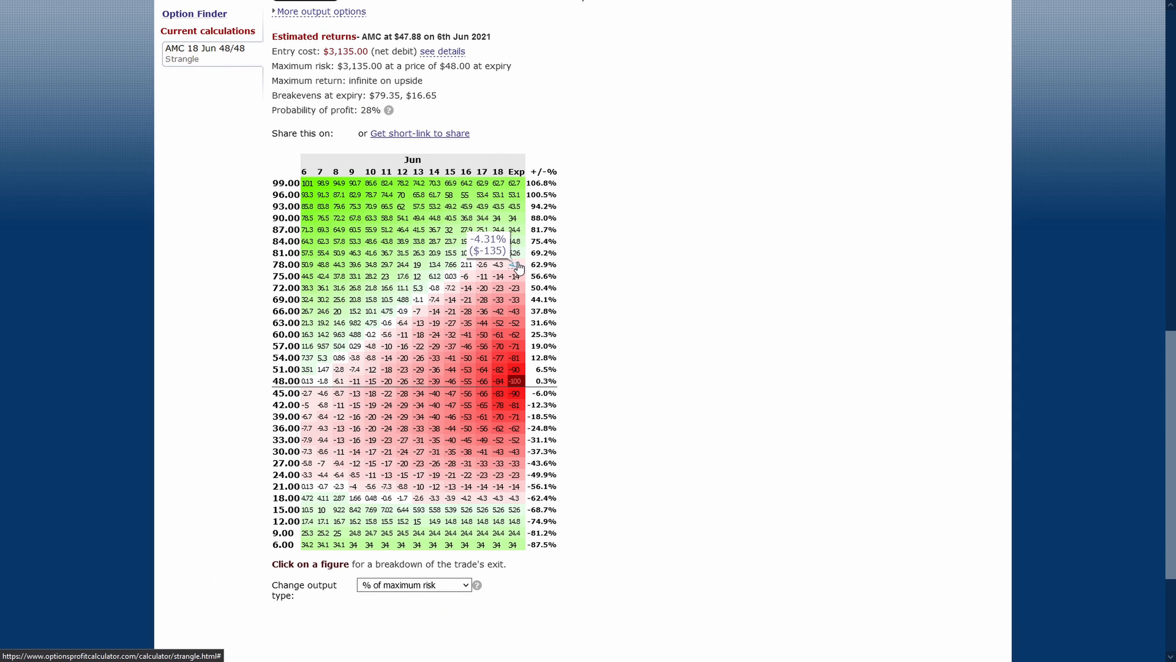
mouse_move(516, 300)
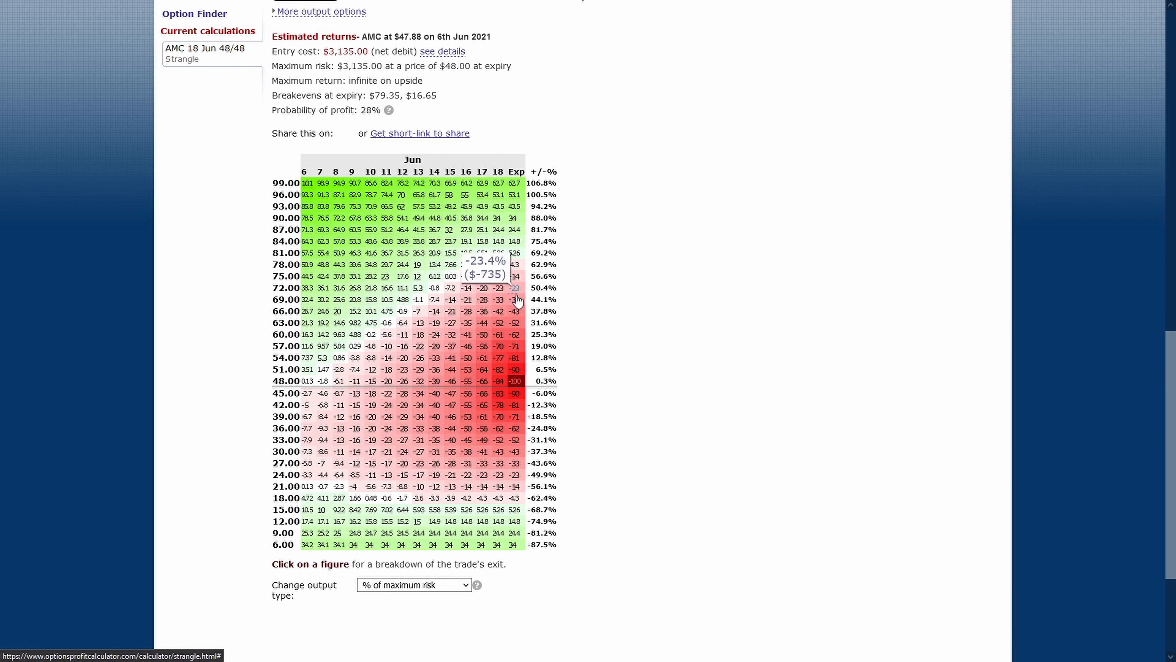
mouse_move(542, 166)
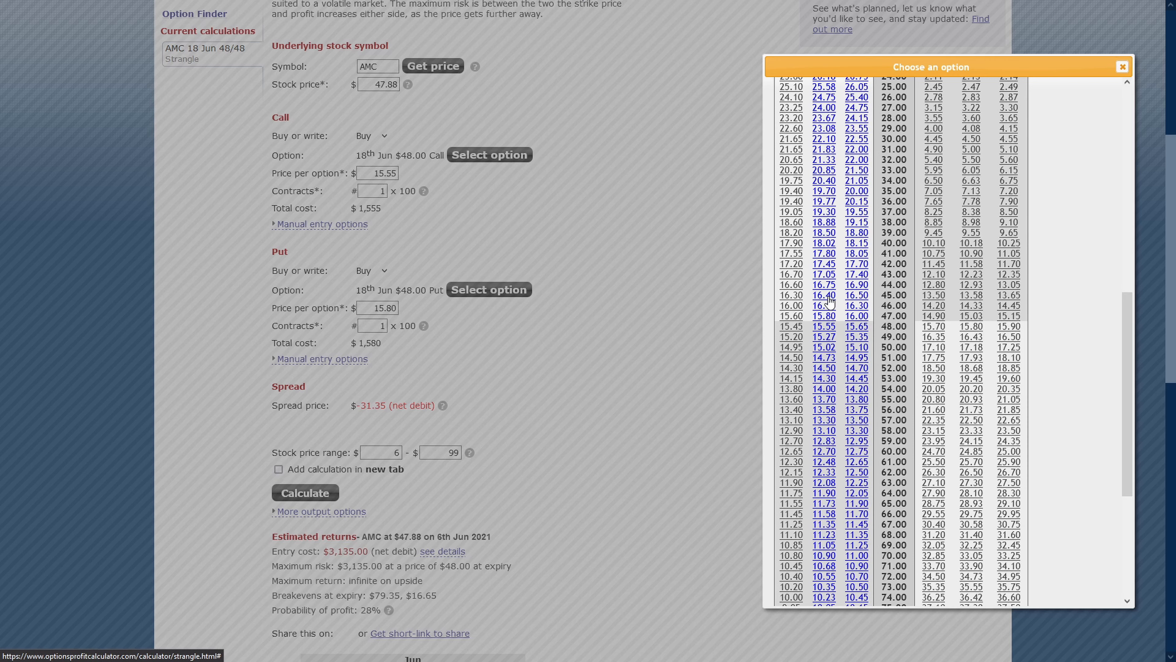
Use 18 Jun $45 strikes for both legs and recalculate for a $2,998 entry cost
click(823, 294)
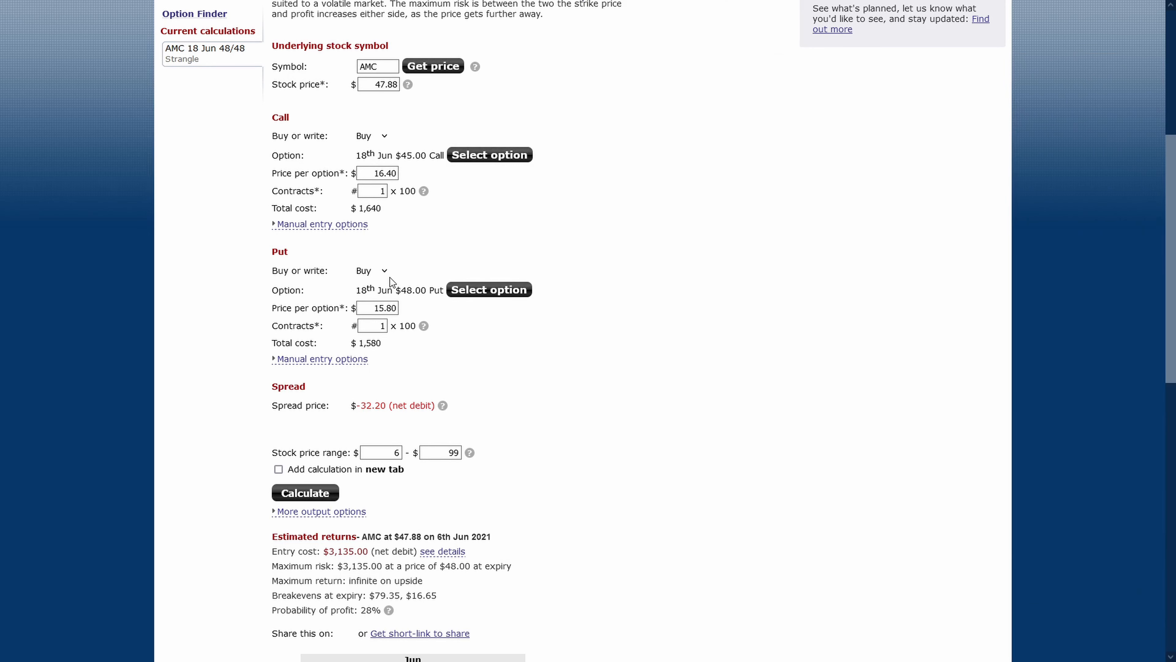
mouse_move(326, 265)
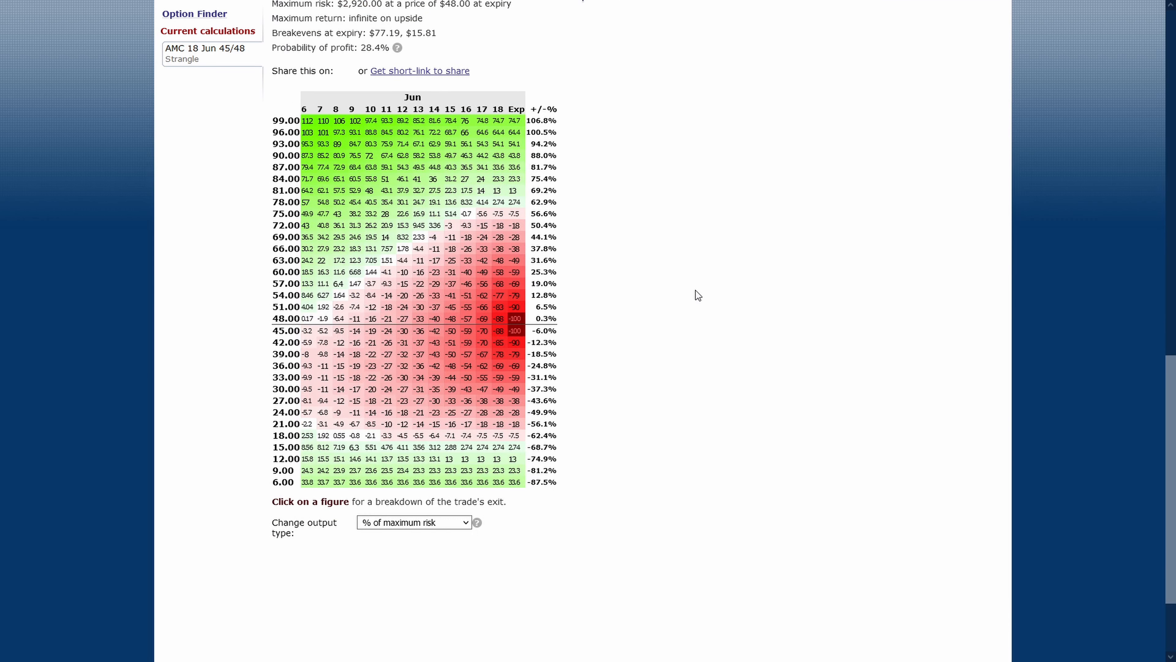
mouse_move(550, 388)
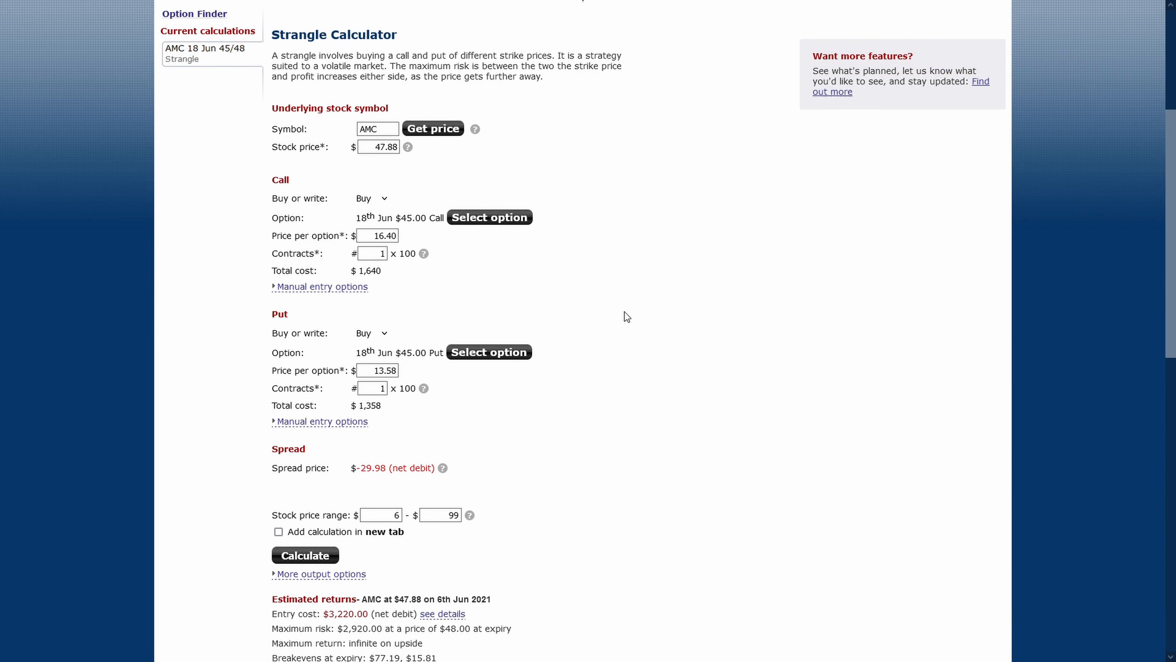
mouse_move(592, 293)
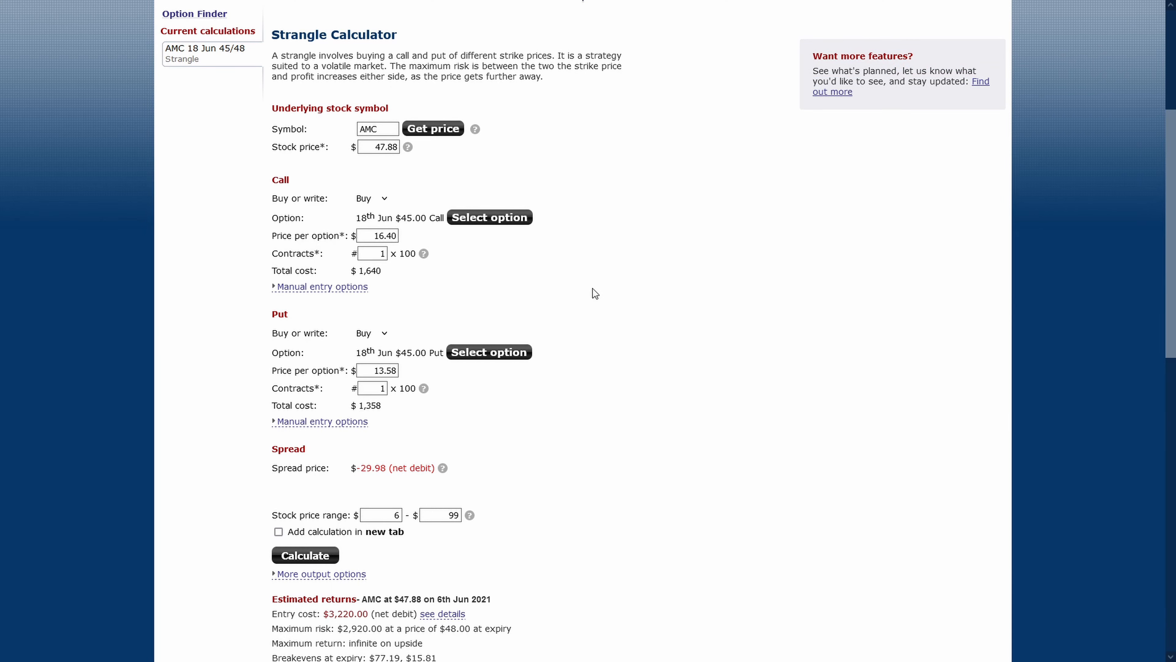
scroll(down, 3)
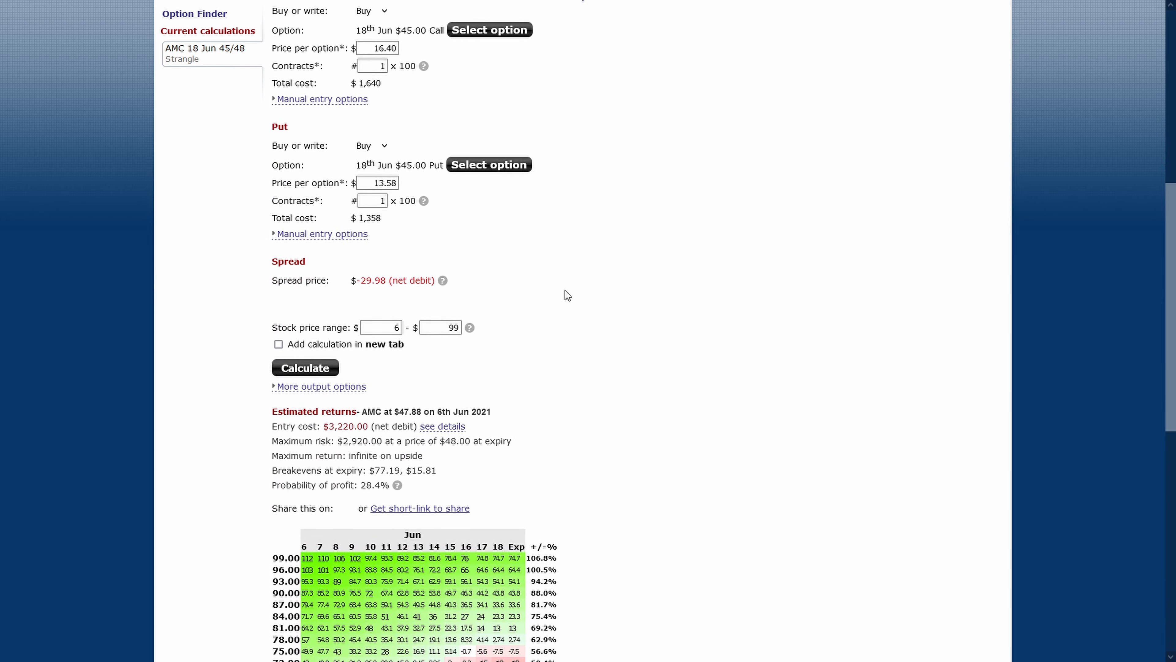
click(304, 368)
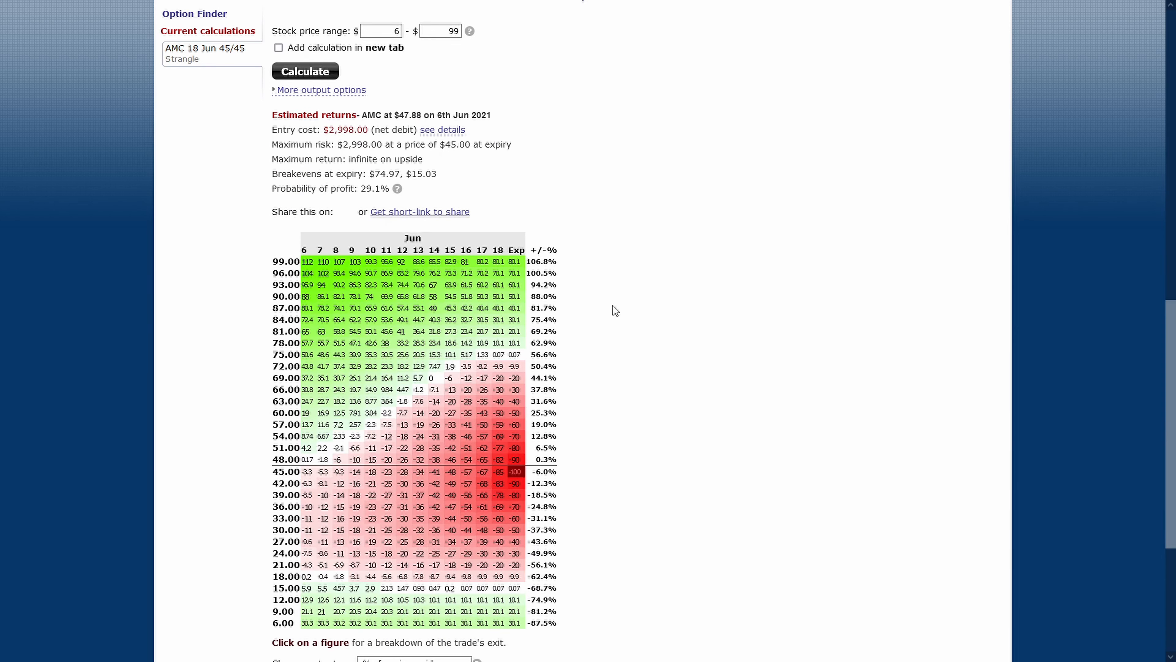
mouse_move(636, 308)
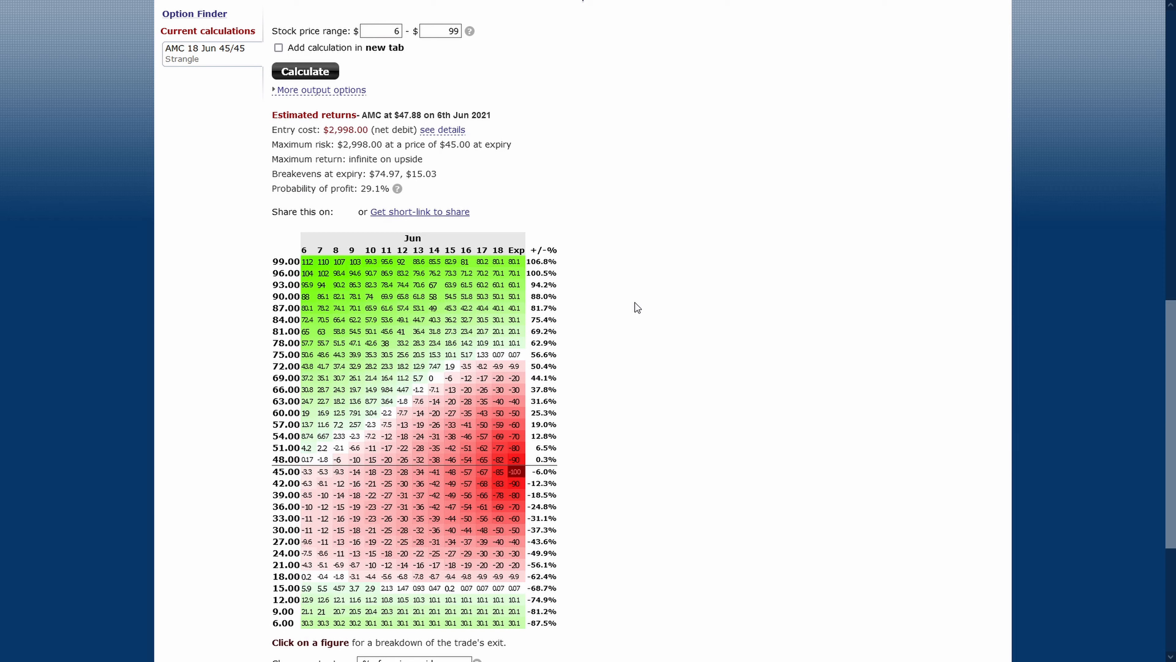
scroll(up, 3)
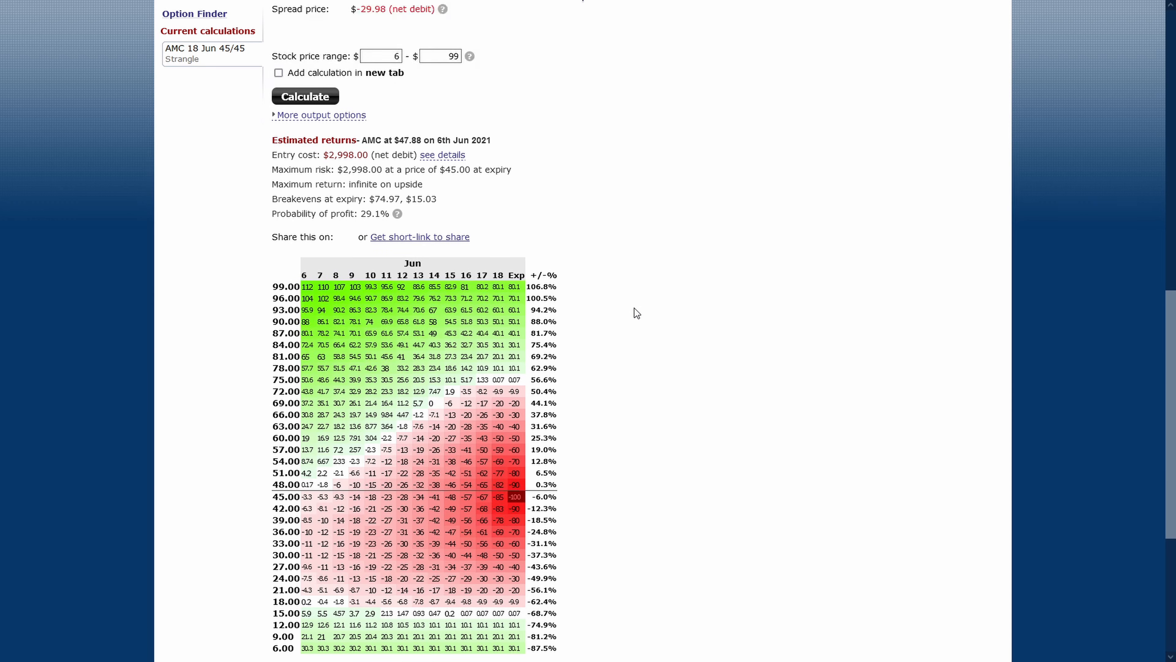
scroll(up, 3)
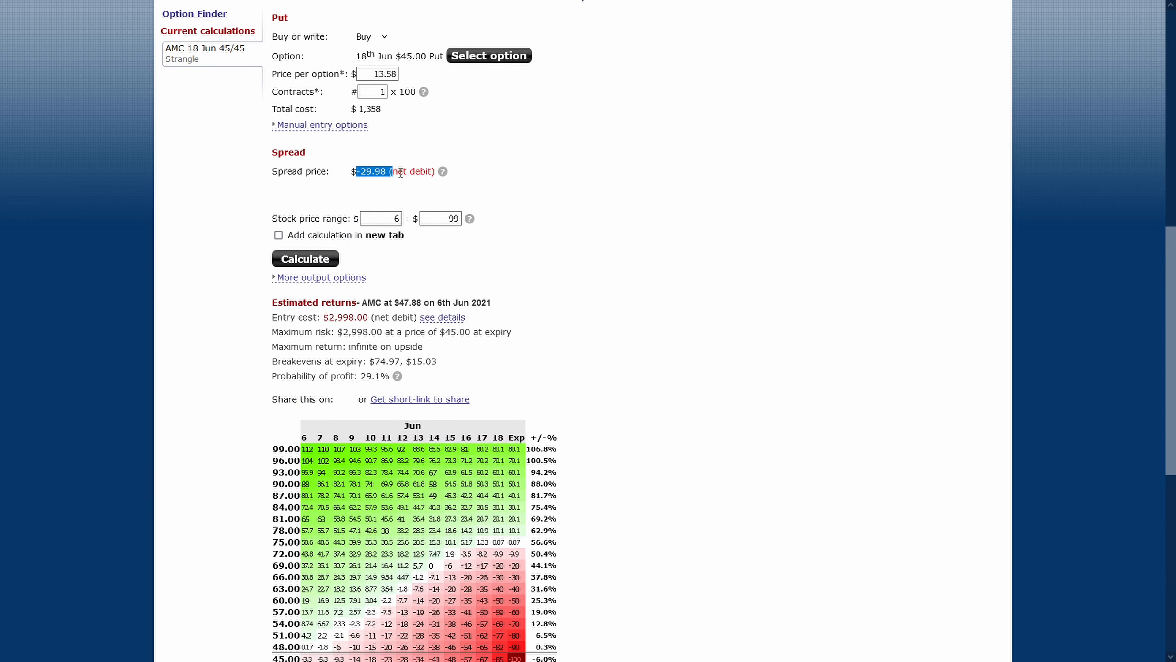
scroll(down, 3)
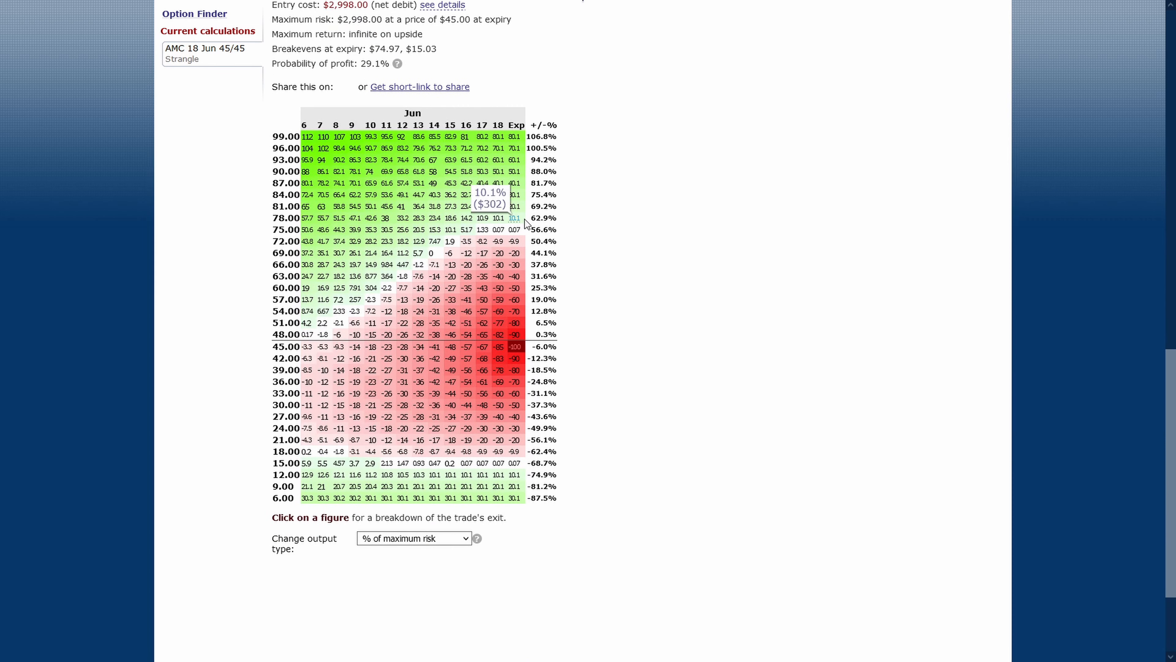
mouse_move(626, 237)
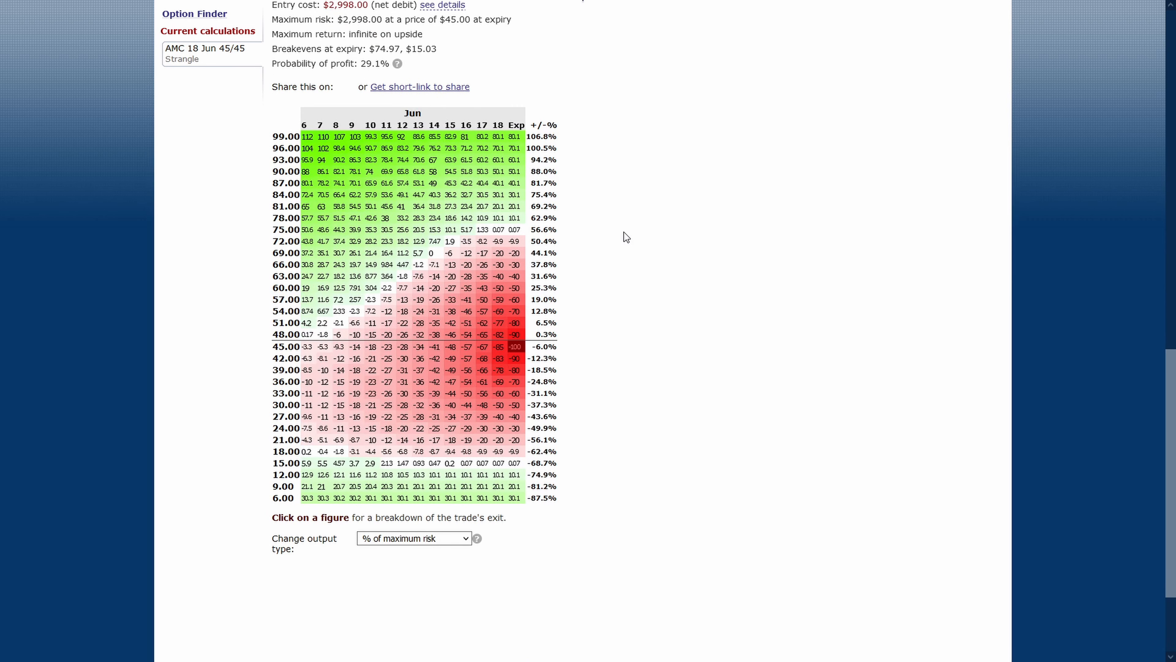
mouse_move(643, 244)
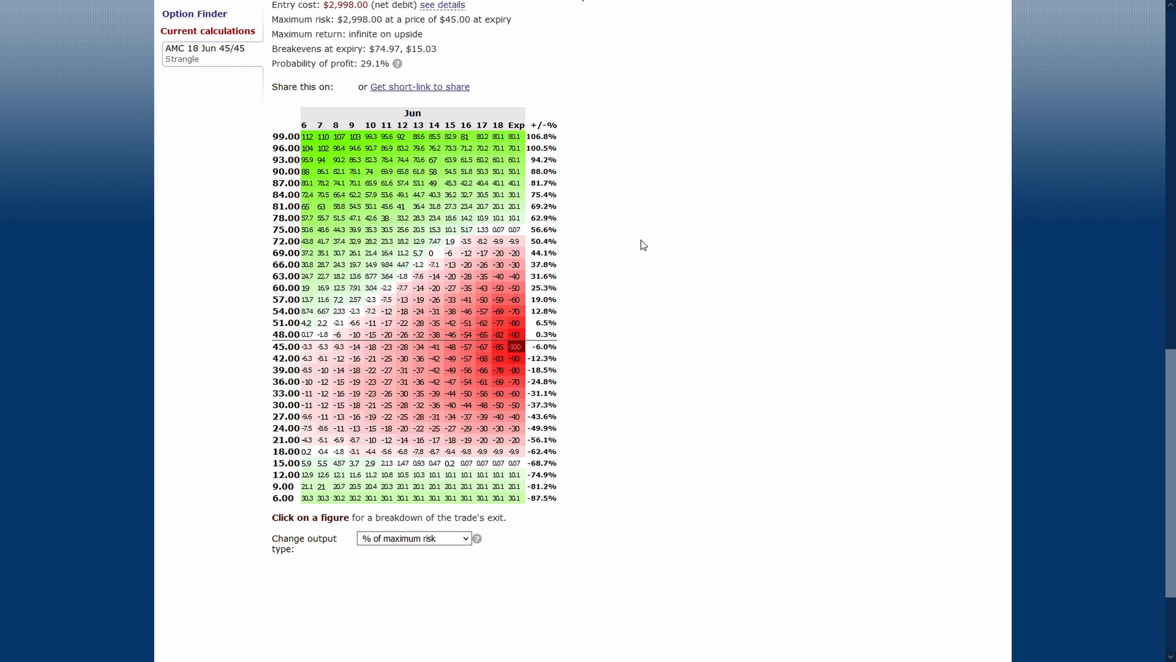
mouse_move(616, 237)
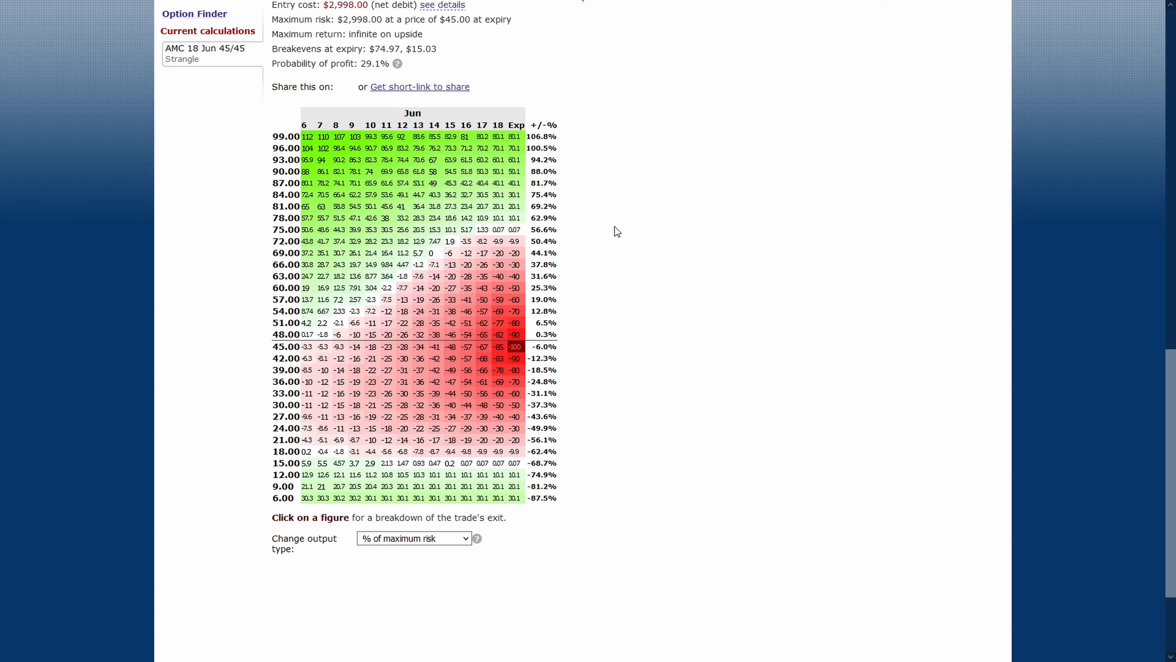
mouse_move(386, 275)
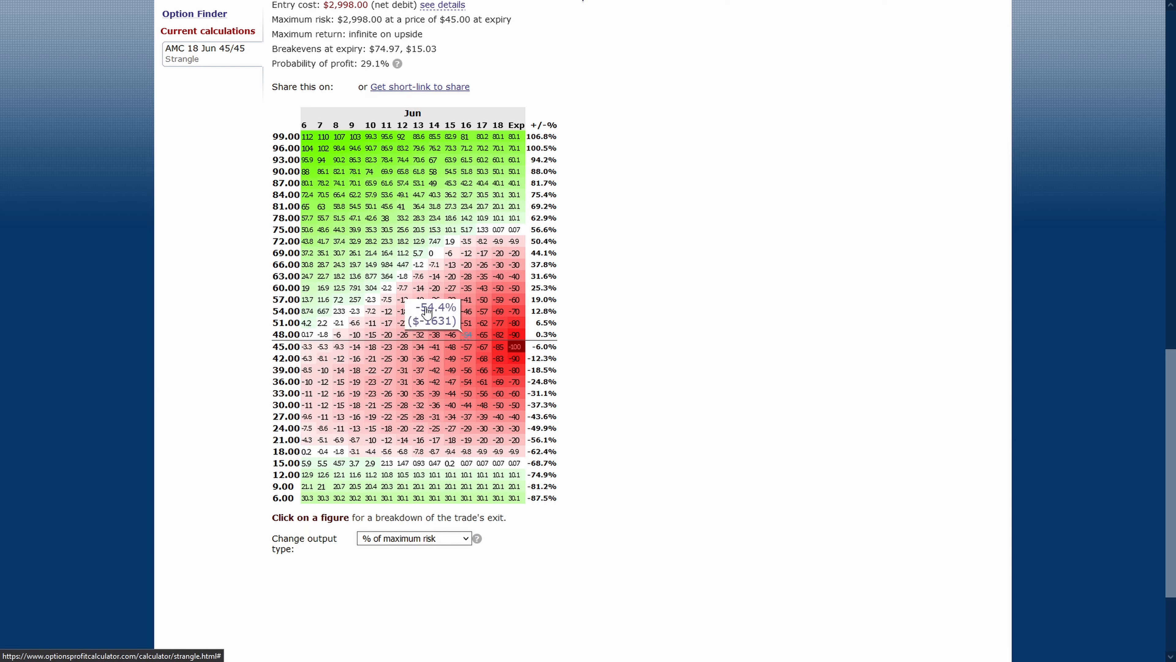
mouse_move(387, 463)
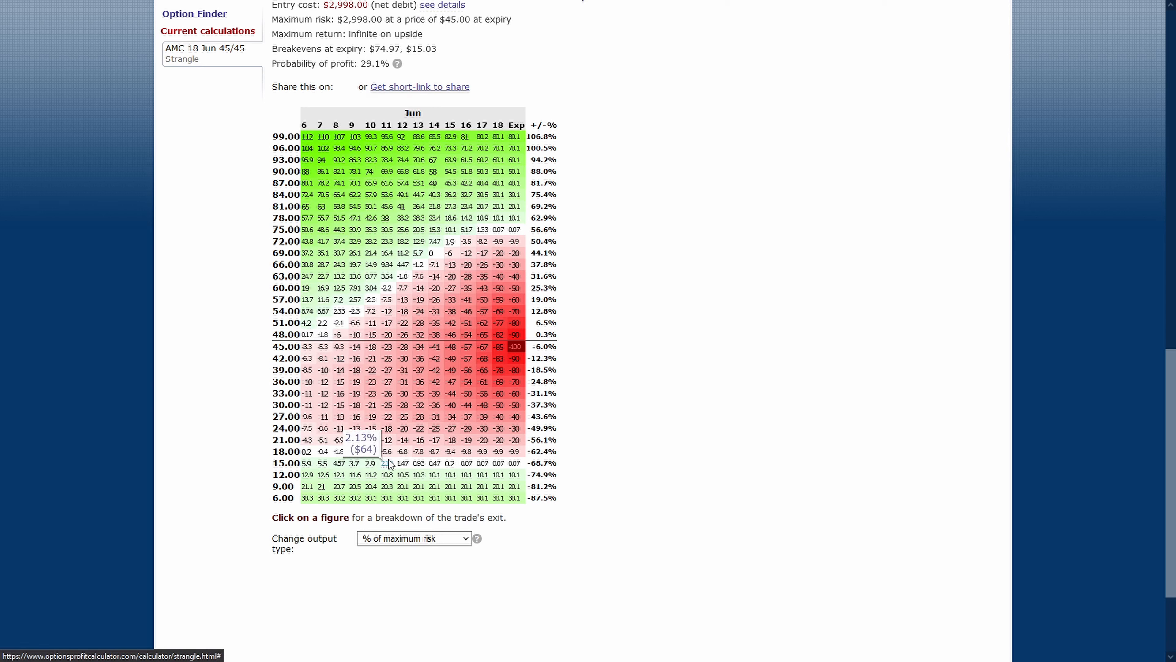
mouse_move(387, 451)
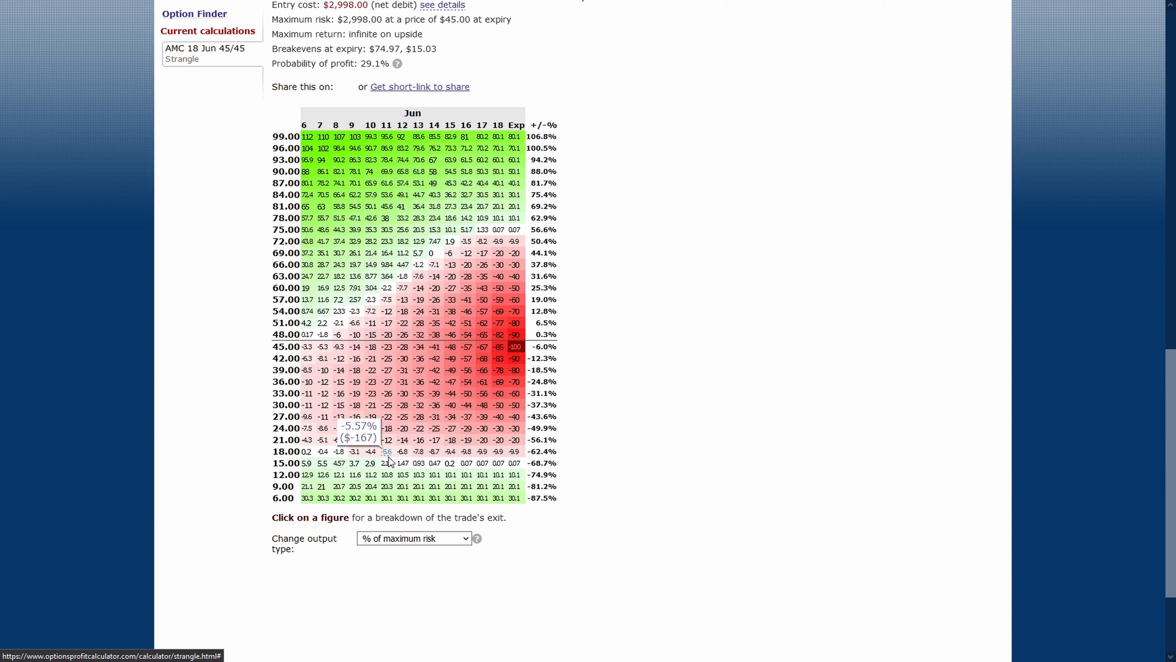
mouse_move(386, 463)
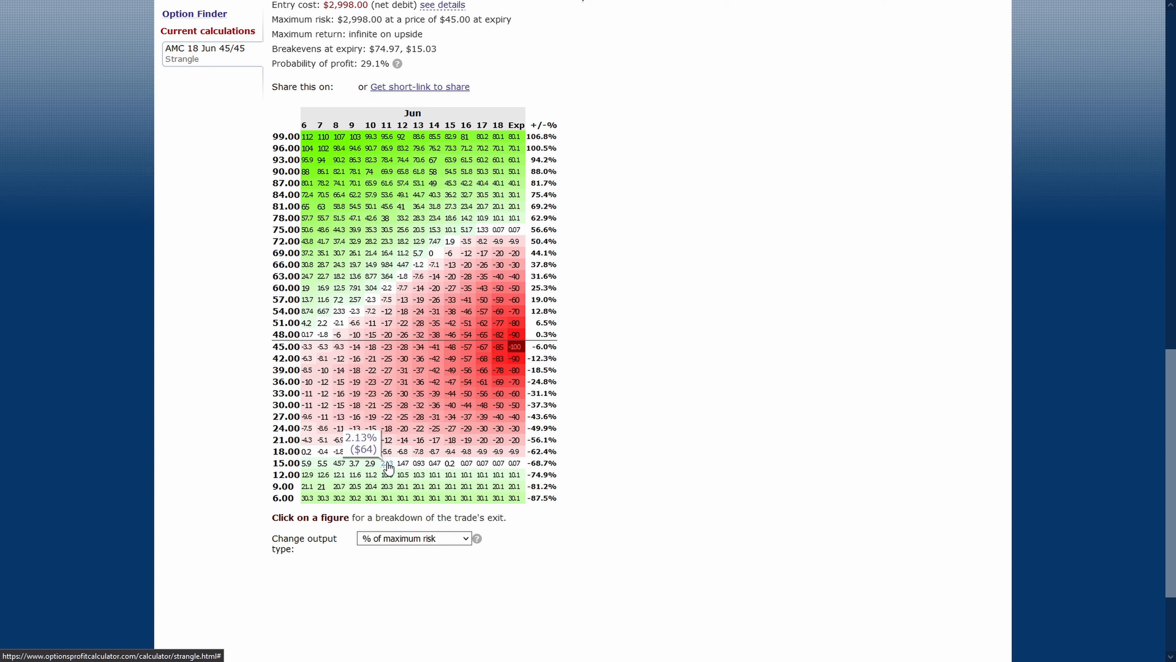
mouse_move(387, 497)
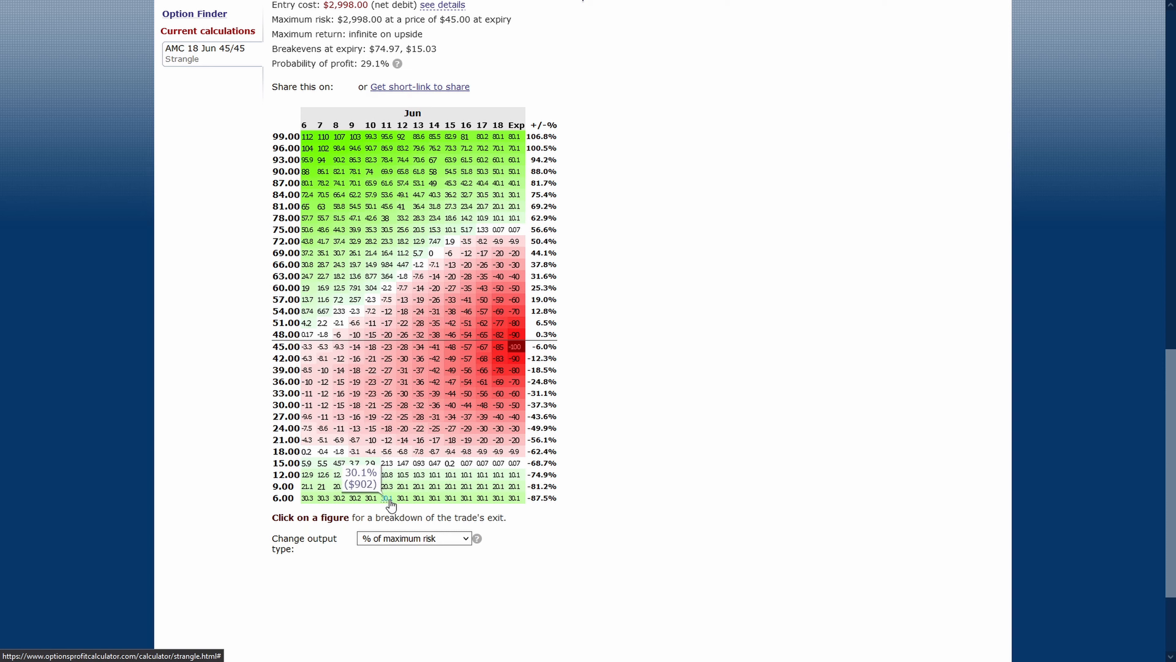
mouse_move(480, 498)
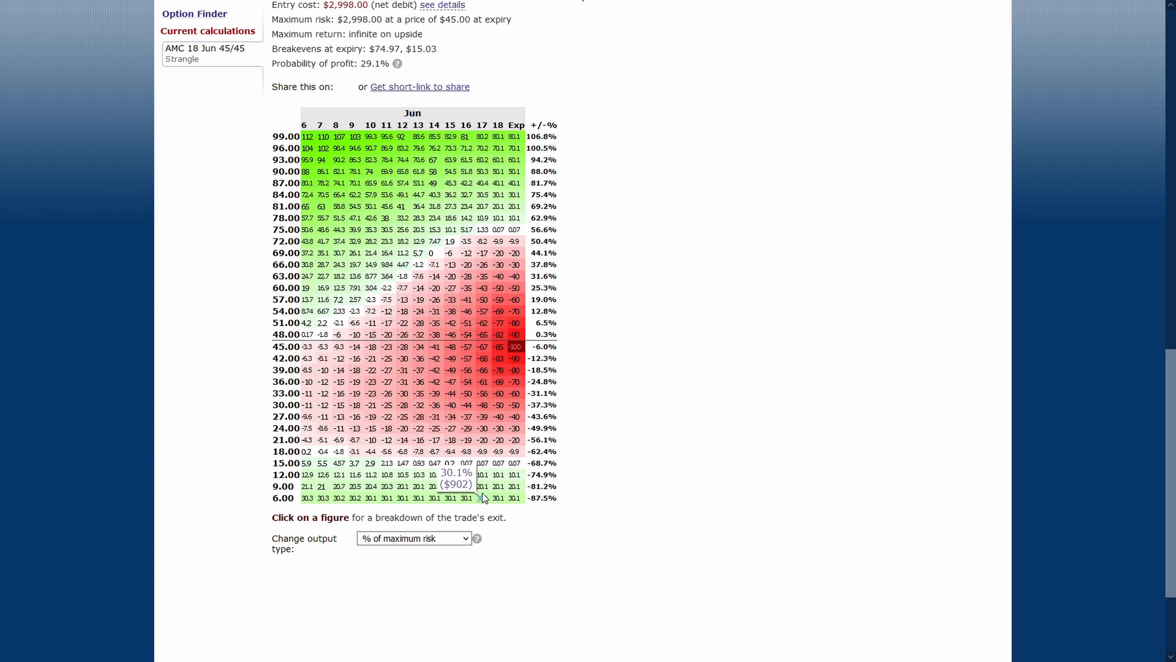
mouse_move(382, 229)
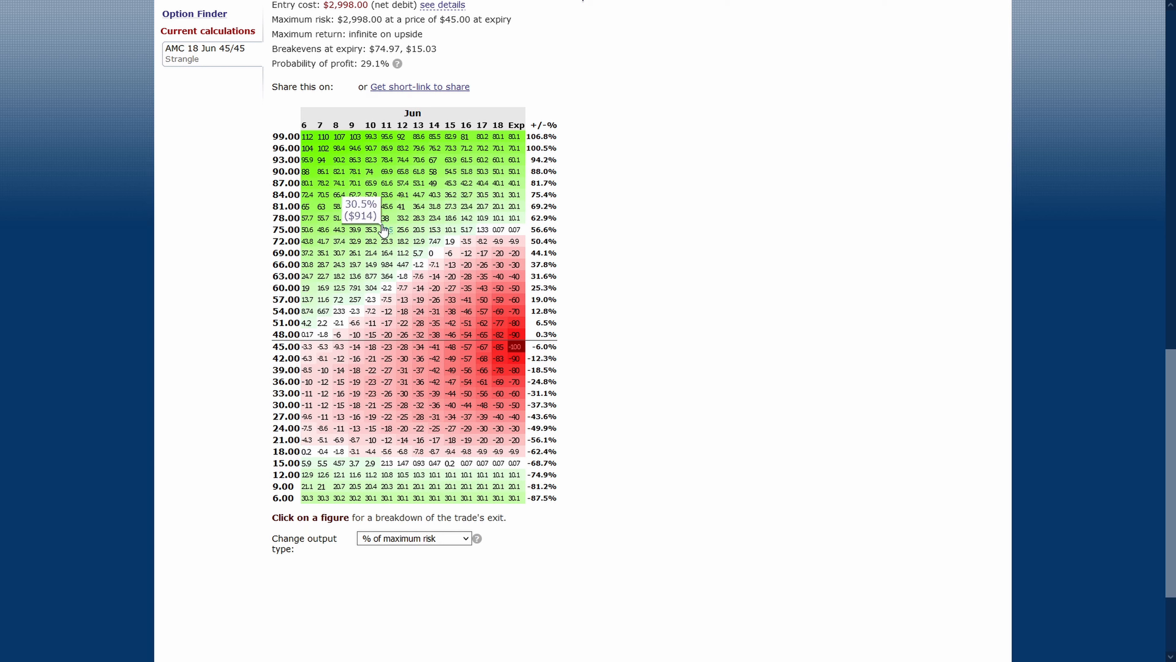
mouse_move(621, 178)
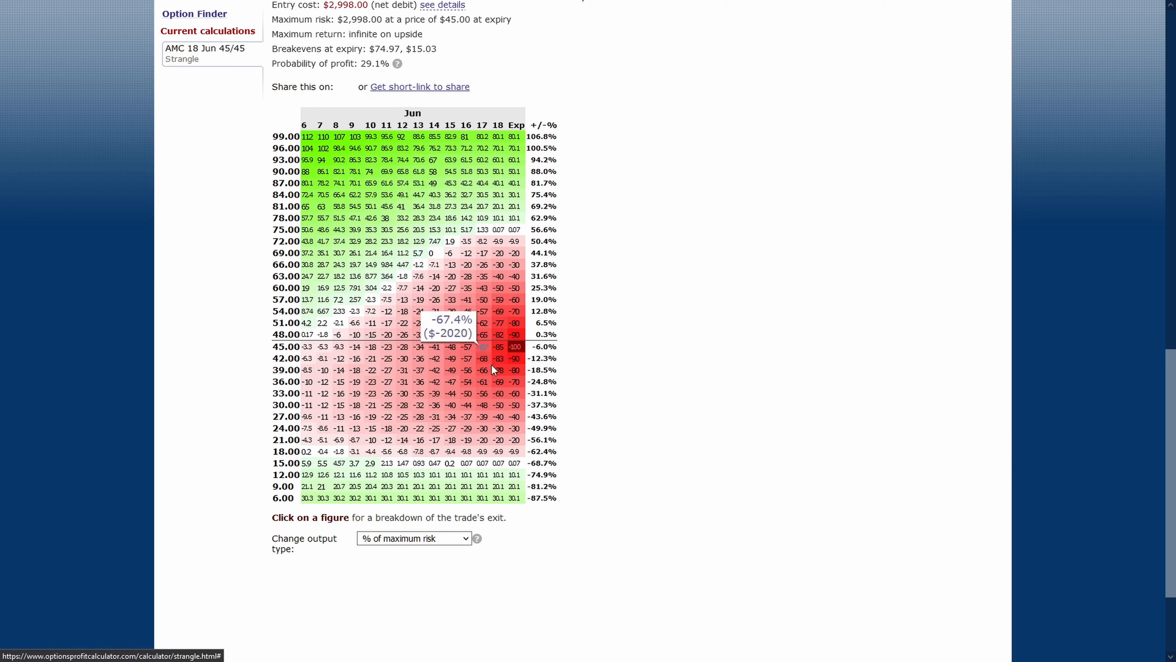
mouse_move(501, 469)
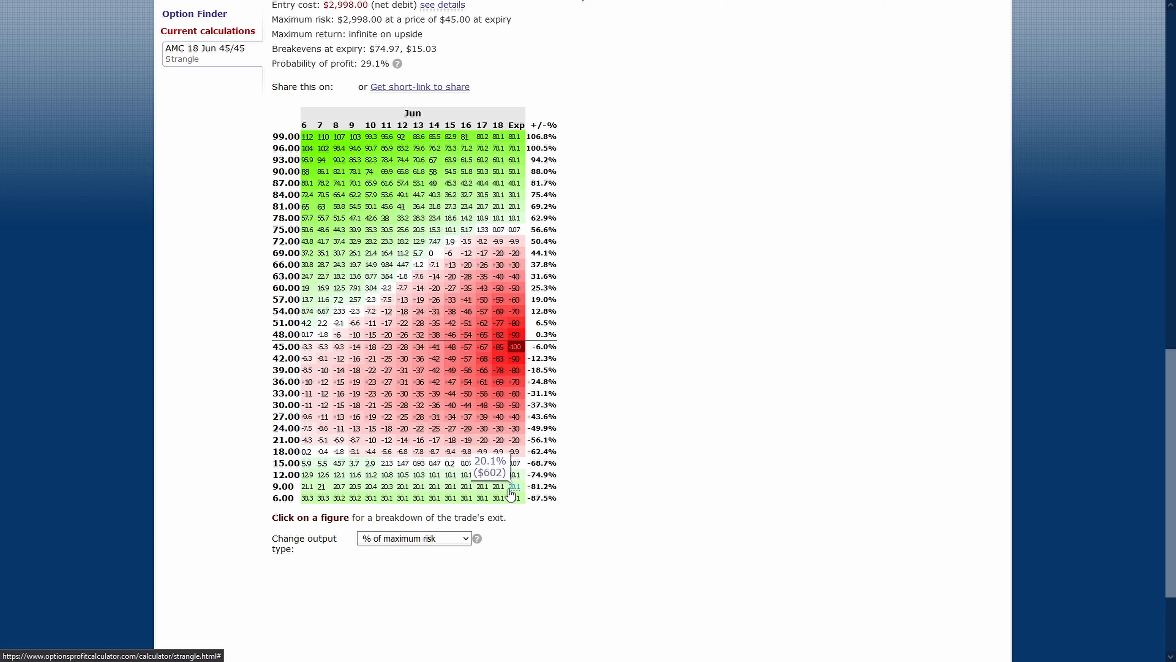
mouse_move(368, 451)
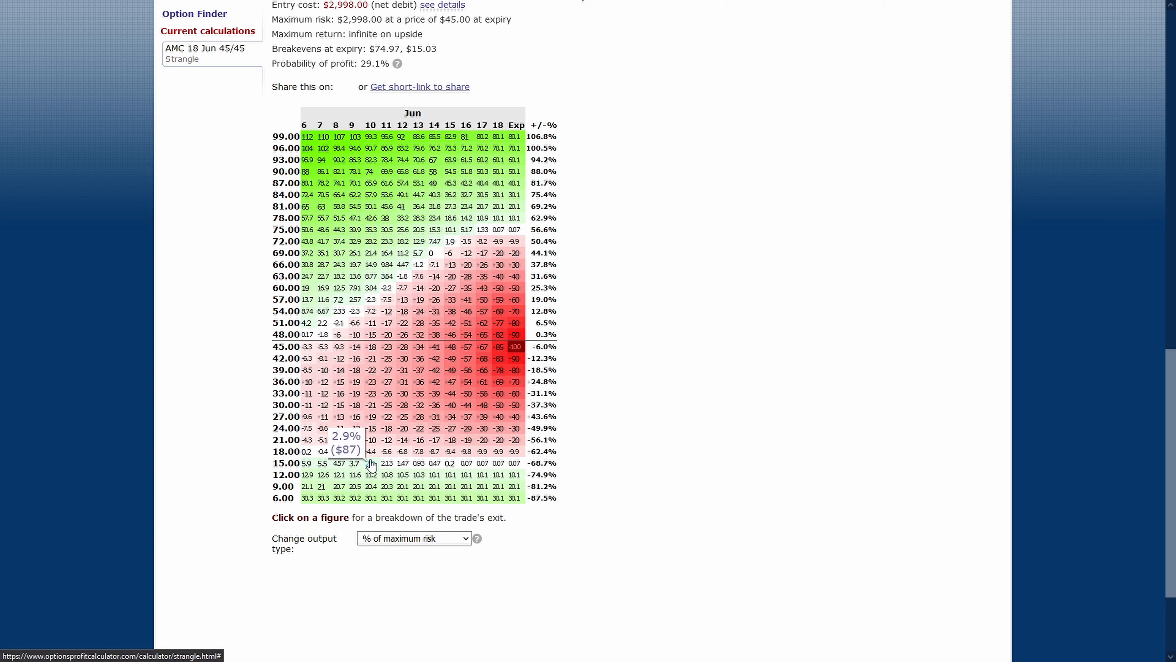
mouse_move(339, 311)
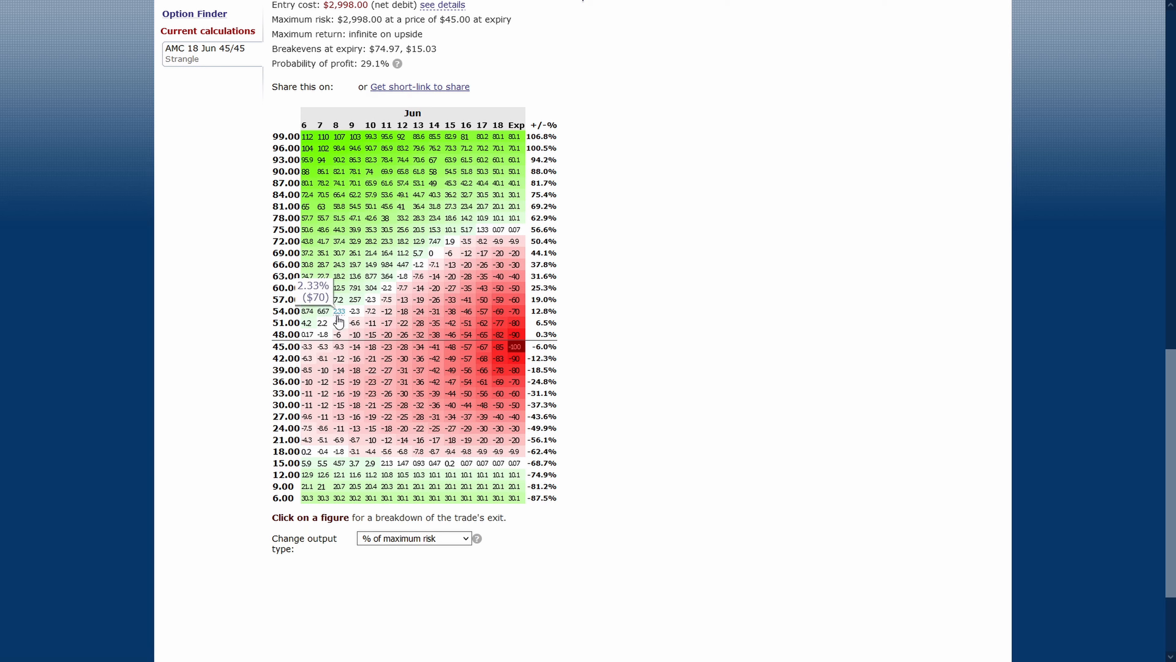
mouse_move(342, 160)
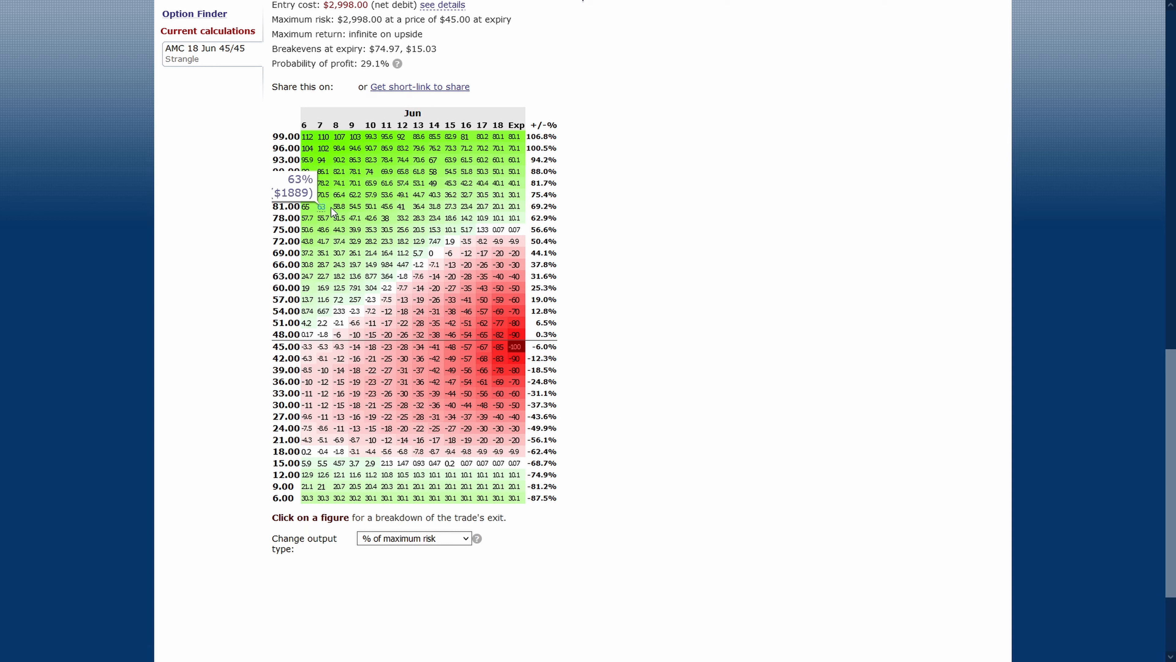
mouse_move(464, 207)
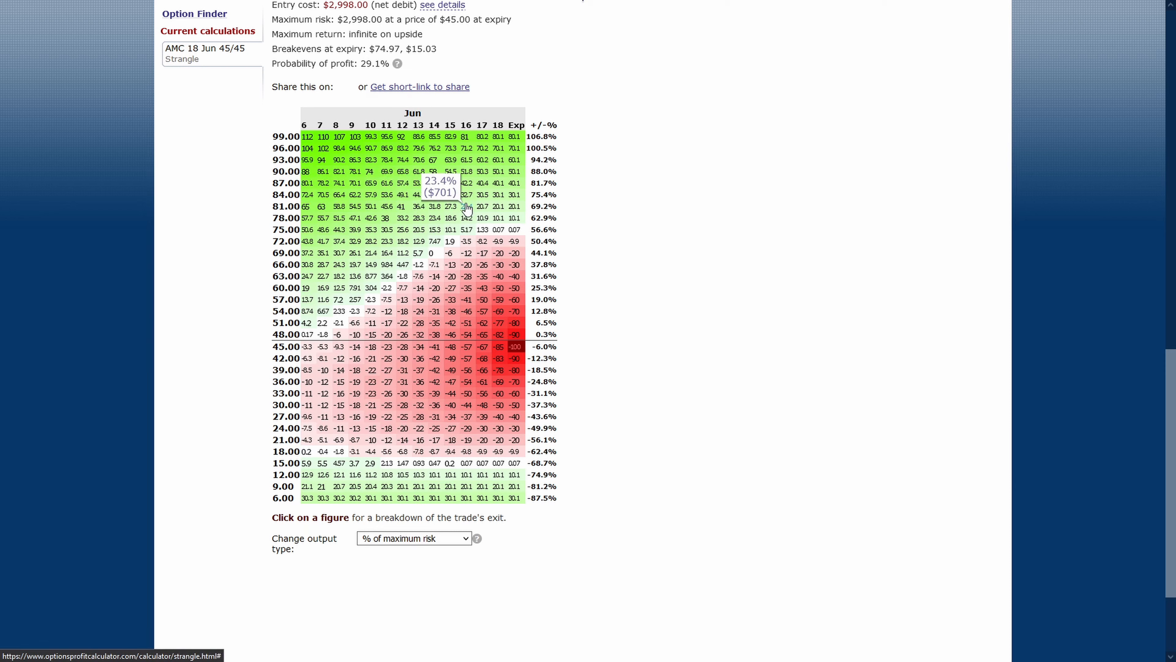
mouse_move(514, 207)
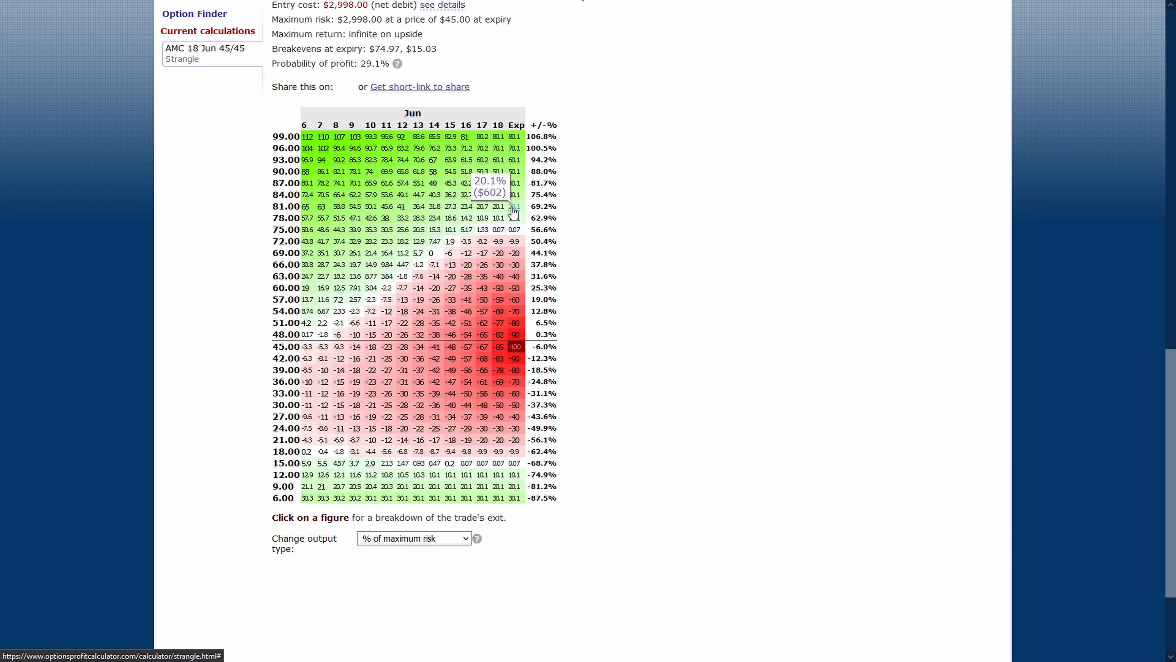
mouse_move(324, 291)
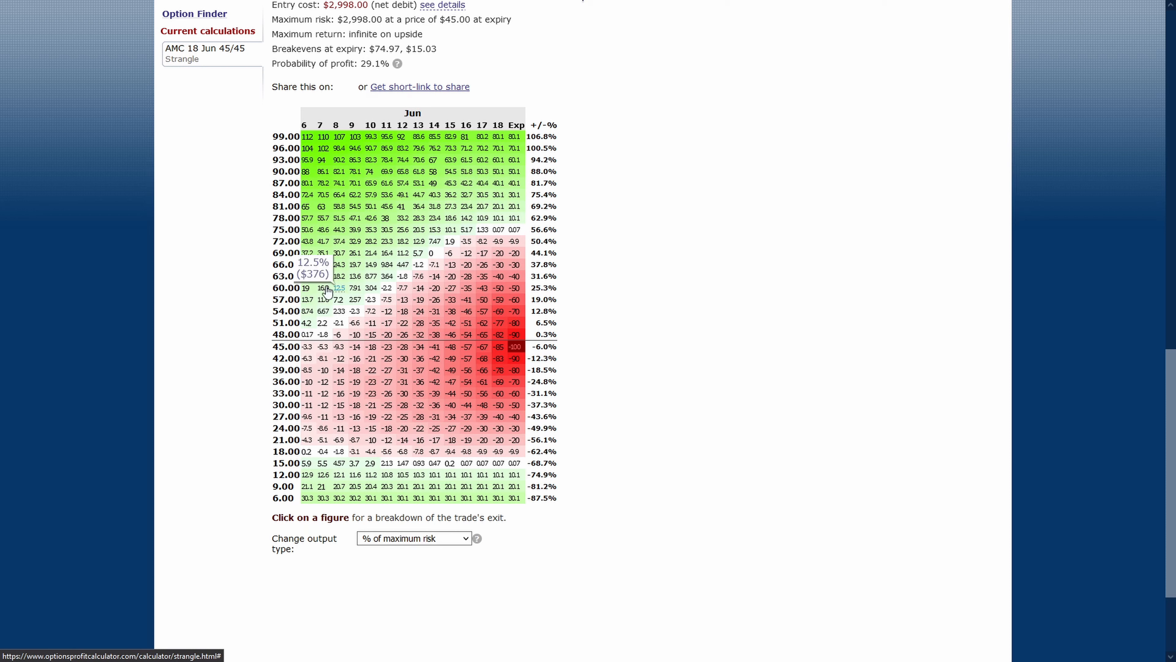
mouse_move(321, 278)
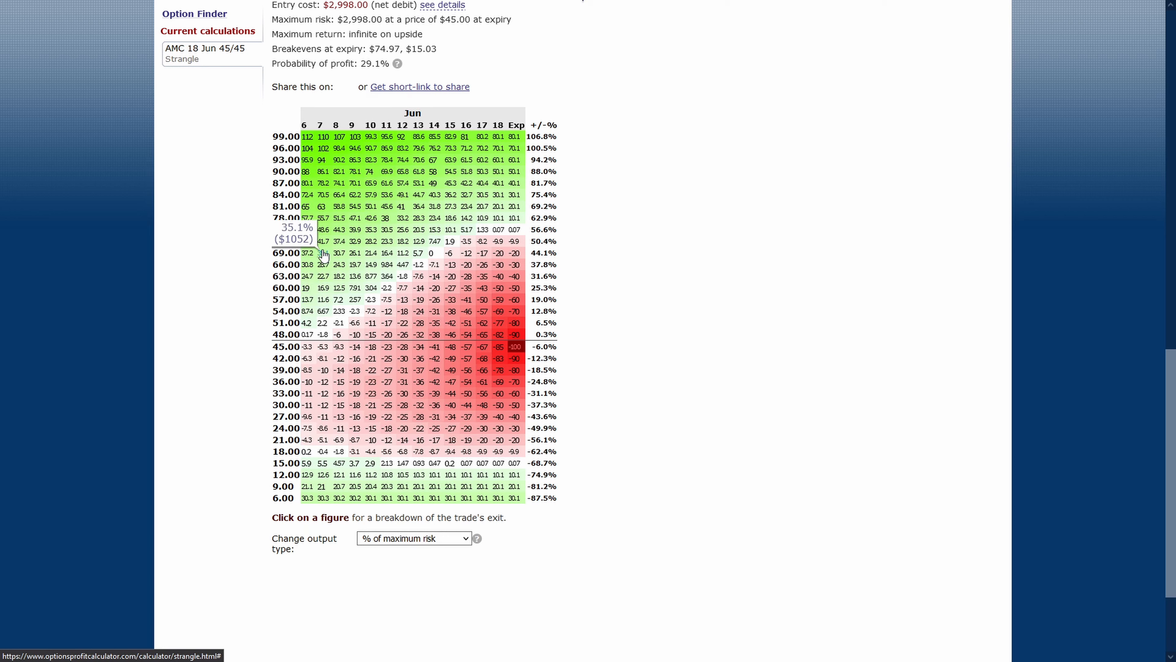
mouse_move(451, 241)
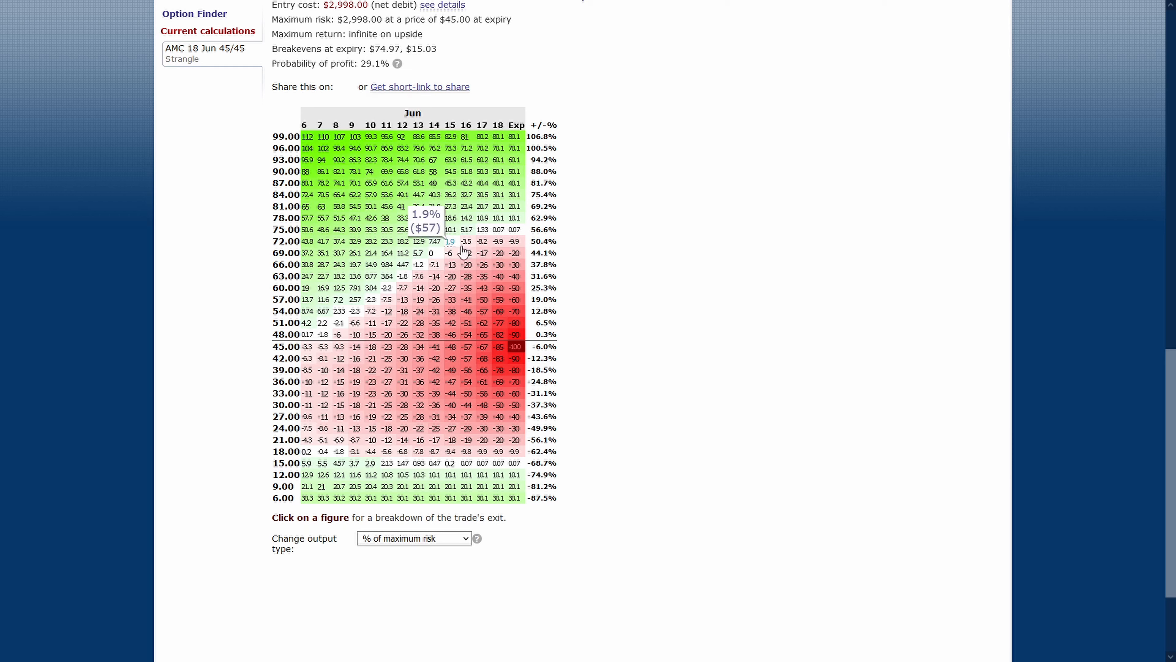
mouse_move(705, 253)
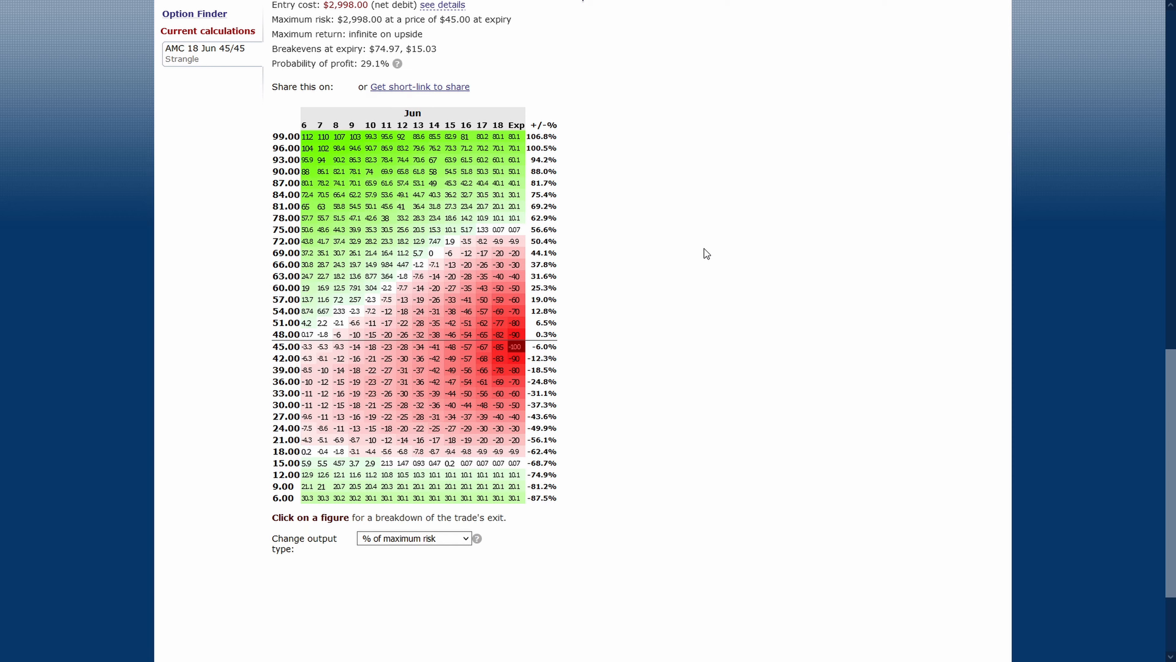
mouse_move(635, 223)
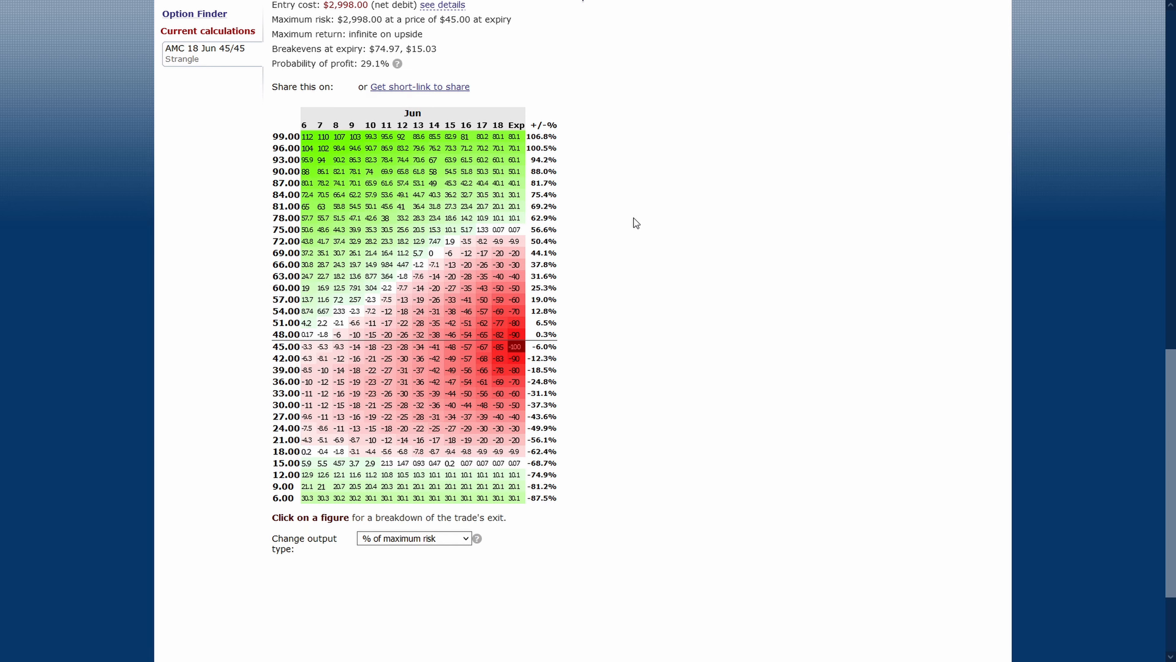
mouse_move(335, 170)
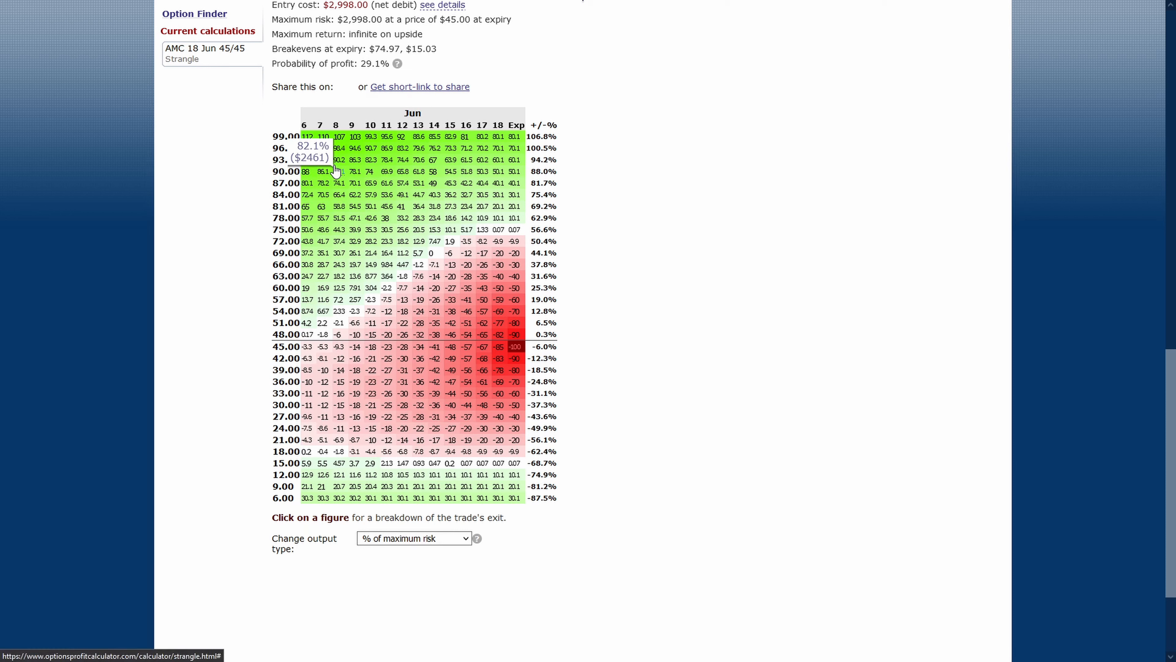
mouse_move(339, 183)
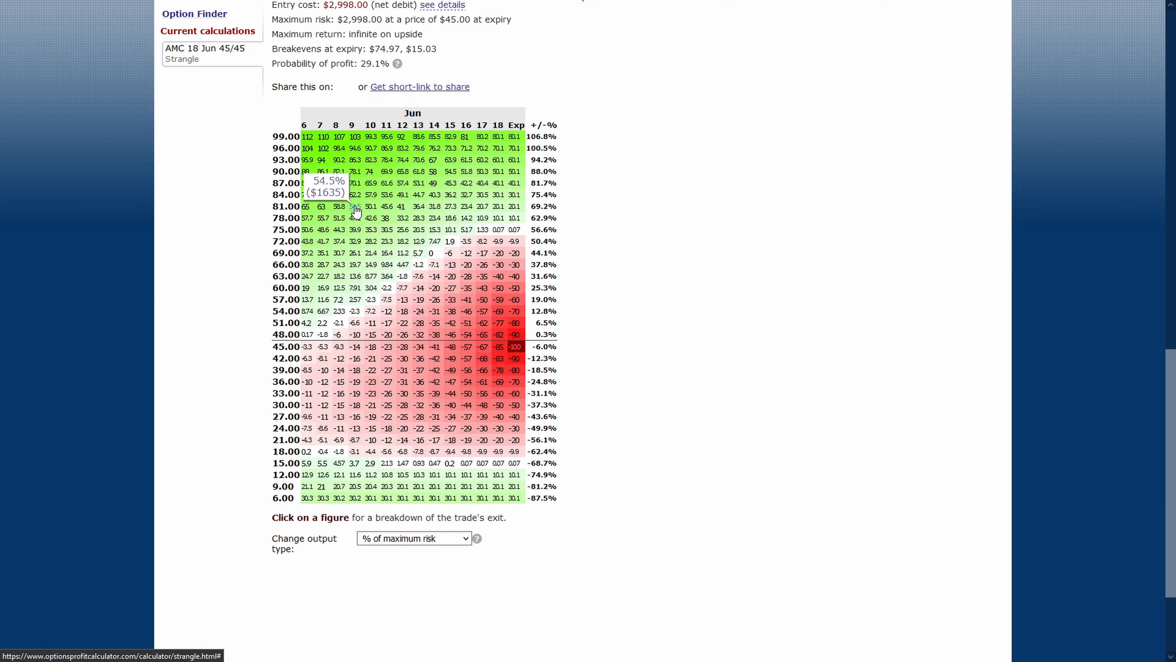
mouse_move(354, 170)
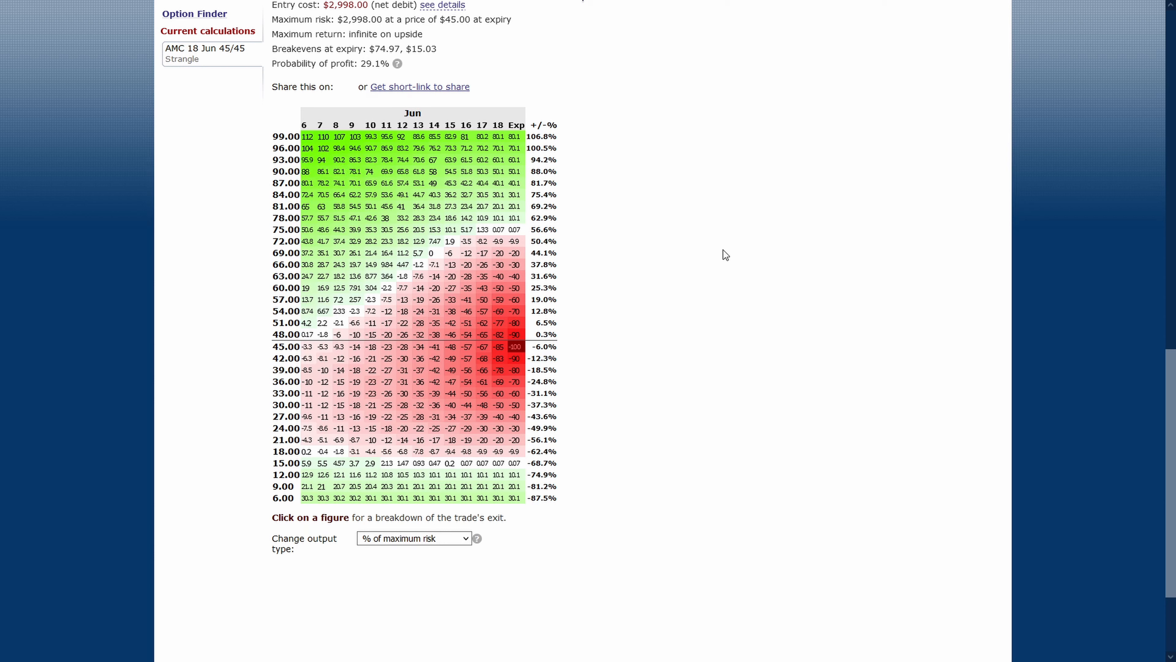
scroll(up, 3)
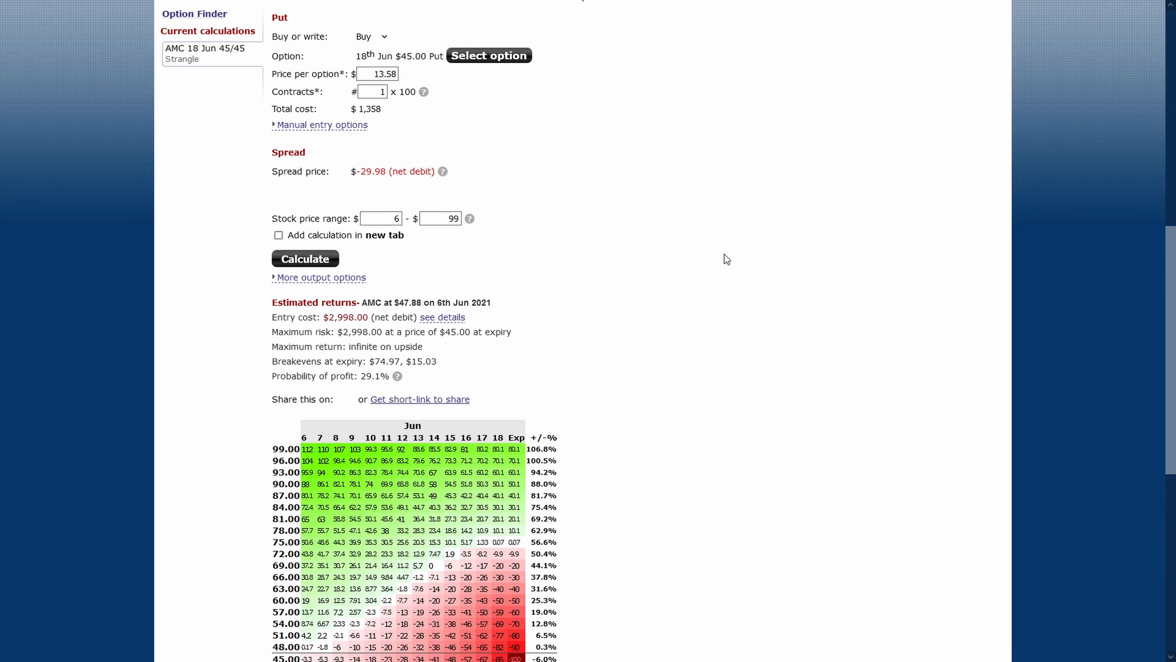
Scroll back to the top of the Strangle Calculator form
scroll(up, 3)
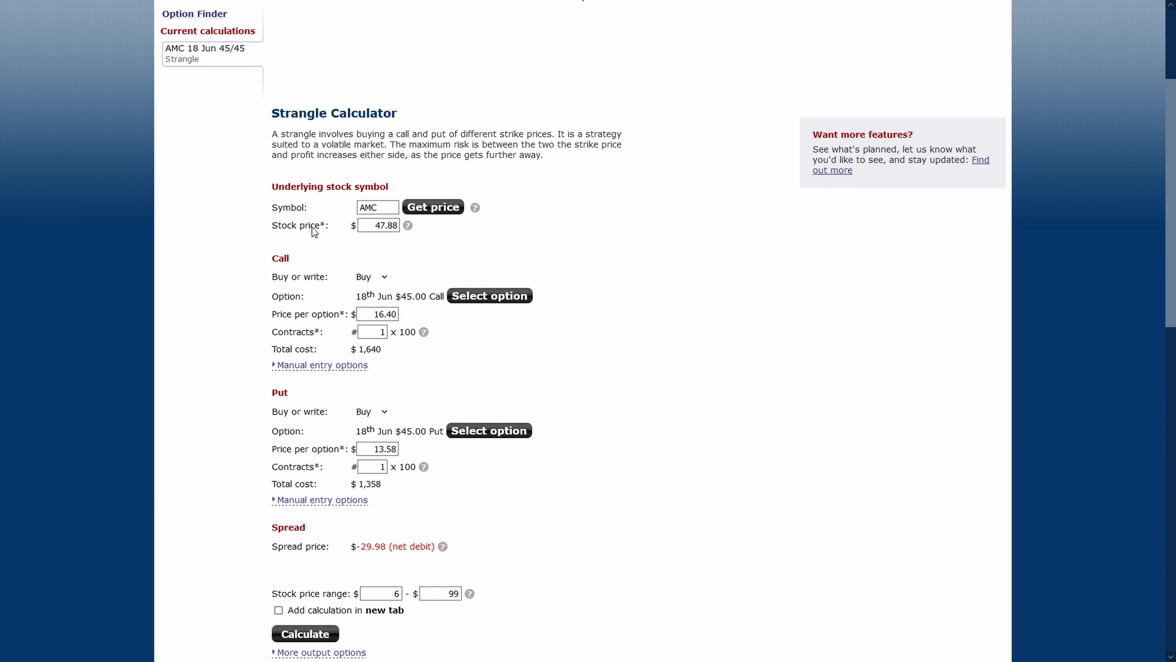
mouse_move(330, 306)
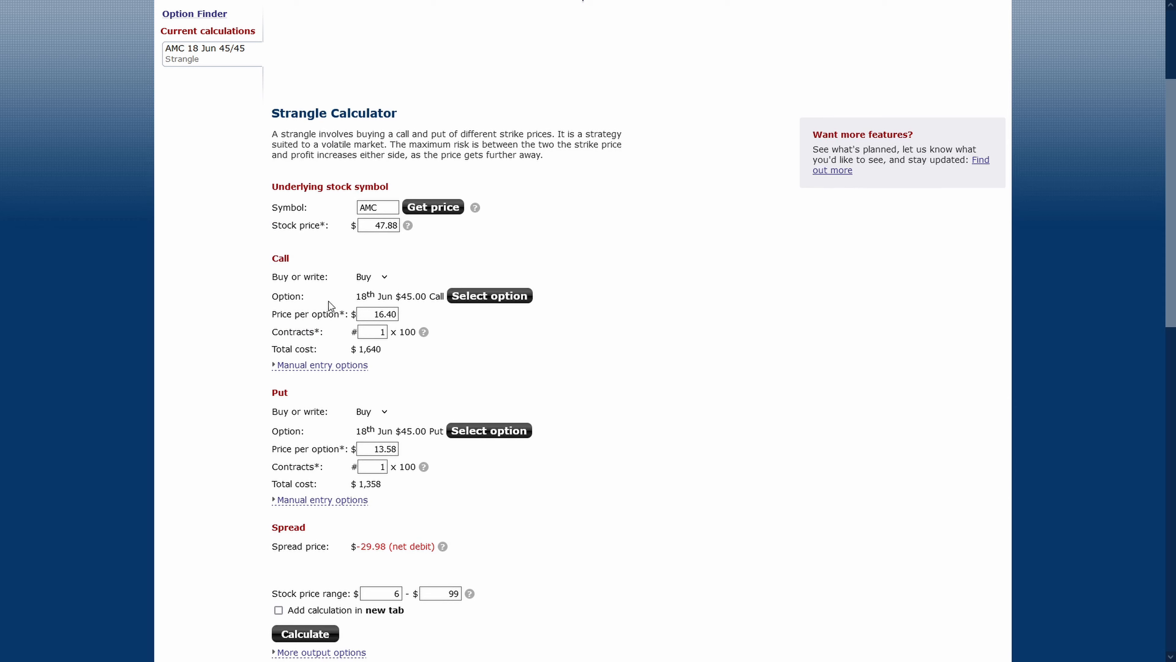
mouse_move(684, 353)
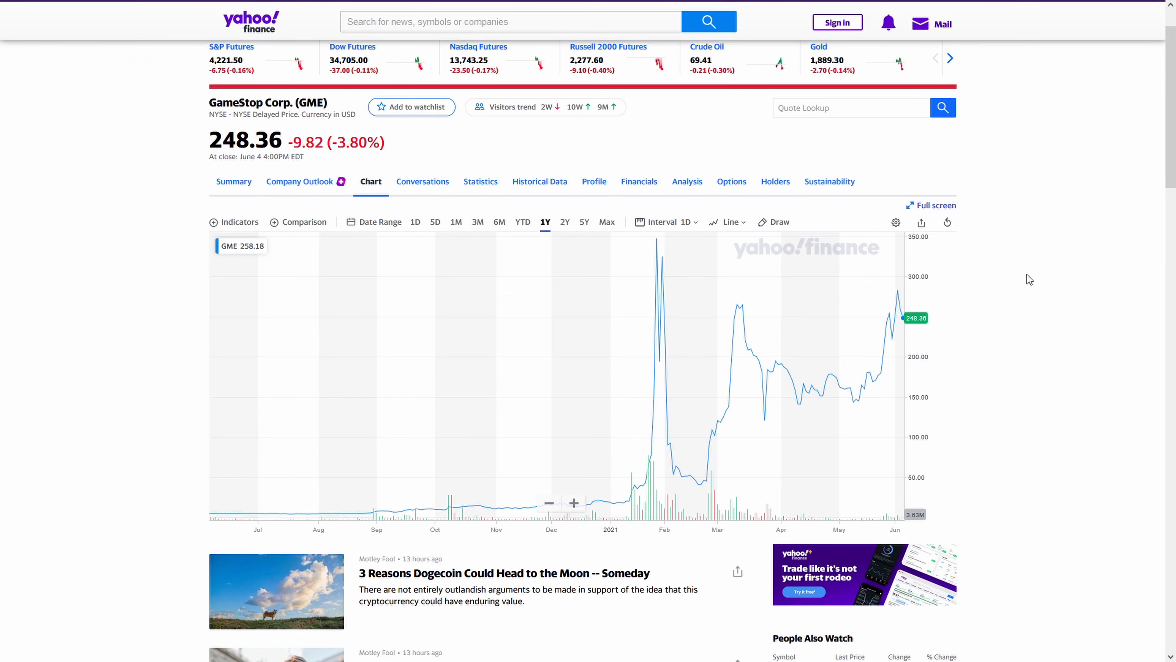
mouse_move(758, 261)
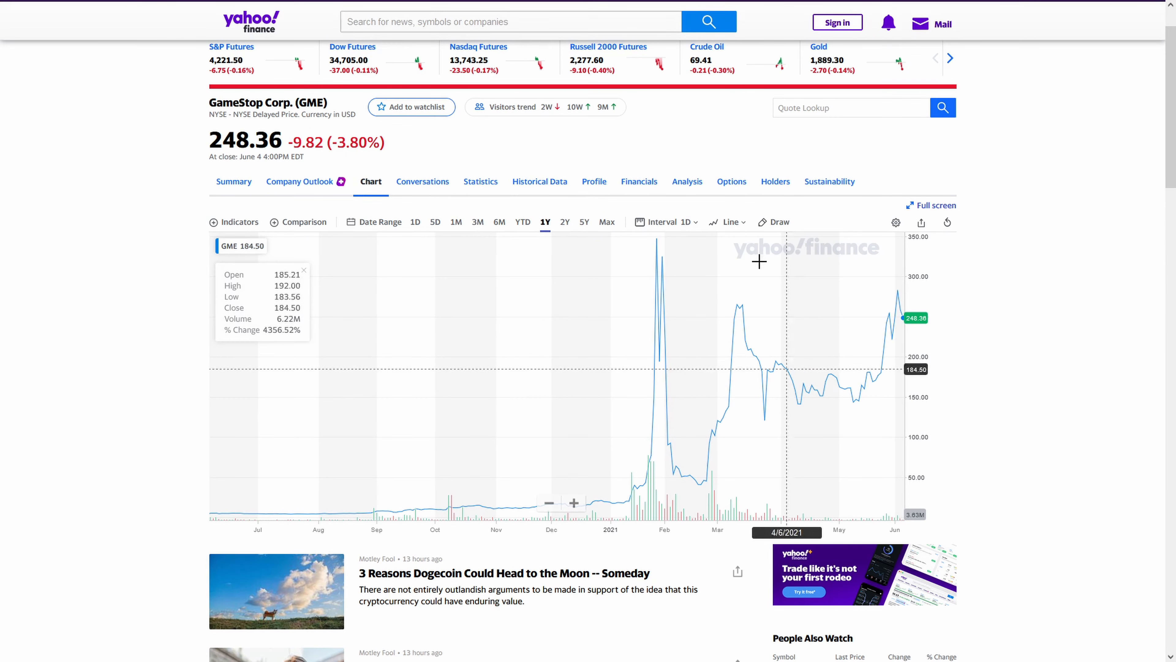
mouse_move(659, 345)
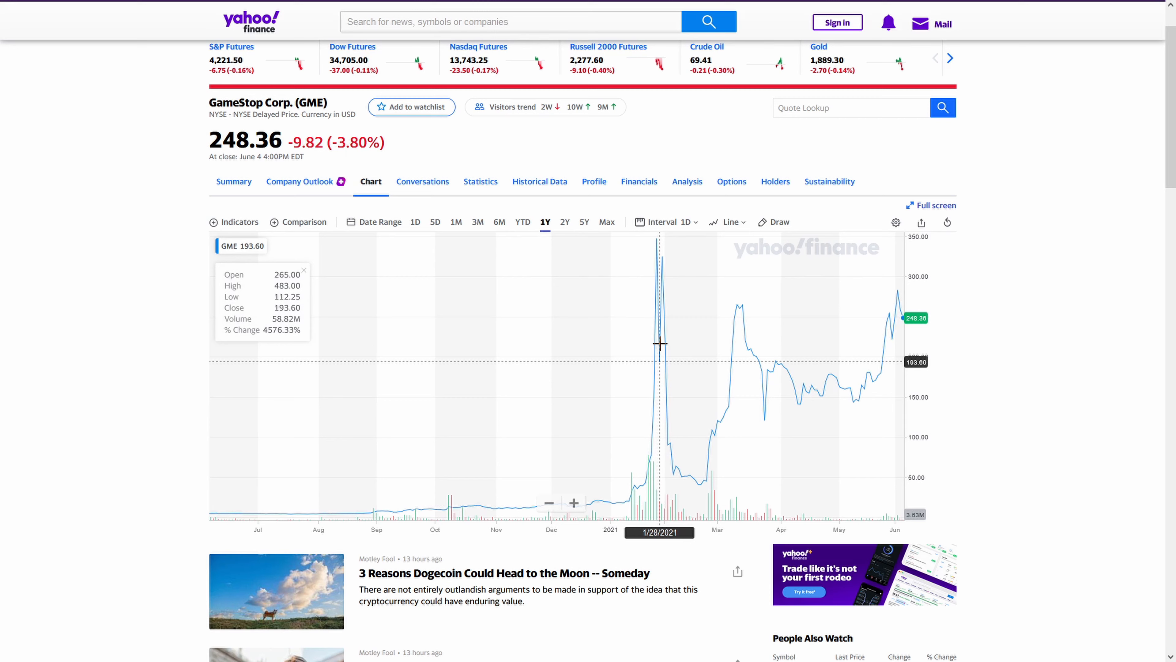
mouse_move(658, 257)
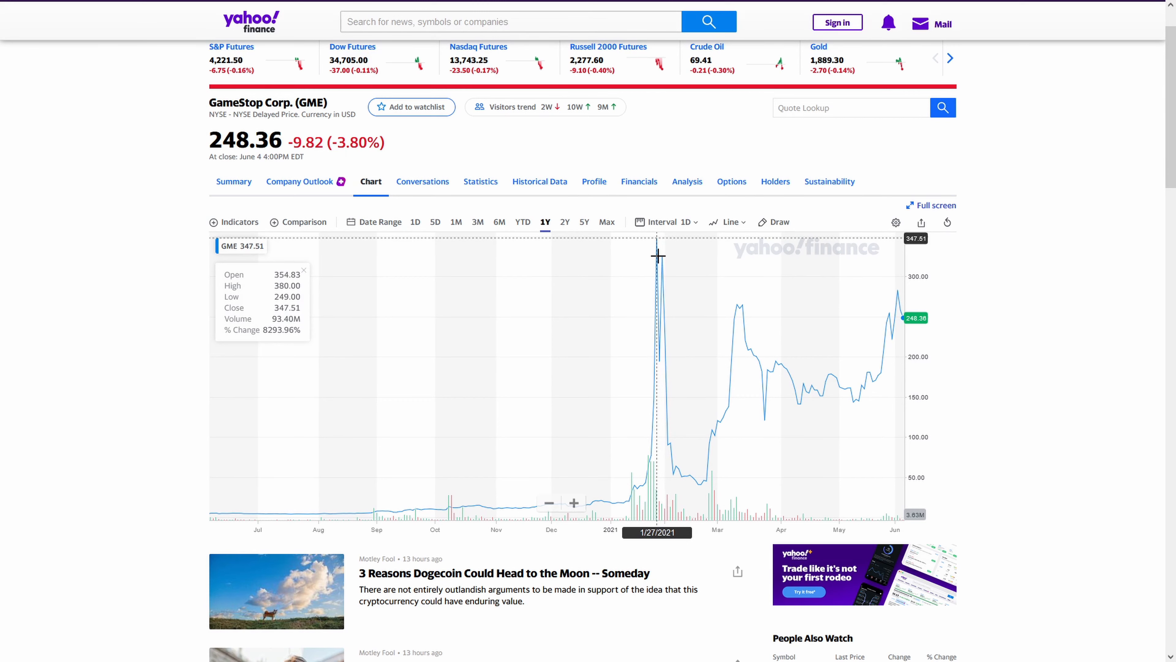
mouse_move(661, 255)
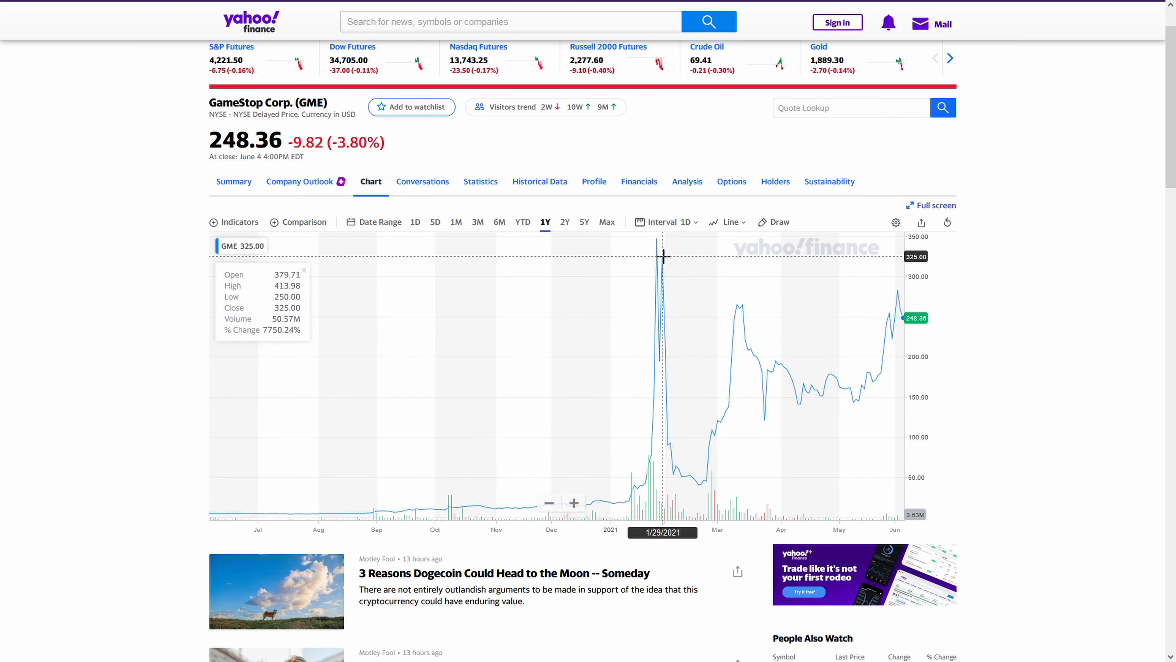
mouse_move(681, 435)
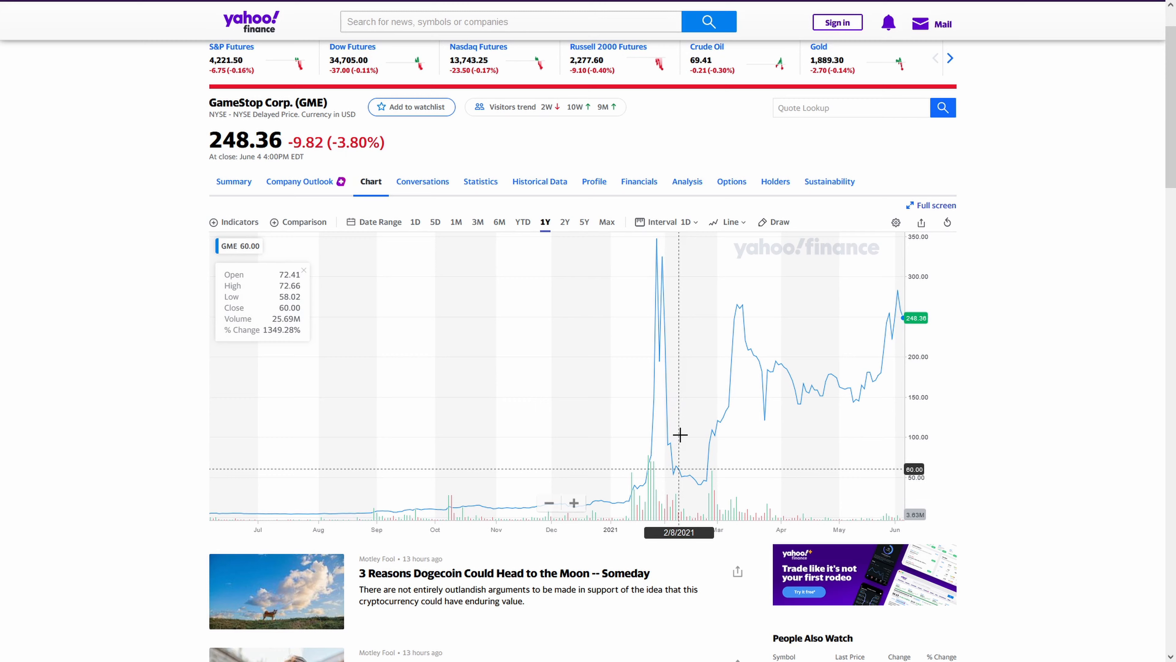
mouse_move(691, 480)
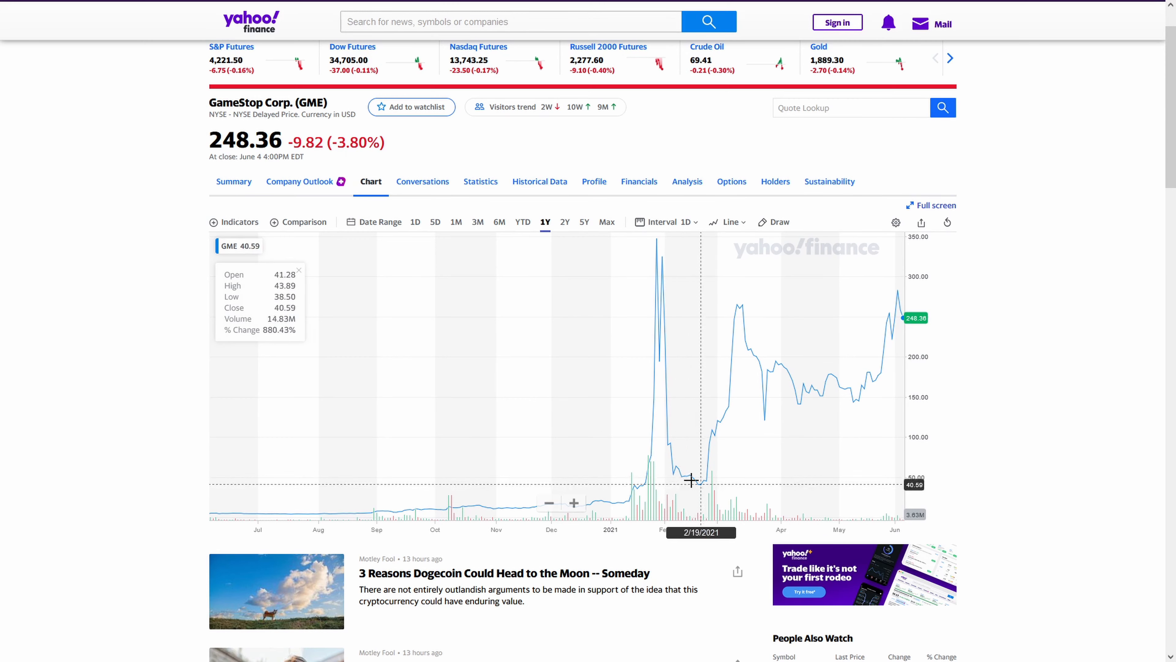
mouse_move(705, 469)
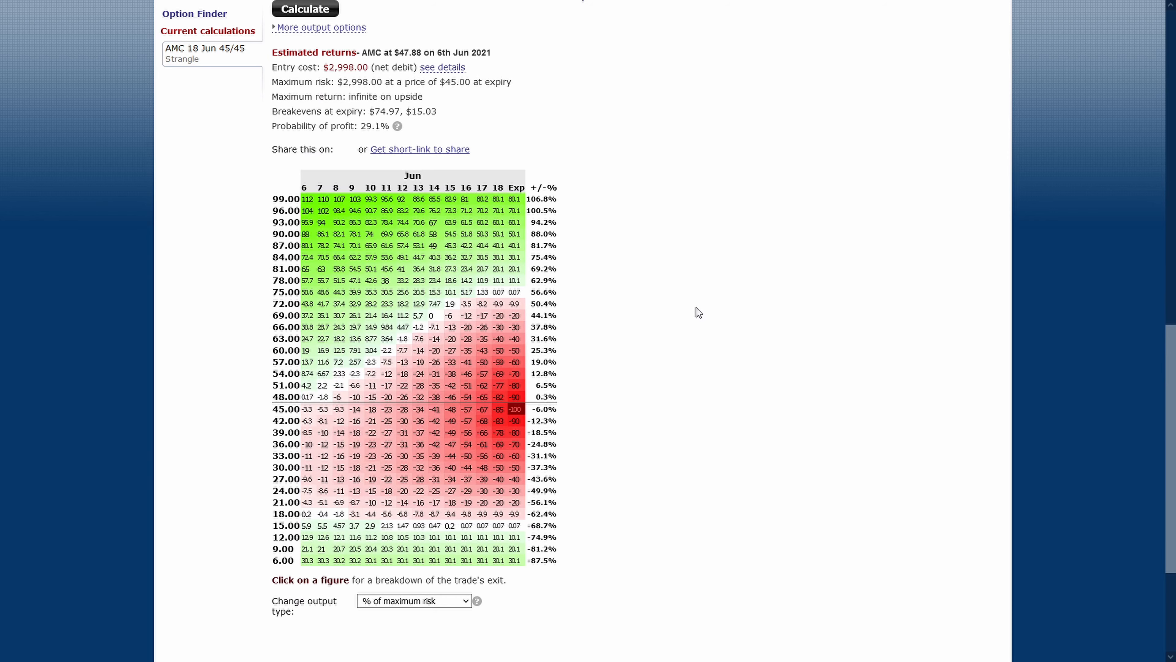
scroll(up, 3)
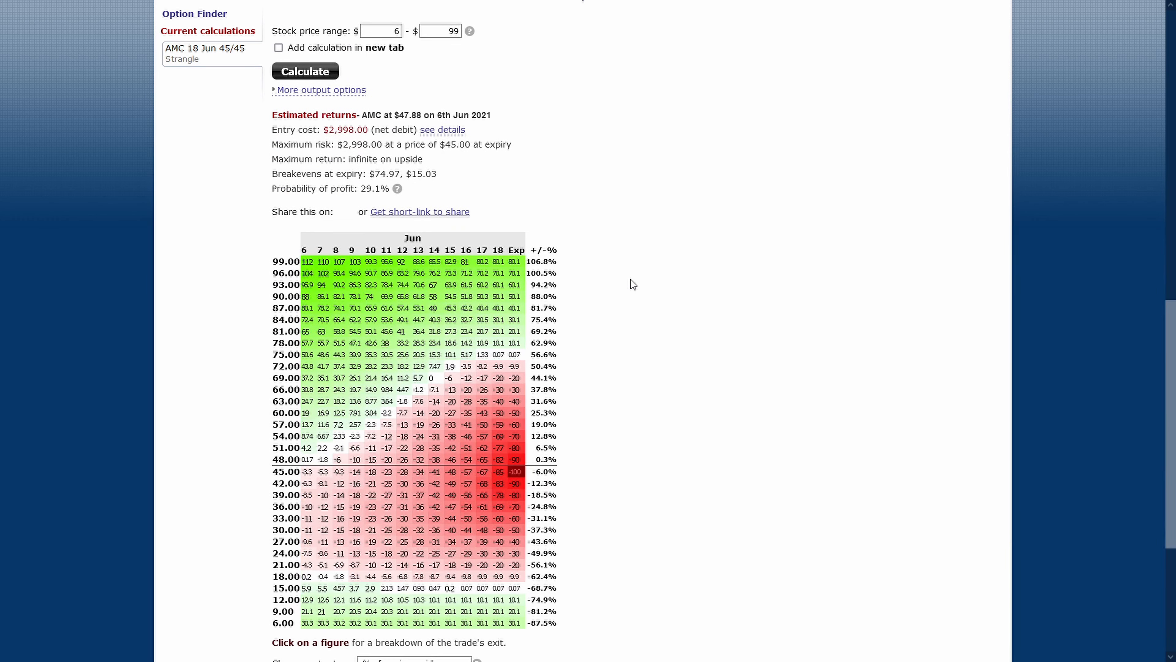
scroll(down, 3)
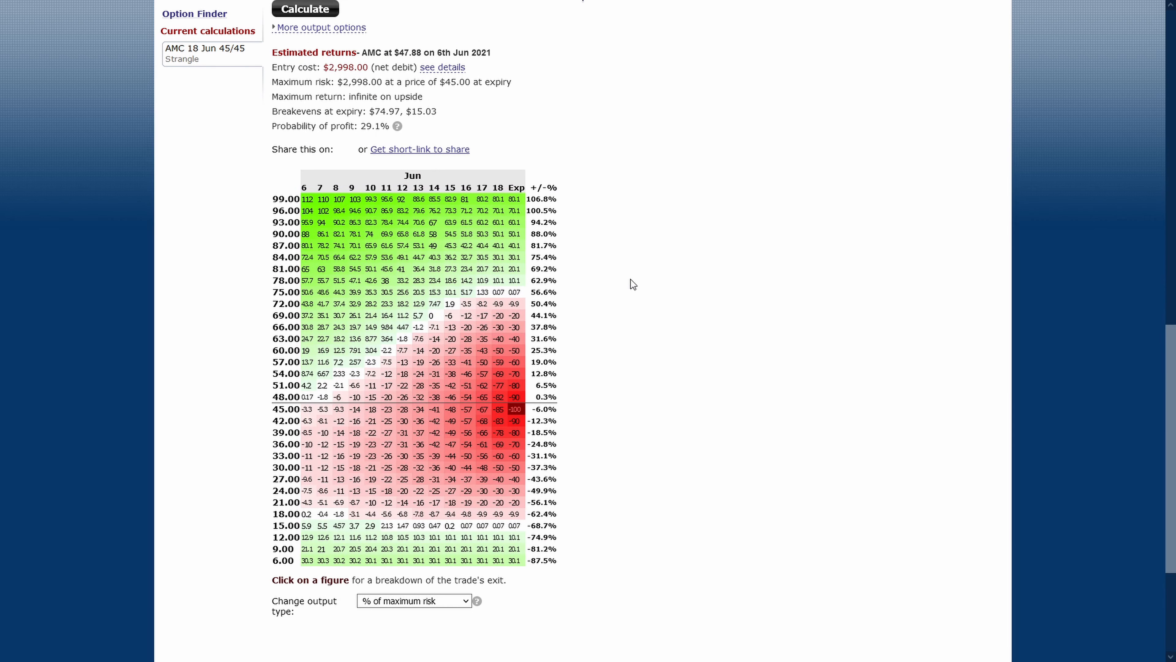
scroll(up, 3)
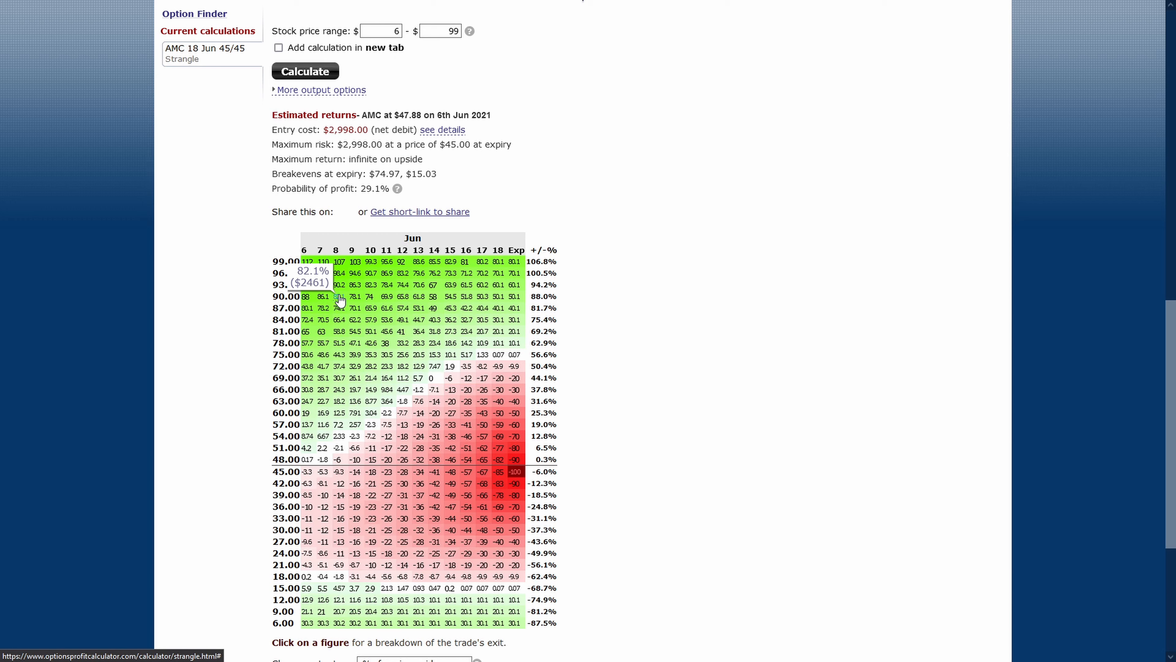
mouse_move(443, 169)
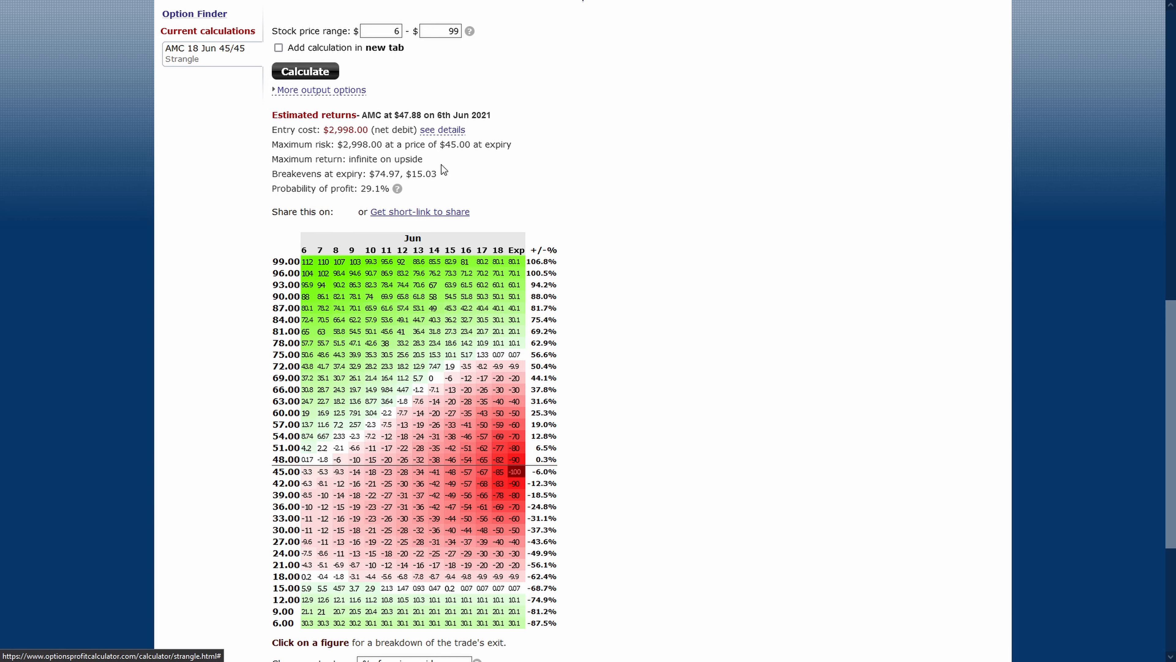
scroll(down, 3)
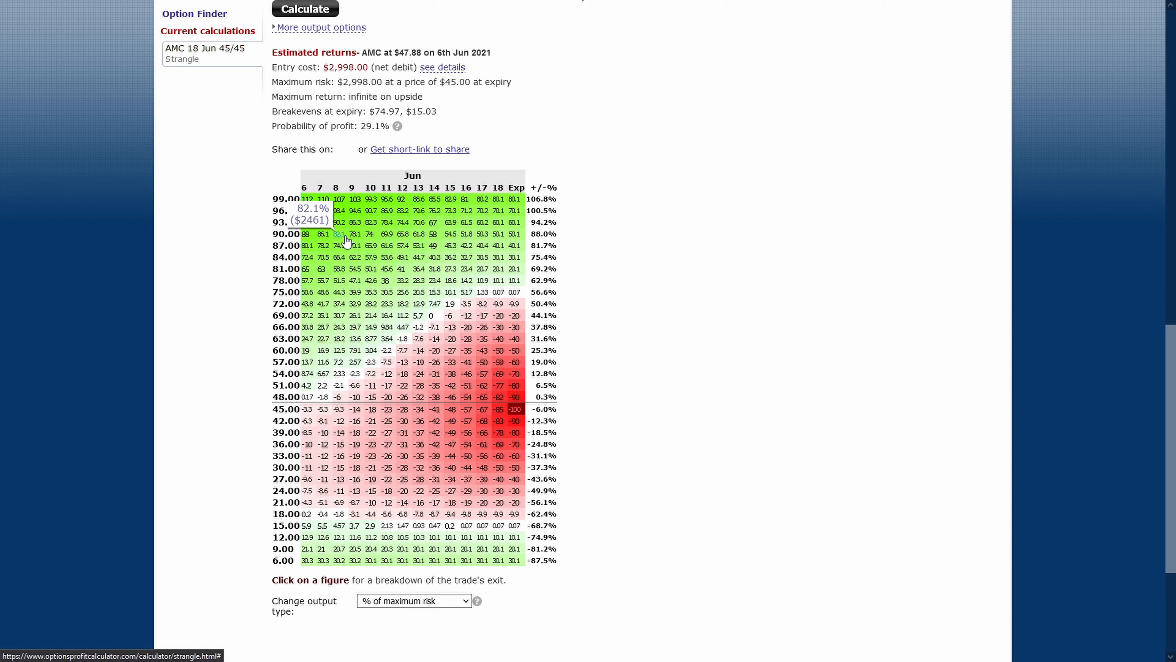
mouse_move(403, 542)
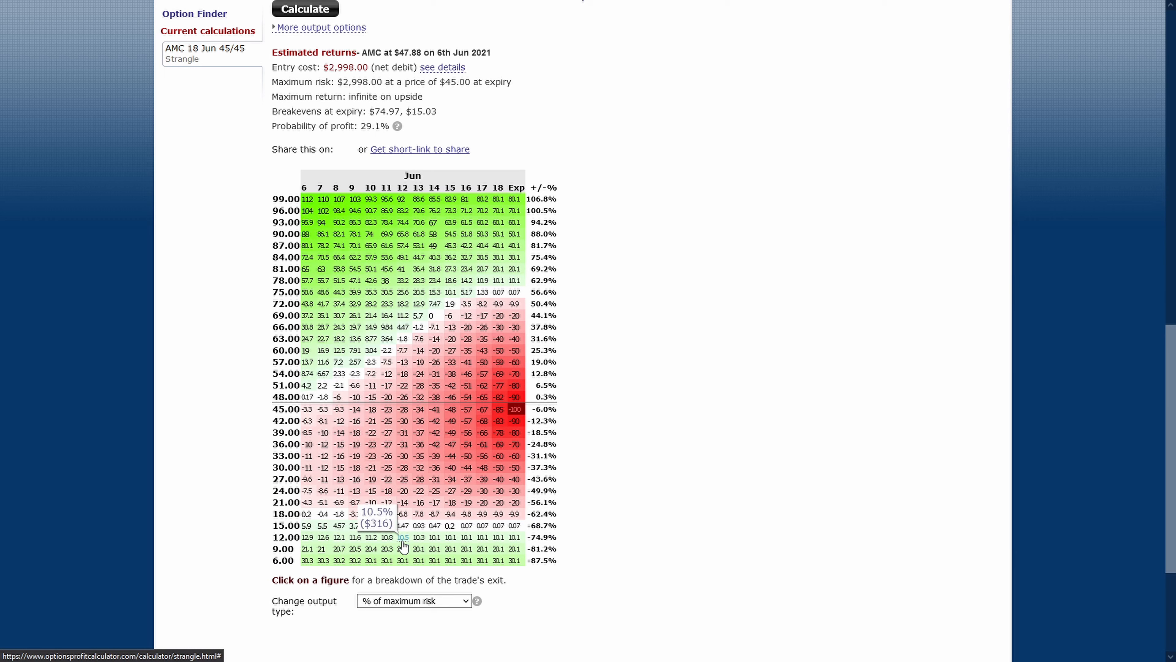
mouse_move(404, 547)
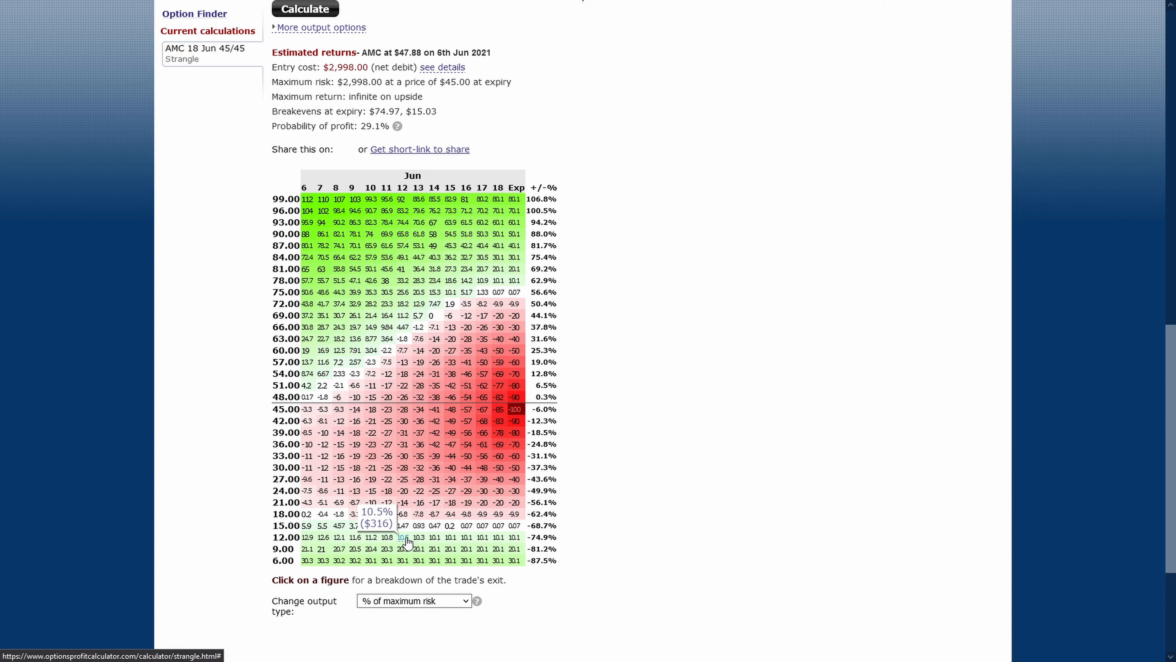
mouse_move(735, 481)
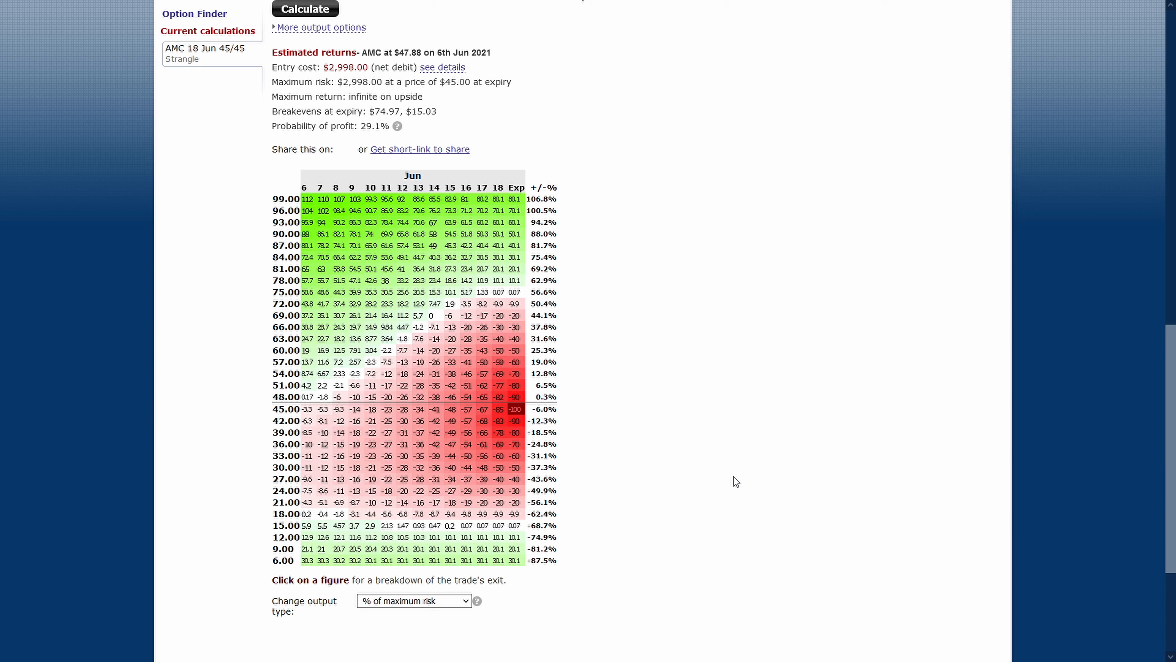
mouse_move(403, 338)
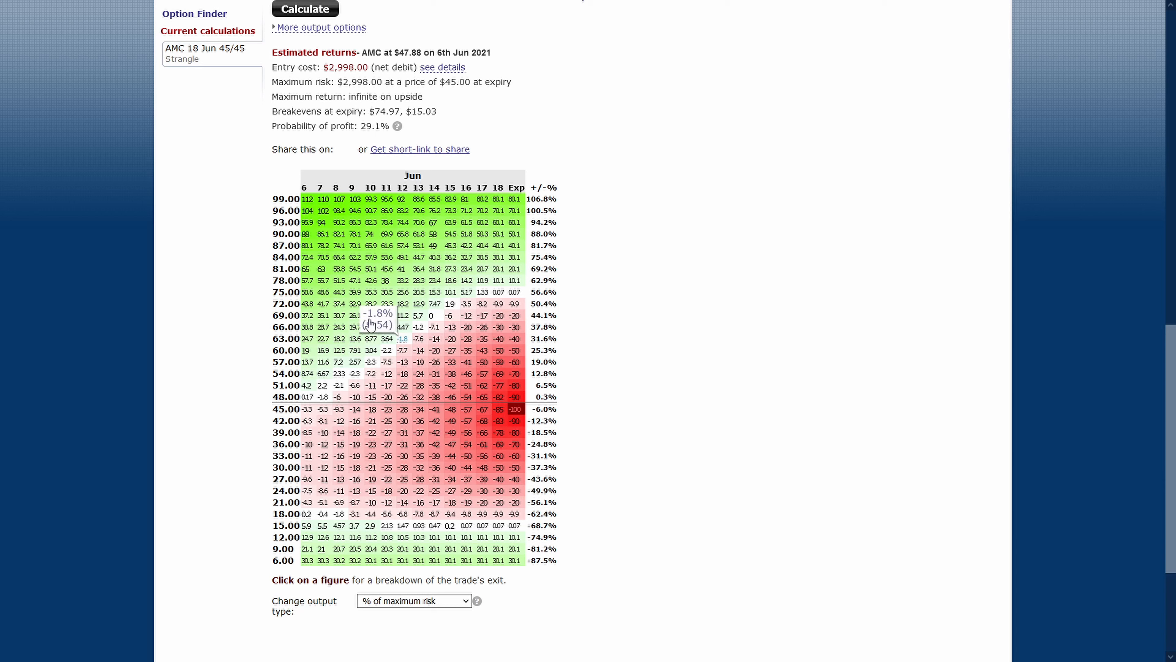
mouse_move(662, 310)
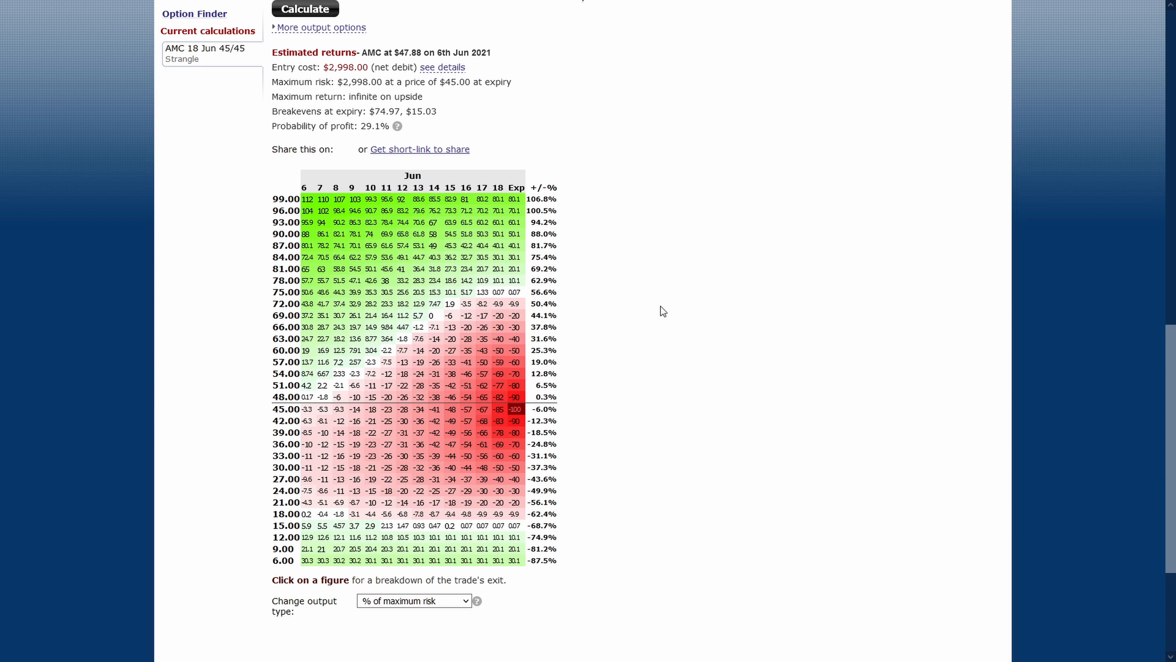
mouse_move(496, 249)
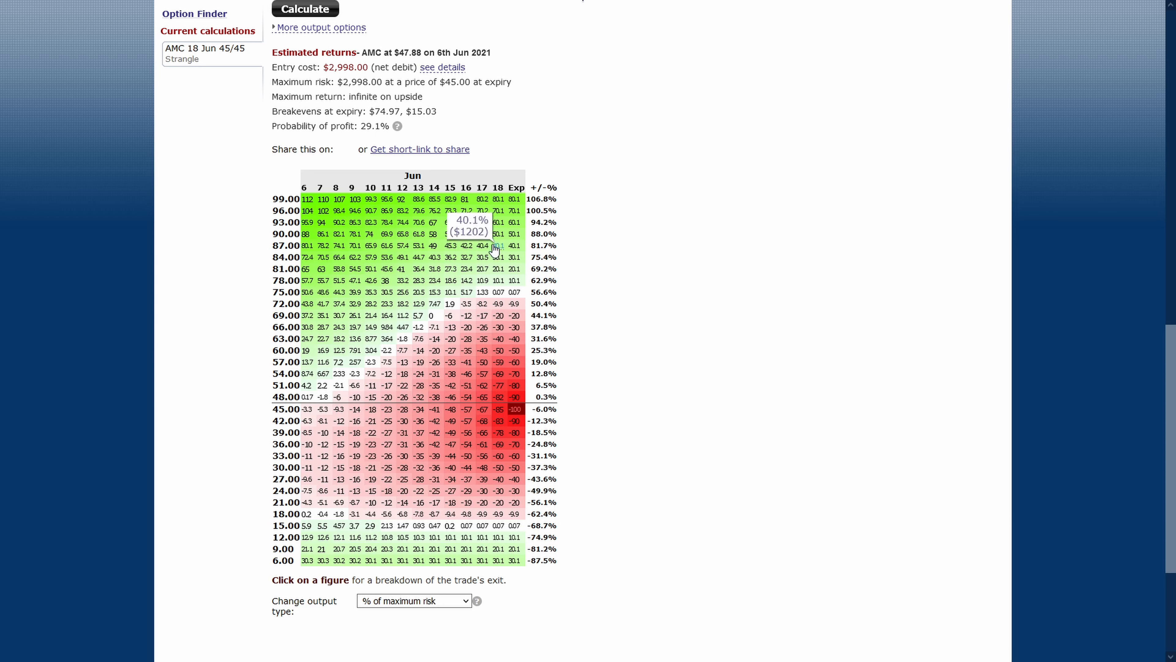
mouse_move(598, 490)
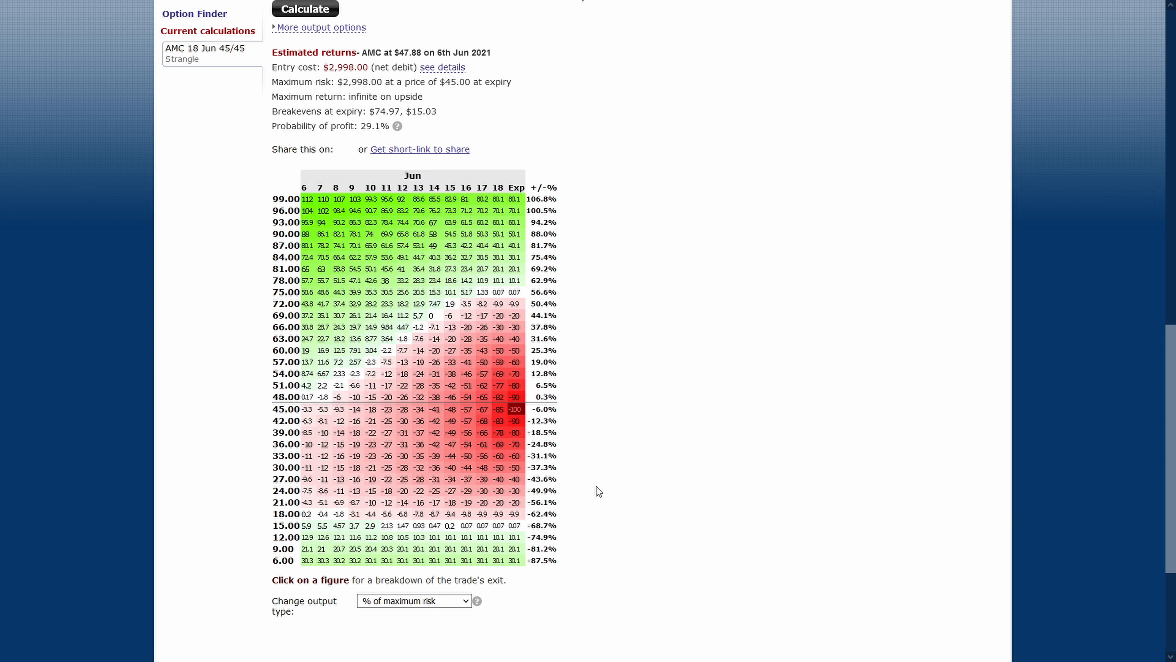
mouse_move(710, 504)
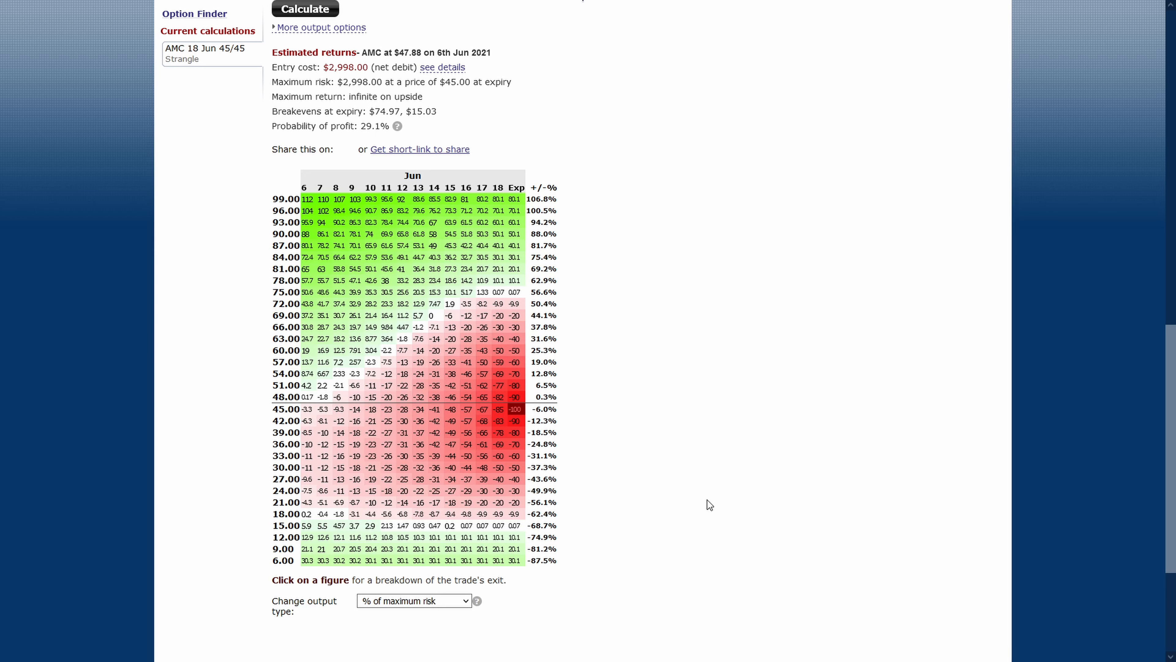
scroll(up, 3)
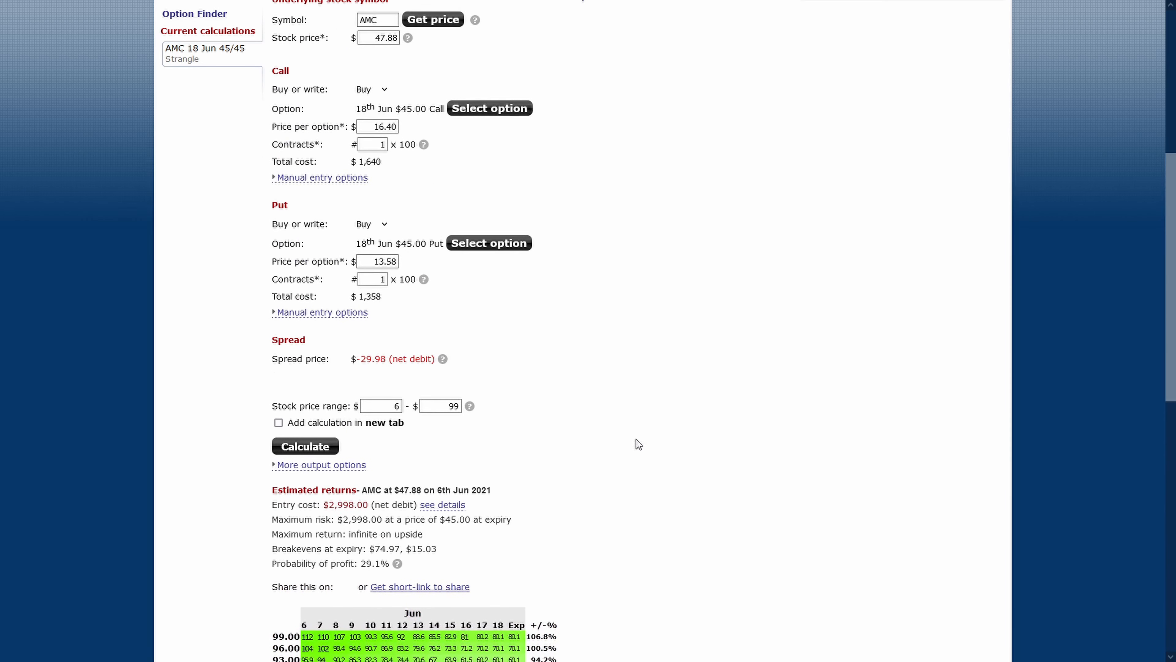
mouse_move(569, 380)
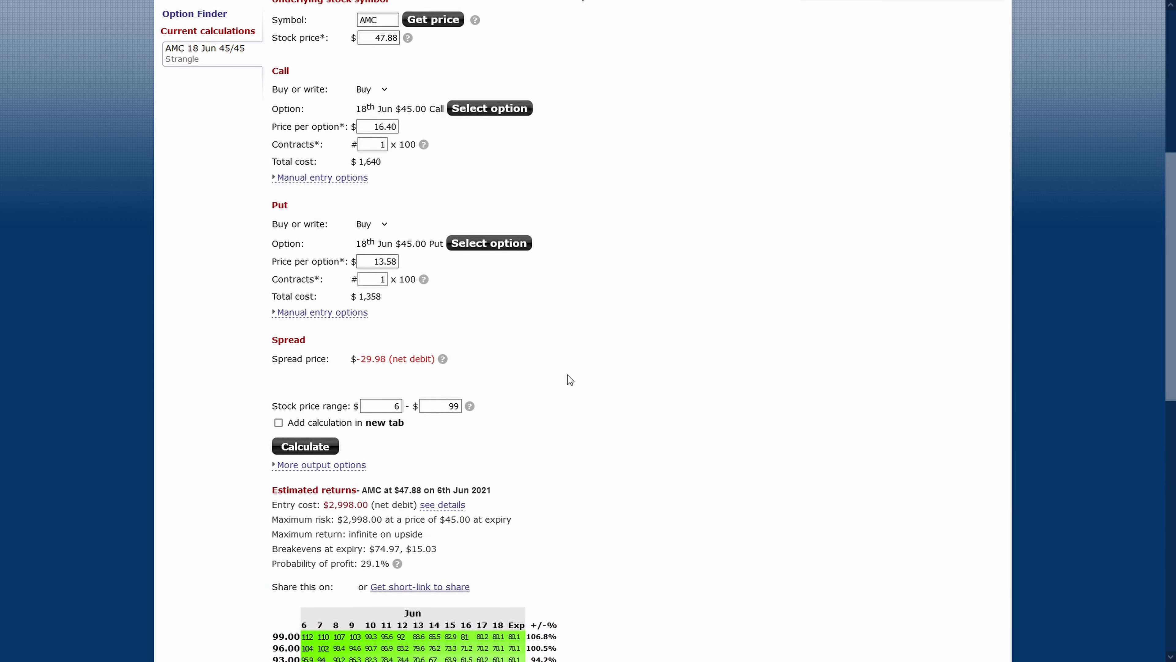
scroll(up, 3)
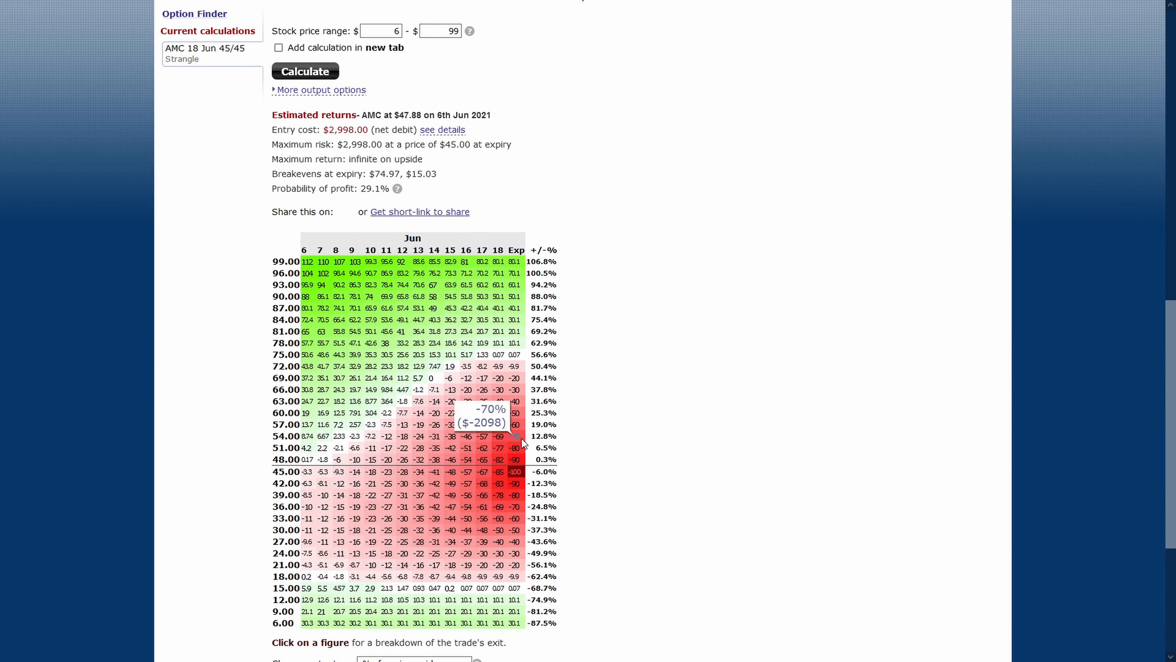
mouse_move(606, 444)
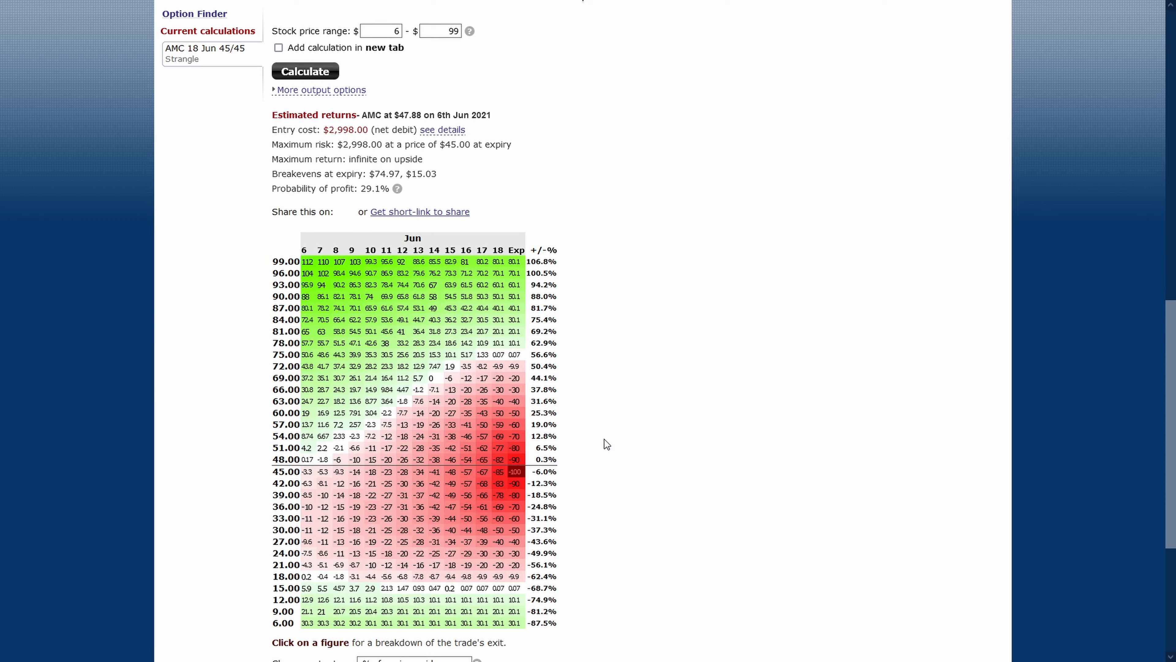
mouse_move(707, 353)
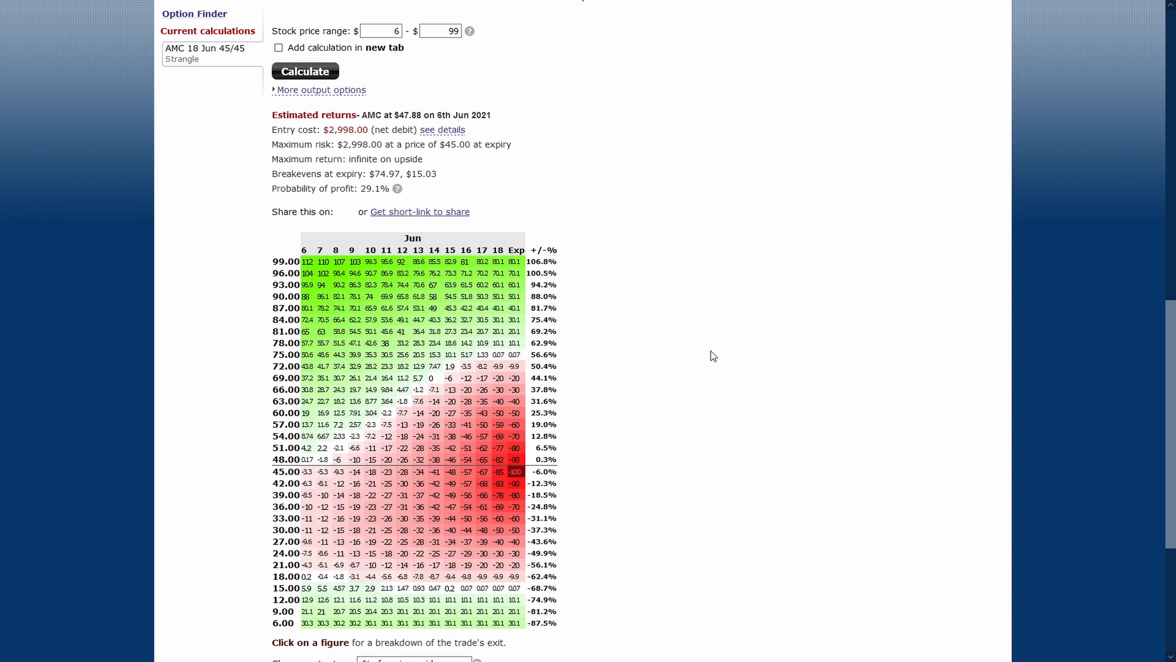
scroll(up, 3)
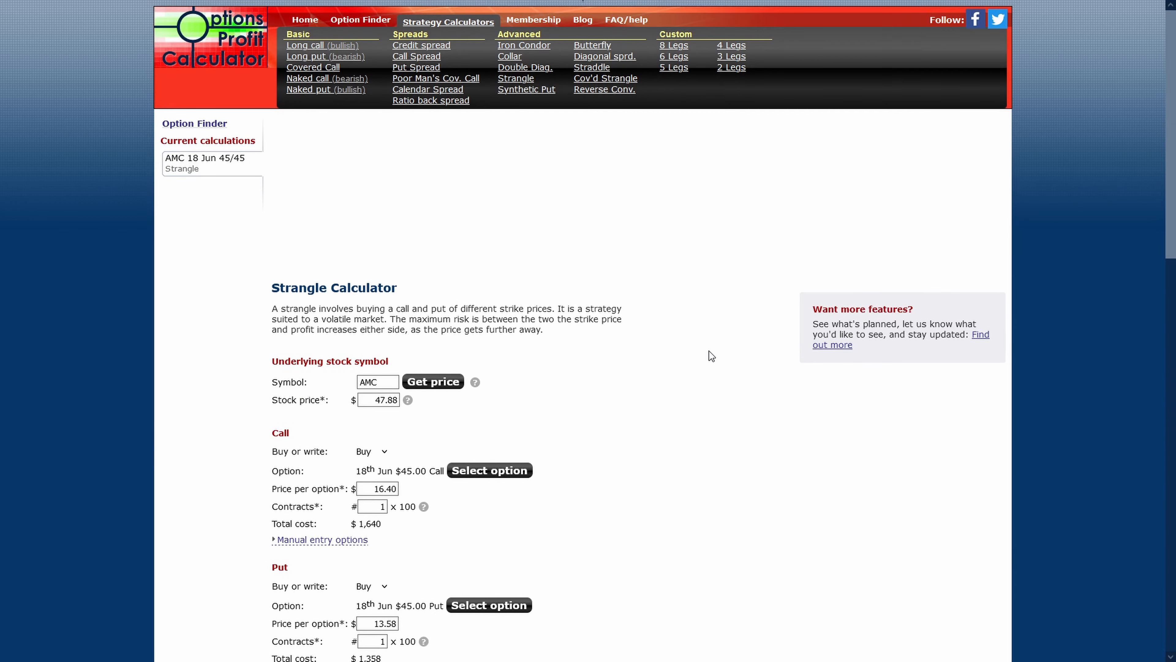
mouse_move(657, 230)
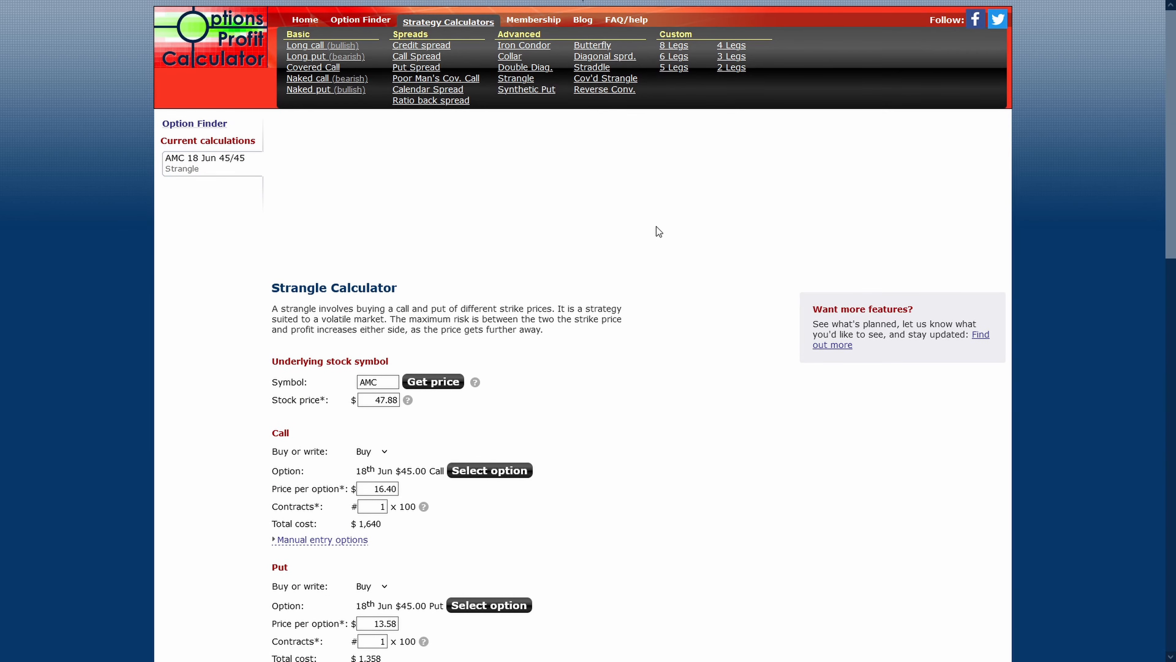
scroll(down, 3)
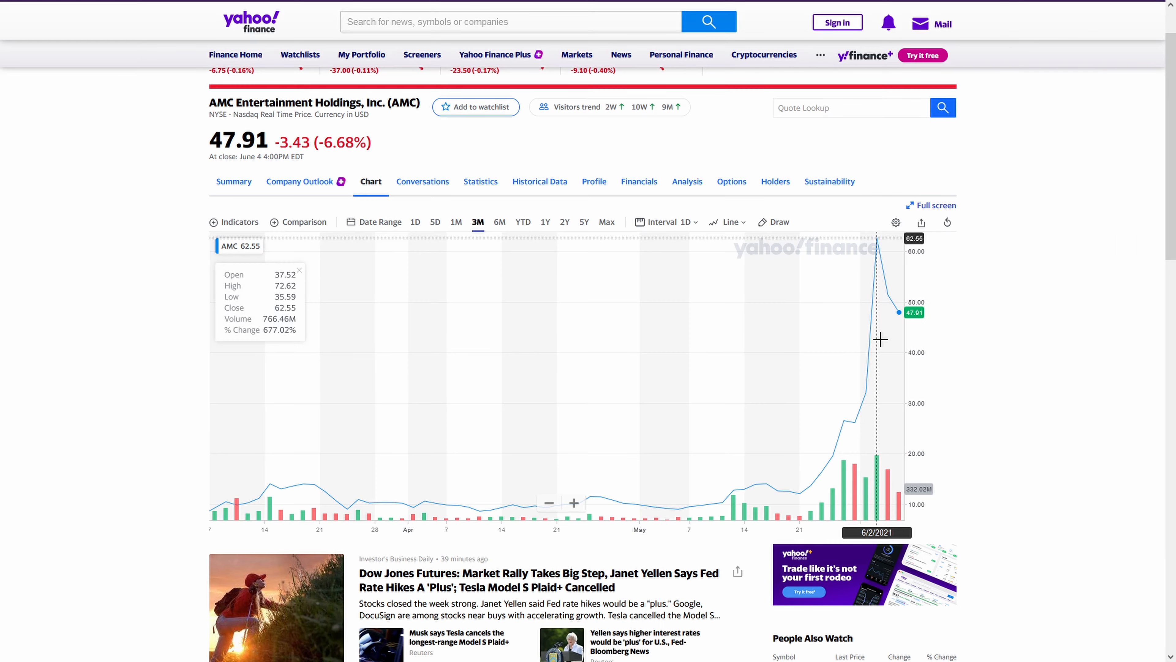
mouse_move(898, 373)
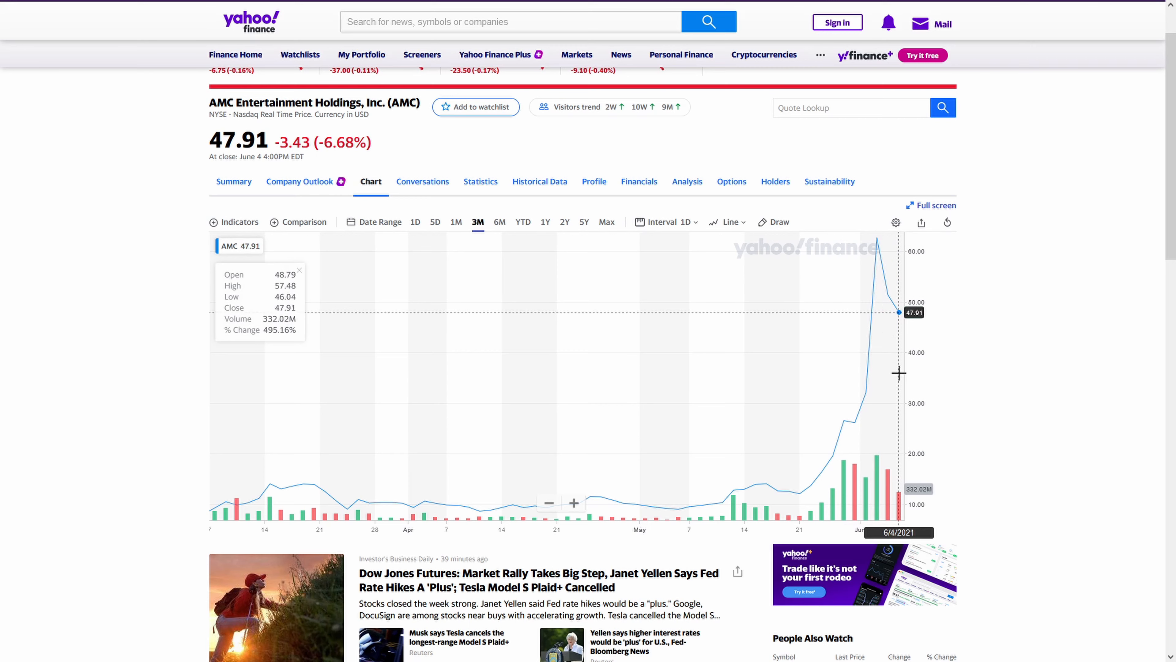
mouse_move(997, 414)
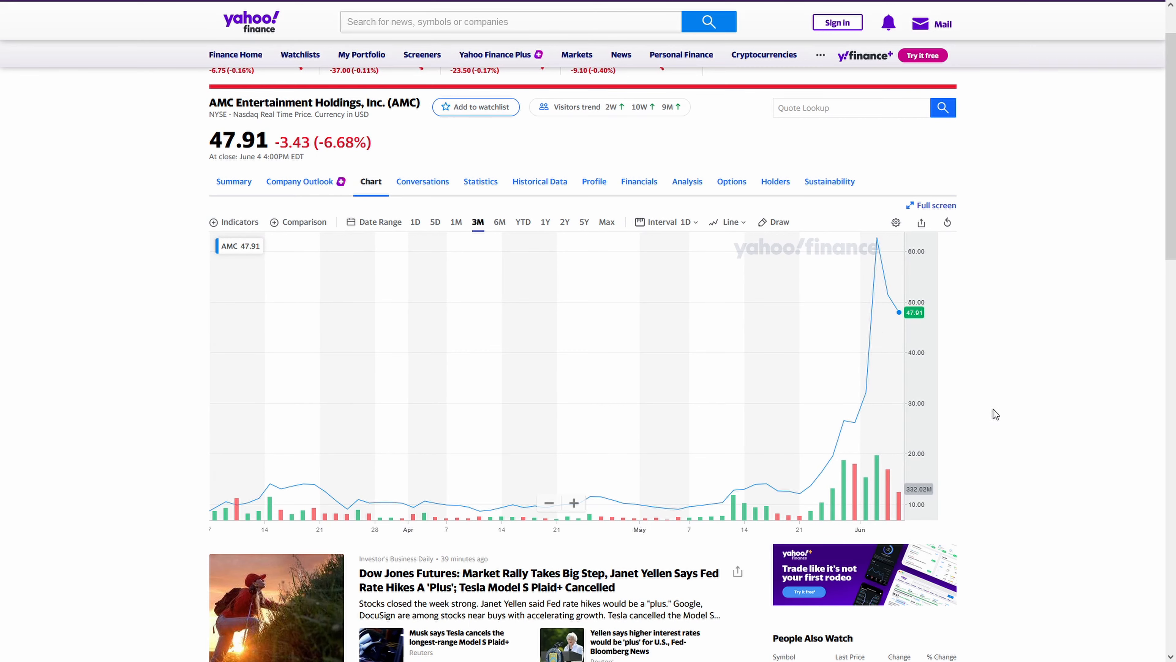
mouse_move(1042, 235)
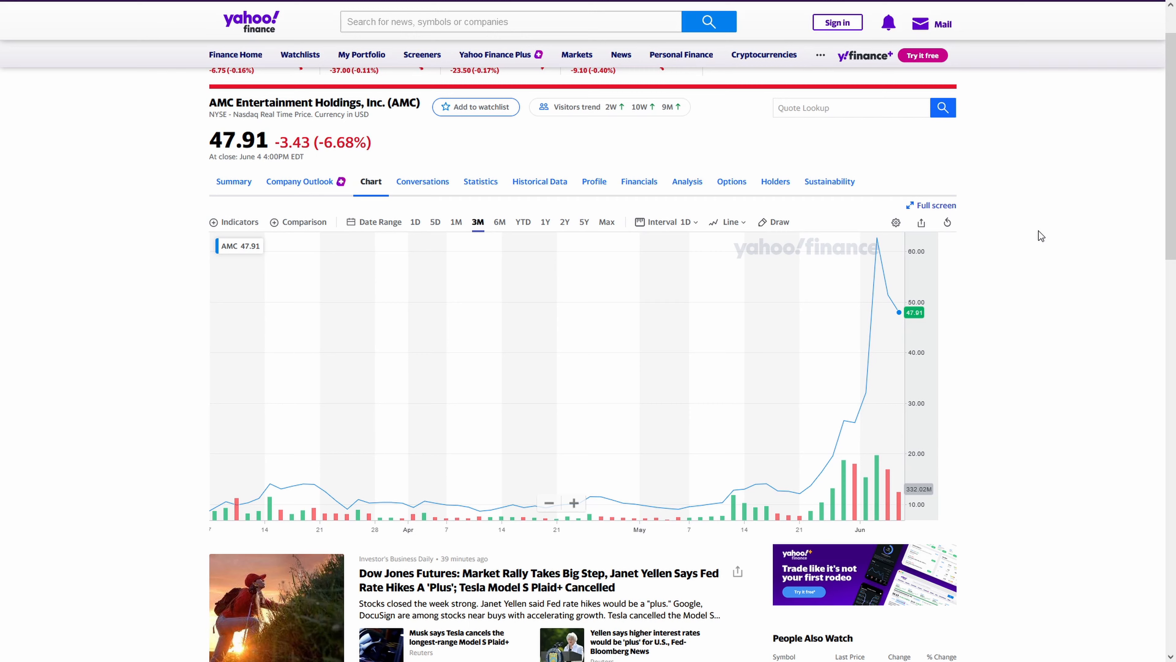
Scroll AMC's three-month Yahoo Finance chart into view to read the June spike and 47.91 close
scroll(up, 3)
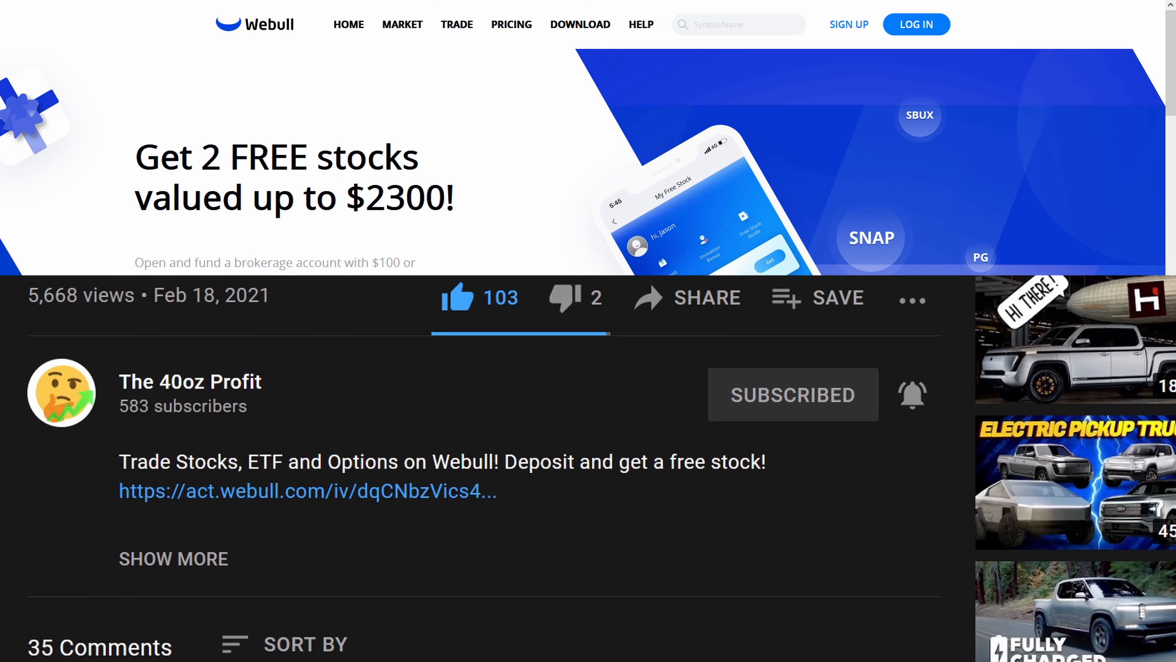
mouse_move(323, 491)
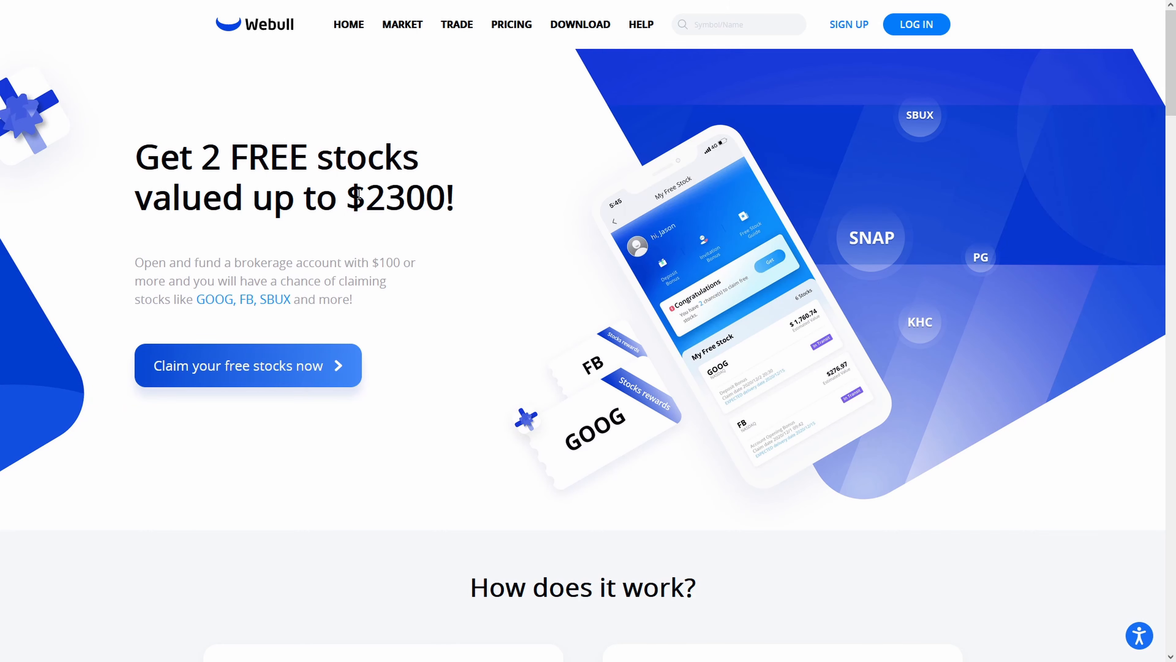
Bring up Webull's 'Get 2 FREE stocks' promotion page from the video description link
double_click(405, 198)
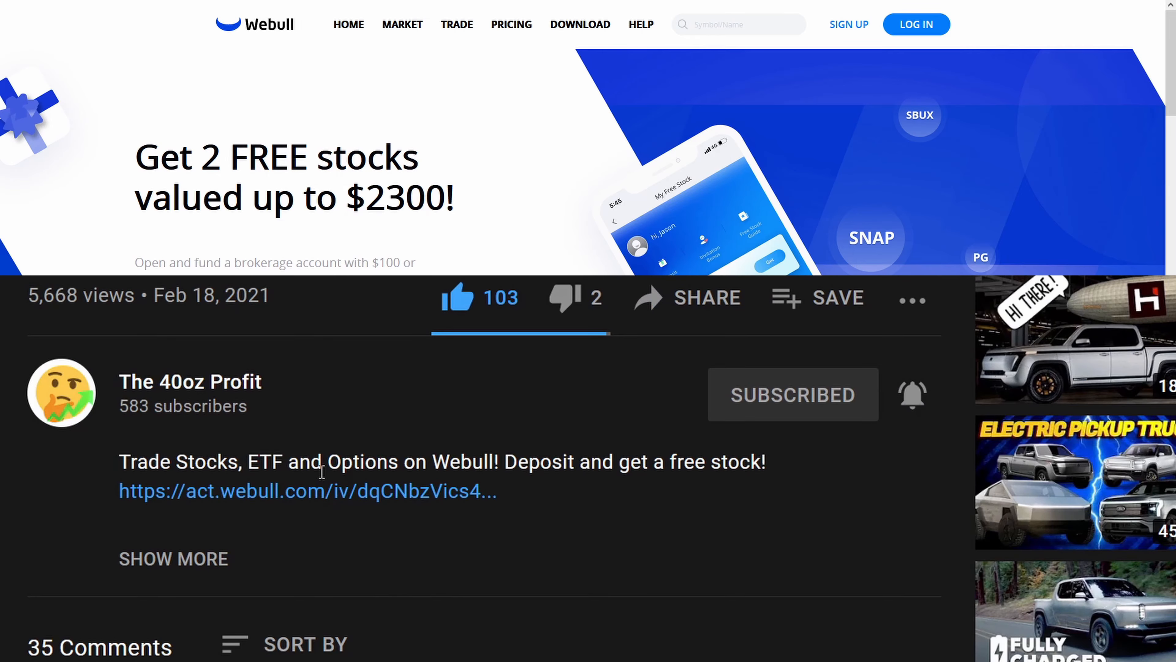
mouse_move(321, 491)
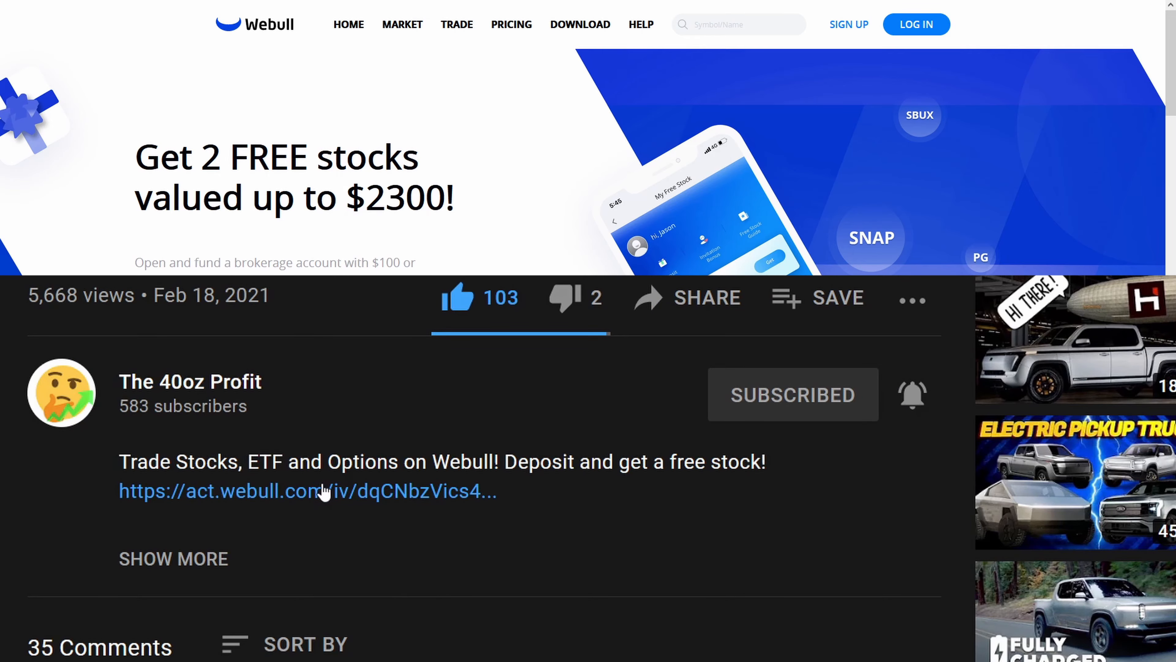